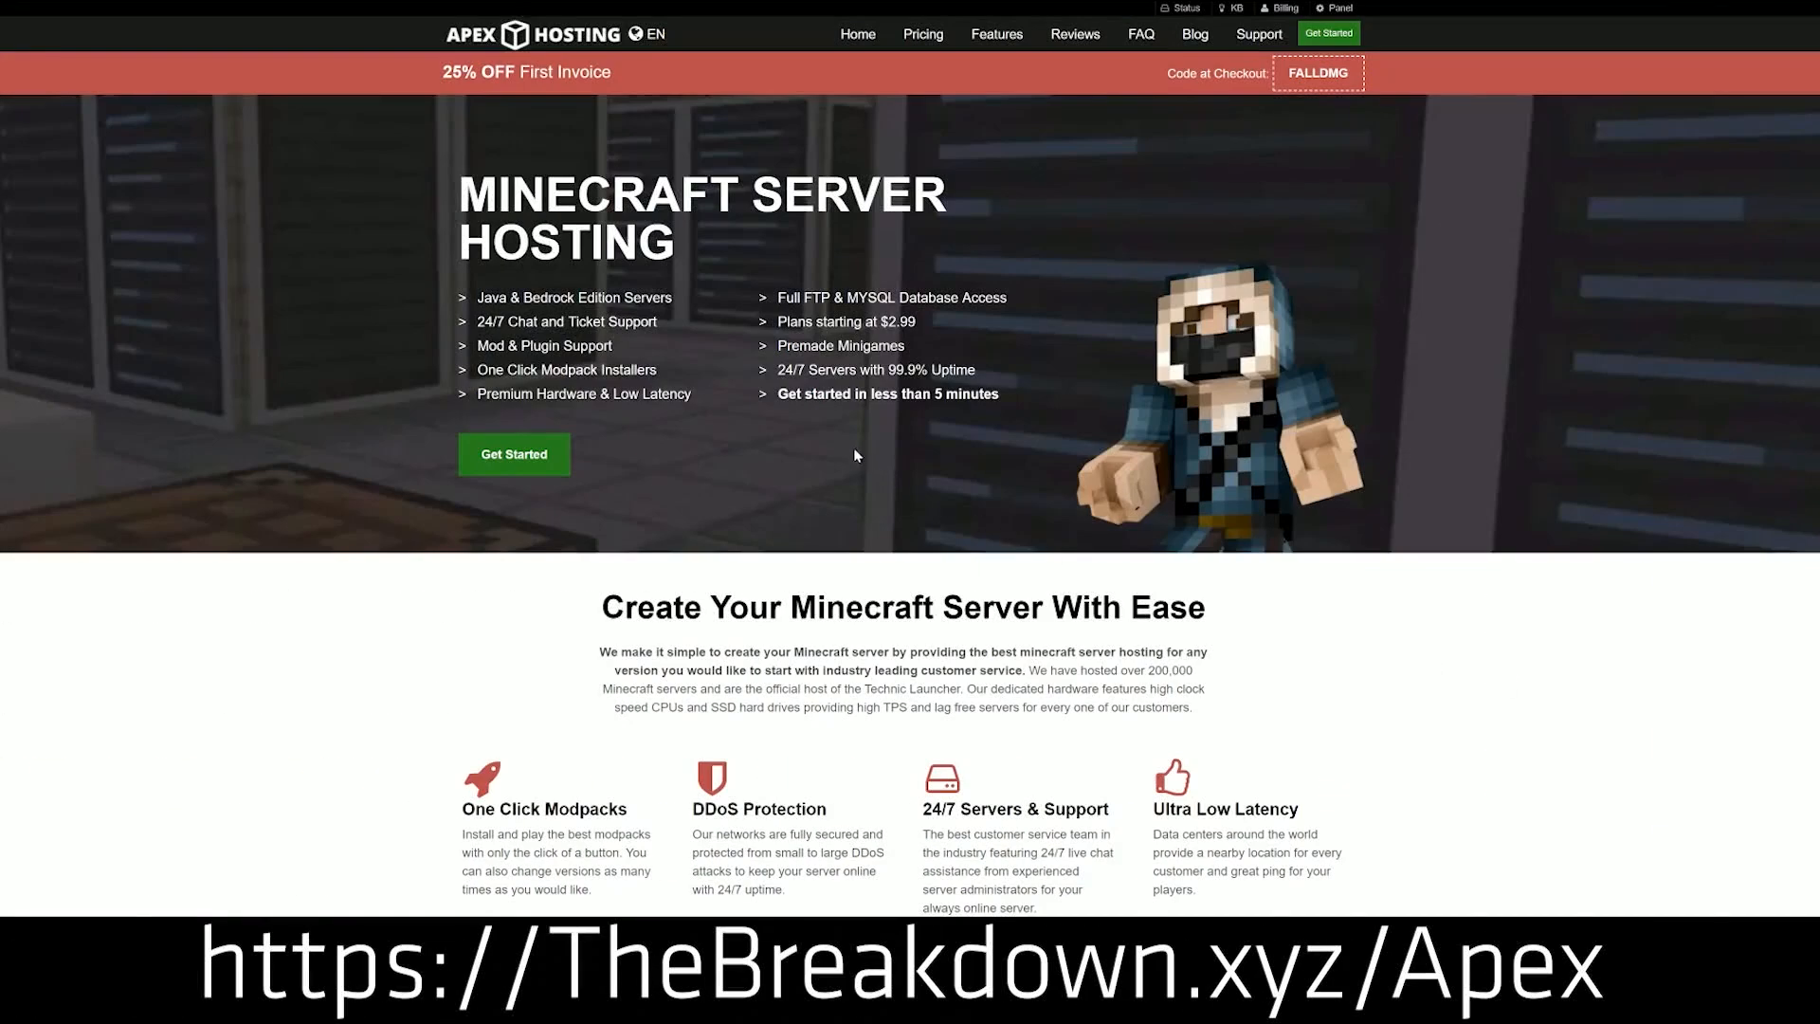
{"action": "mouse_move", "coordinate": [396, 218]}
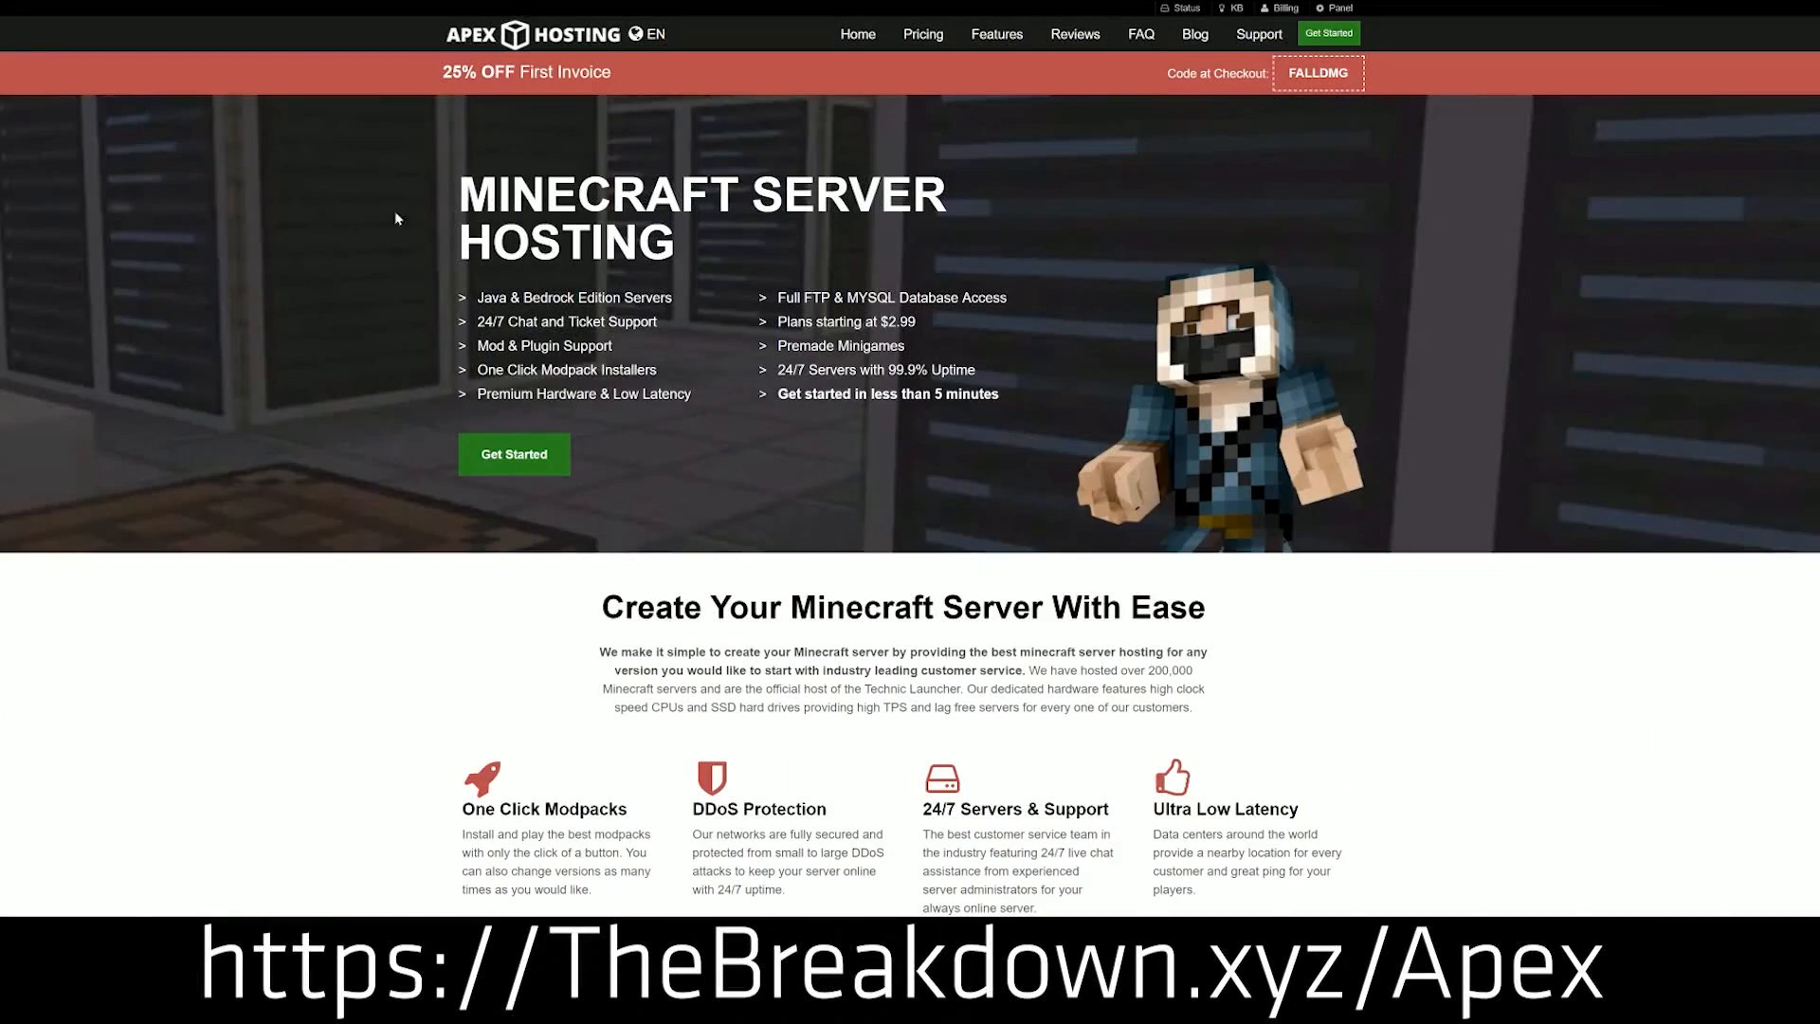
{"action": "mouse_move", "coordinate": [628, 507]}
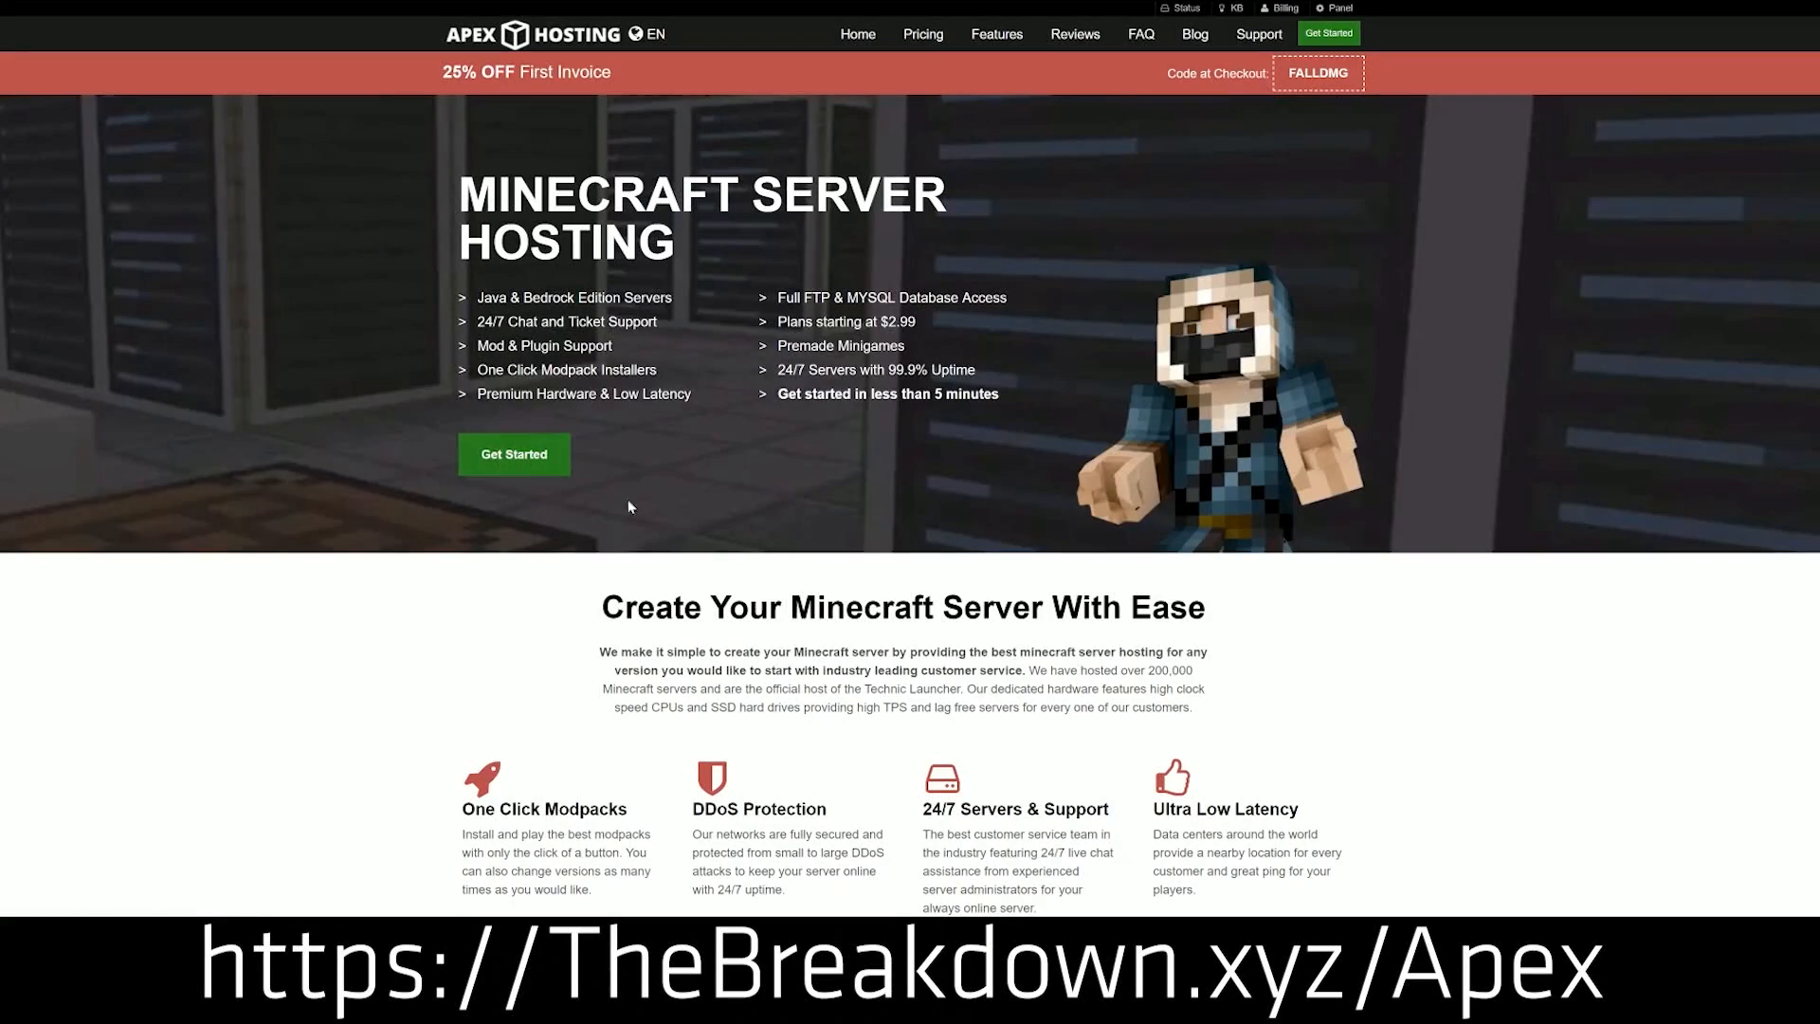
Step: Download the CurseForge app for Windows from the CurseForge site
{"action": "scroll", "scroll_direction": "down", "scroll_amount": 3}
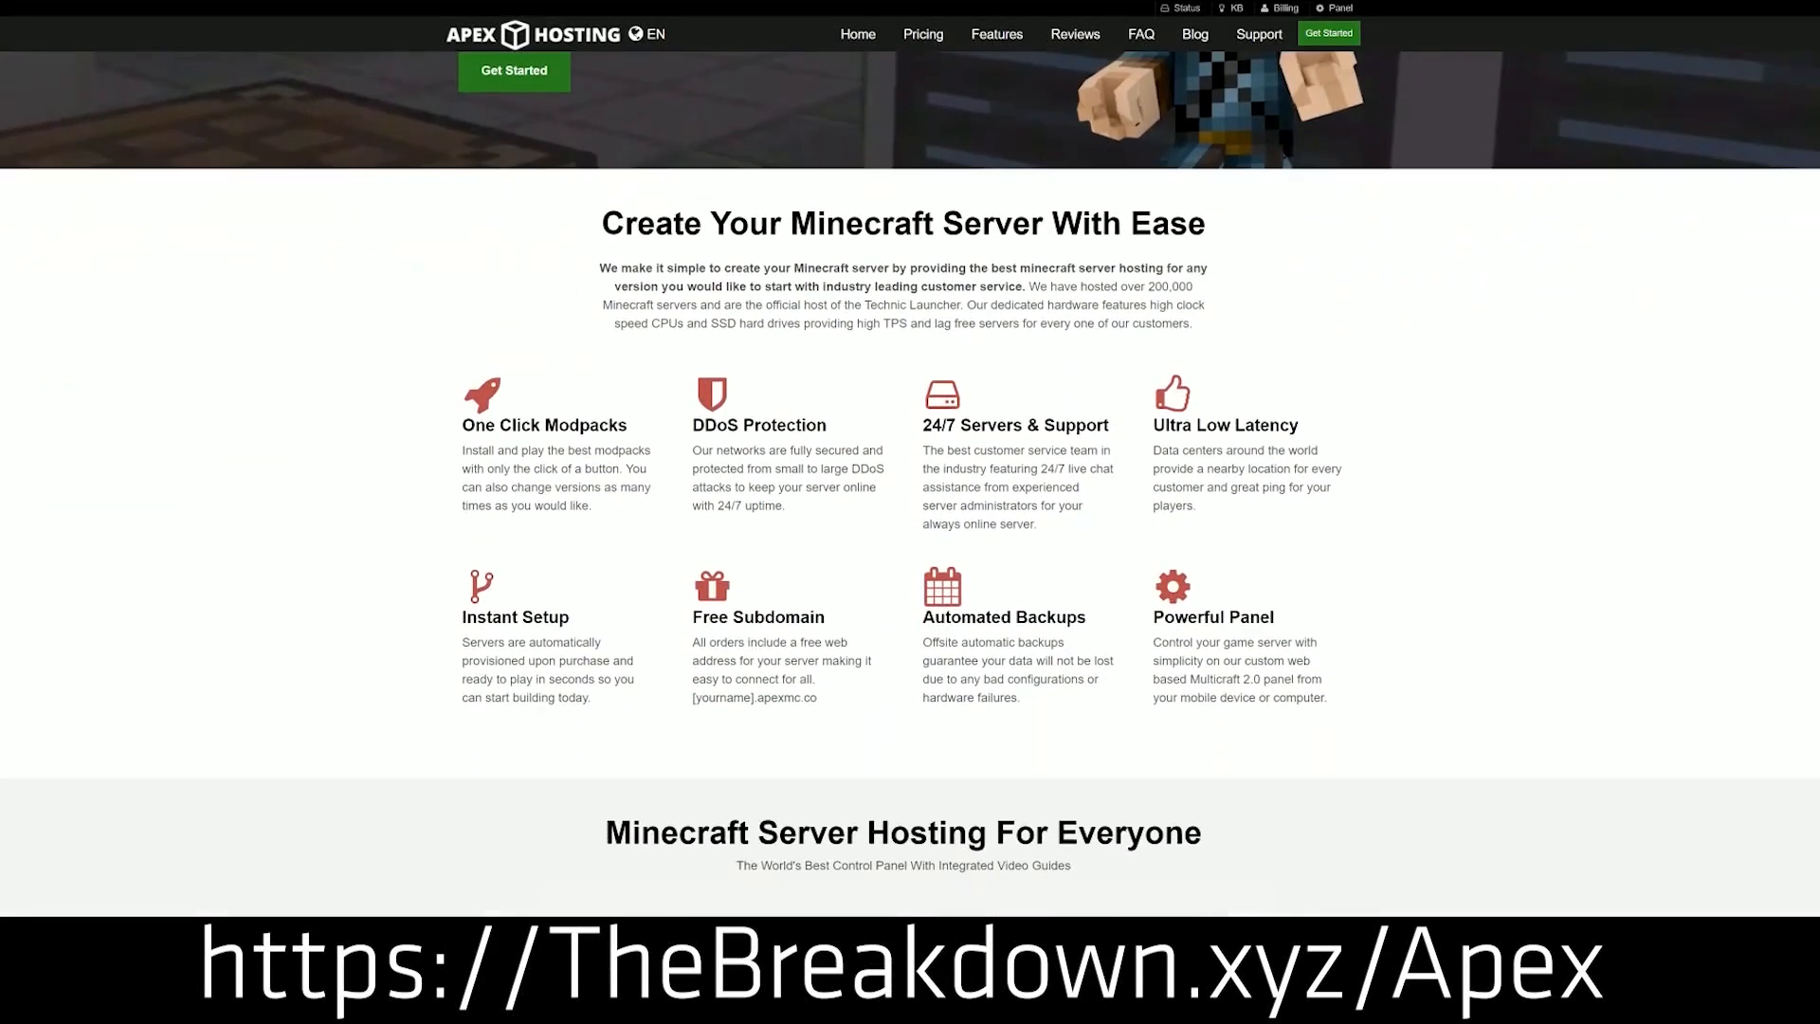
{"action": "double_click", "coordinate": [760, 424]}
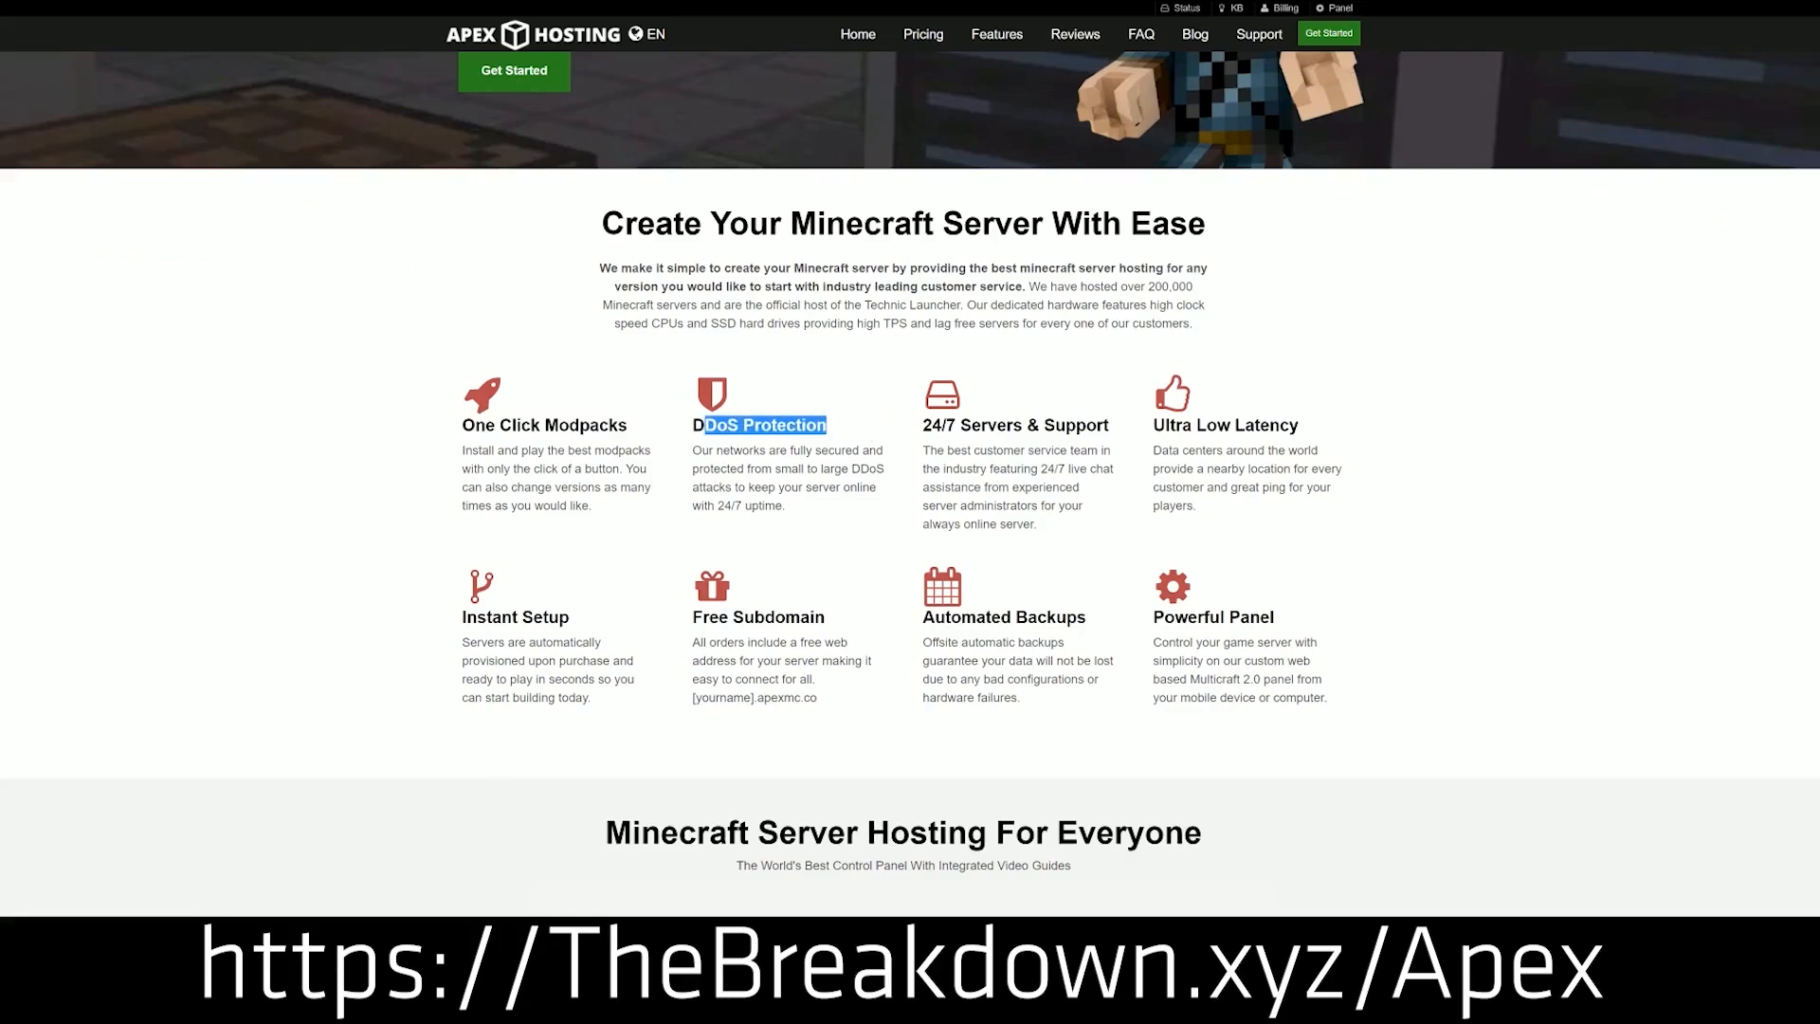
{"action": "double_click", "coordinate": [1012, 424]}
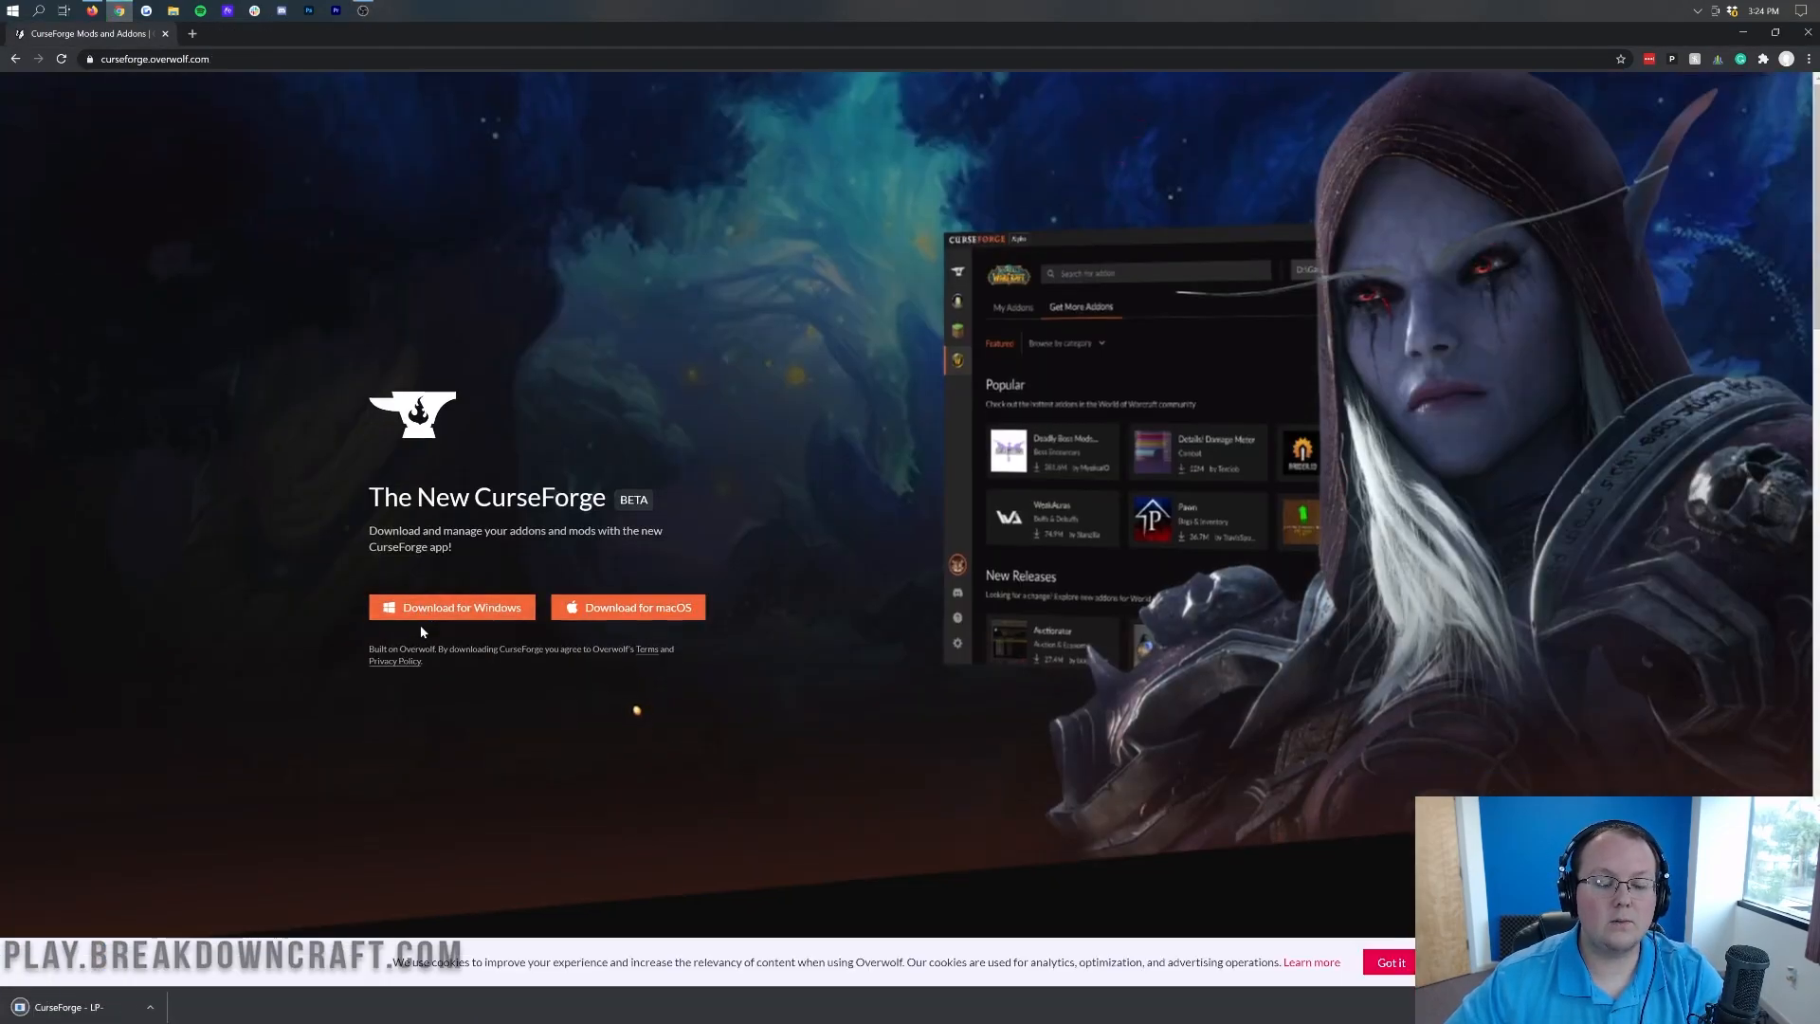
{"action": "left_click", "coordinate": [451, 607]}
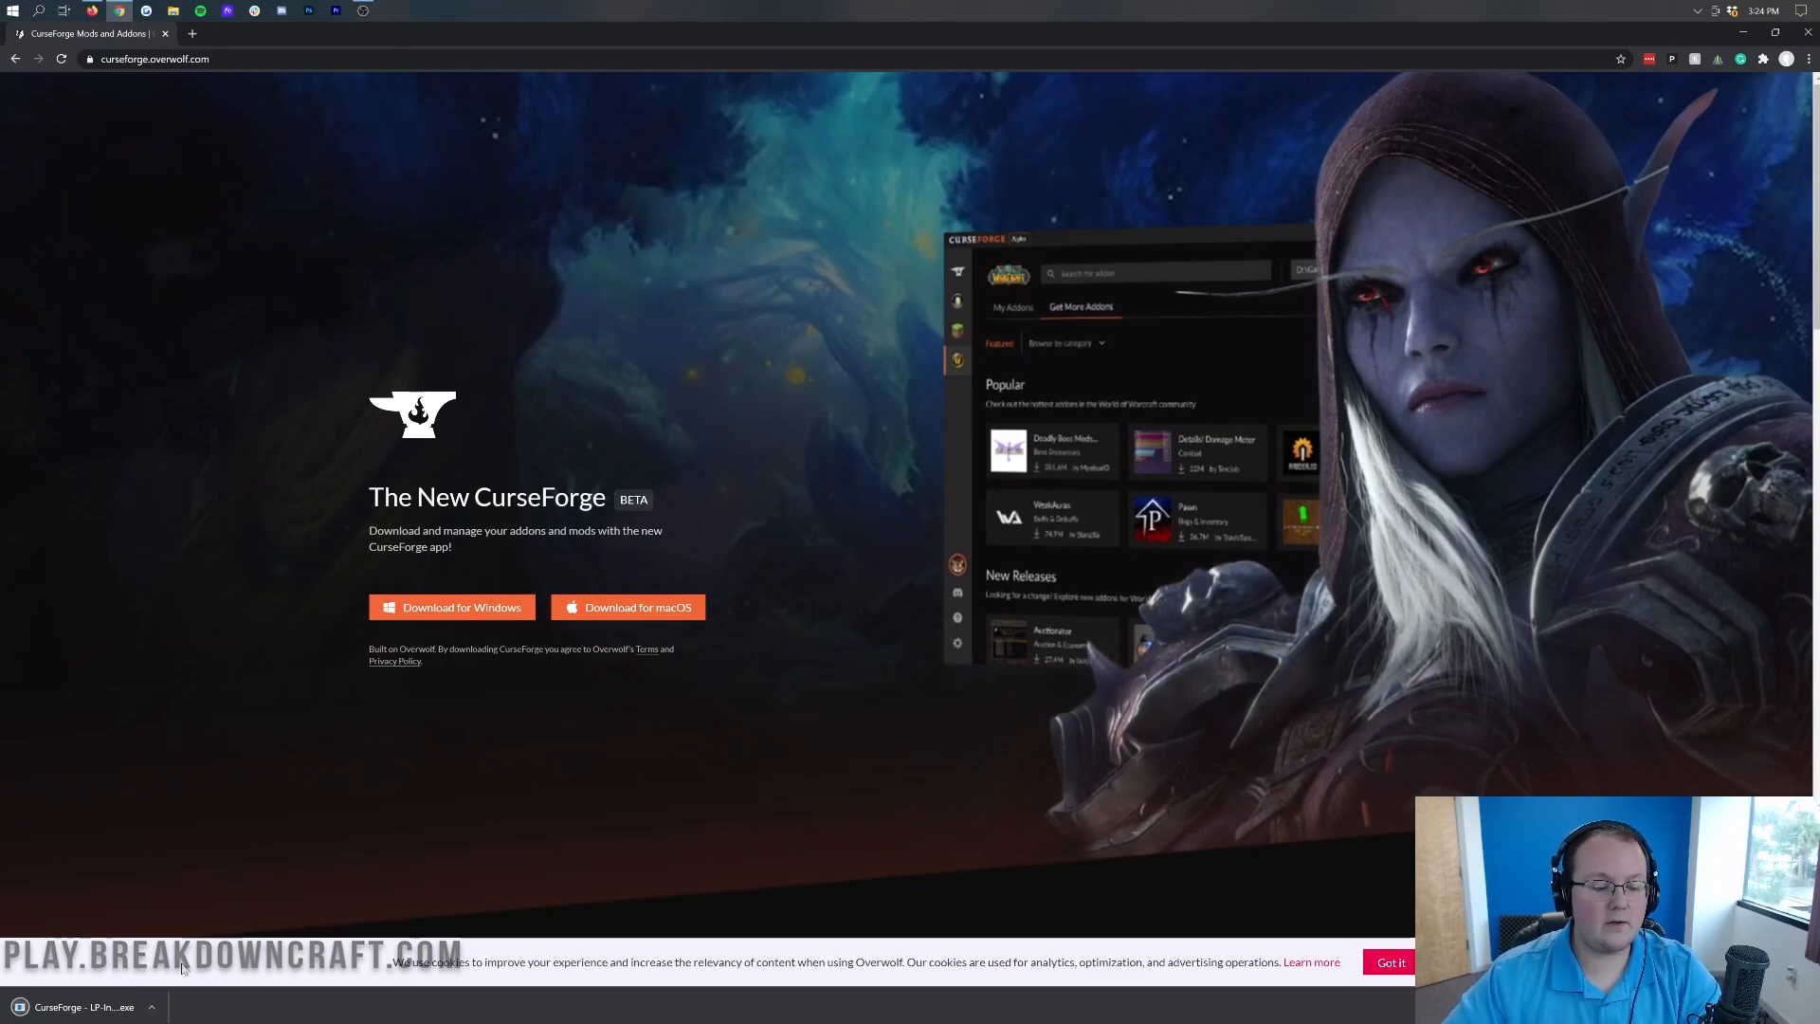
{"action": "mouse_move", "coordinate": [170, 985]}
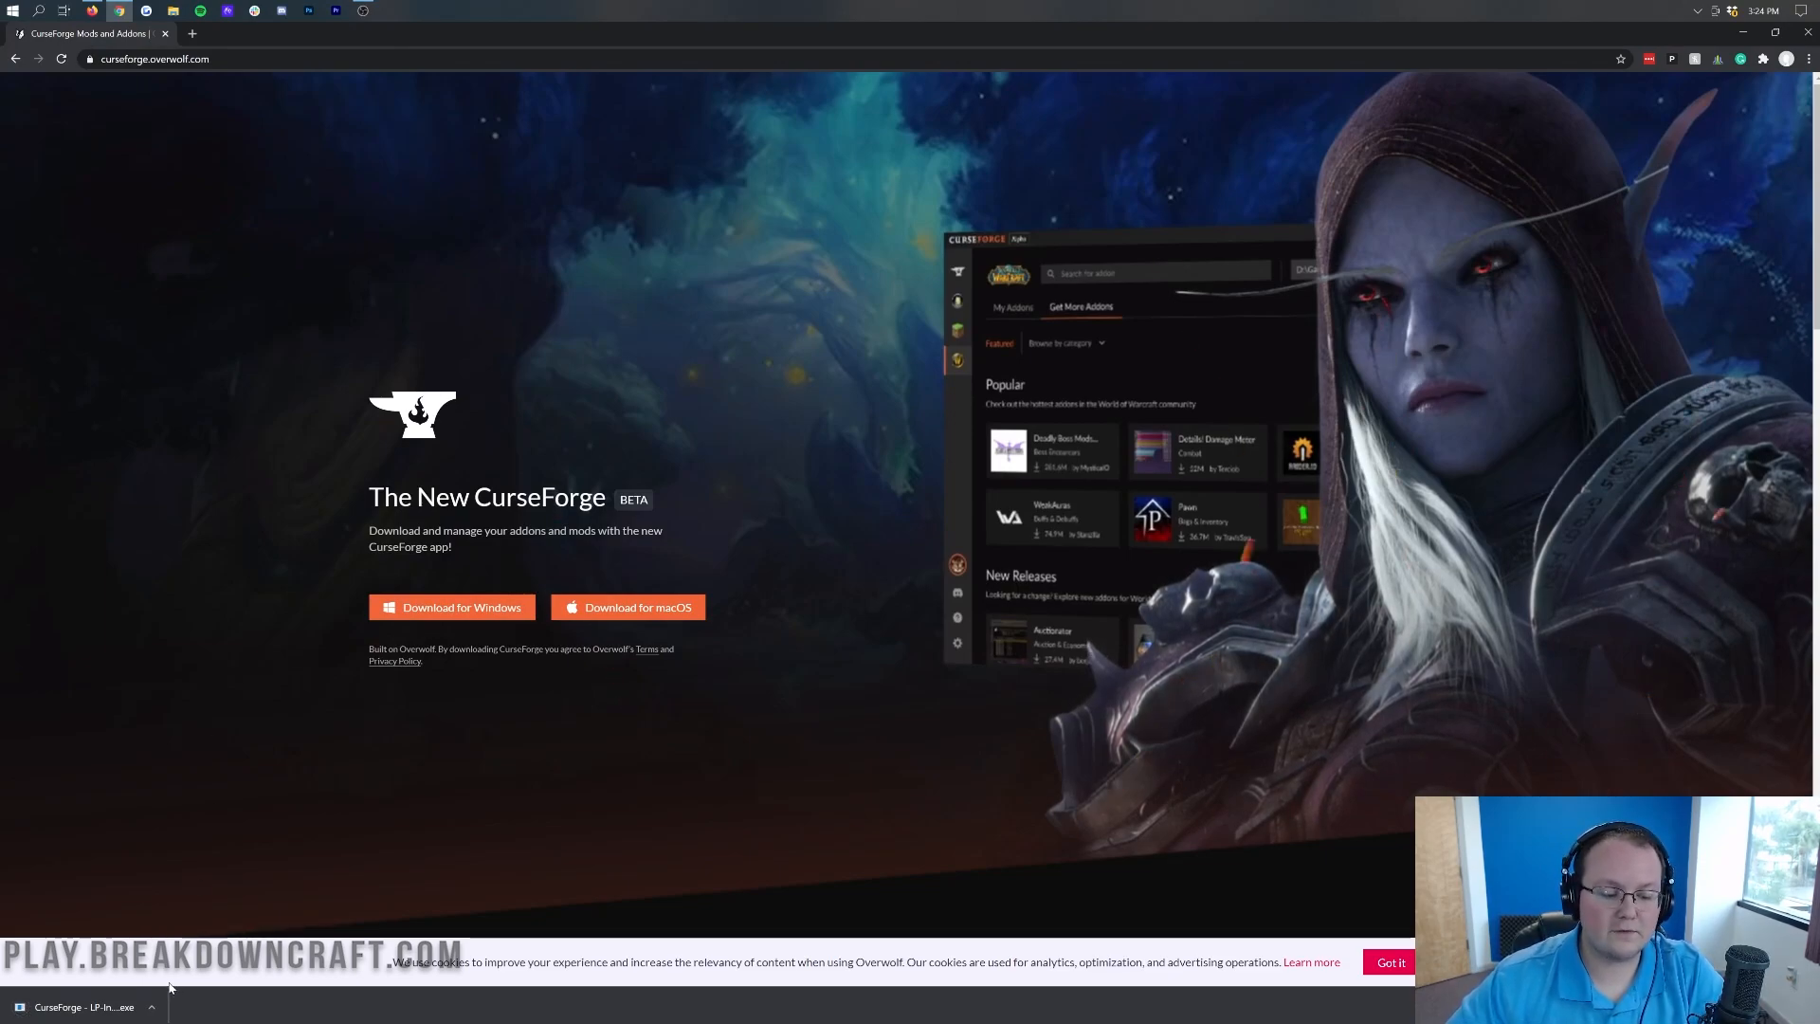
{"action": "mouse_move", "coordinate": [169, 769]}
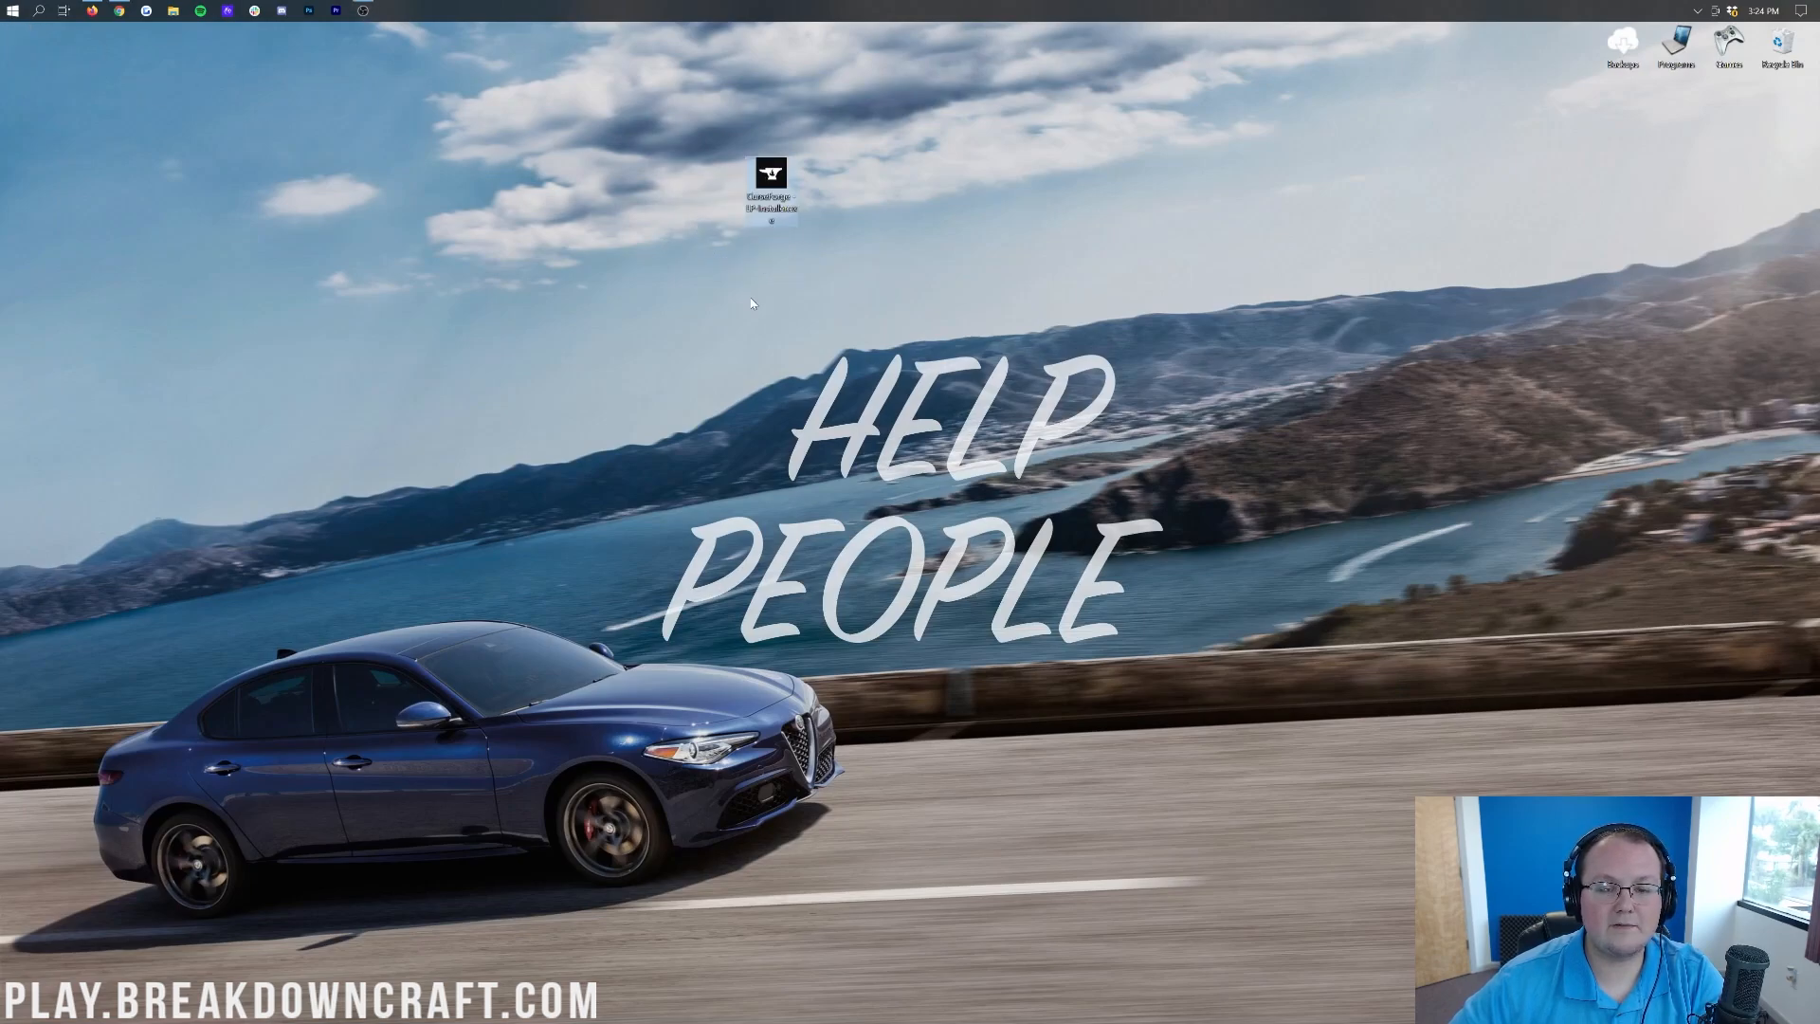
{"action": "mouse_move", "coordinate": [254, 273]}
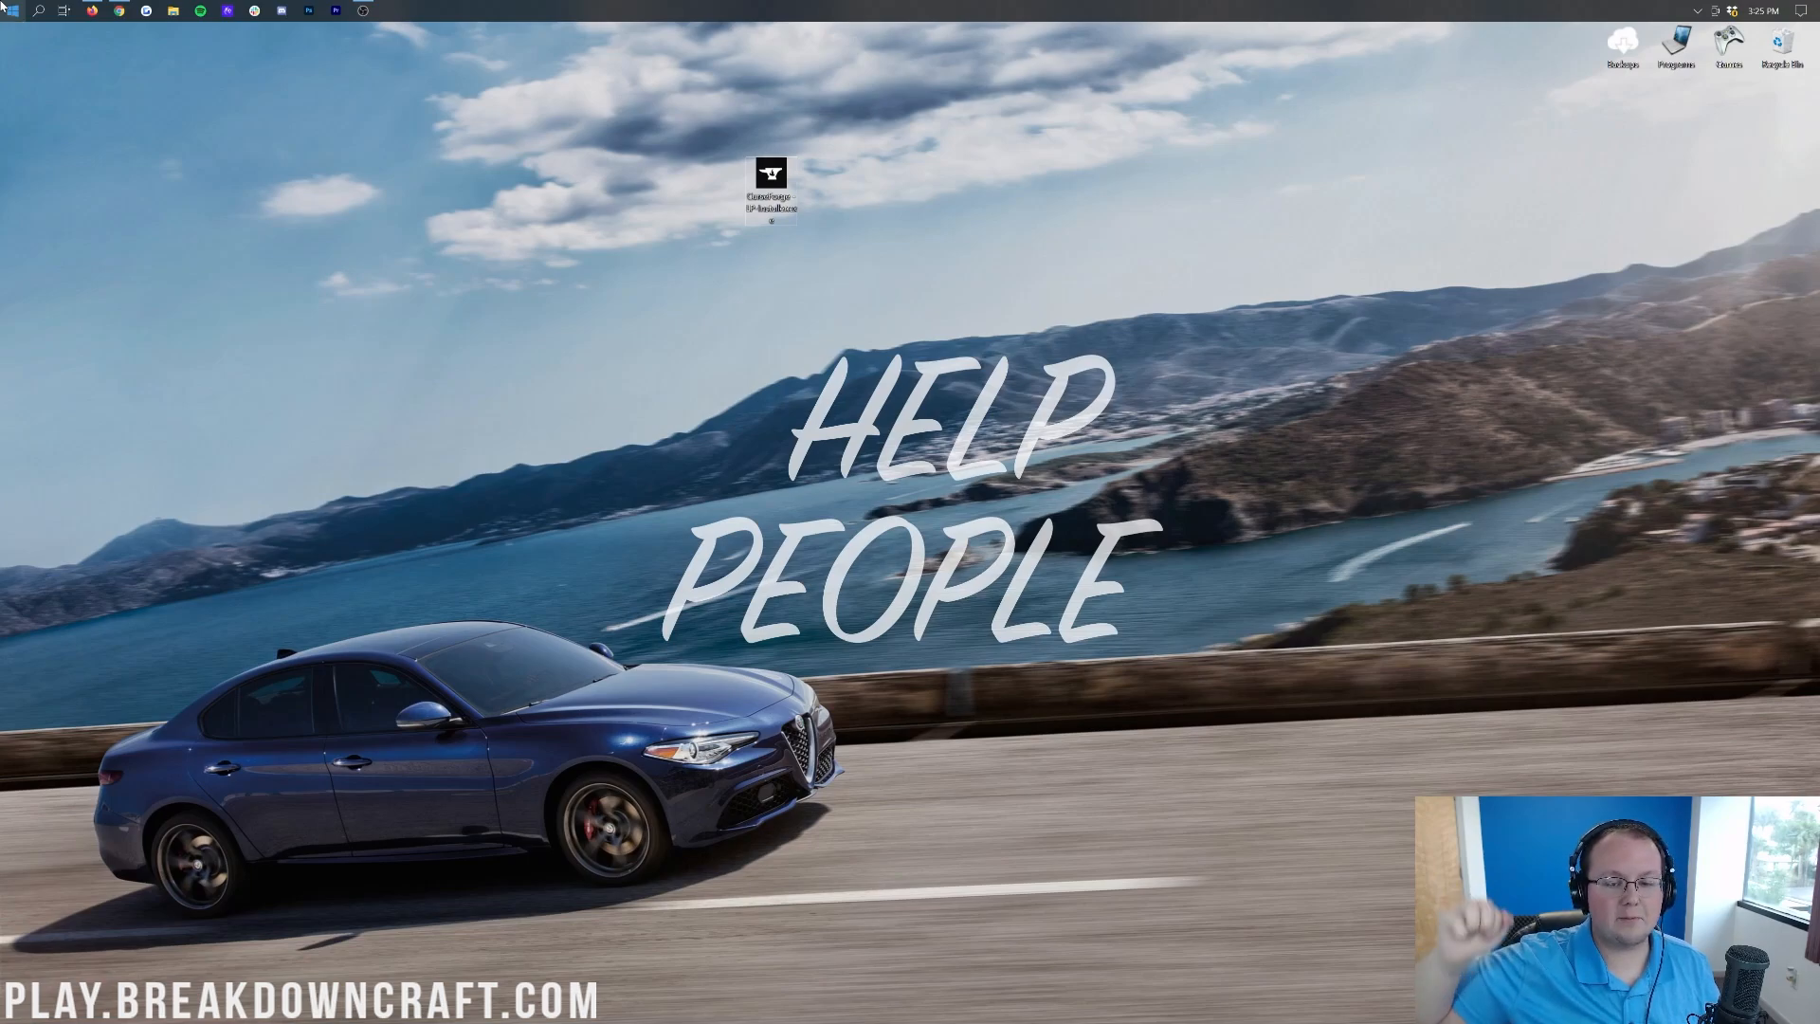
{"action": "type", "text": "downloads"}
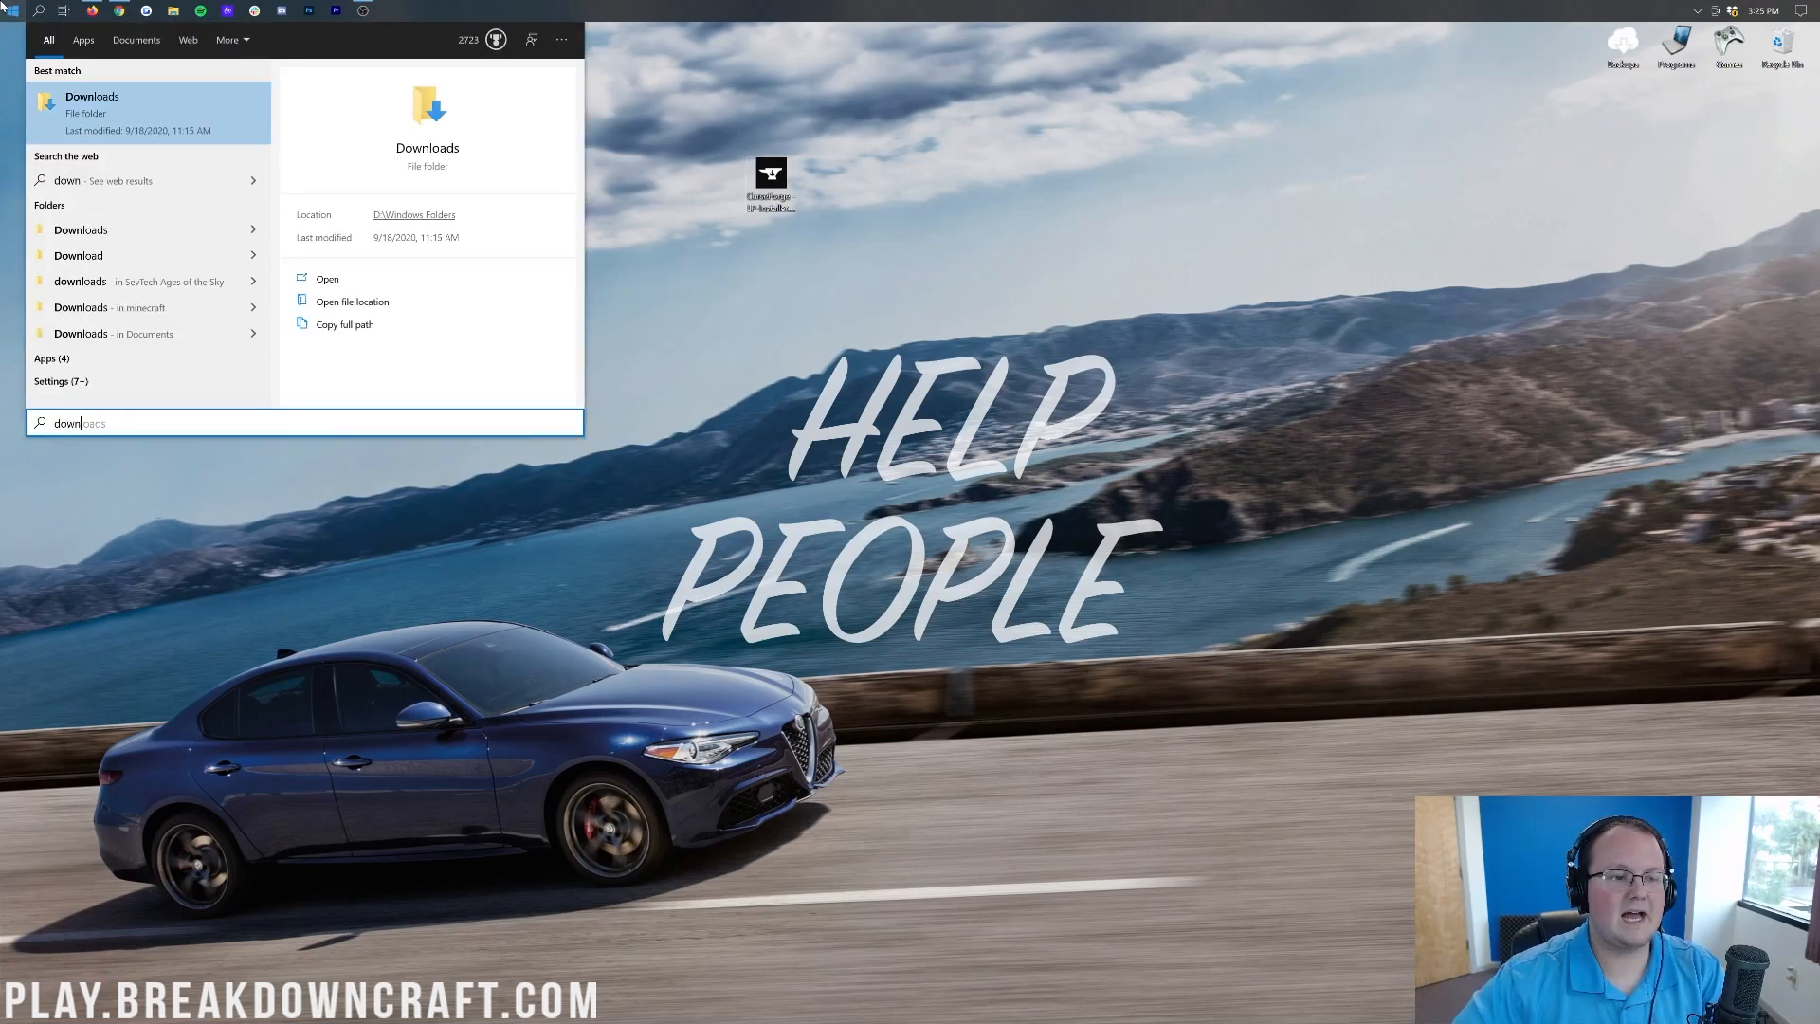
{"action": "left_click", "coordinate": [328, 276]}
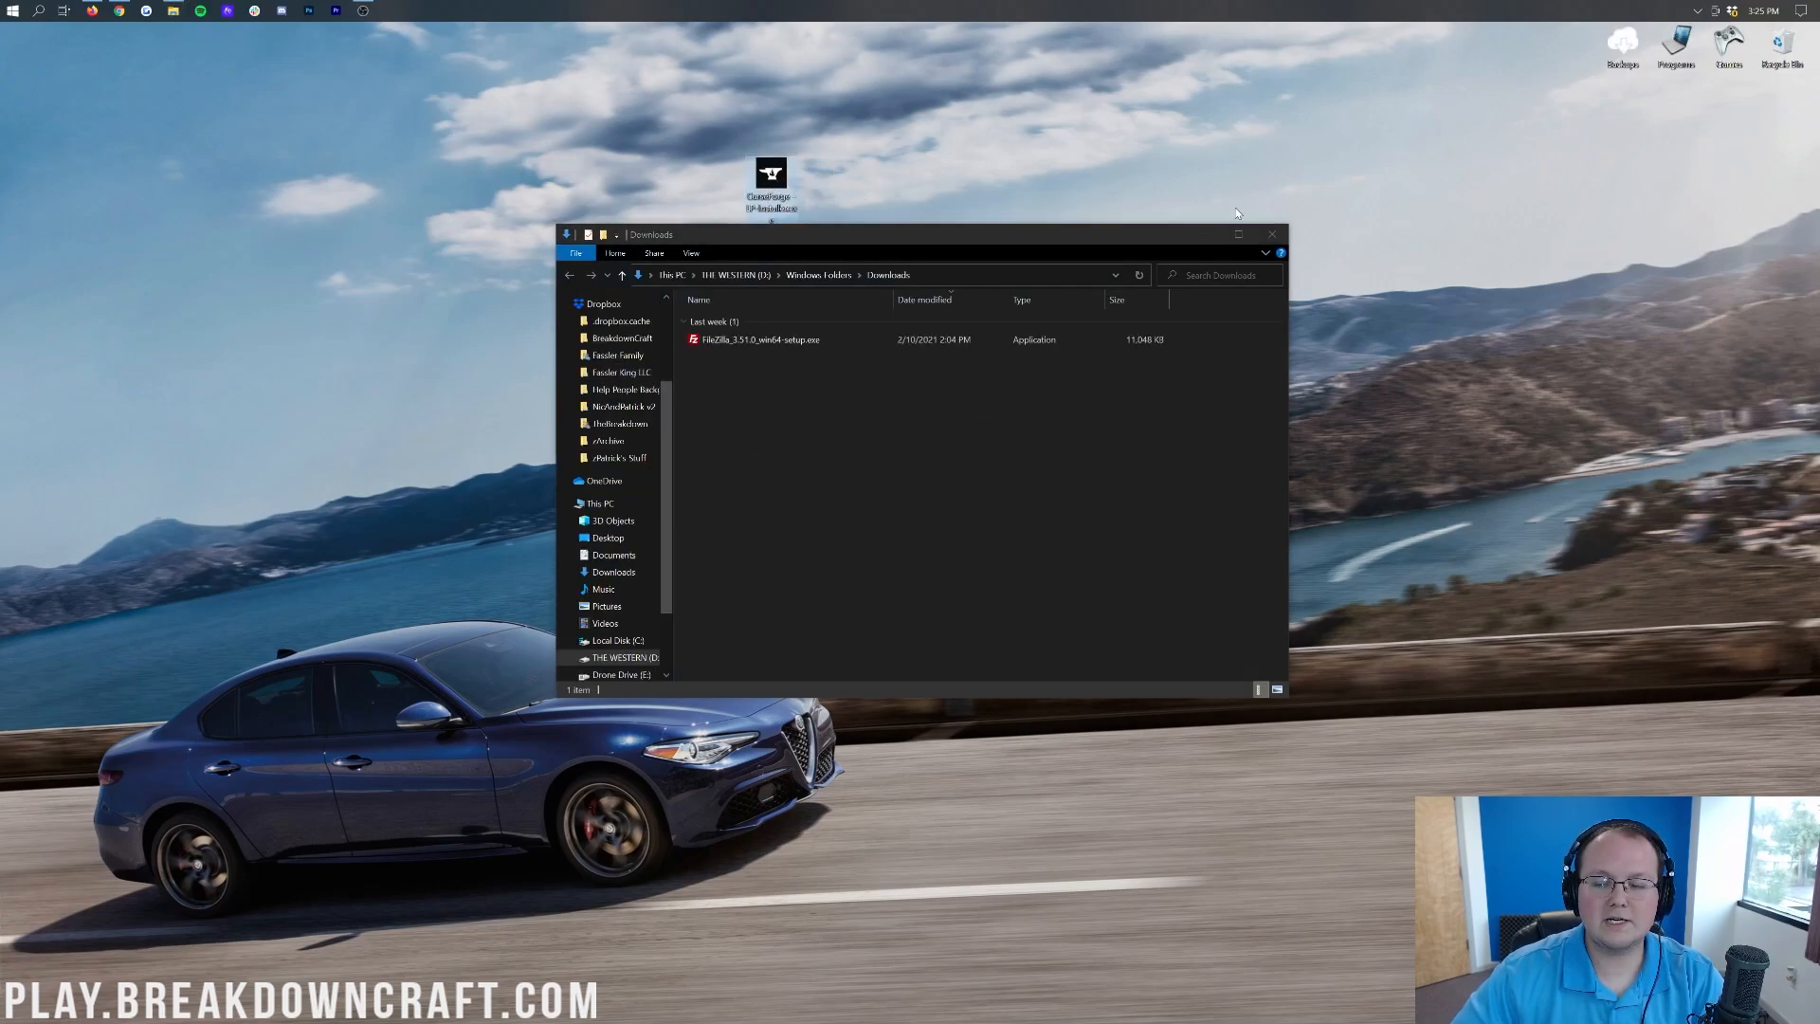
{"action": "left_click", "coordinate": [1272, 233]}
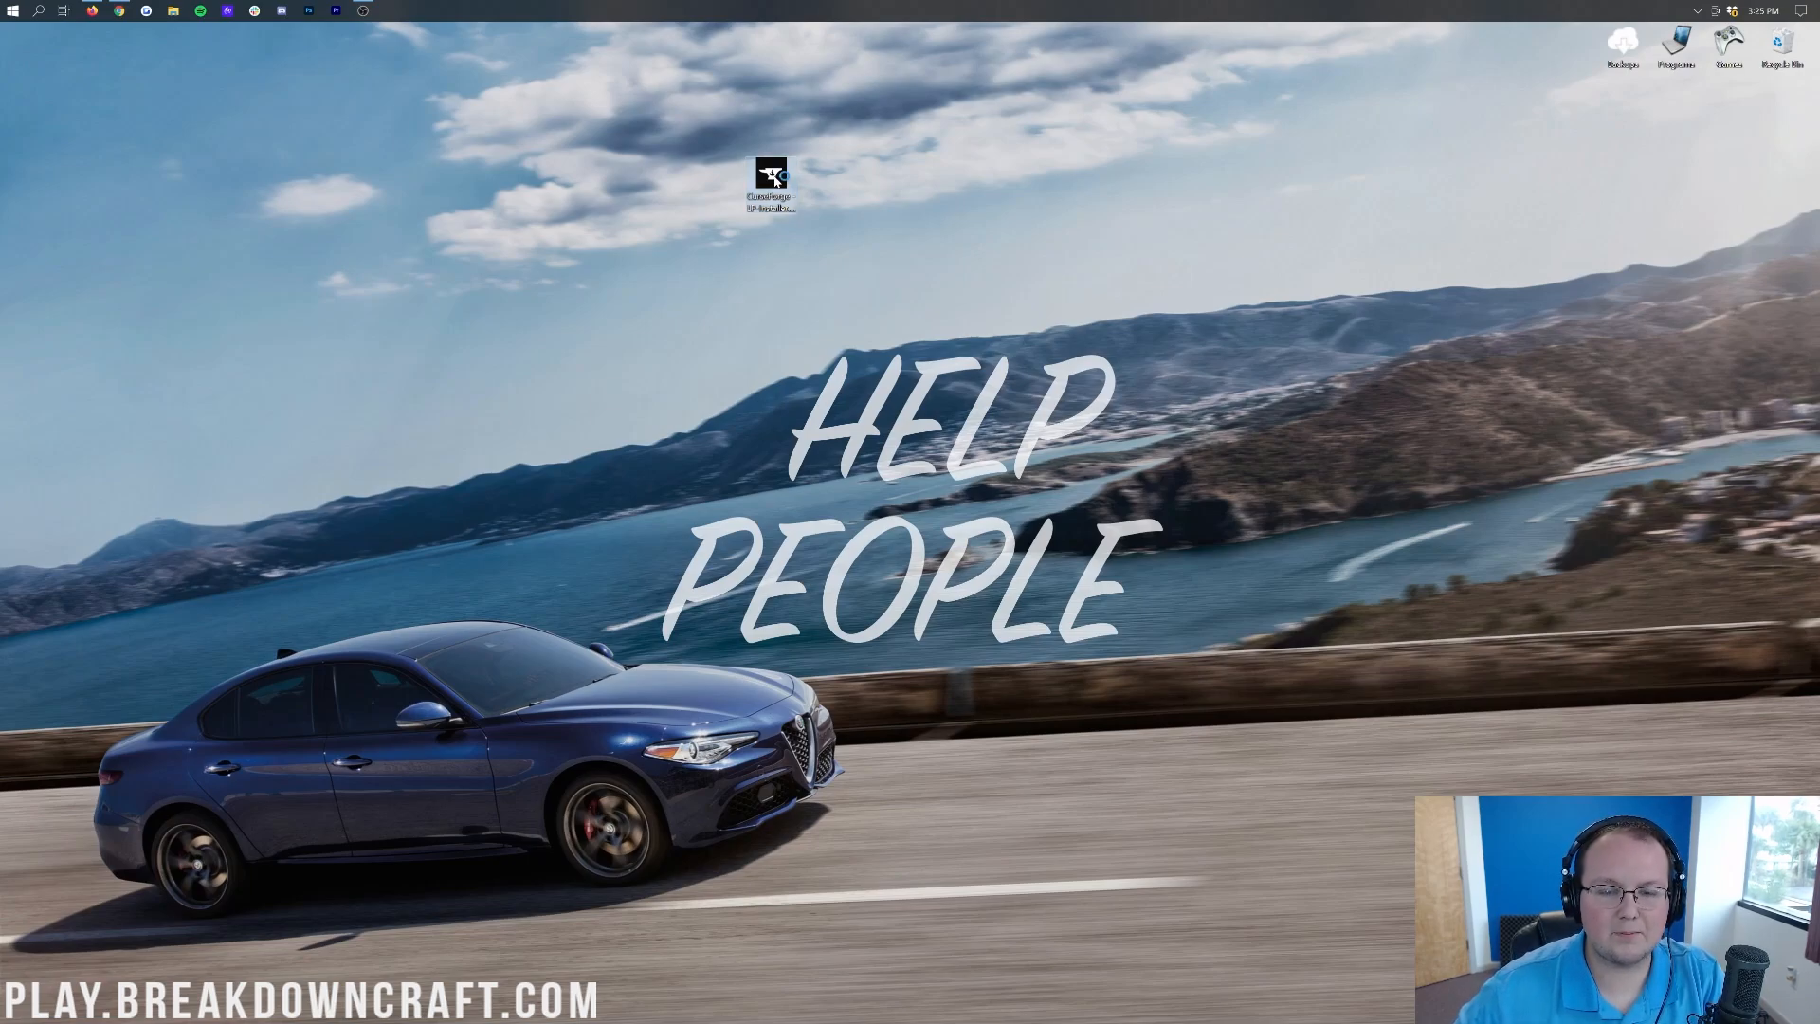
Step: Run the installer keeping the desktop shortcut, accept the Overwolf terms and install CurseForge
{"action": "double_click", "coordinate": [770, 182]}
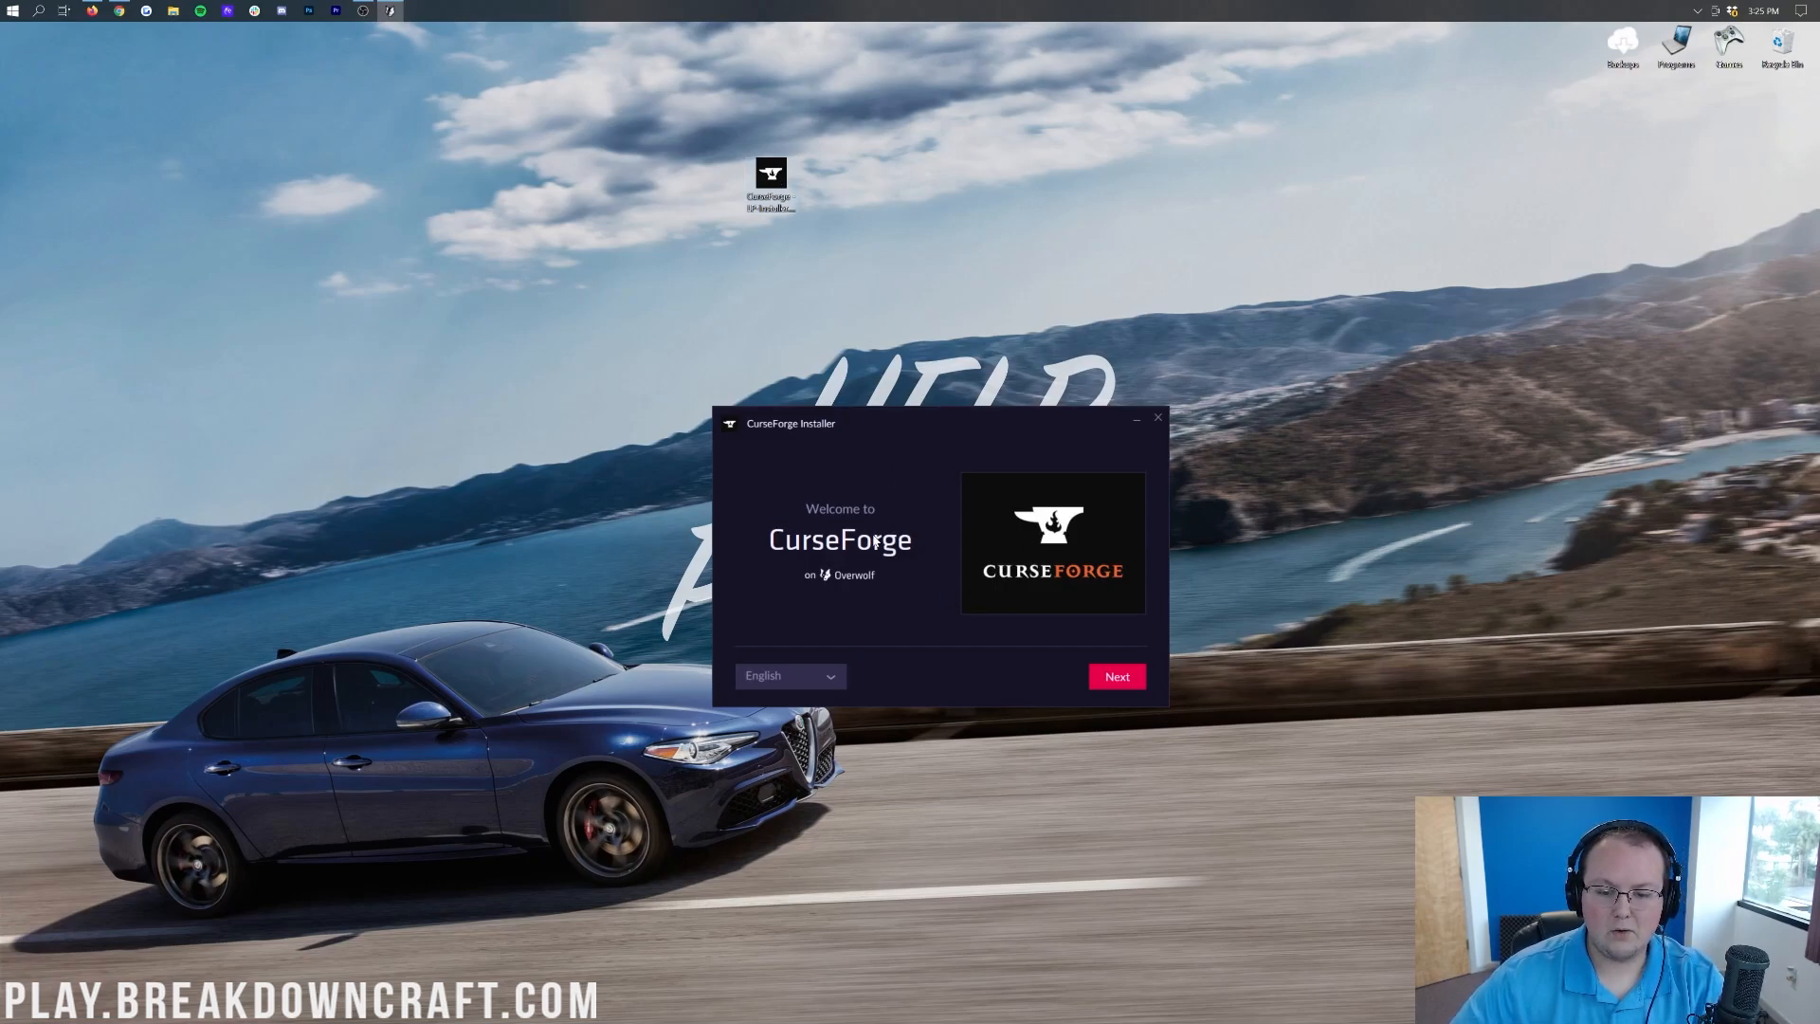
{"action": "mouse_move", "coordinate": [973, 690]}
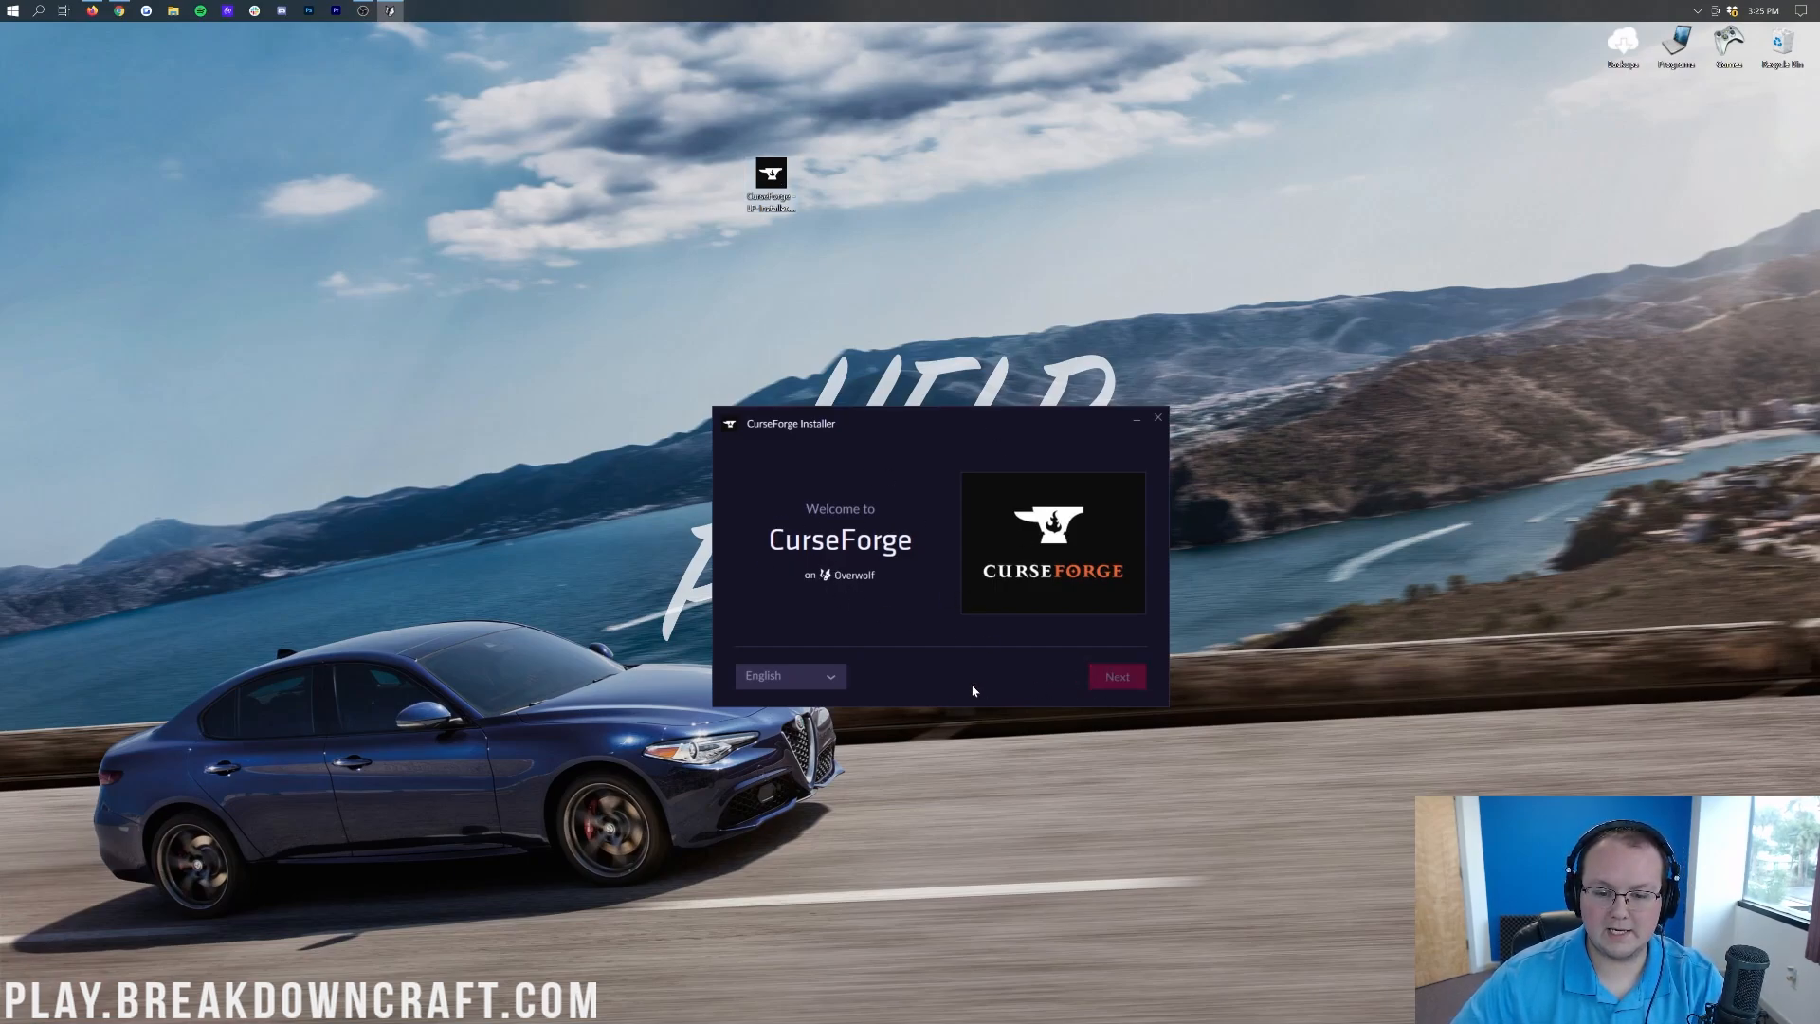
{"action": "left_click", "coordinate": [1114, 675]}
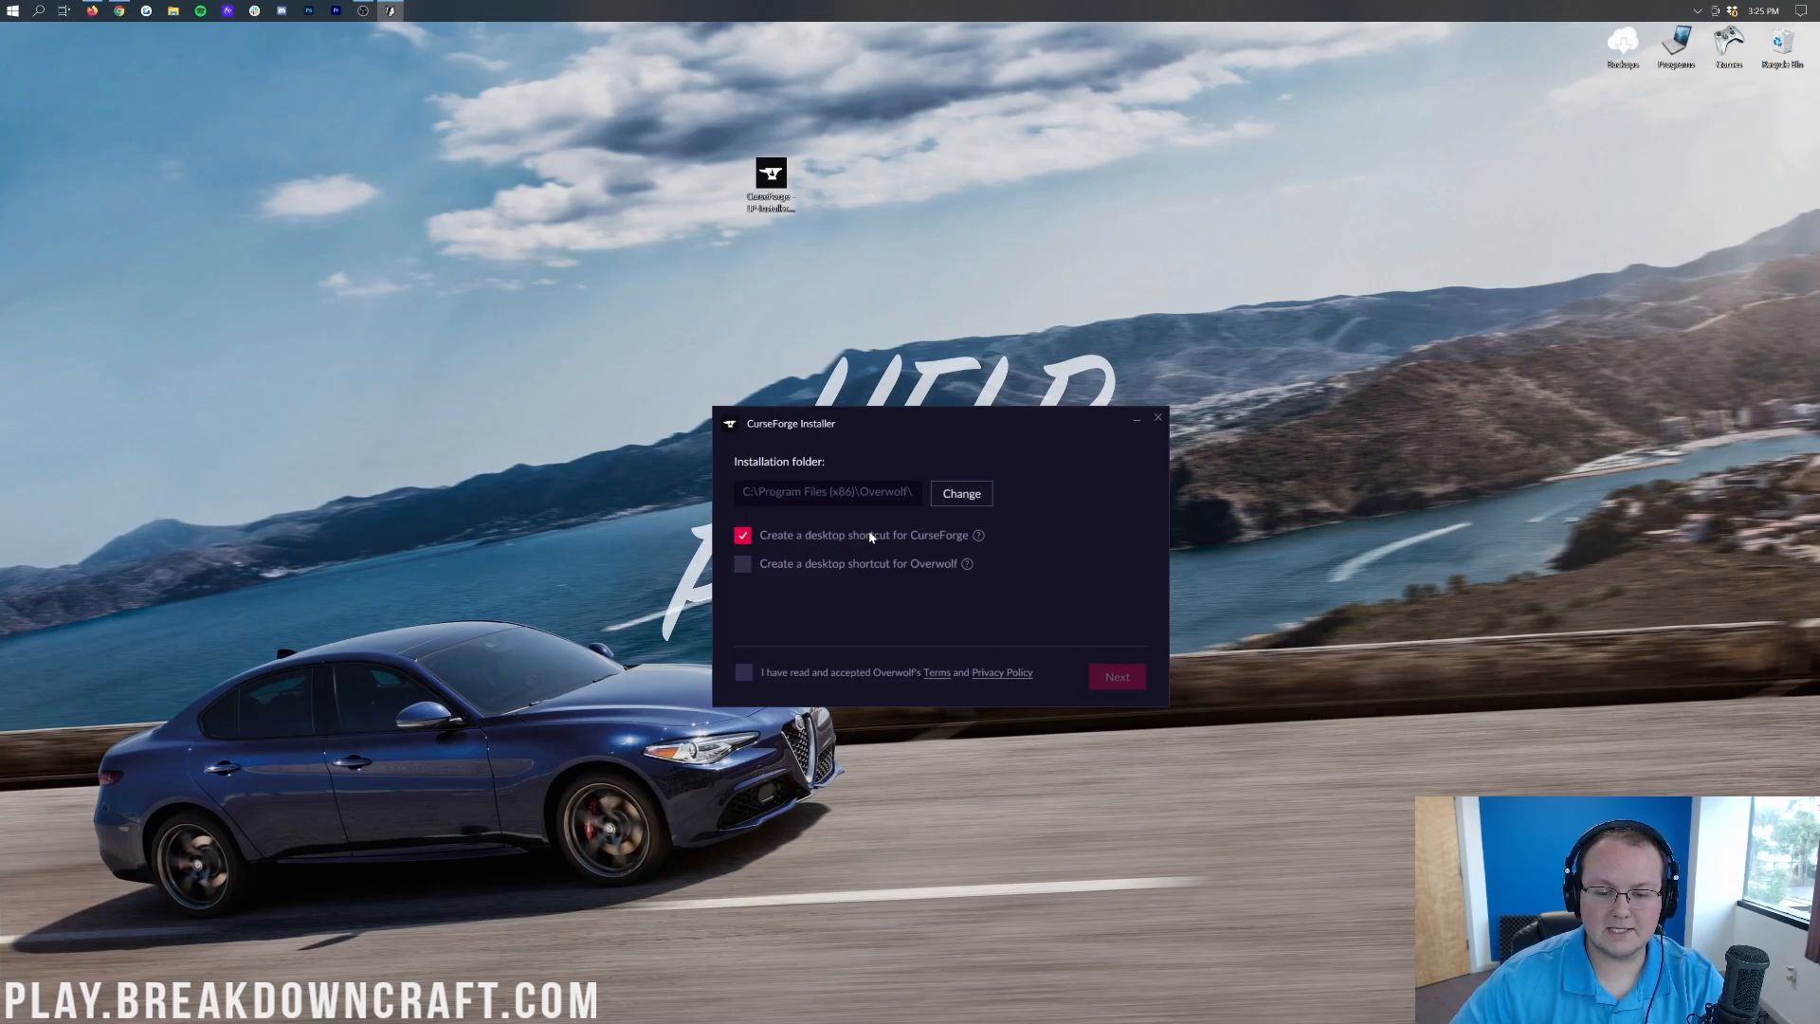
{"action": "left_click", "coordinate": [741, 534]}
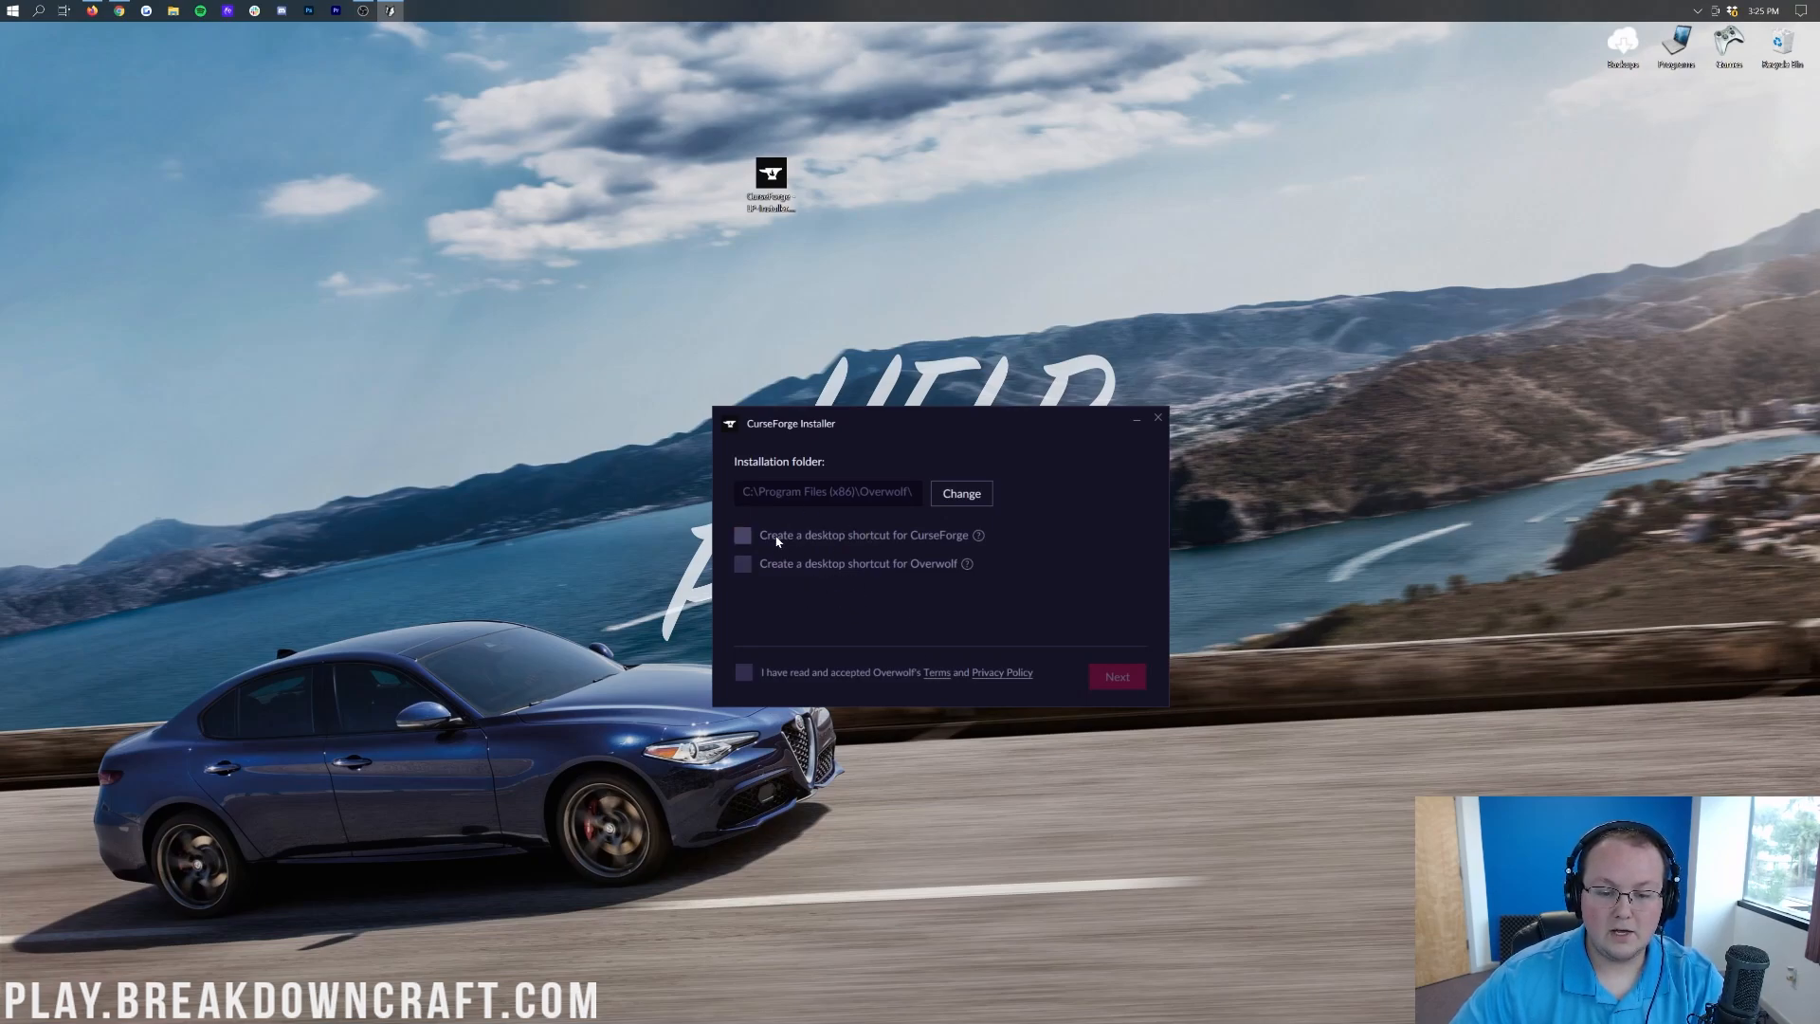
{"action": "left_click", "coordinate": [743, 534]}
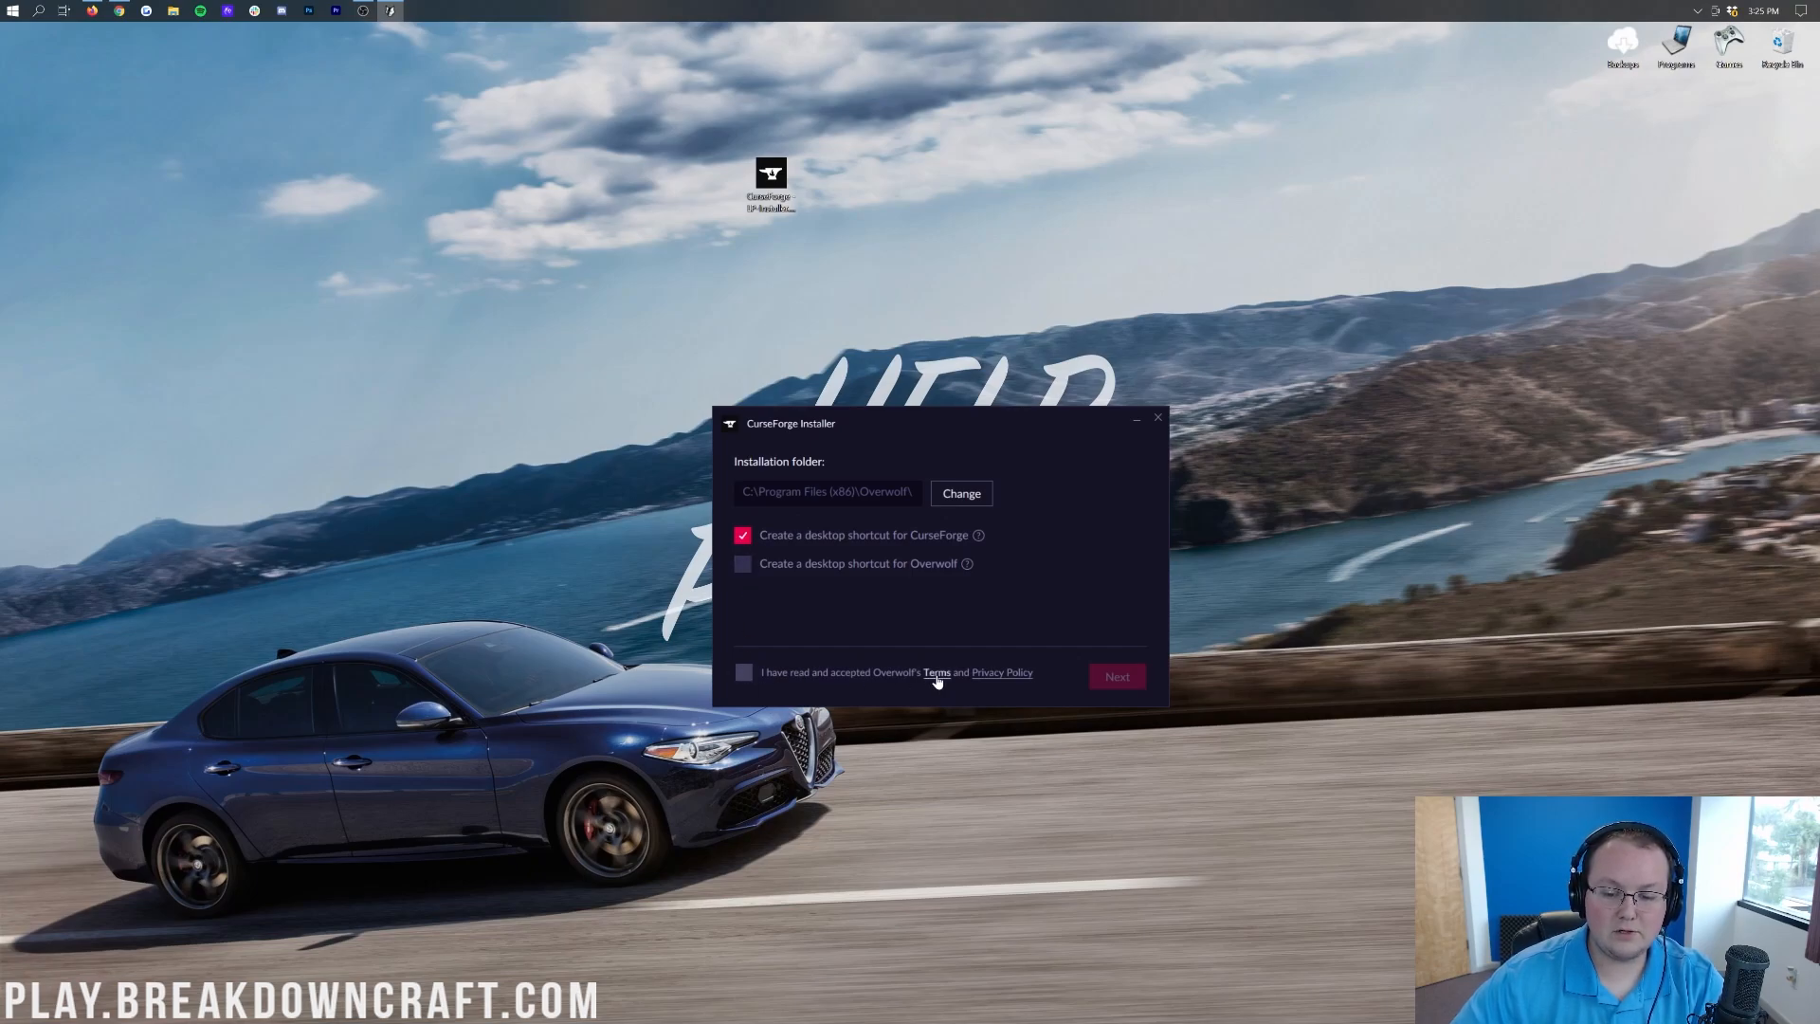
{"action": "left_click", "coordinate": [743, 671]}
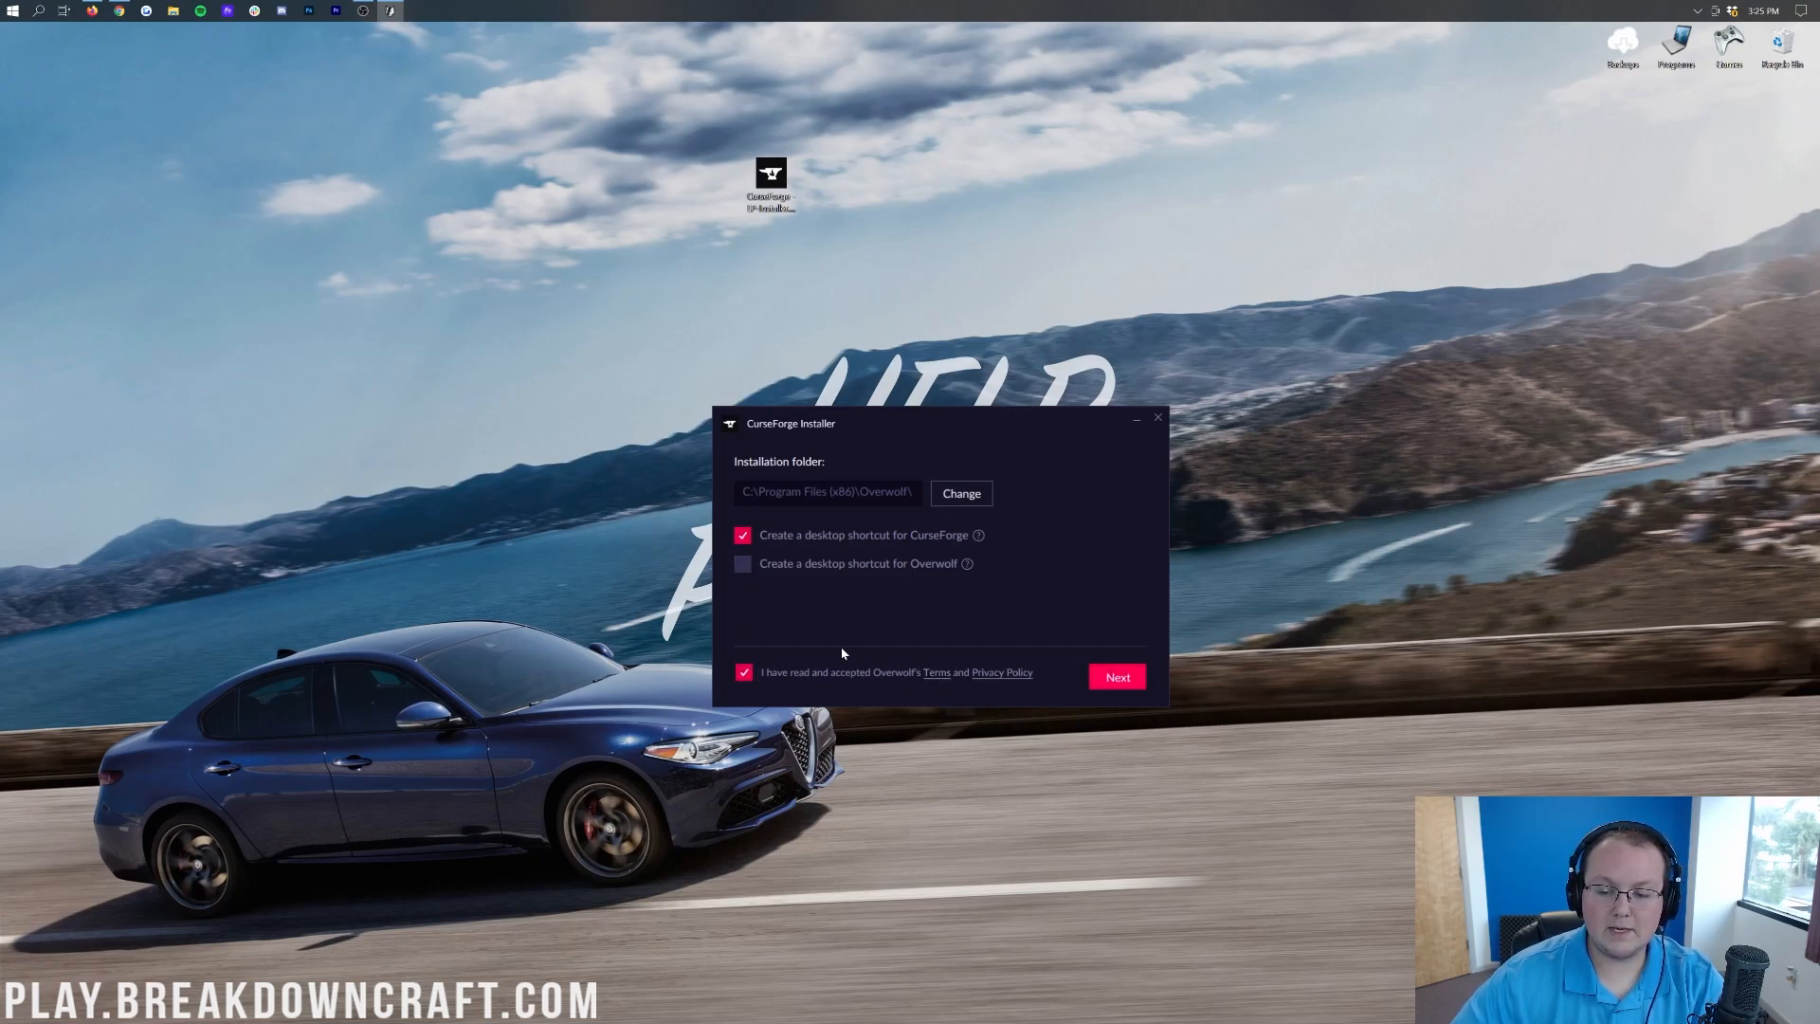
{"action": "left_click", "coordinate": [1114, 677]}
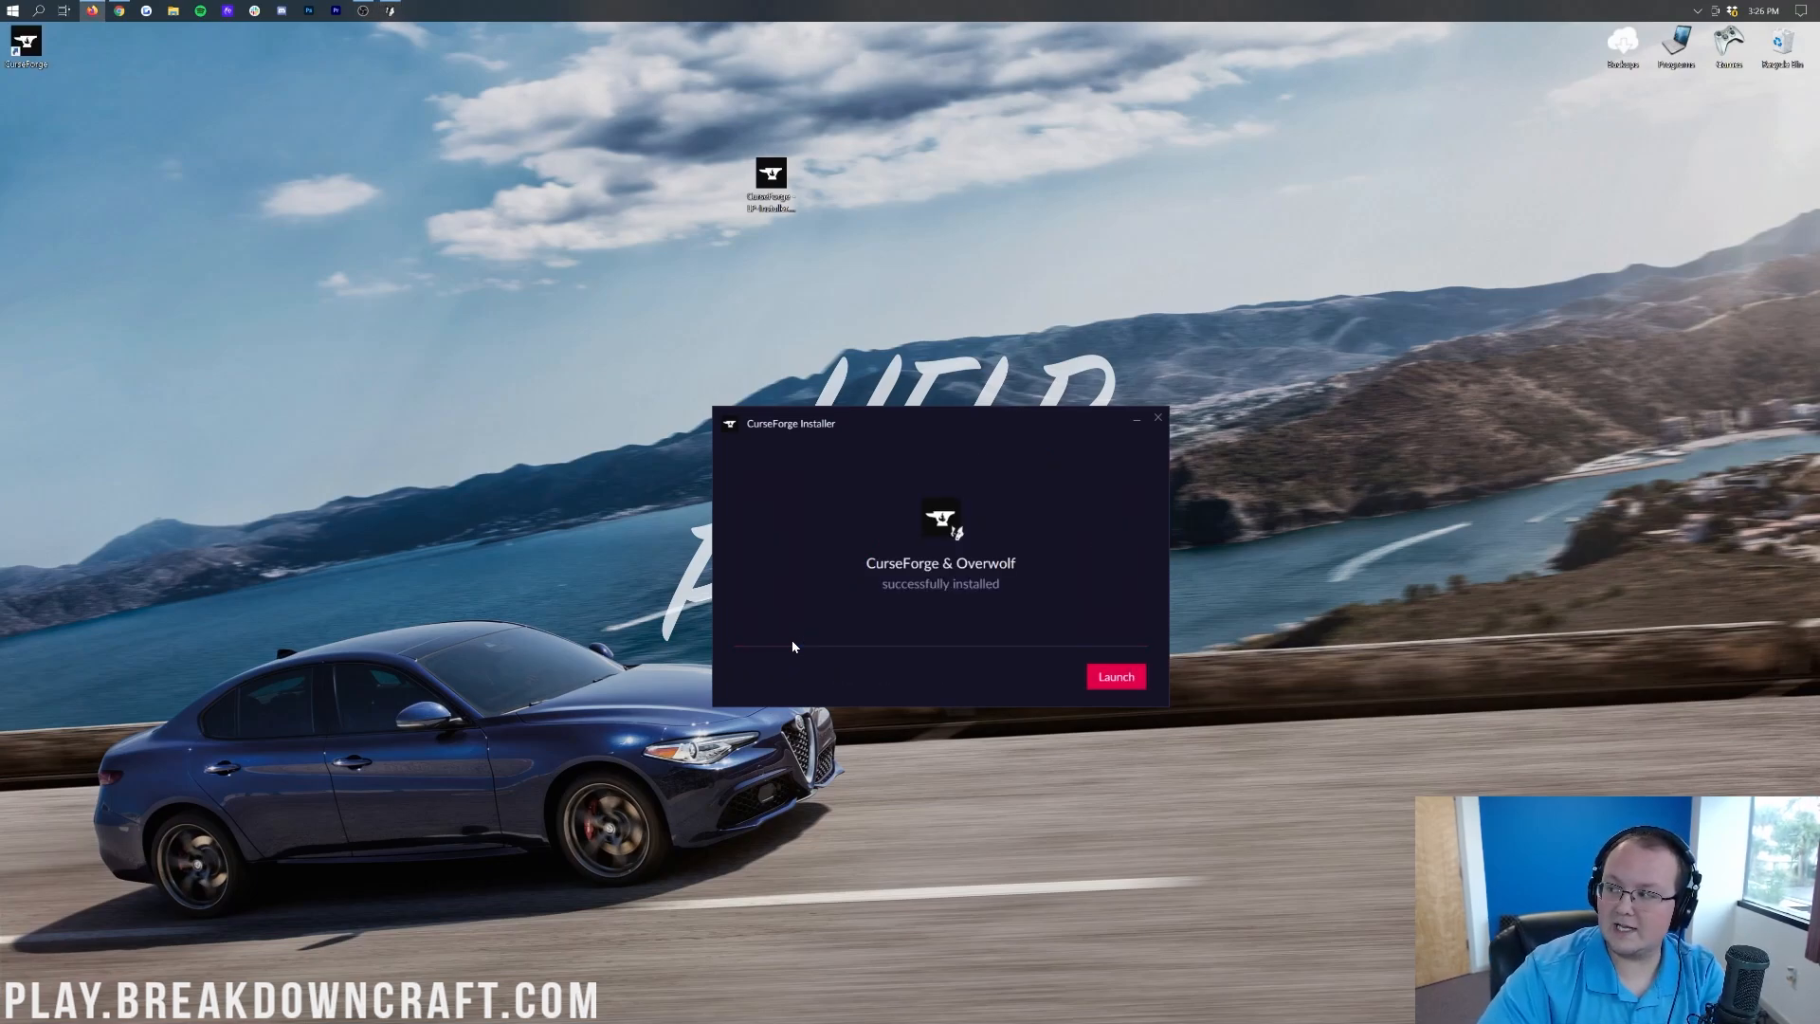
Step: Finish the installer, start CurseForge and skip its welcome intro
{"action": "left_click", "coordinate": [1113, 675]}
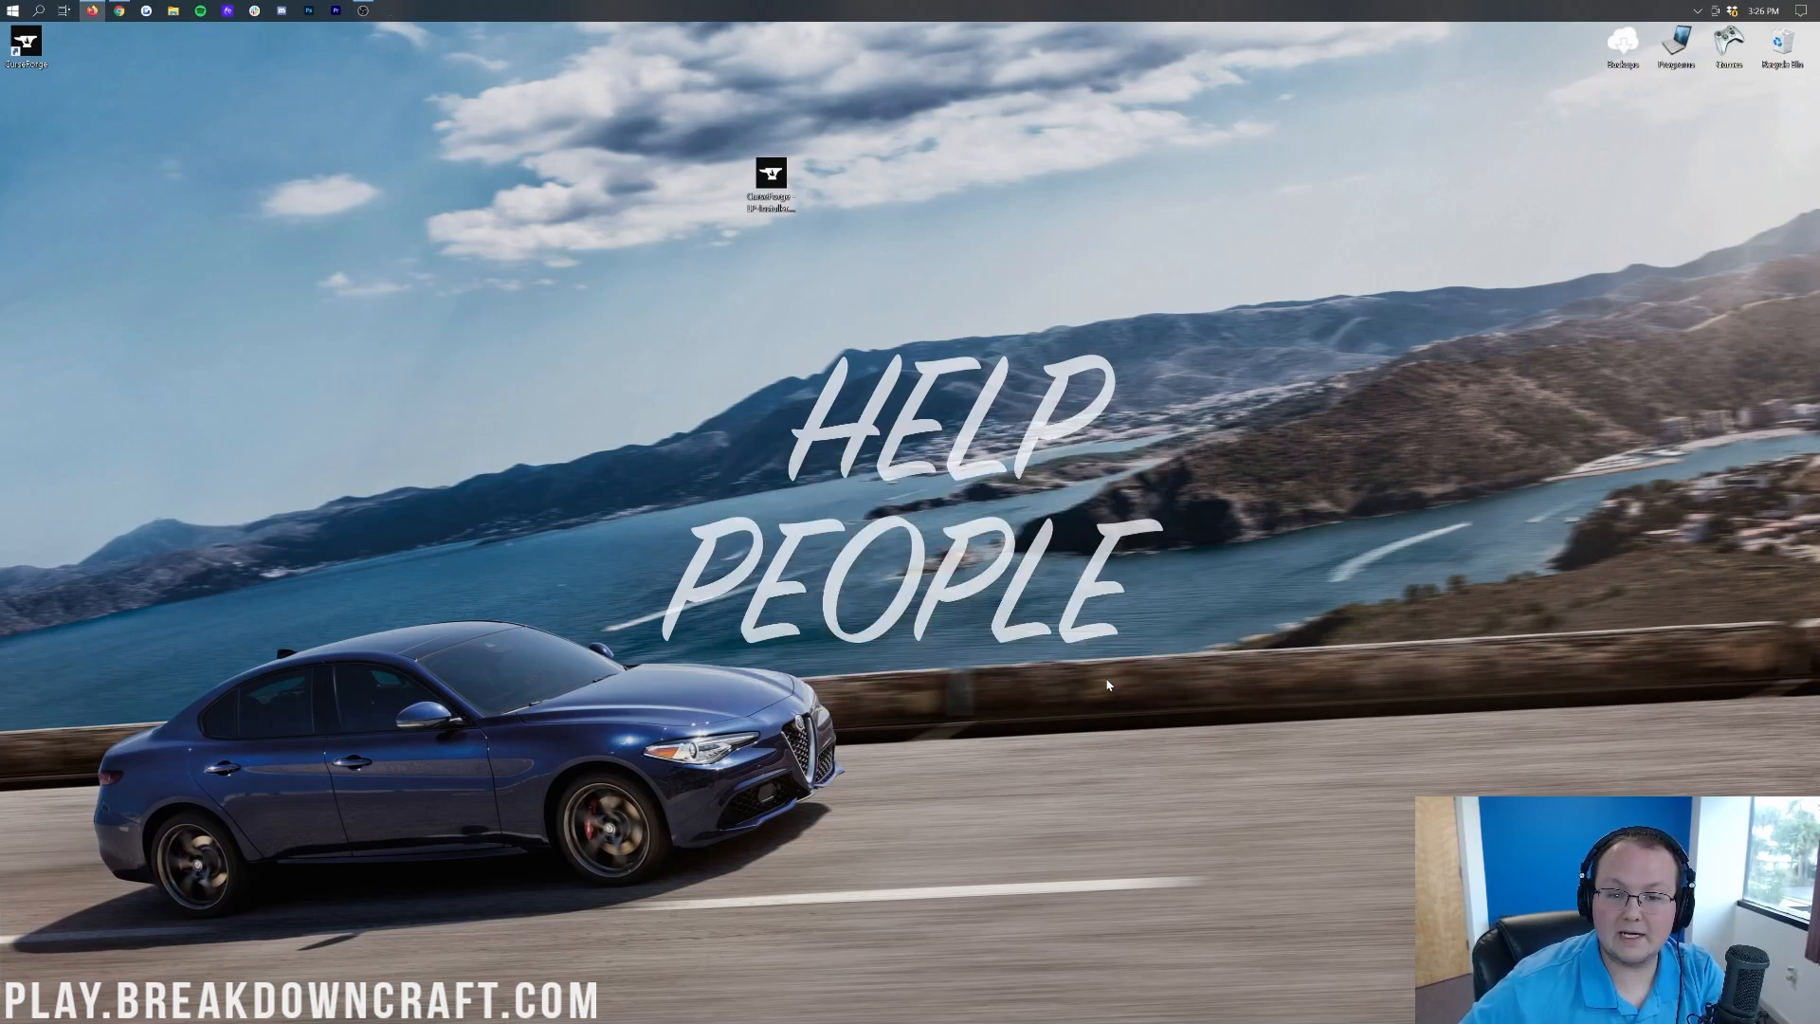
{"action": "double_click", "coordinate": [24, 45]}
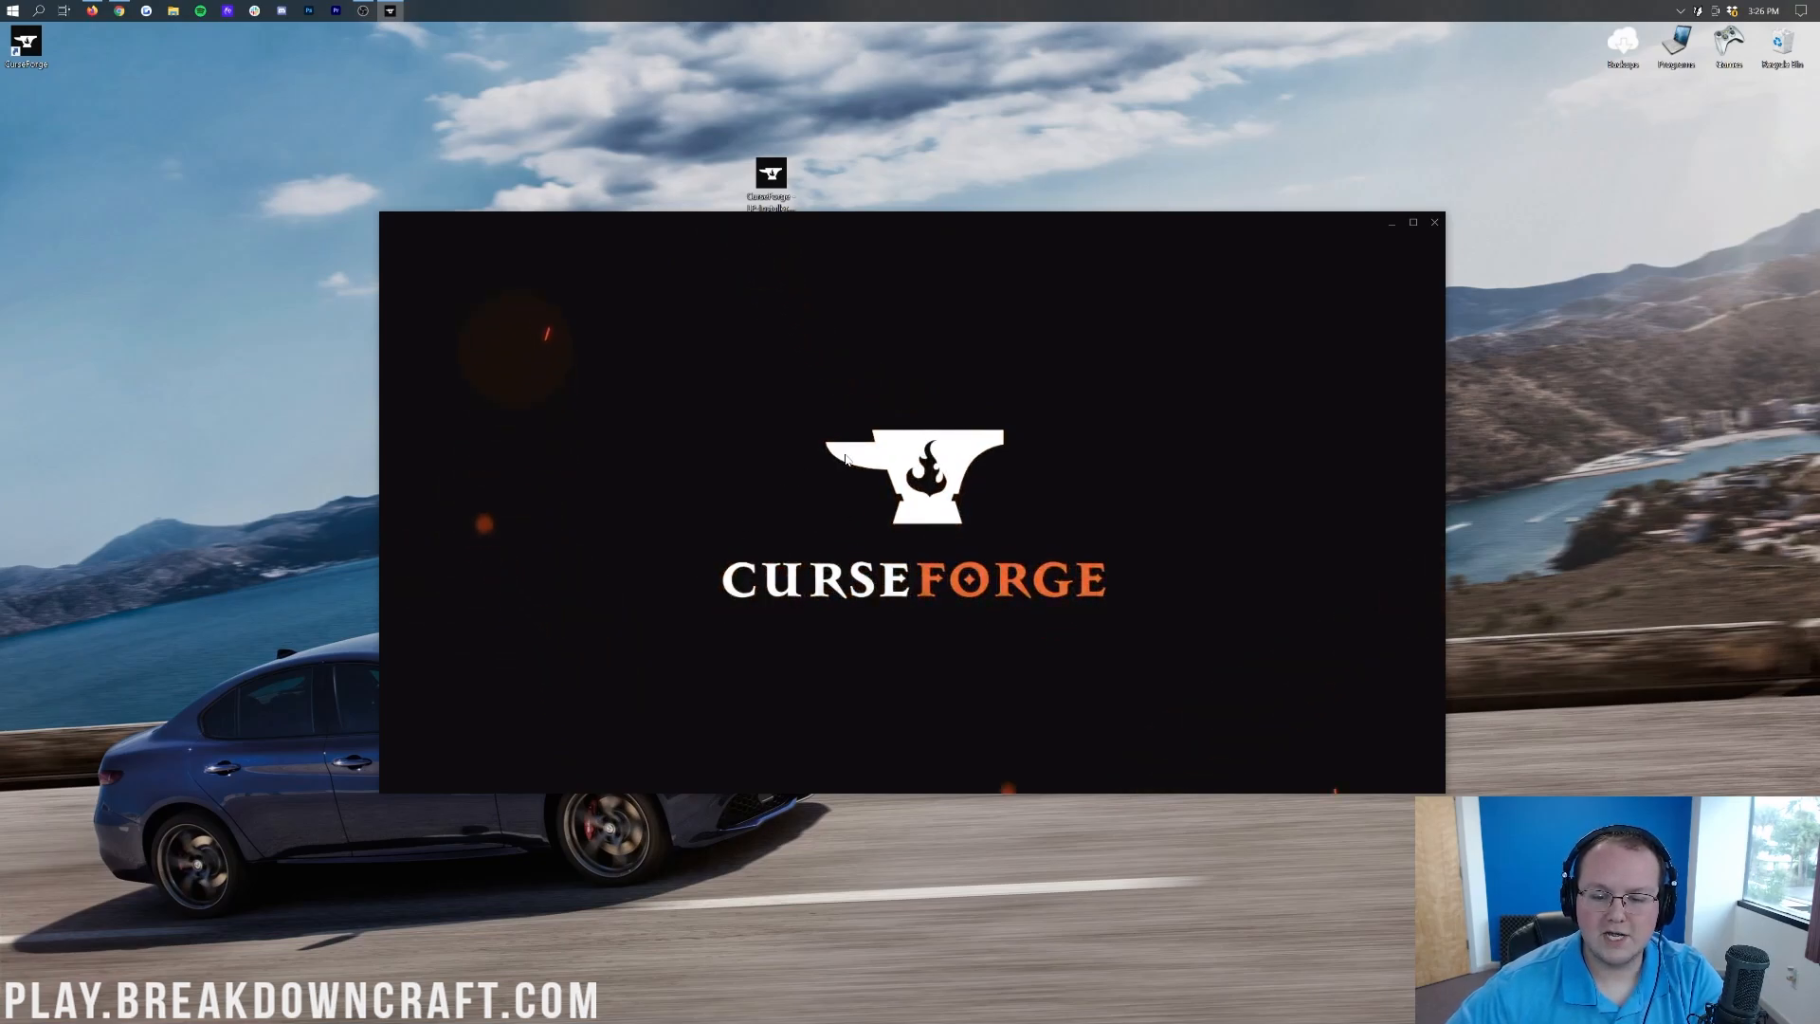
{"action": "mouse_move", "coordinate": [990, 527]}
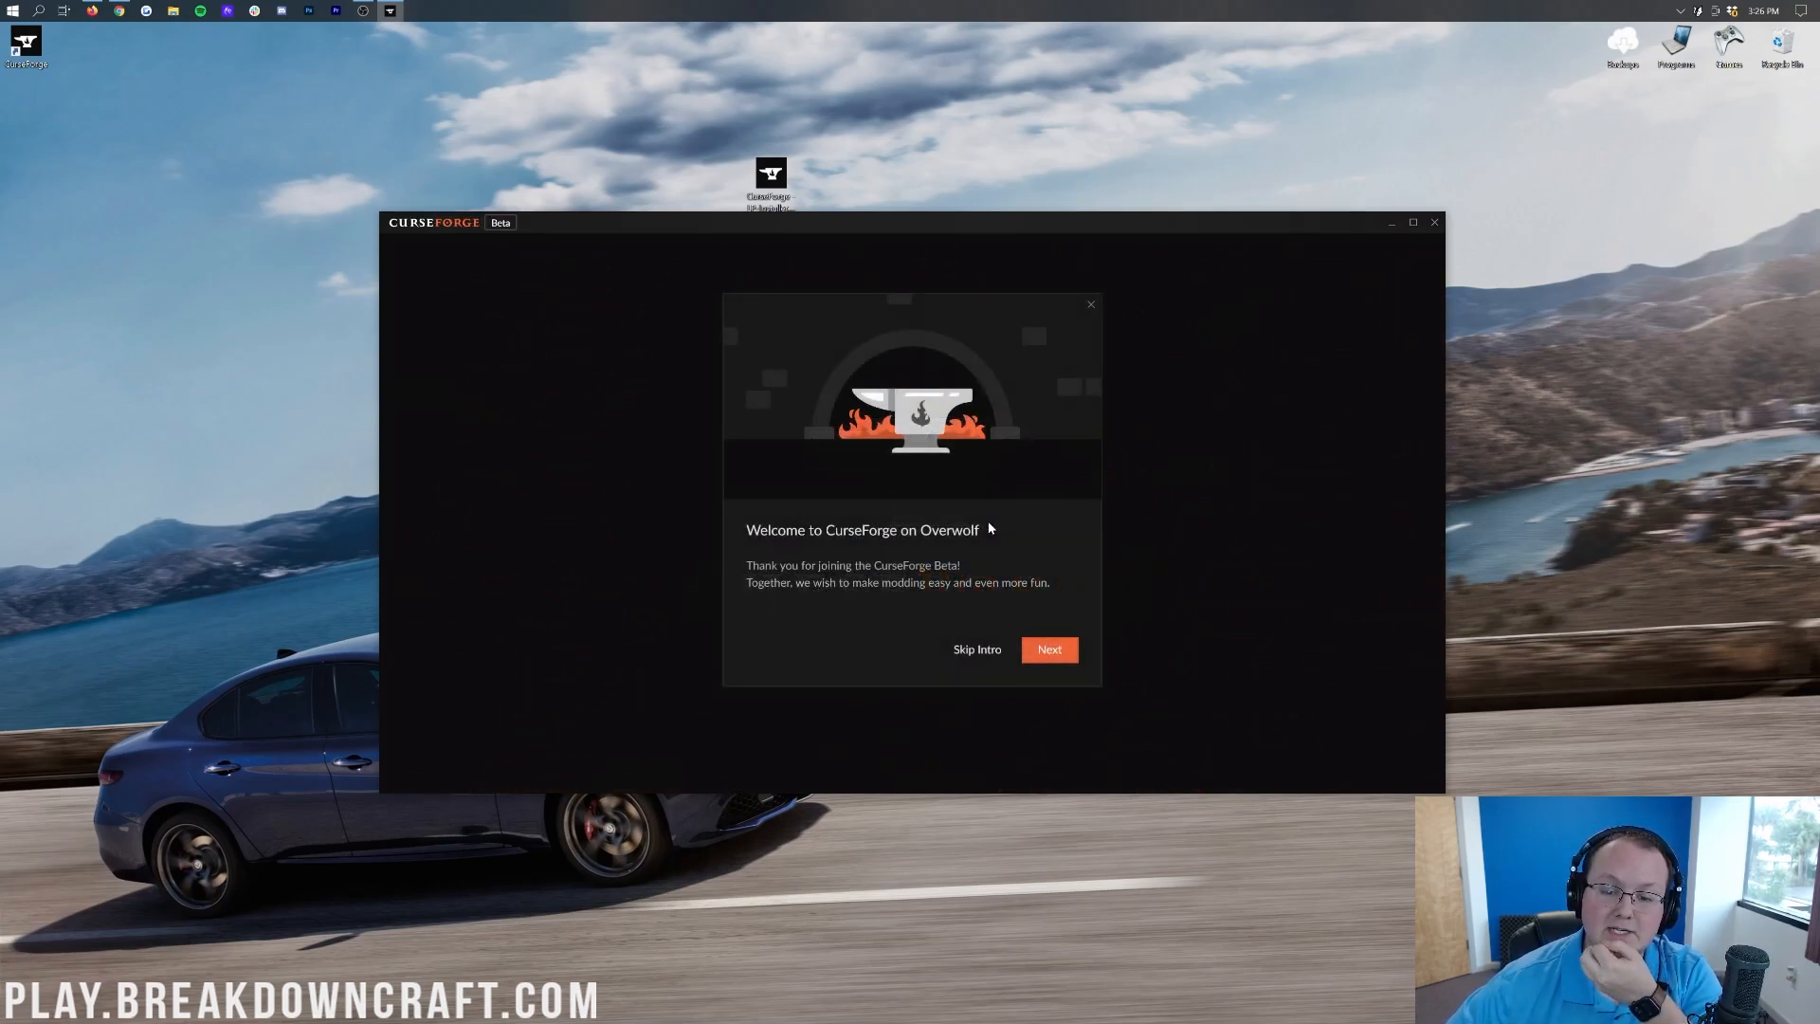
{"action": "mouse_move", "coordinate": [957, 667]}
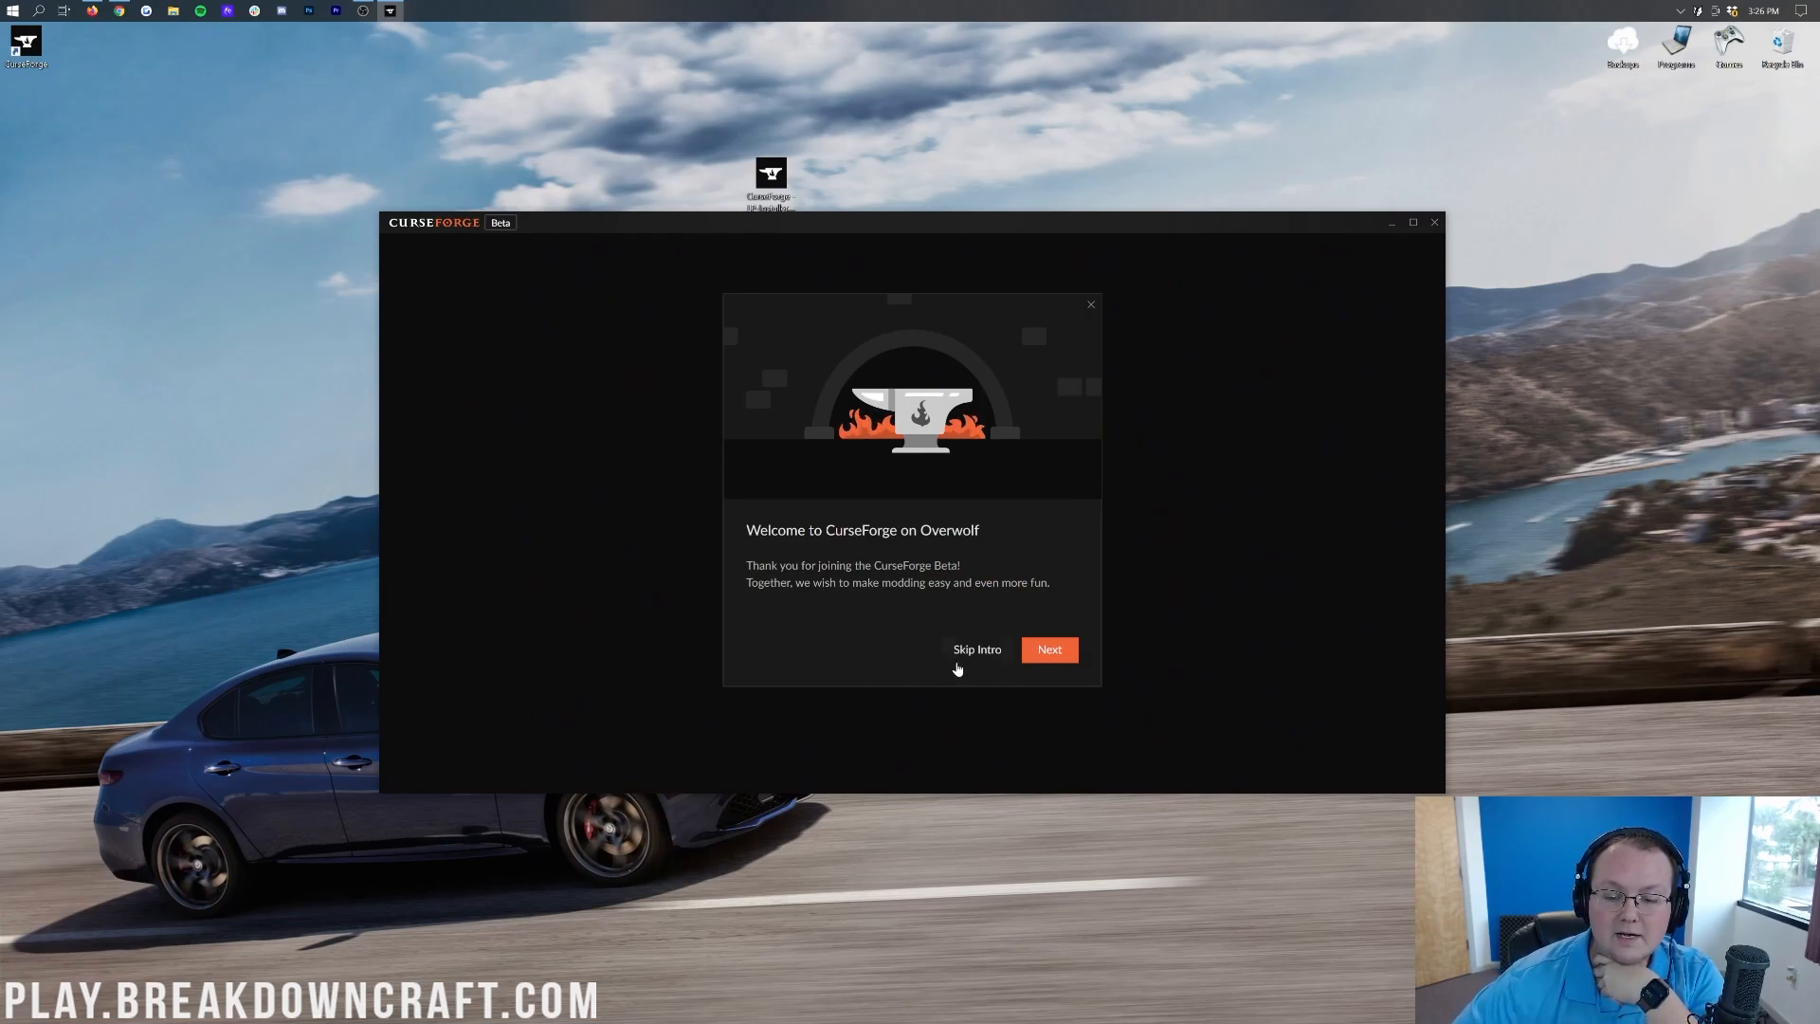
{"action": "left_click", "coordinate": [976, 648]}
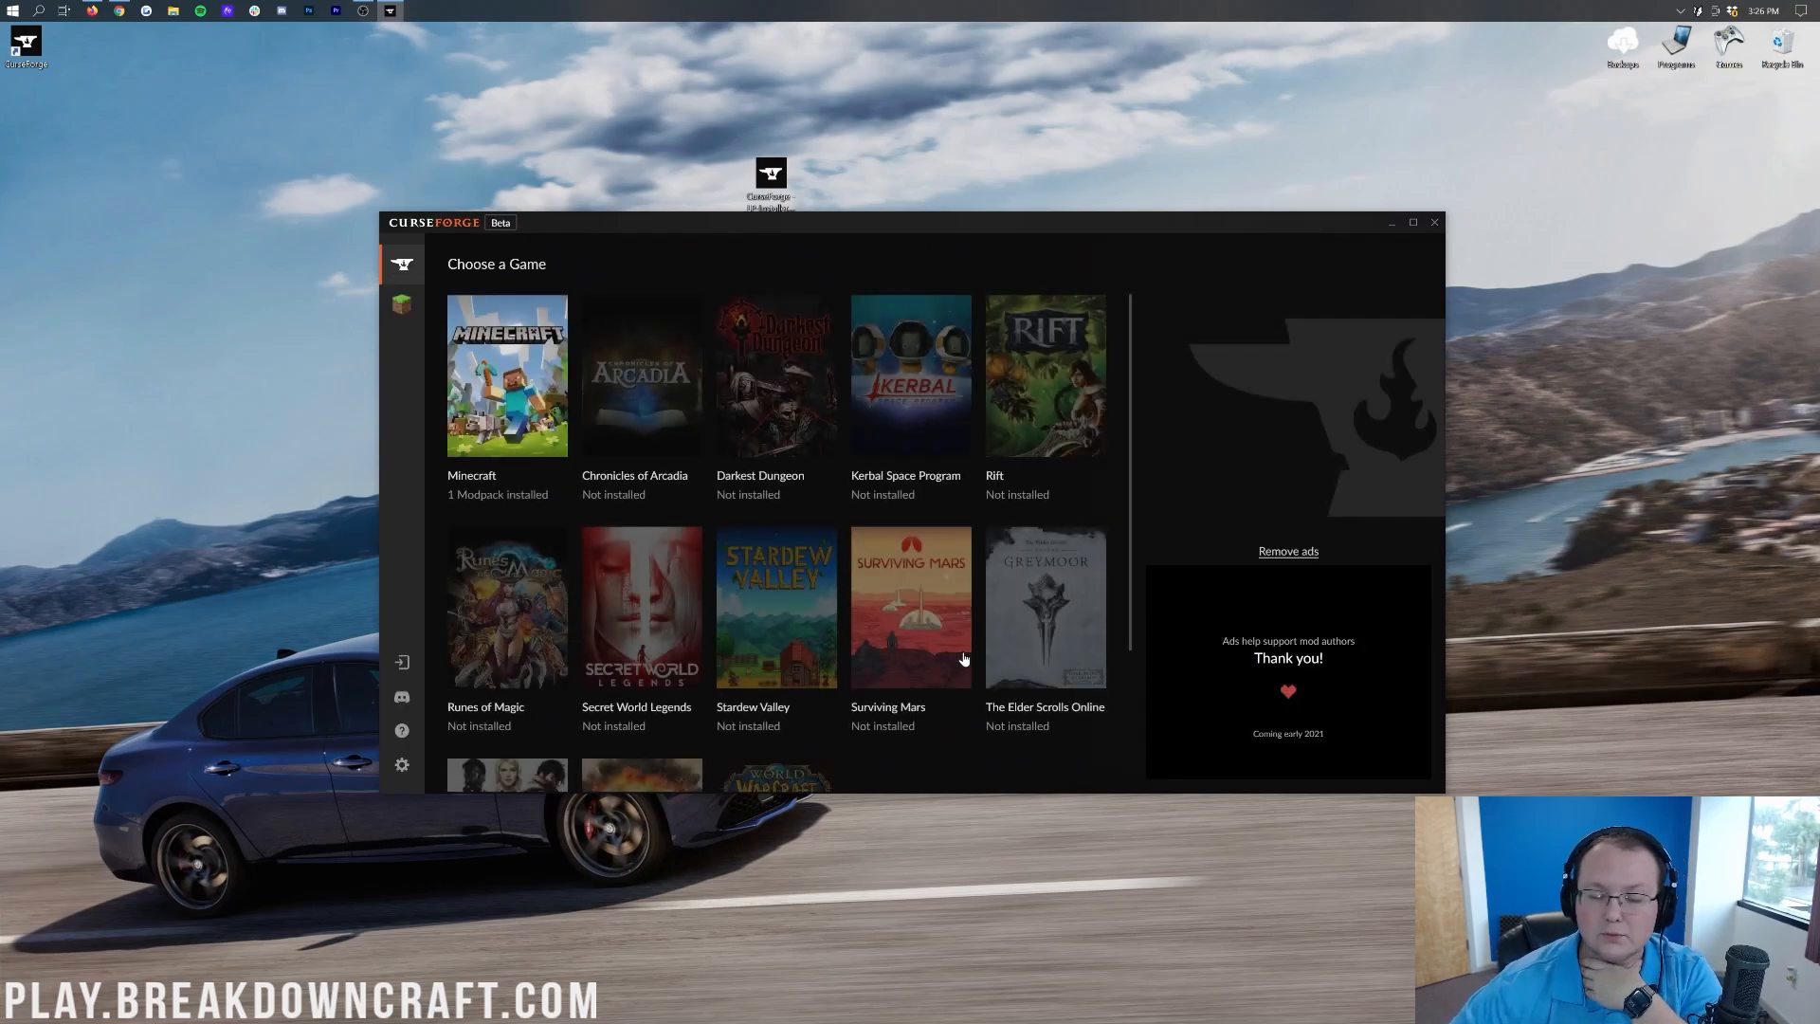
{"action": "mouse_move", "coordinate": [411, 364]}
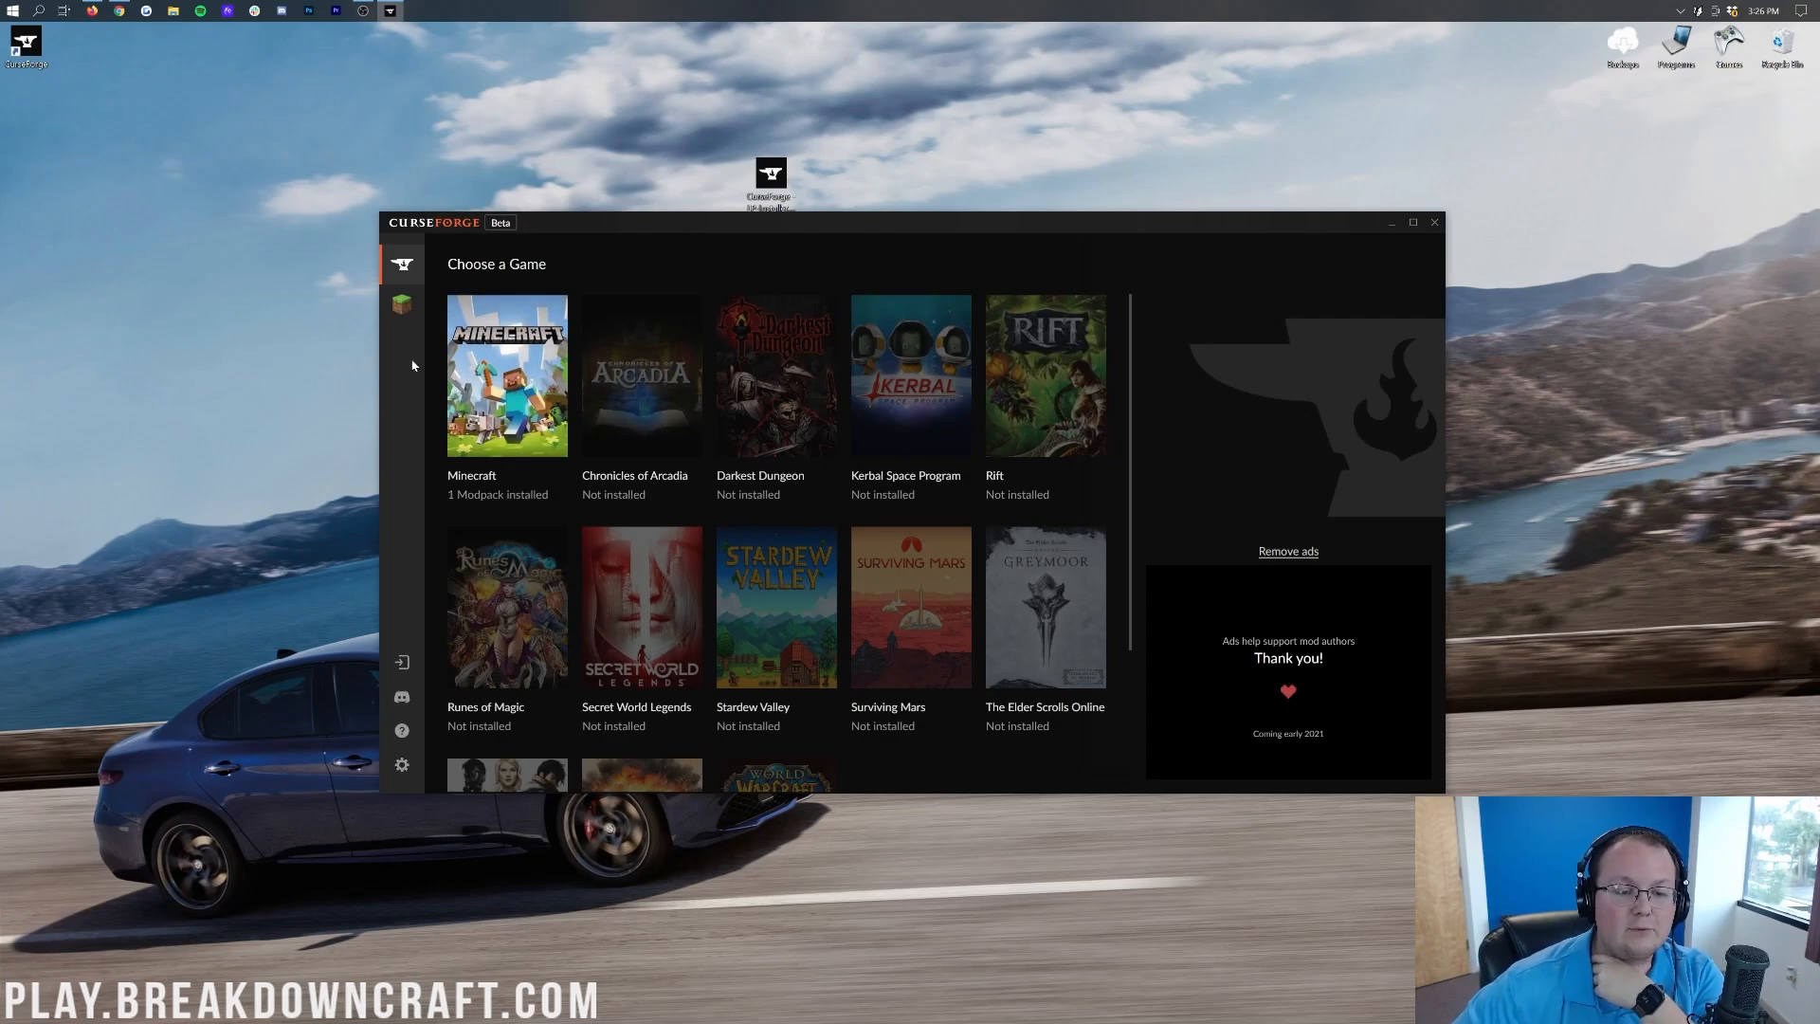
Step: Delete the Ages of the Sky profile from the Minecraft modpacks list
{"action": "left_click", "coordinate": [508, 376]}
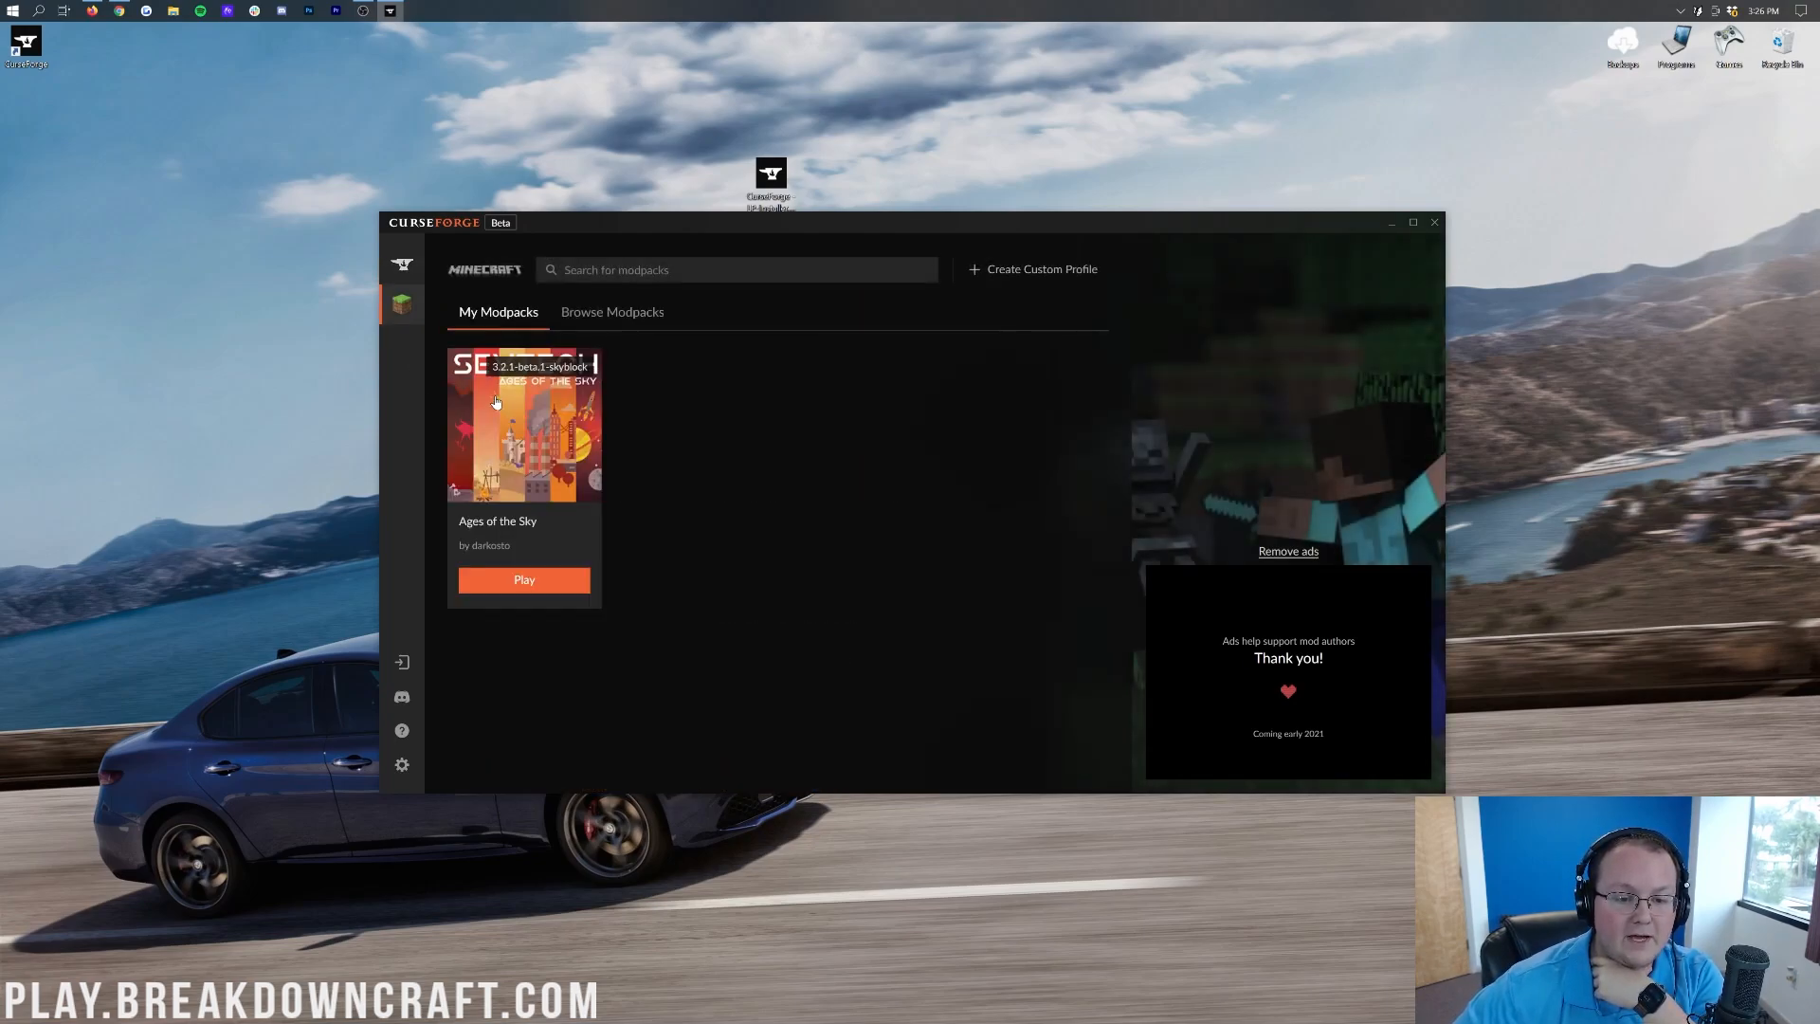
{"action": "right_click", "coordinate": [523, 422]}
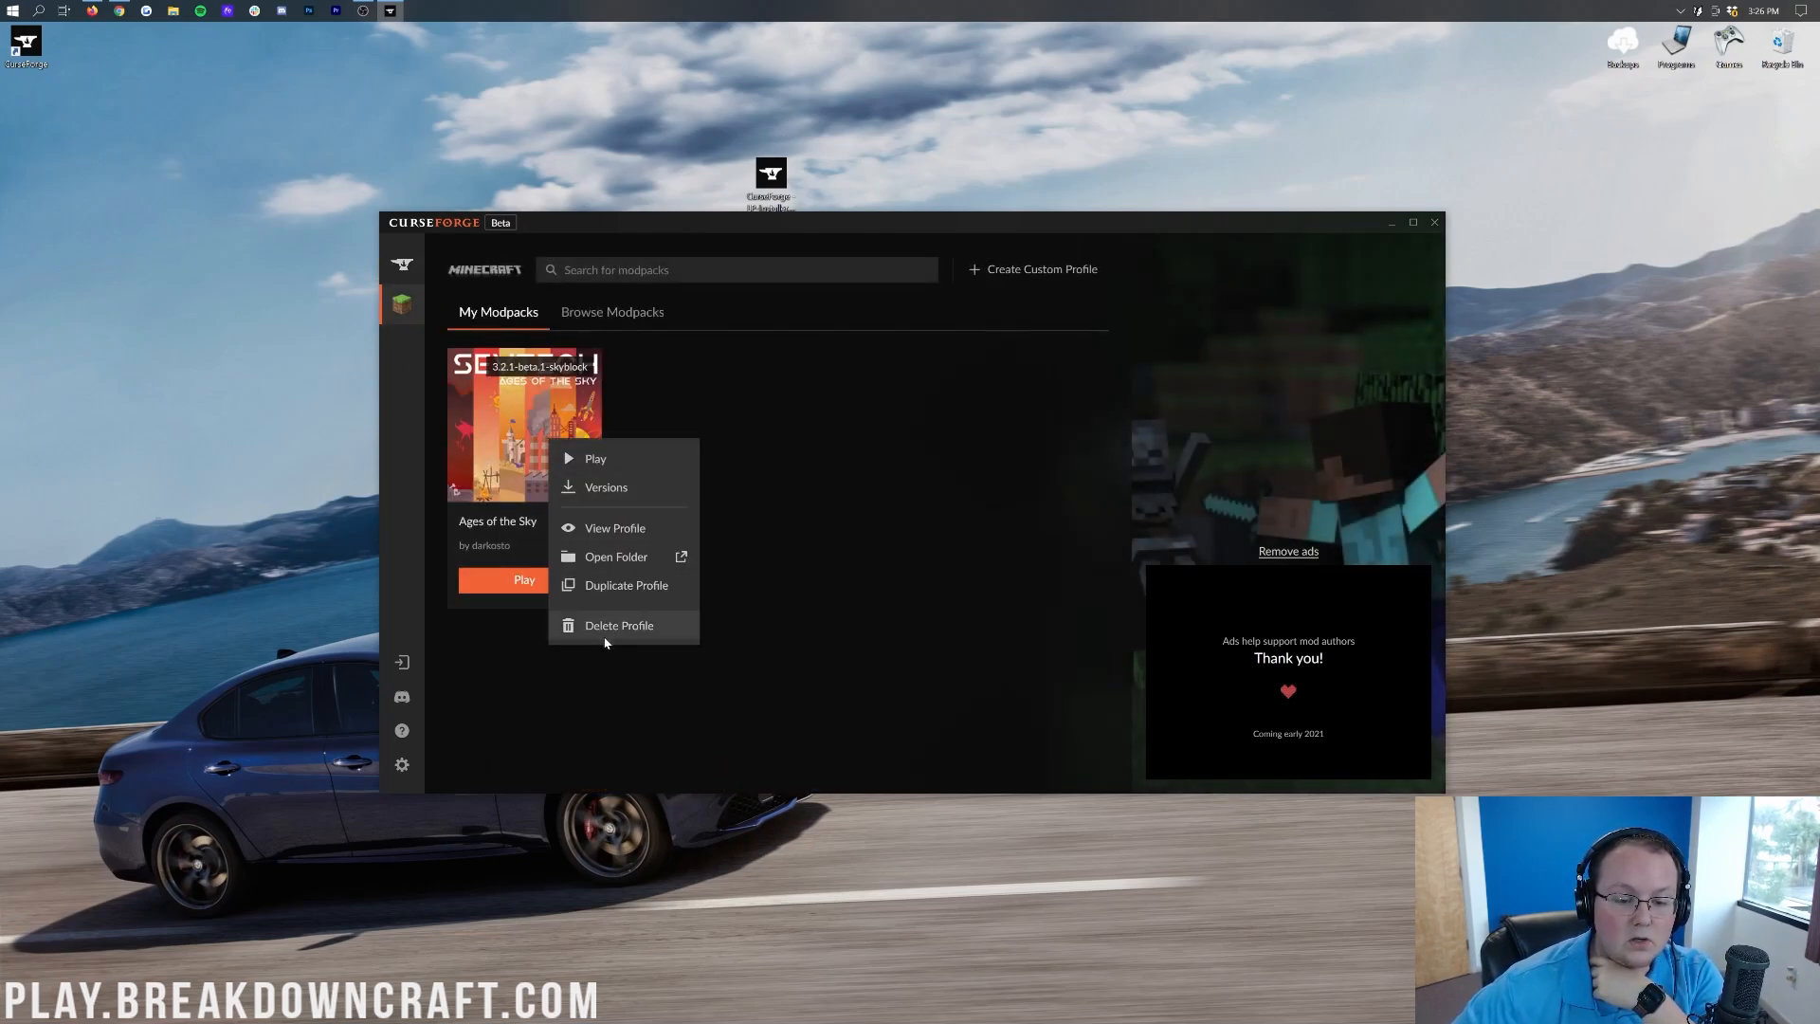
{"action": "left_click", "coordinate": [618, 623]}
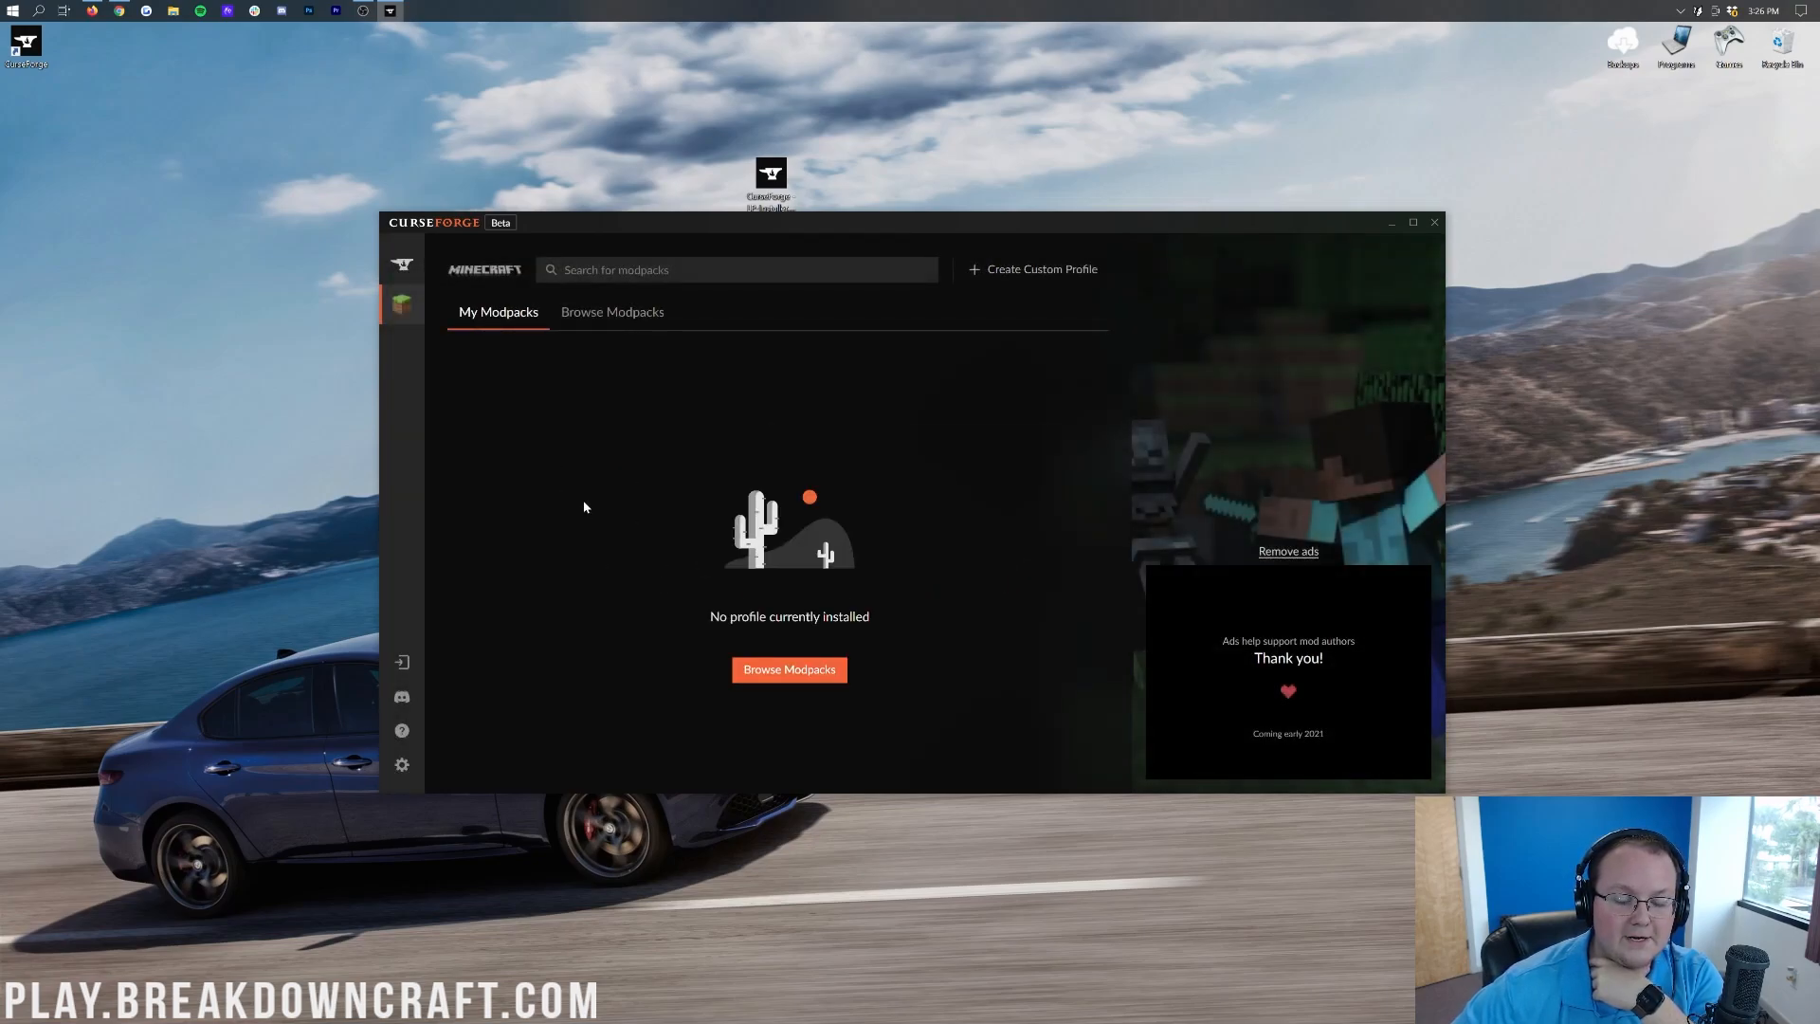
Step: Search the modpacks for 'all' and install All the Mods 6 - ATM6 - 1.16.5
{"action": "left_click", "coordinate": [612, 311]}
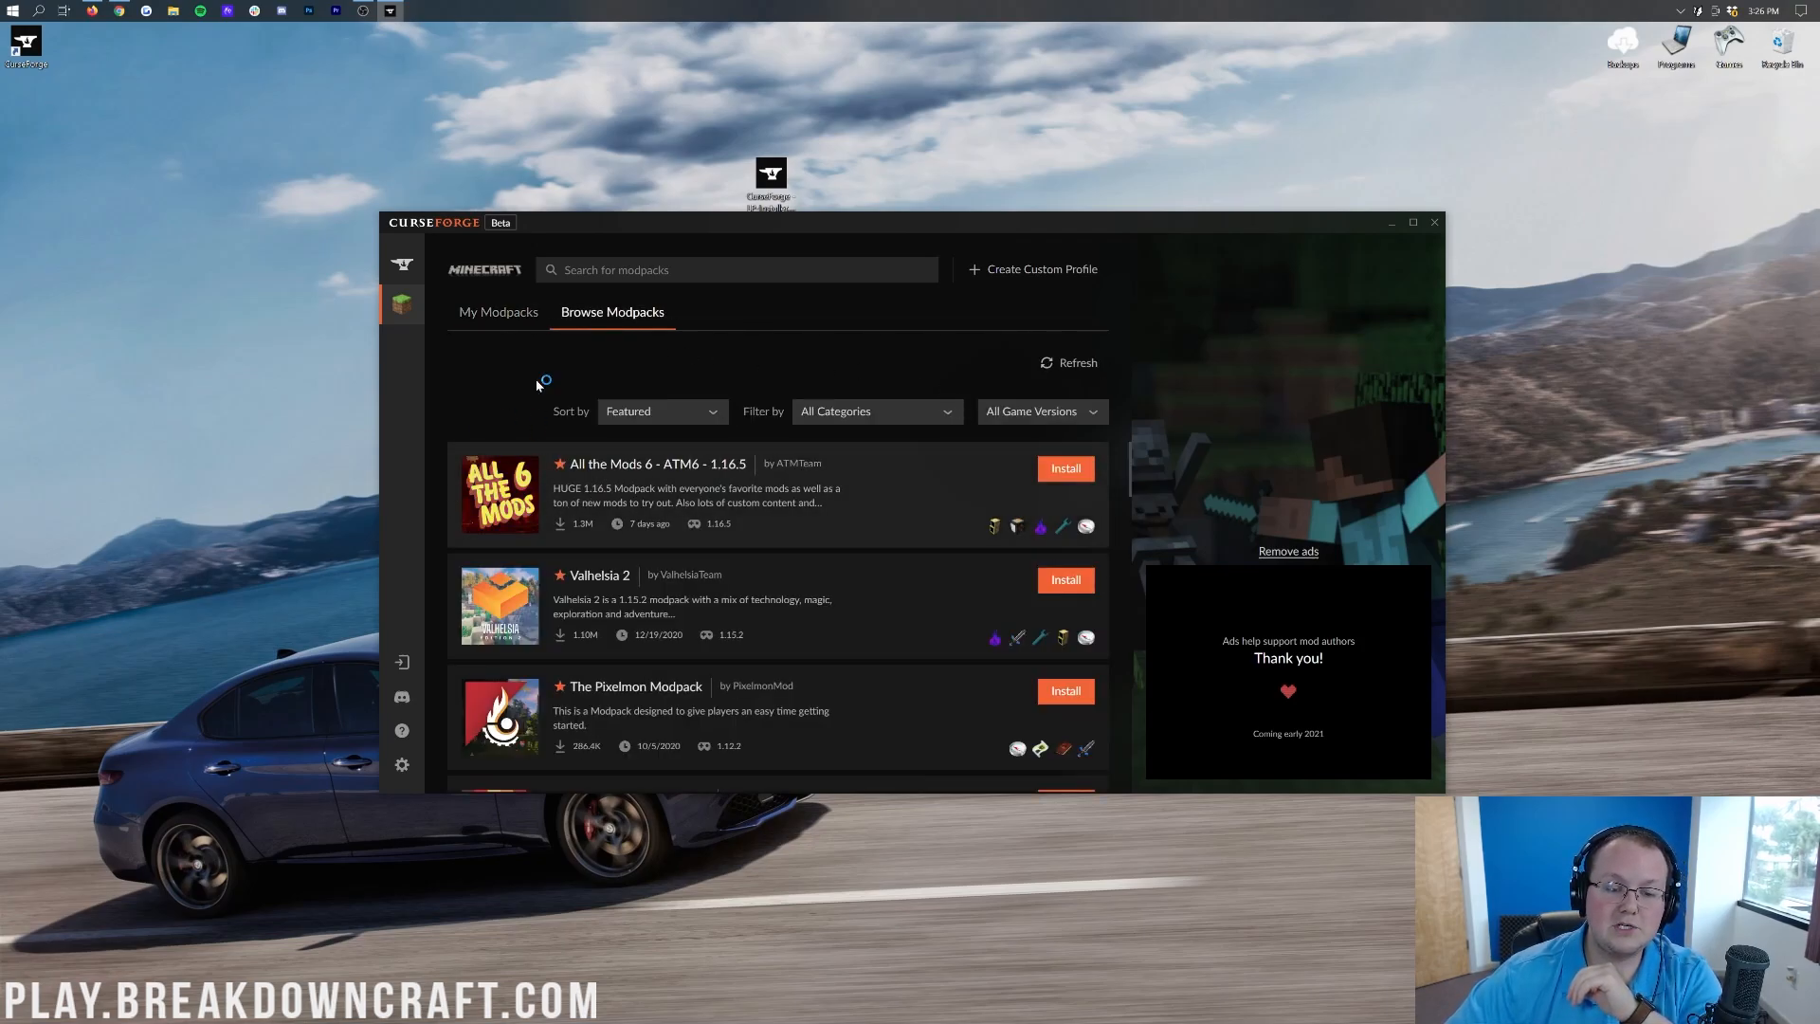
{"action": "type", "text": "all the mods 6"}
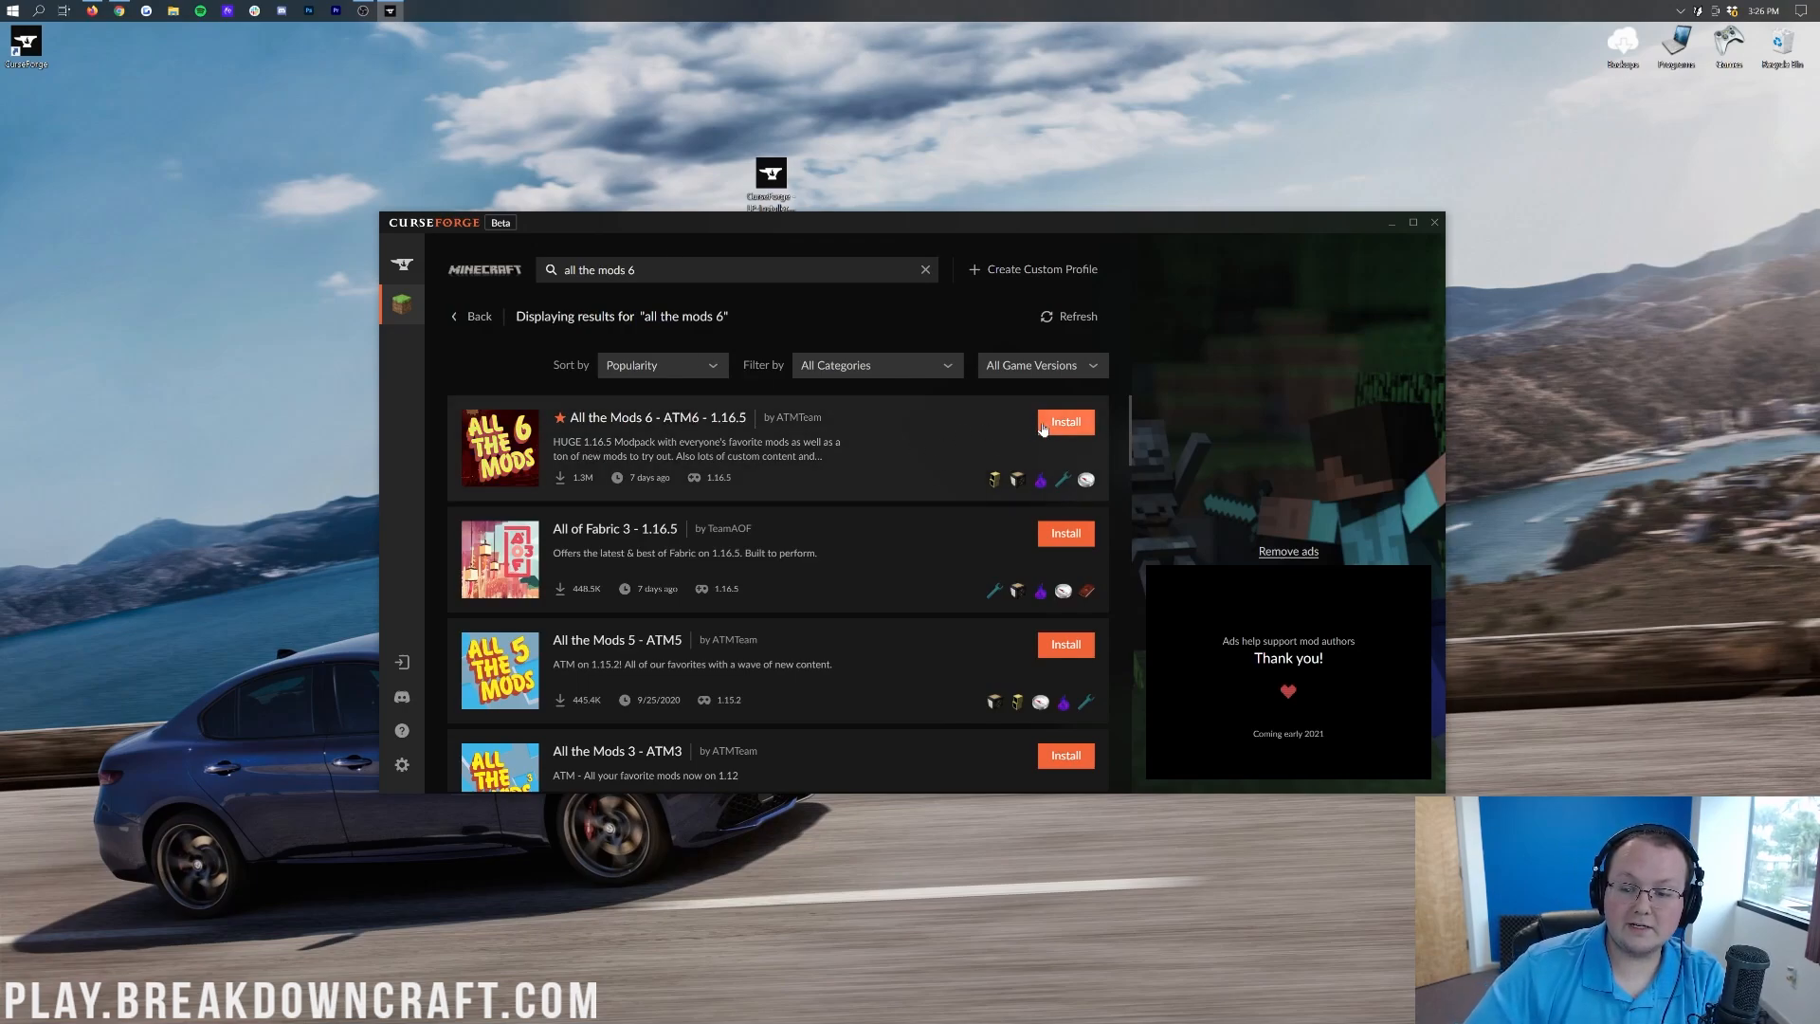
{"action": "mouse_move", "coordinate": [1058, 426]}
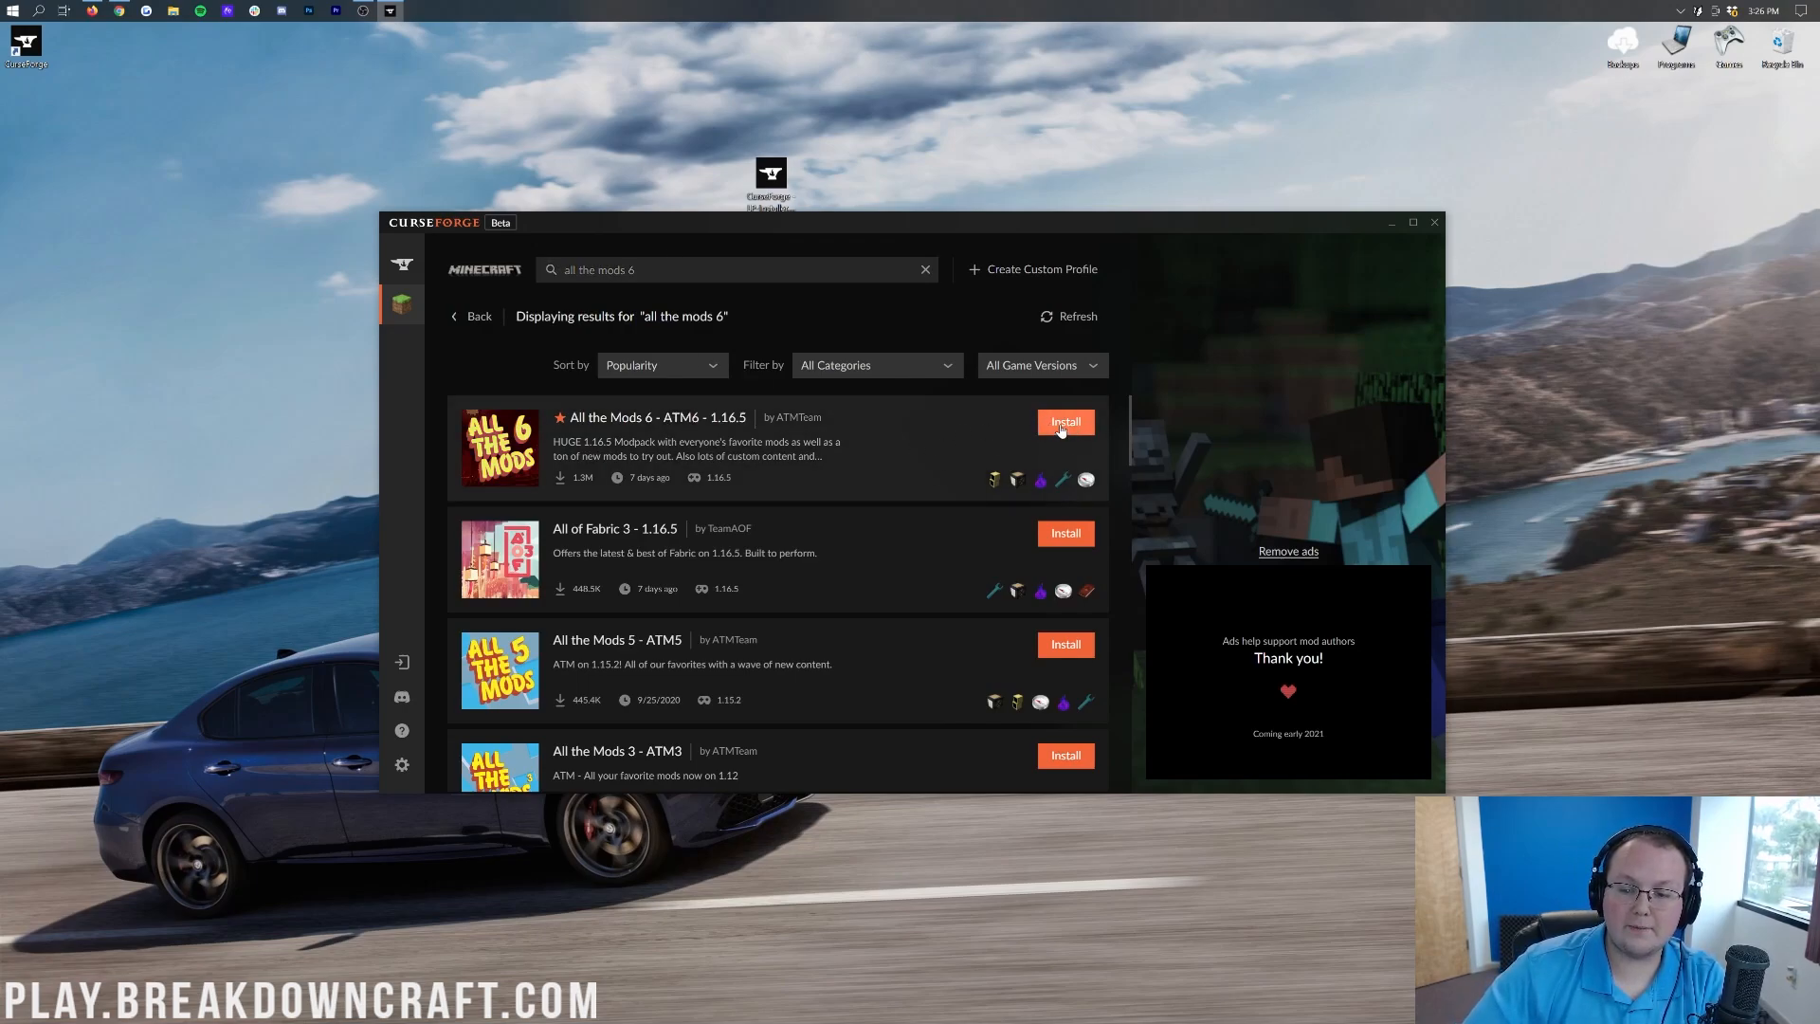
{"action": "left_click", "coordinate": [1063, 421]}
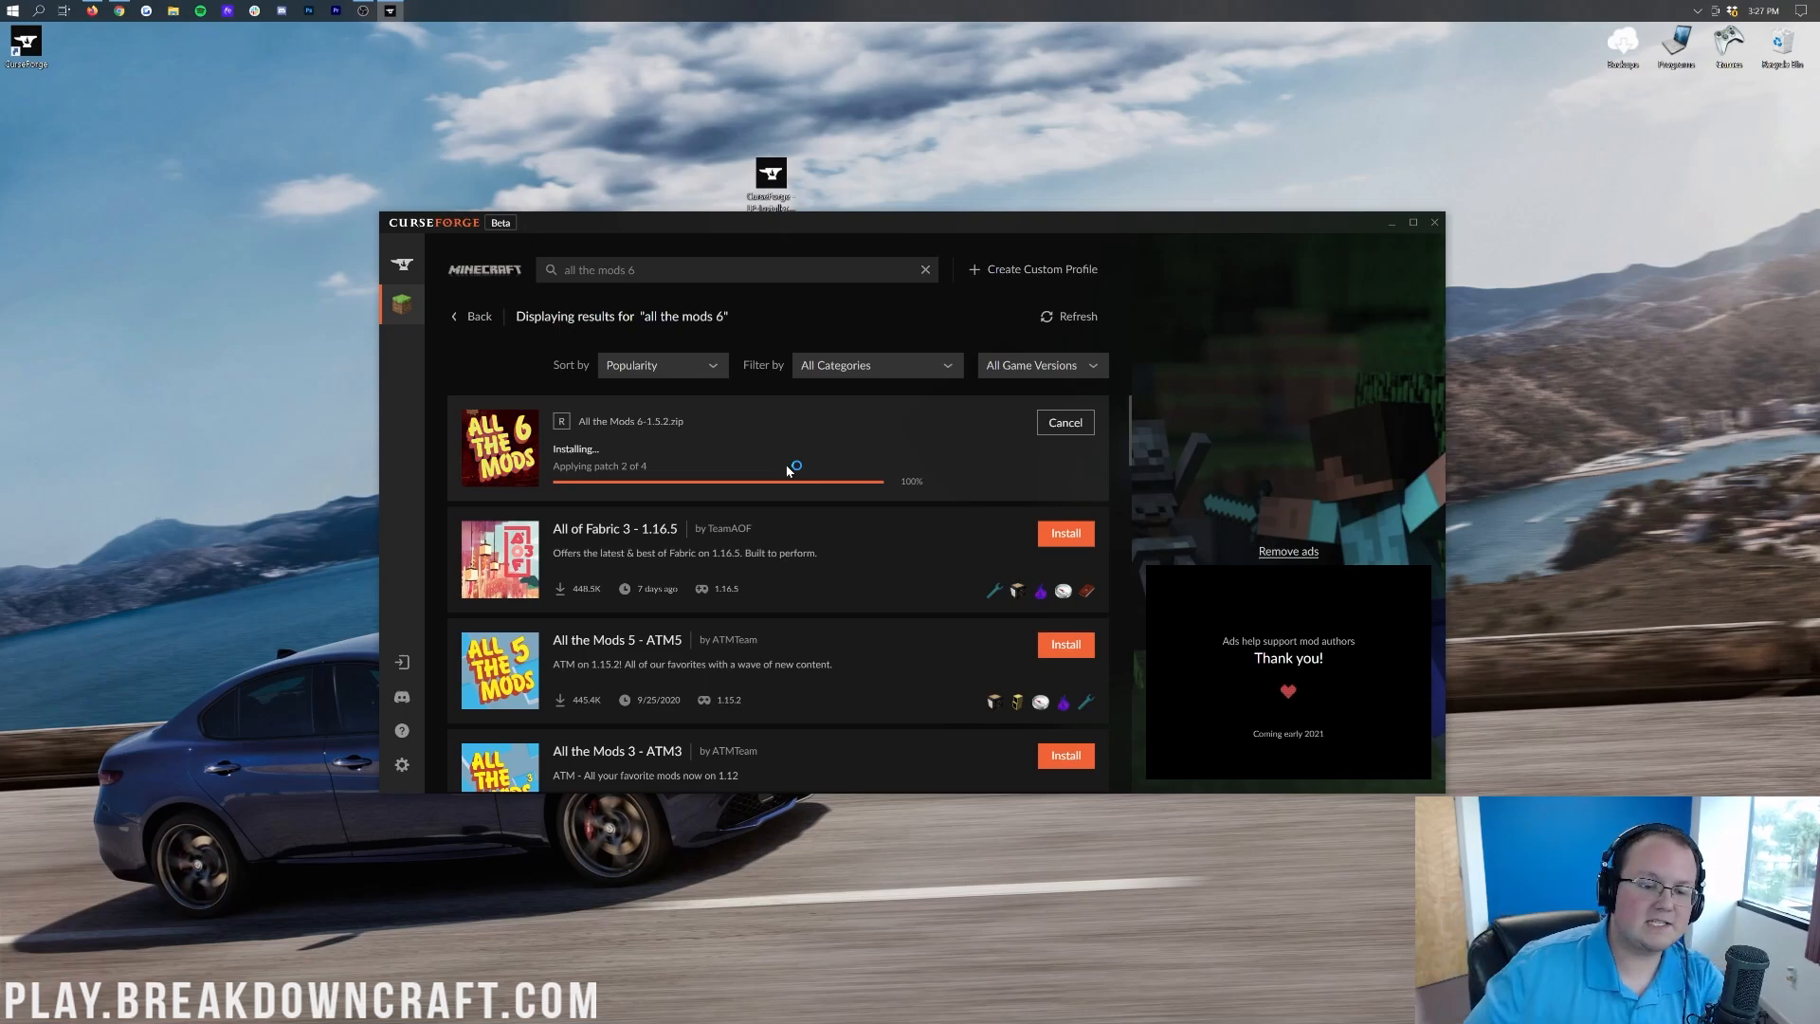
{"action": "mouse_move", "coordinate": [786, 470]}
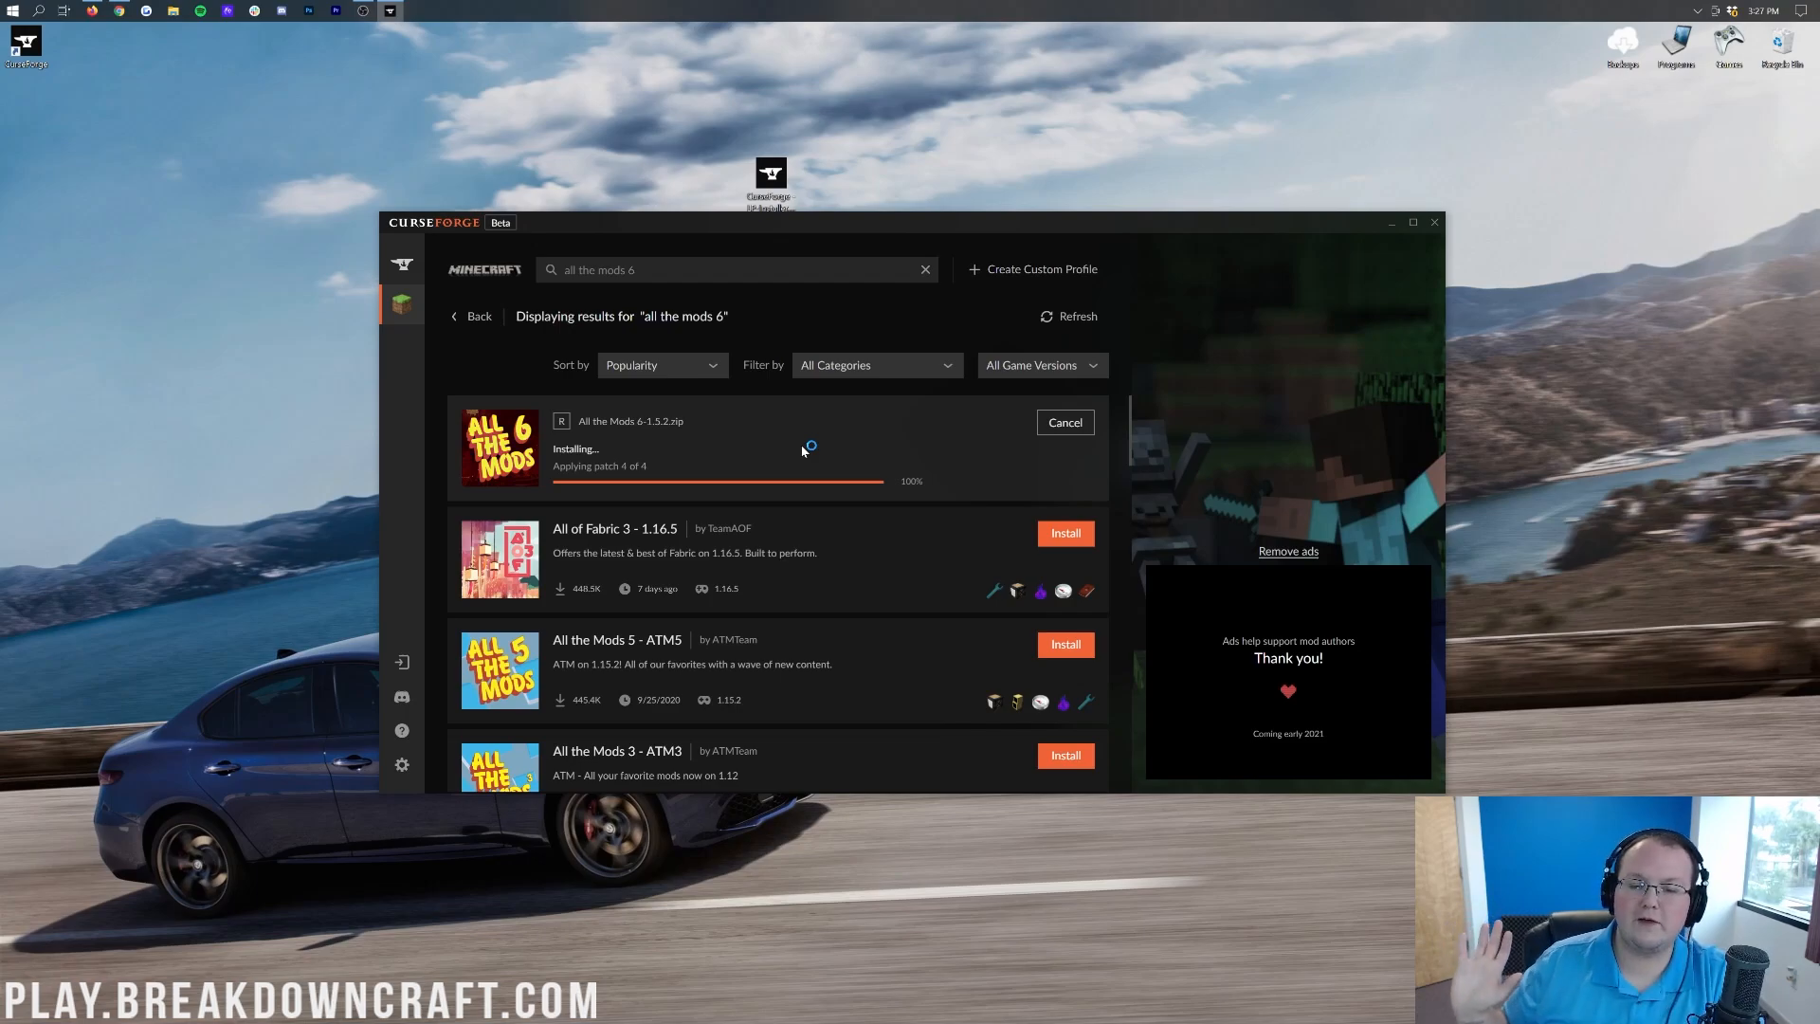
{"action": "mouse_move", "coordinate": [800, 451]}
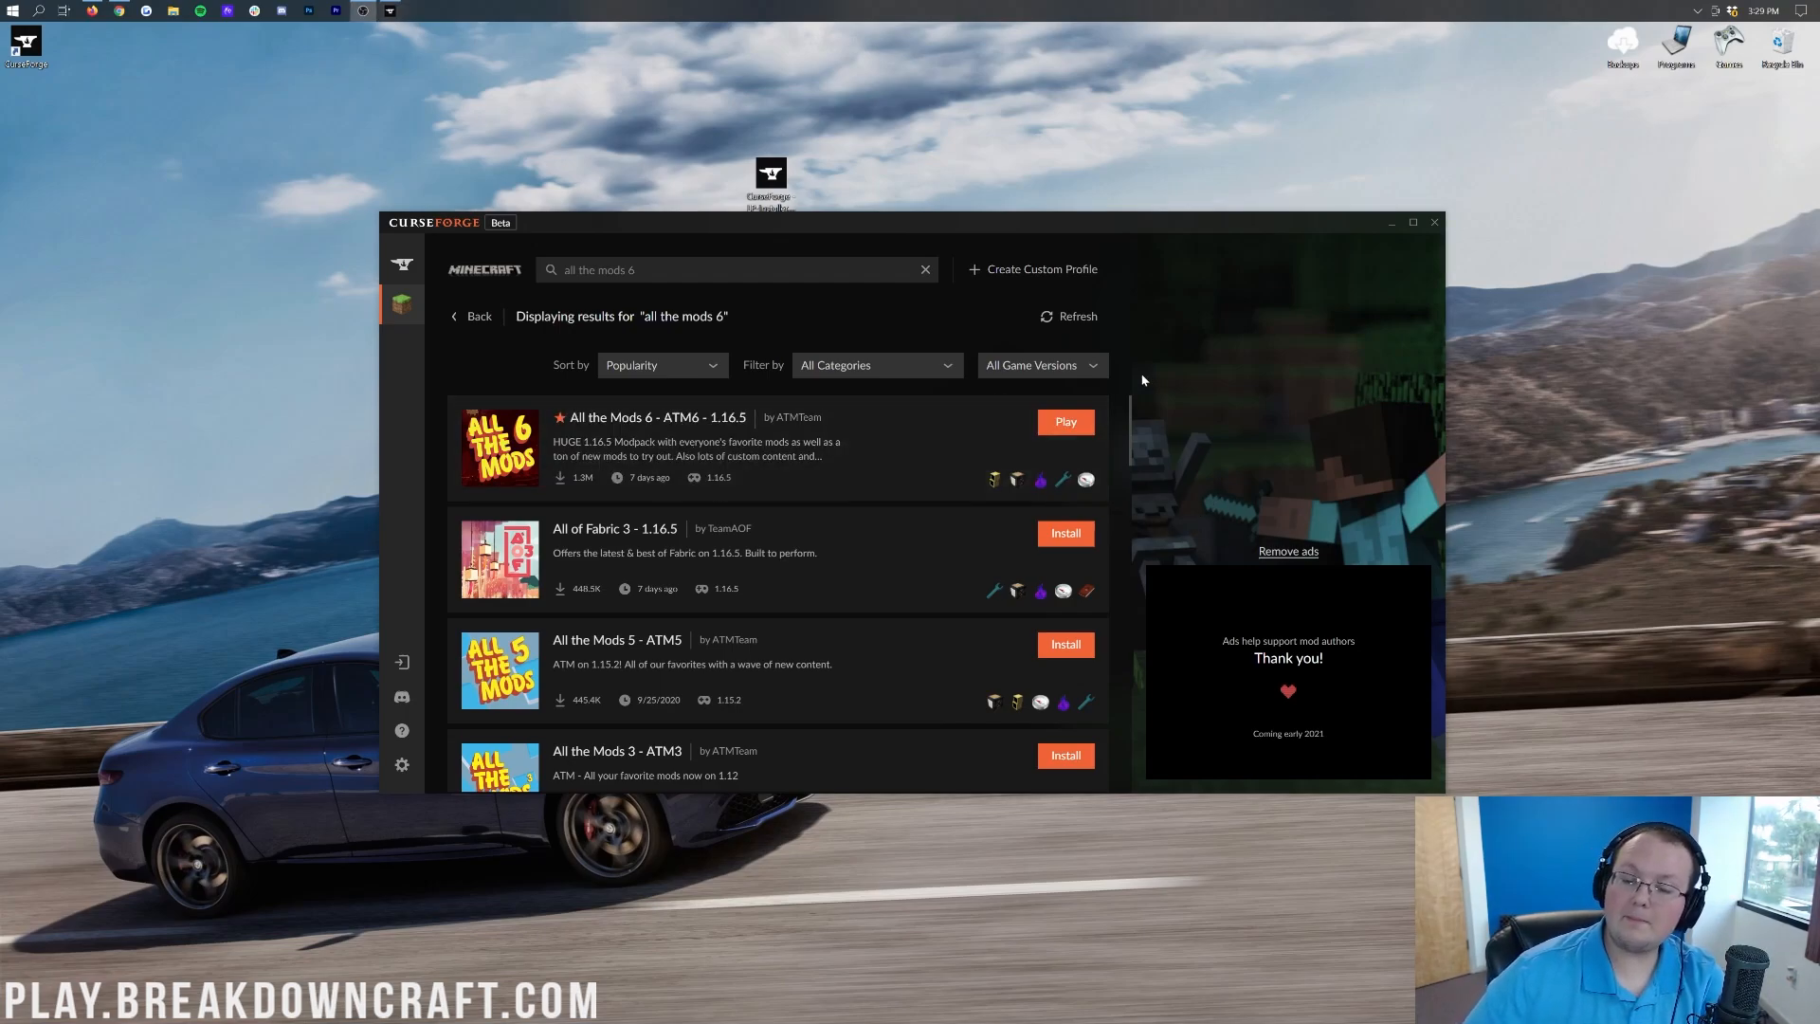
{"action": "mouse_move", "coordinate": [979, 453]}
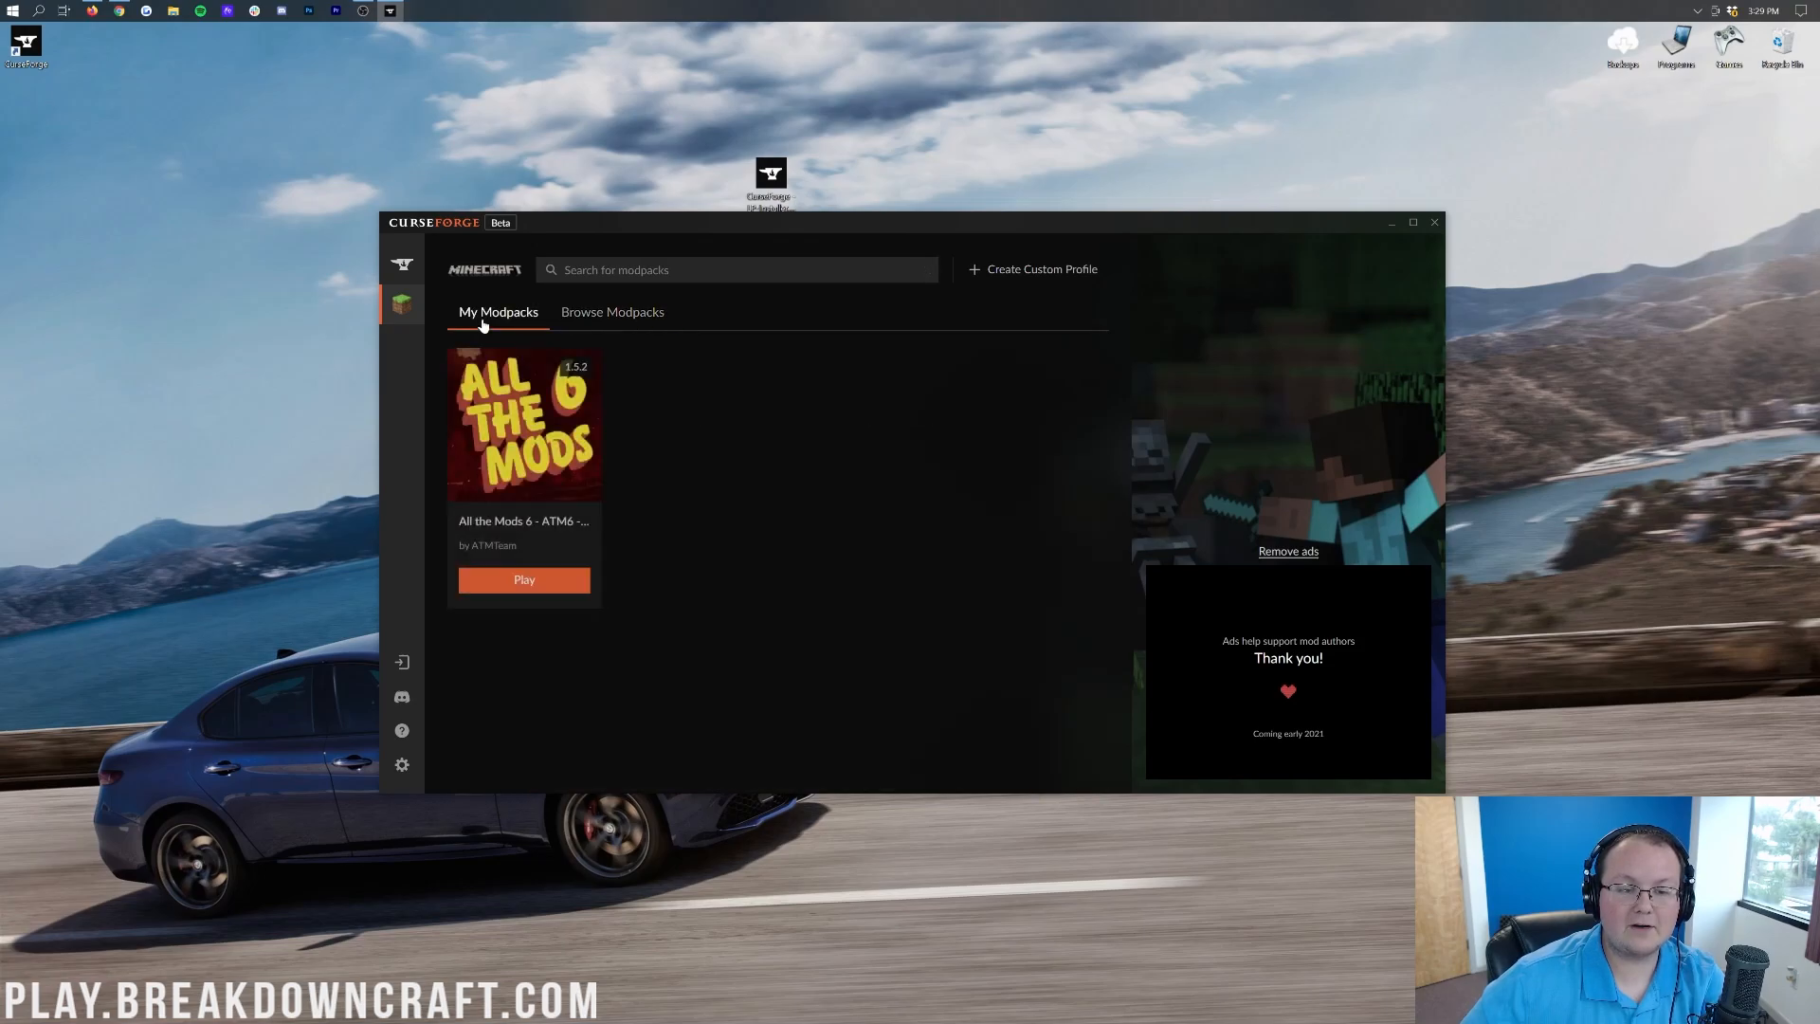
{"action": "mouse_move", "coordinate": [524, 580]}
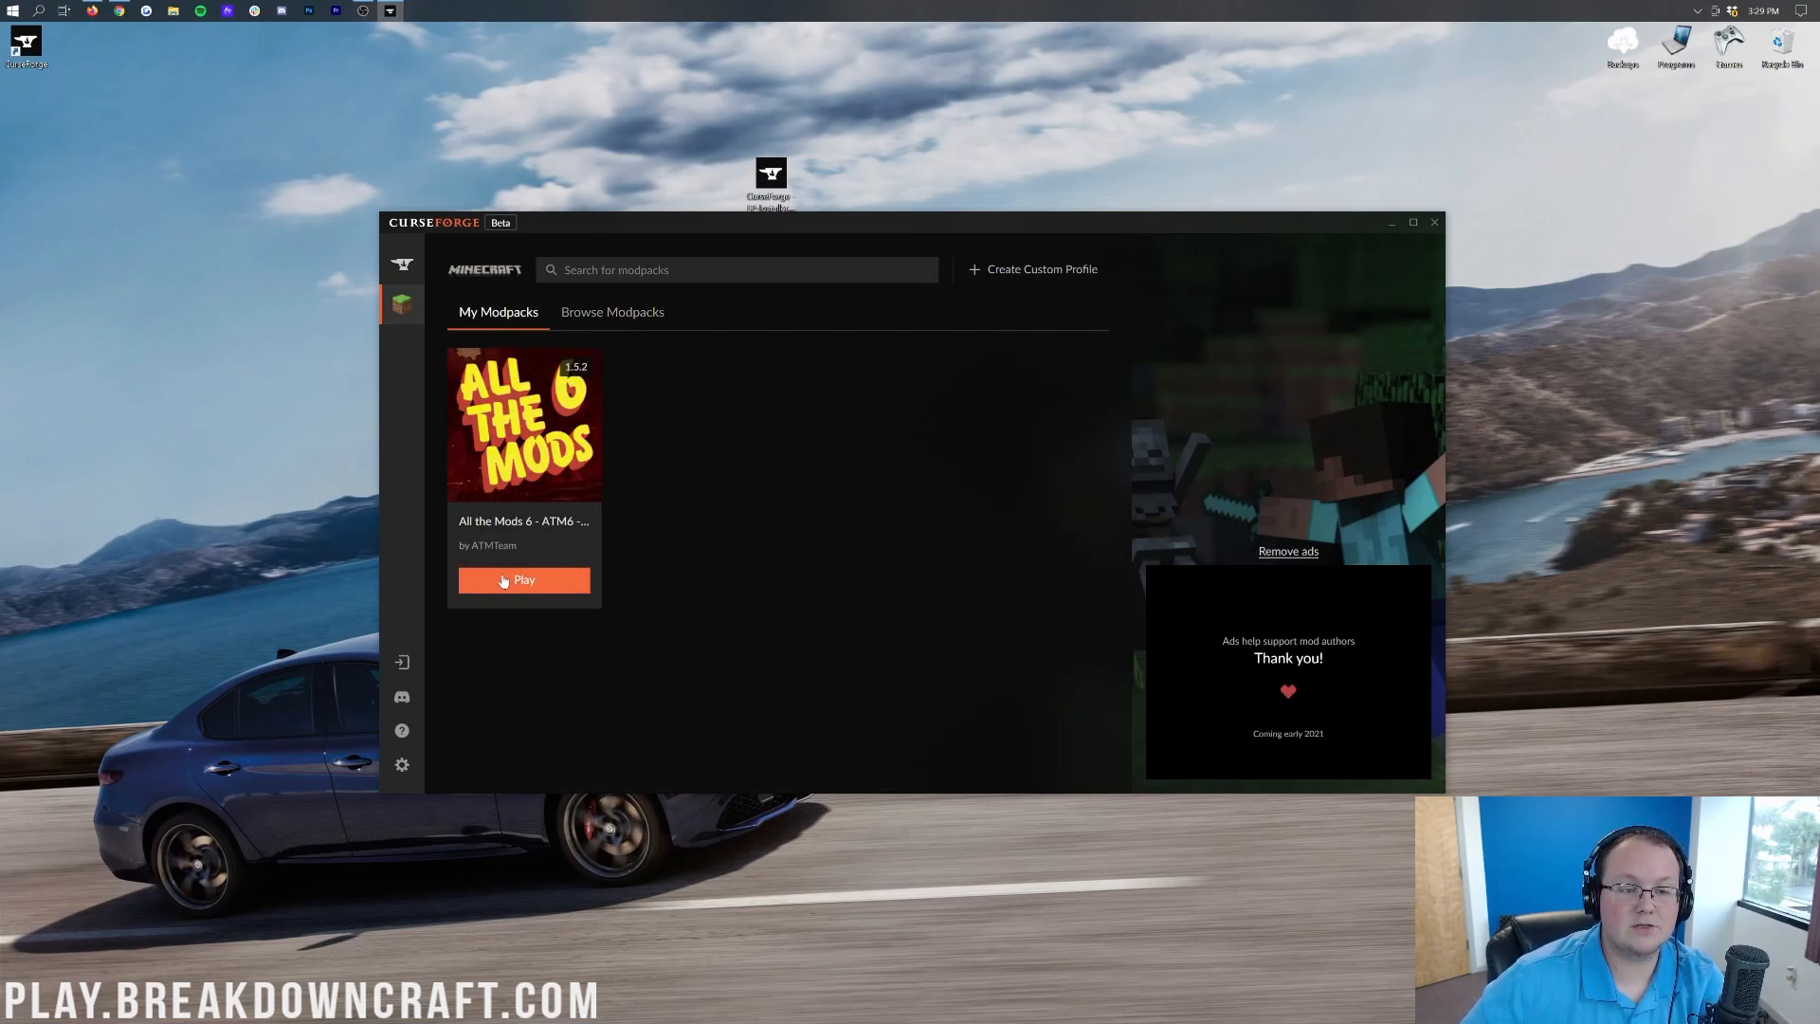
Step: Play the installed All the Mods 6 modpack, starting the Minecraft Launcher
{"action": "left_click", "coordinate": [400, 263]}
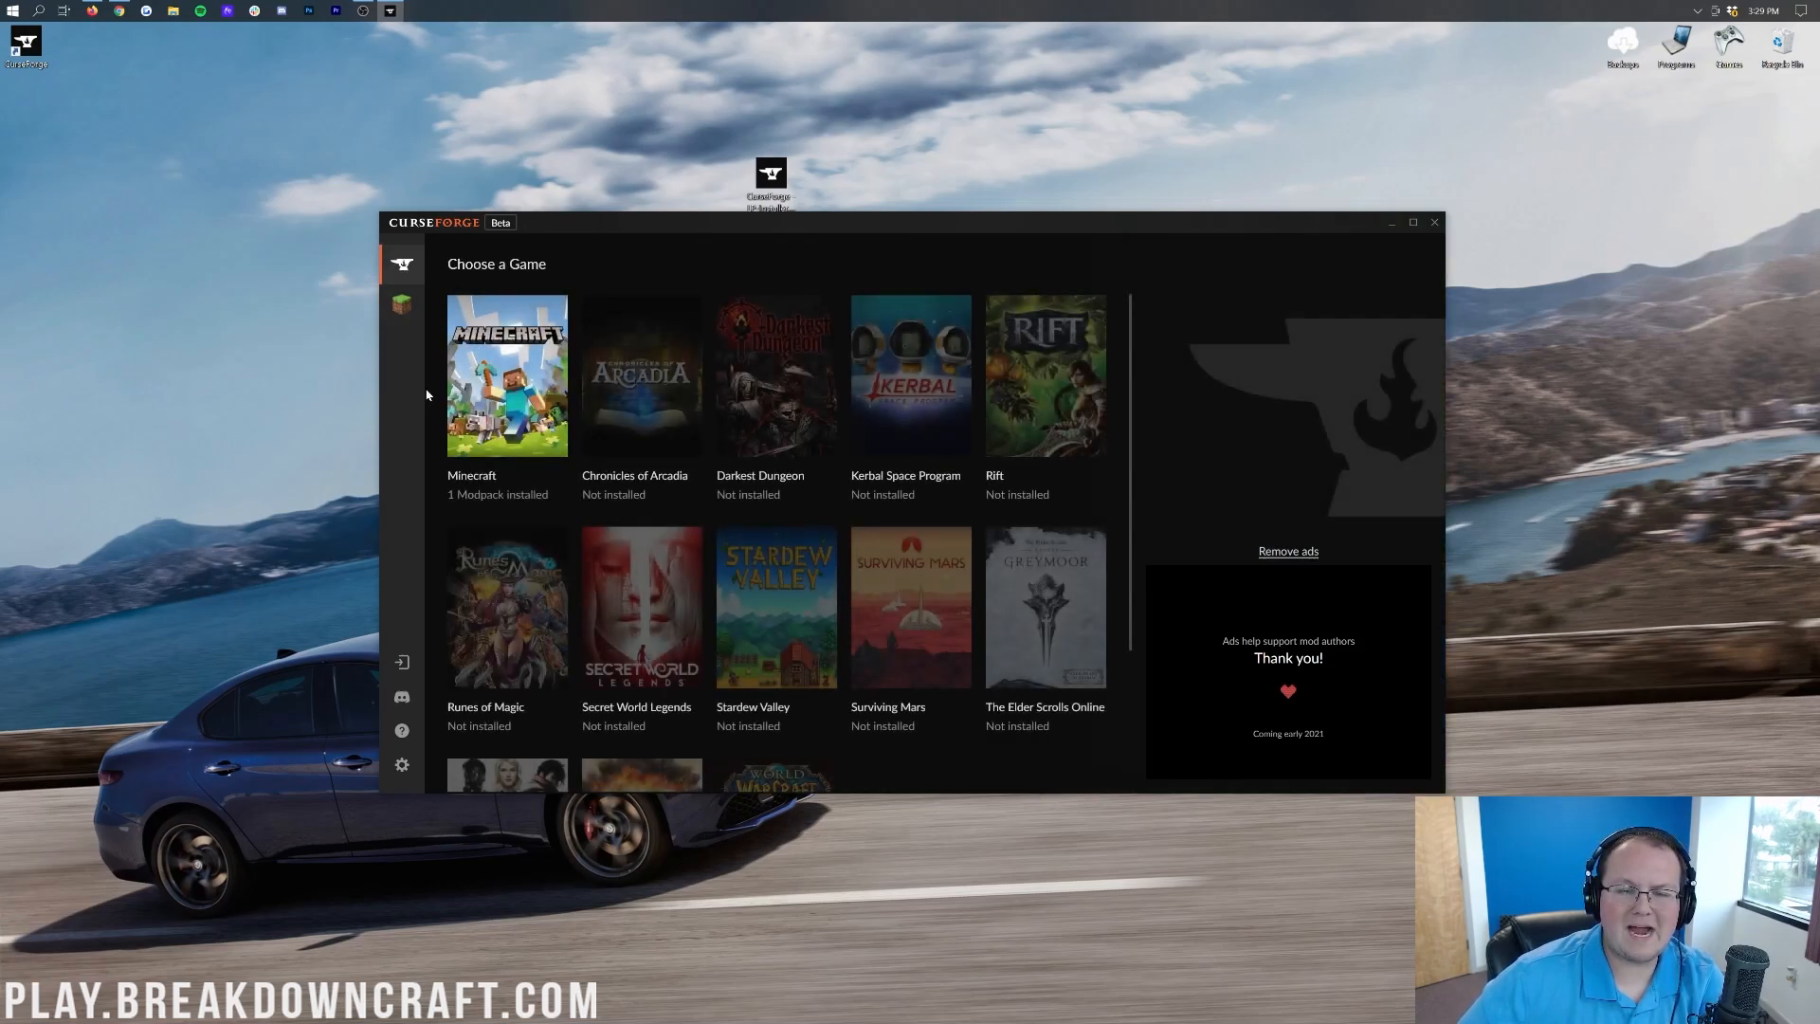
{"action": "left_click", "coordinate": [508, 373]}
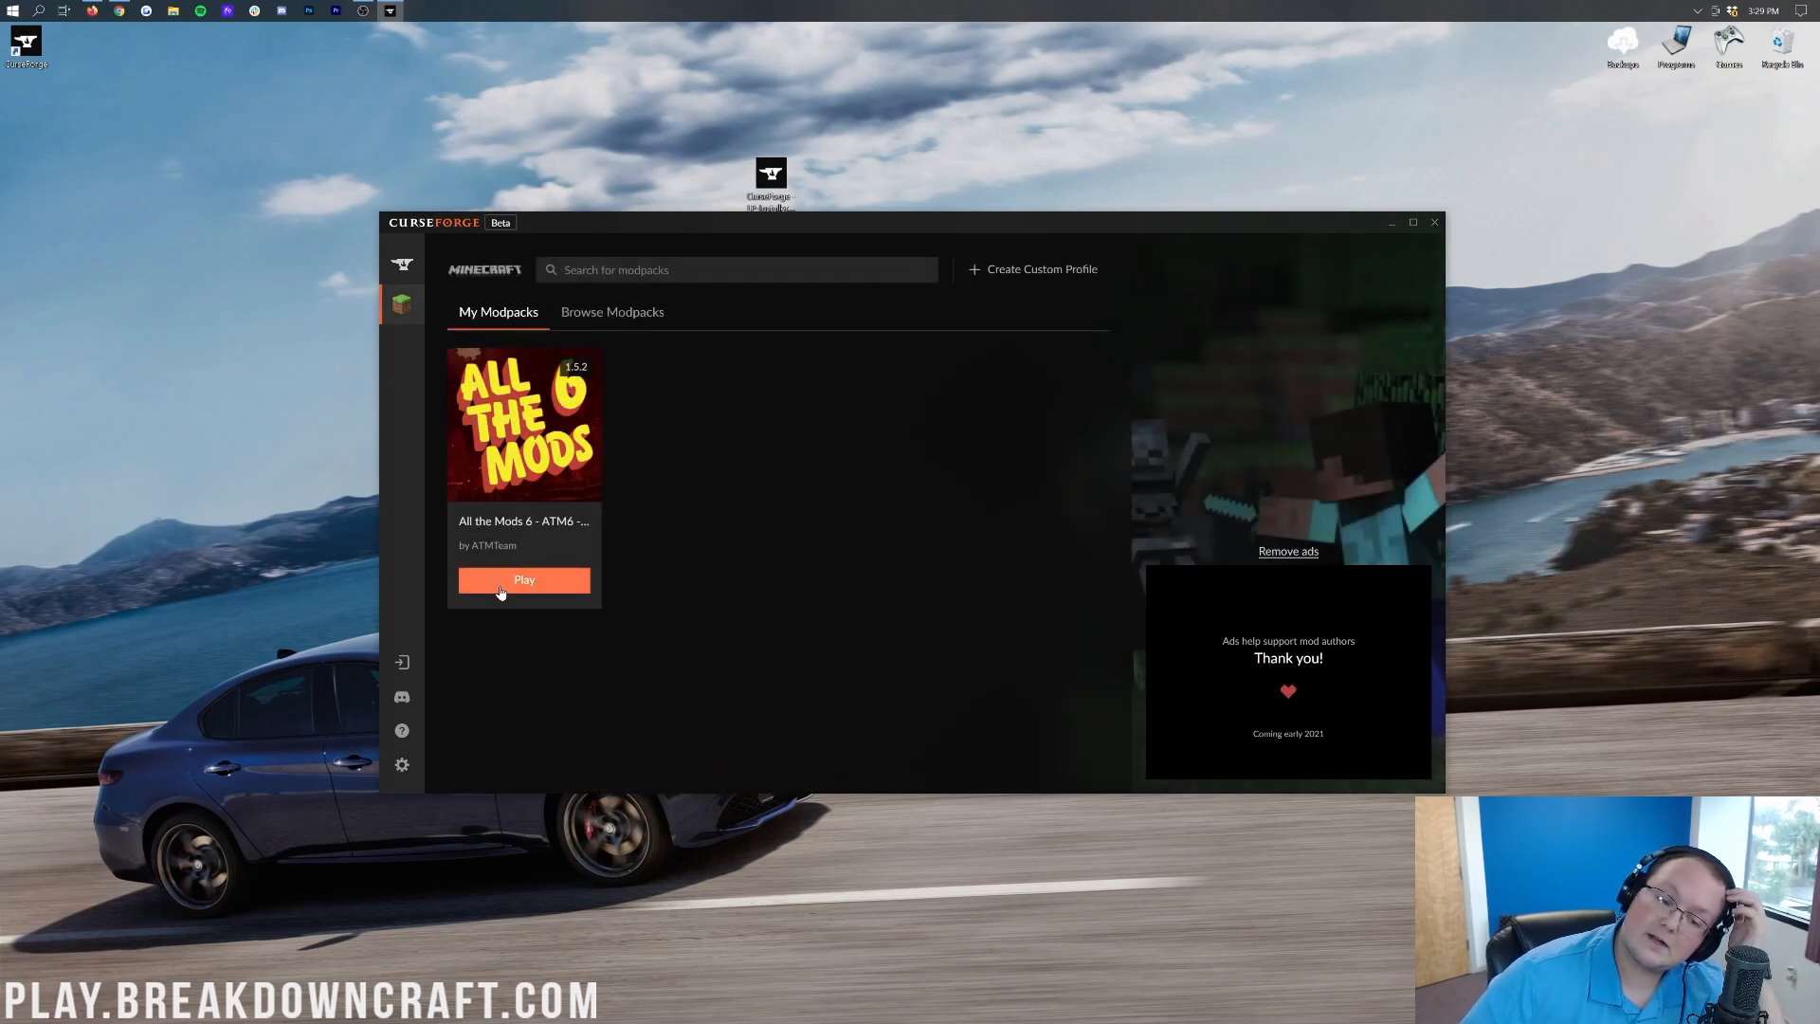
{"action": "left_click", "coordinate": [523, 580]}
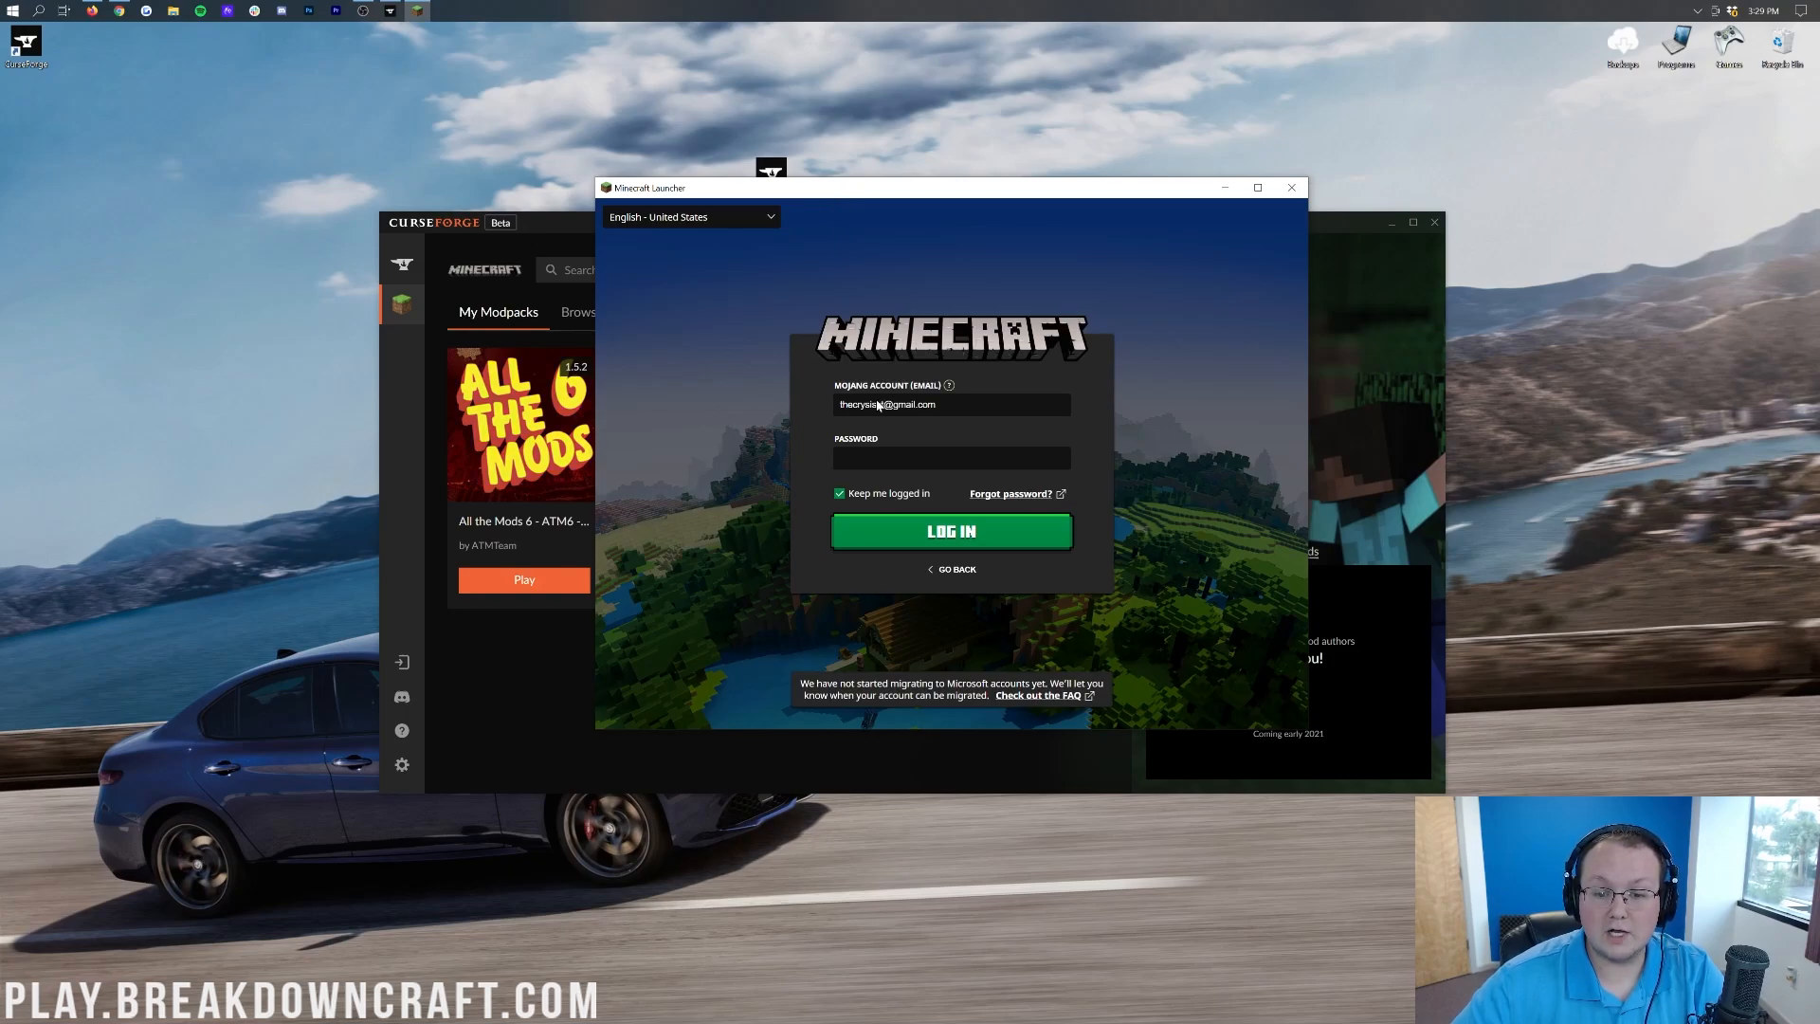
Step: Add an account via Mojang Login and move to the password field
{"action": "left_click", "coordinate": [950, 531]}
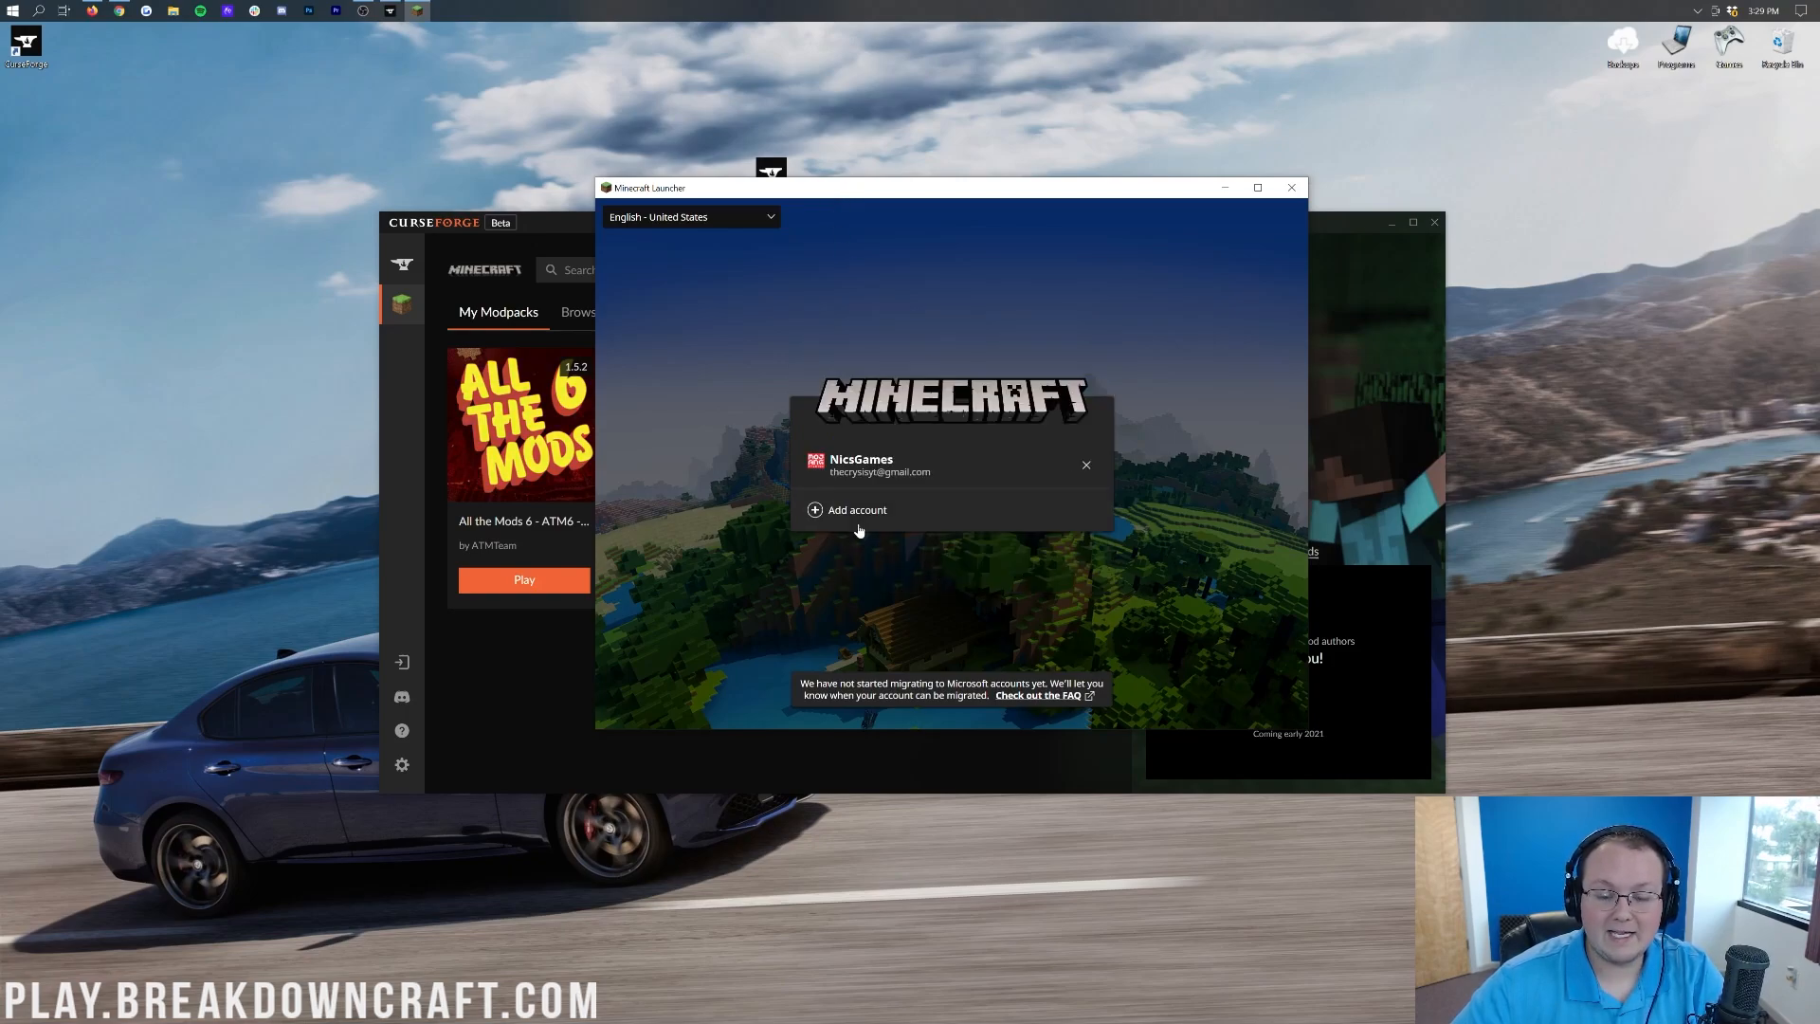
{"action": "left_click", "coordinate": [857, 510]}
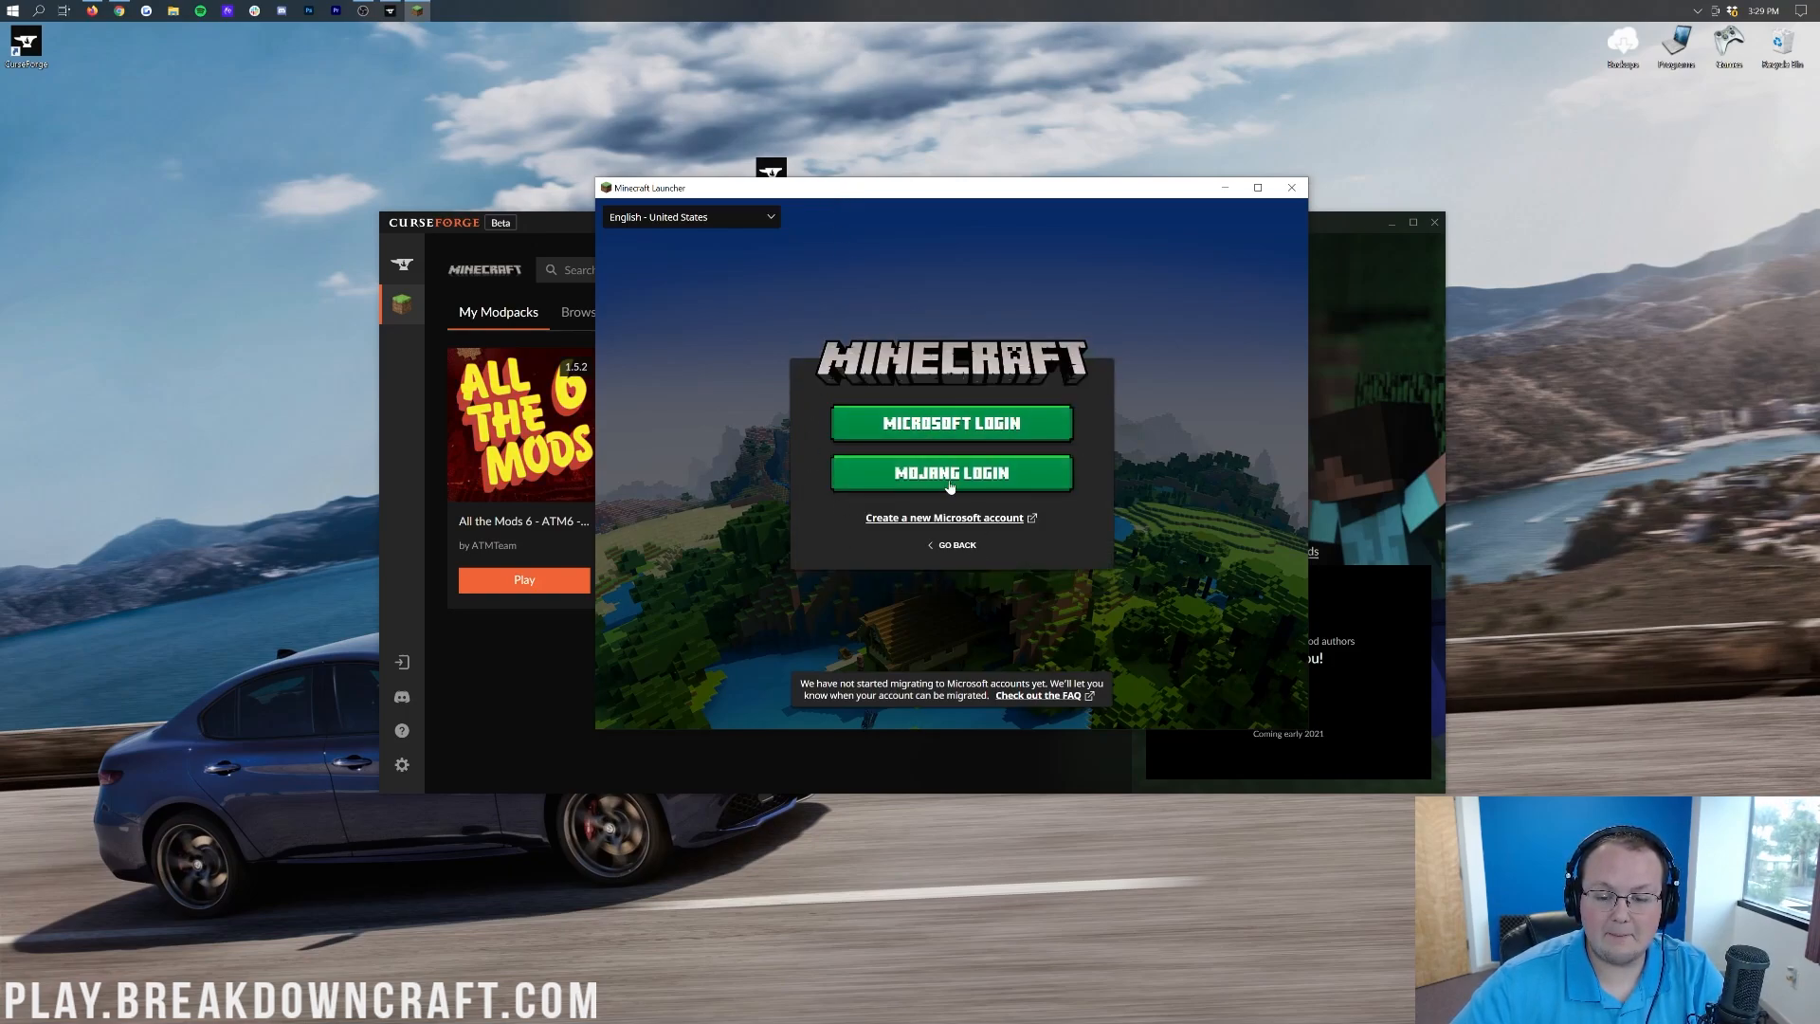
{"action": "left_click", "coordinate": [950, 472]}
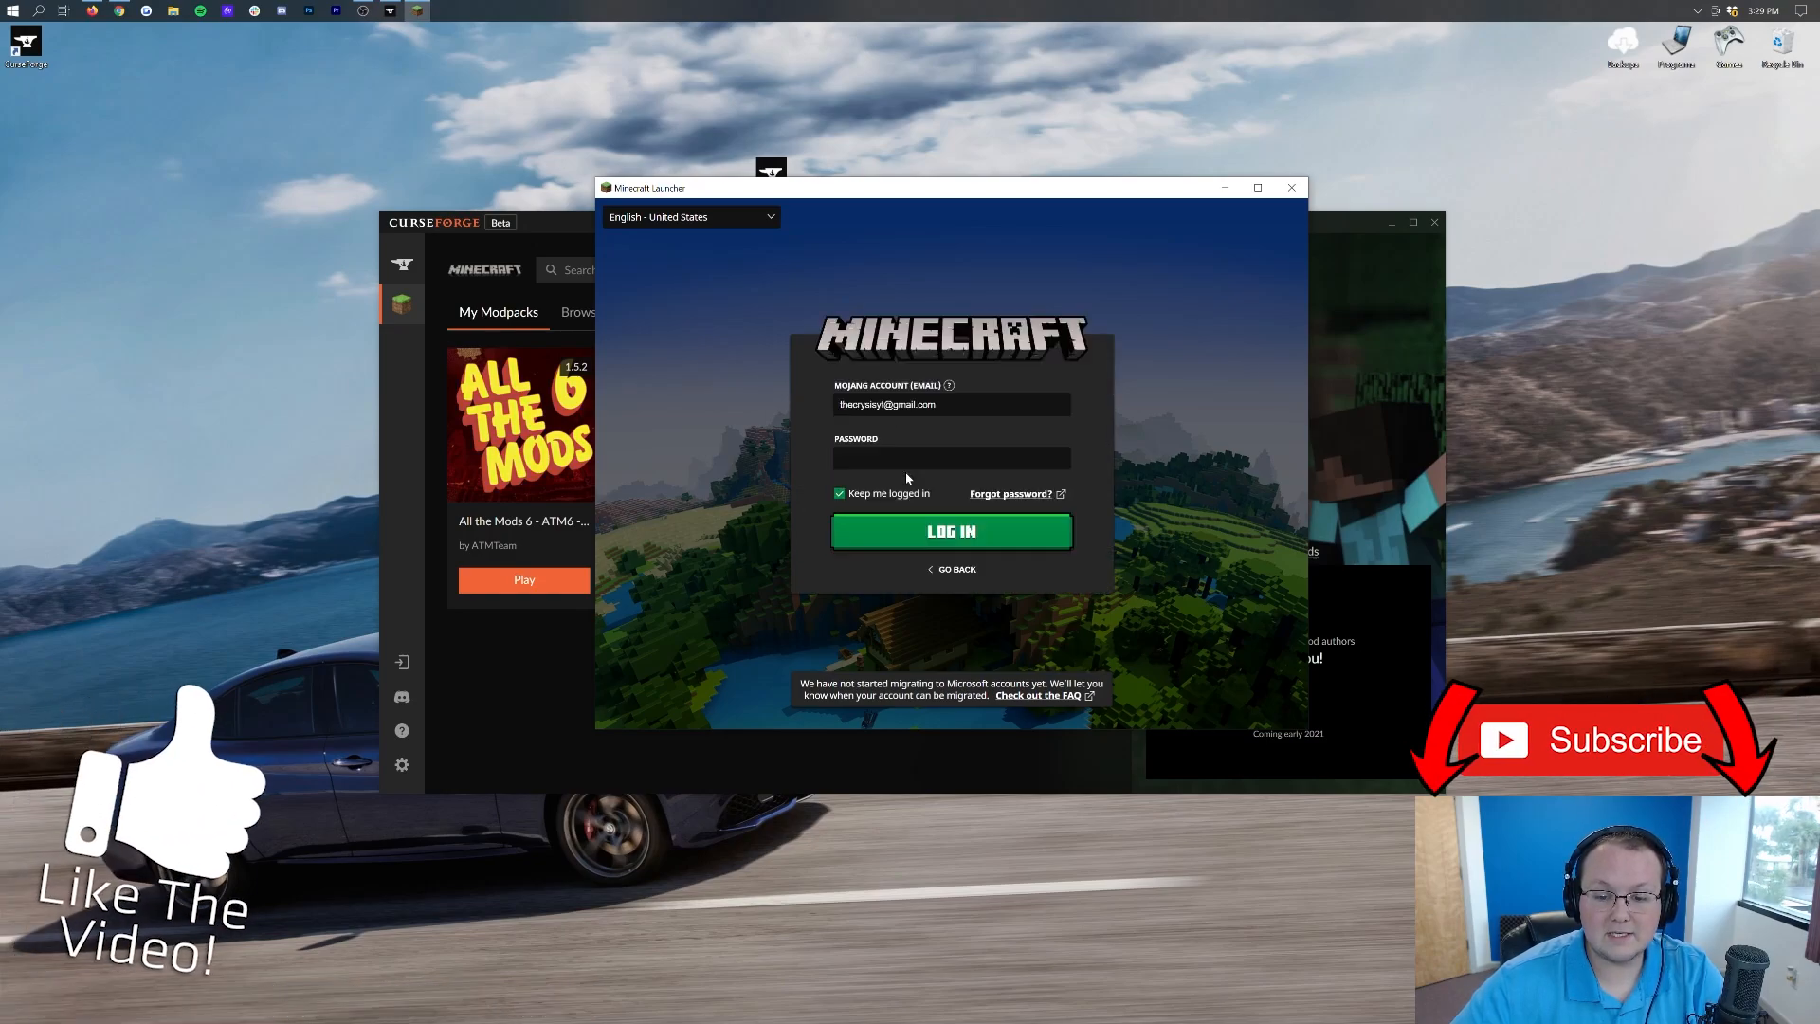
{"action": "left_click", "coordinate": [950, 457]}
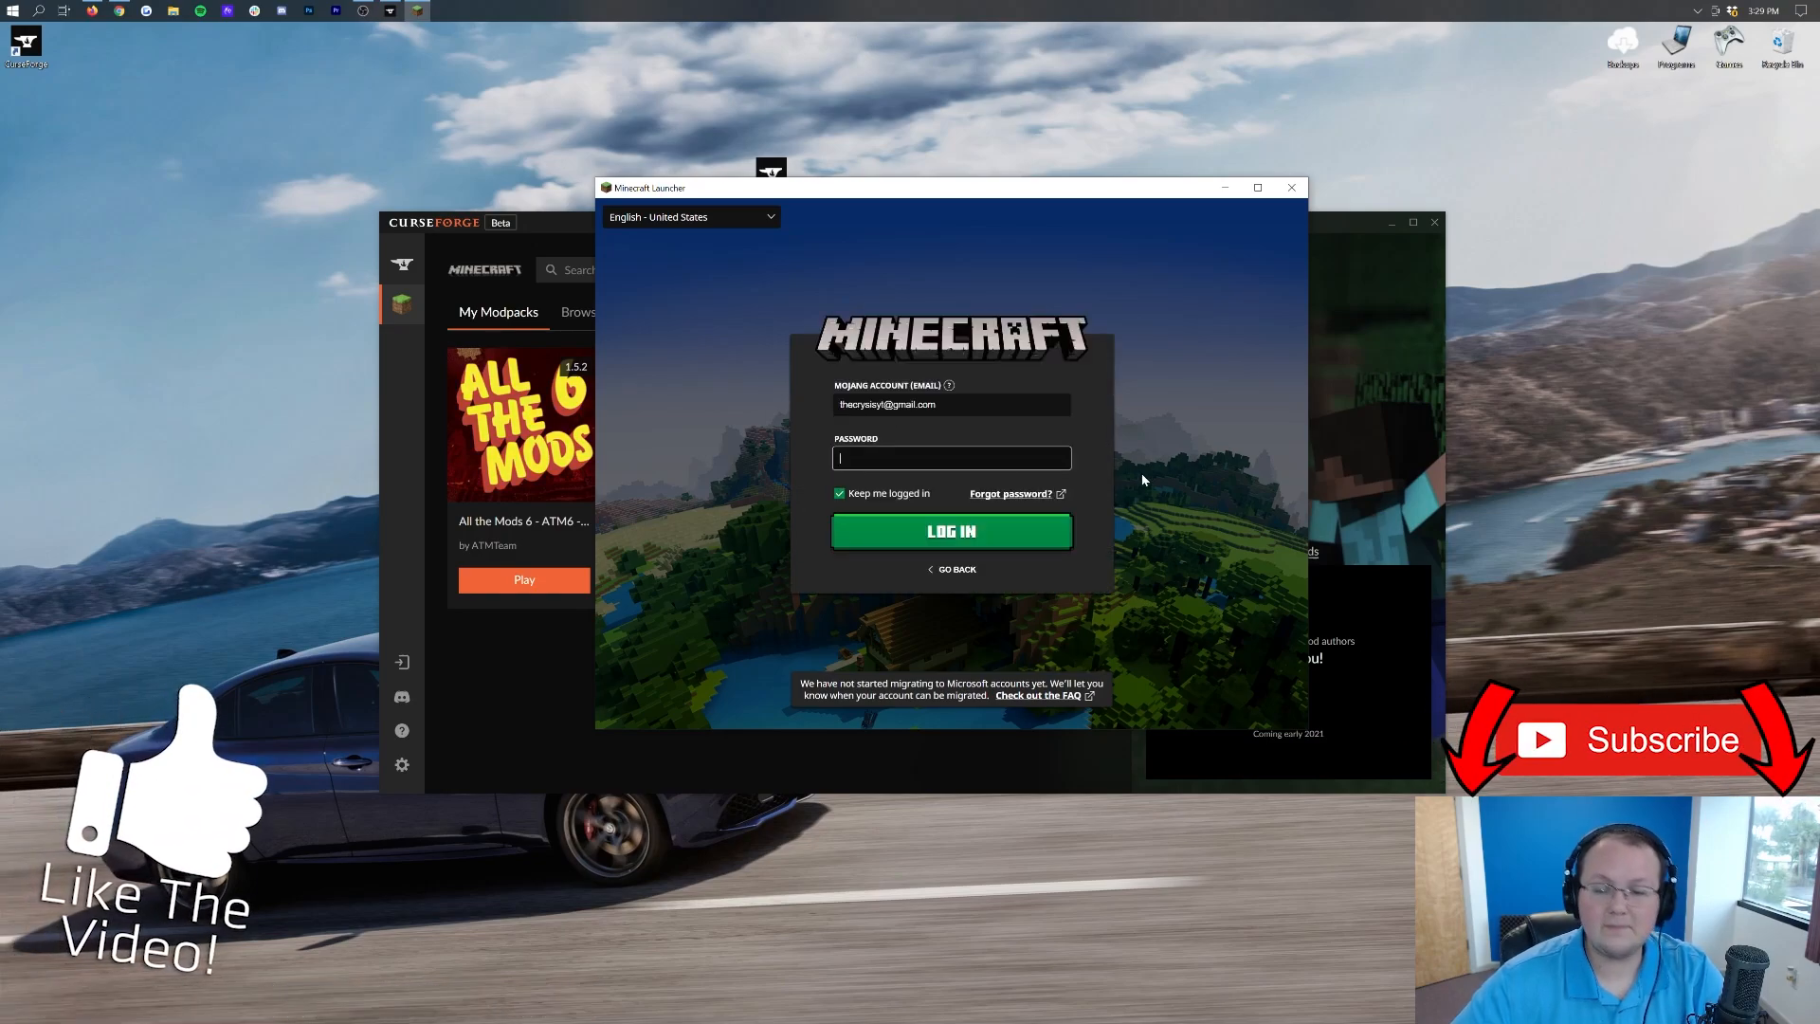
{"action": "mouse_move", "coordinate": [1503, 468]}
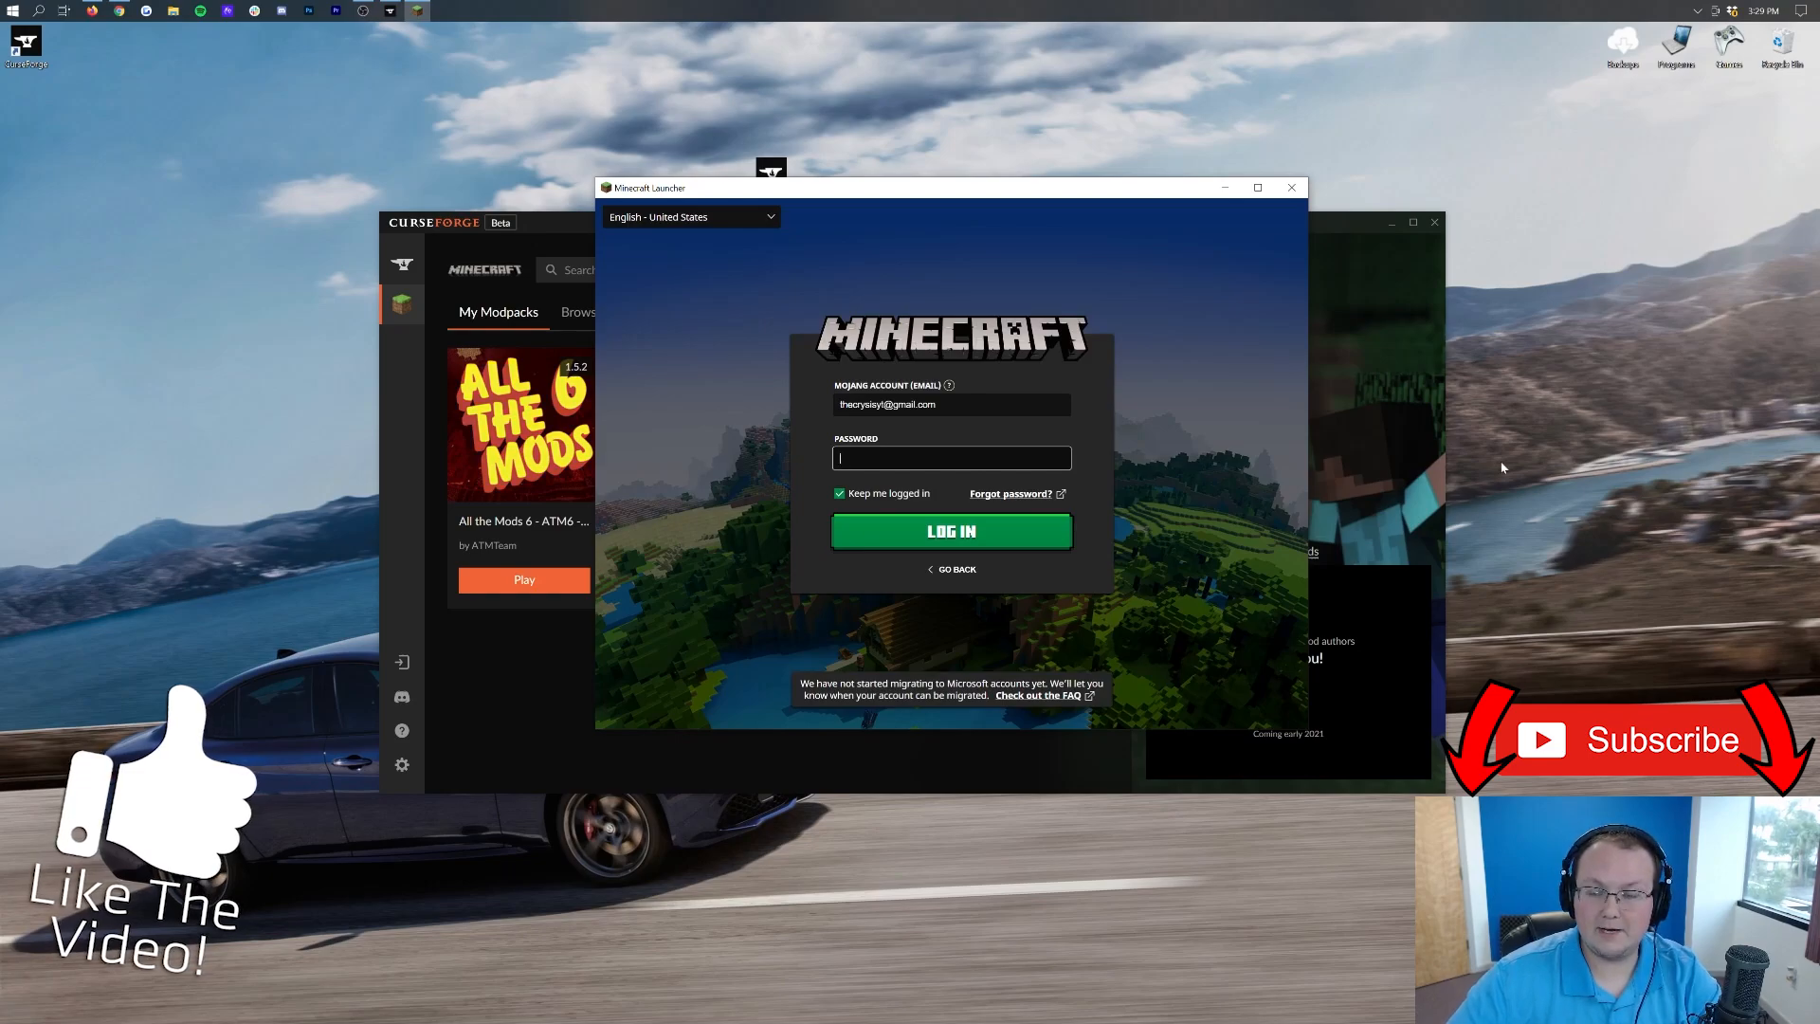
Step: Sign in, select the All the Mods 6 installation and include Modded installations in the list
{"action": "left_click", "coordinate": [949, 531]}
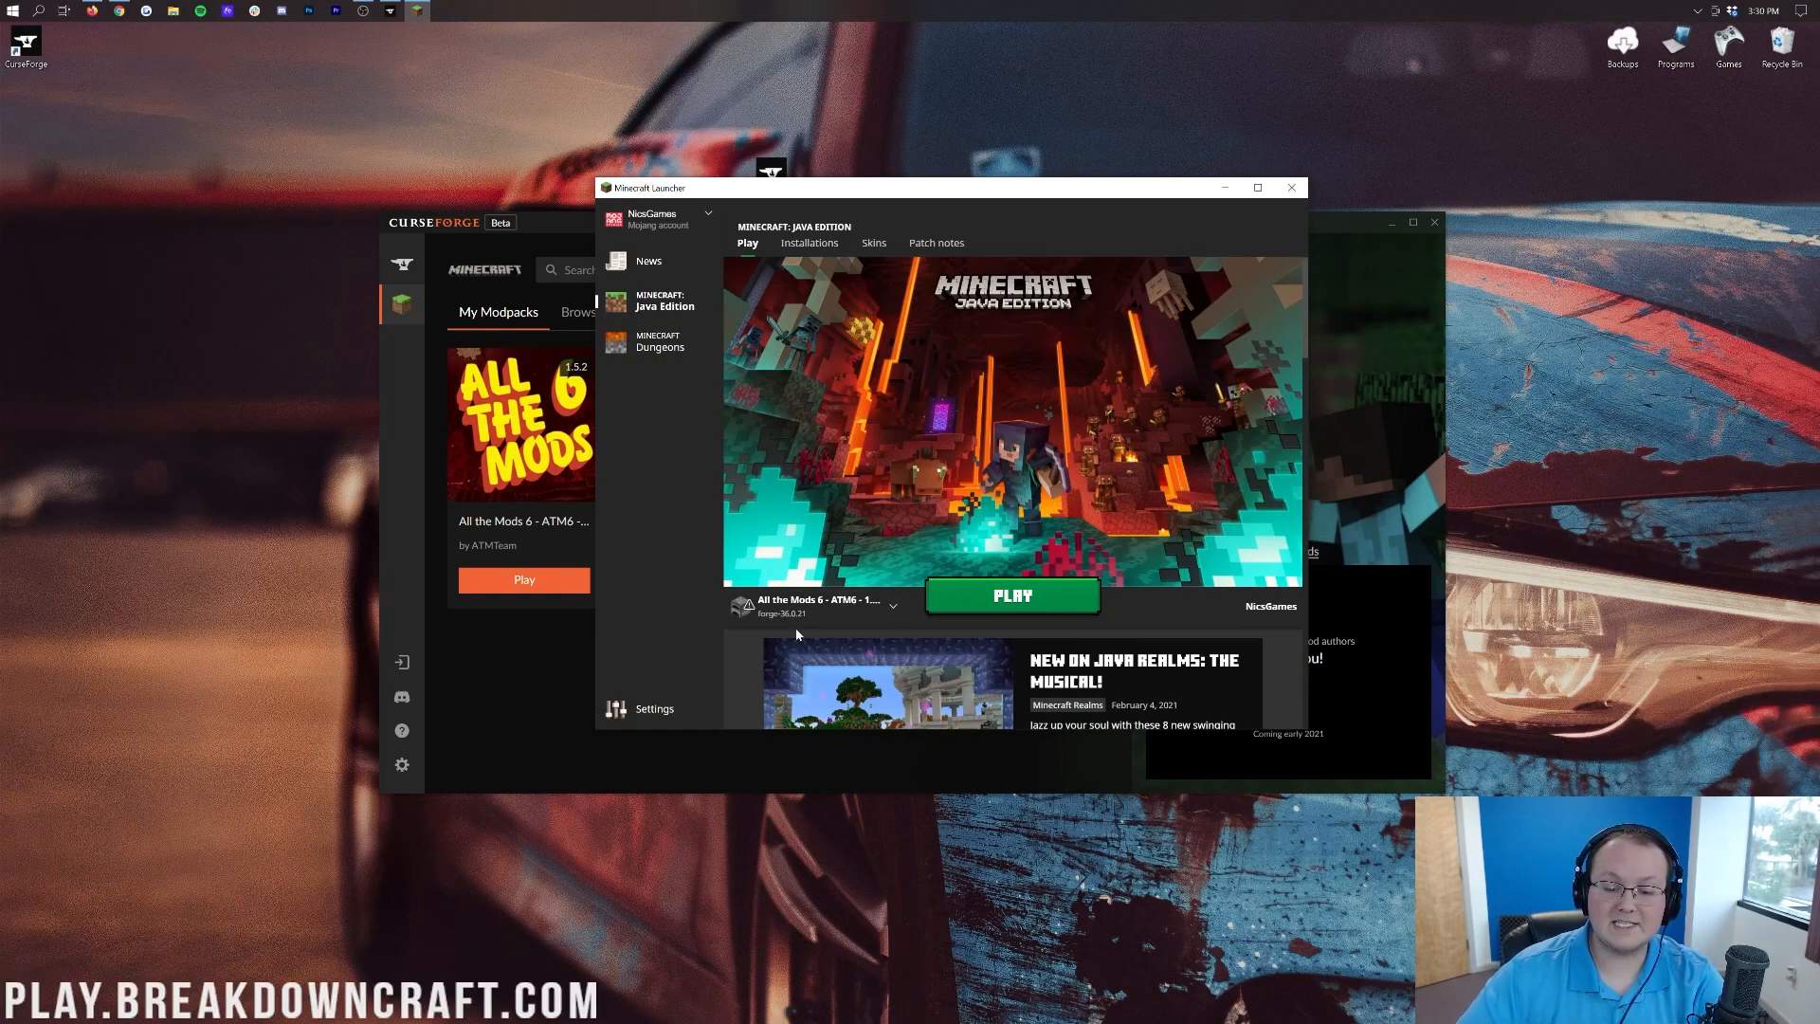
{"action": "left_click", "coordinate": [893, 605]}
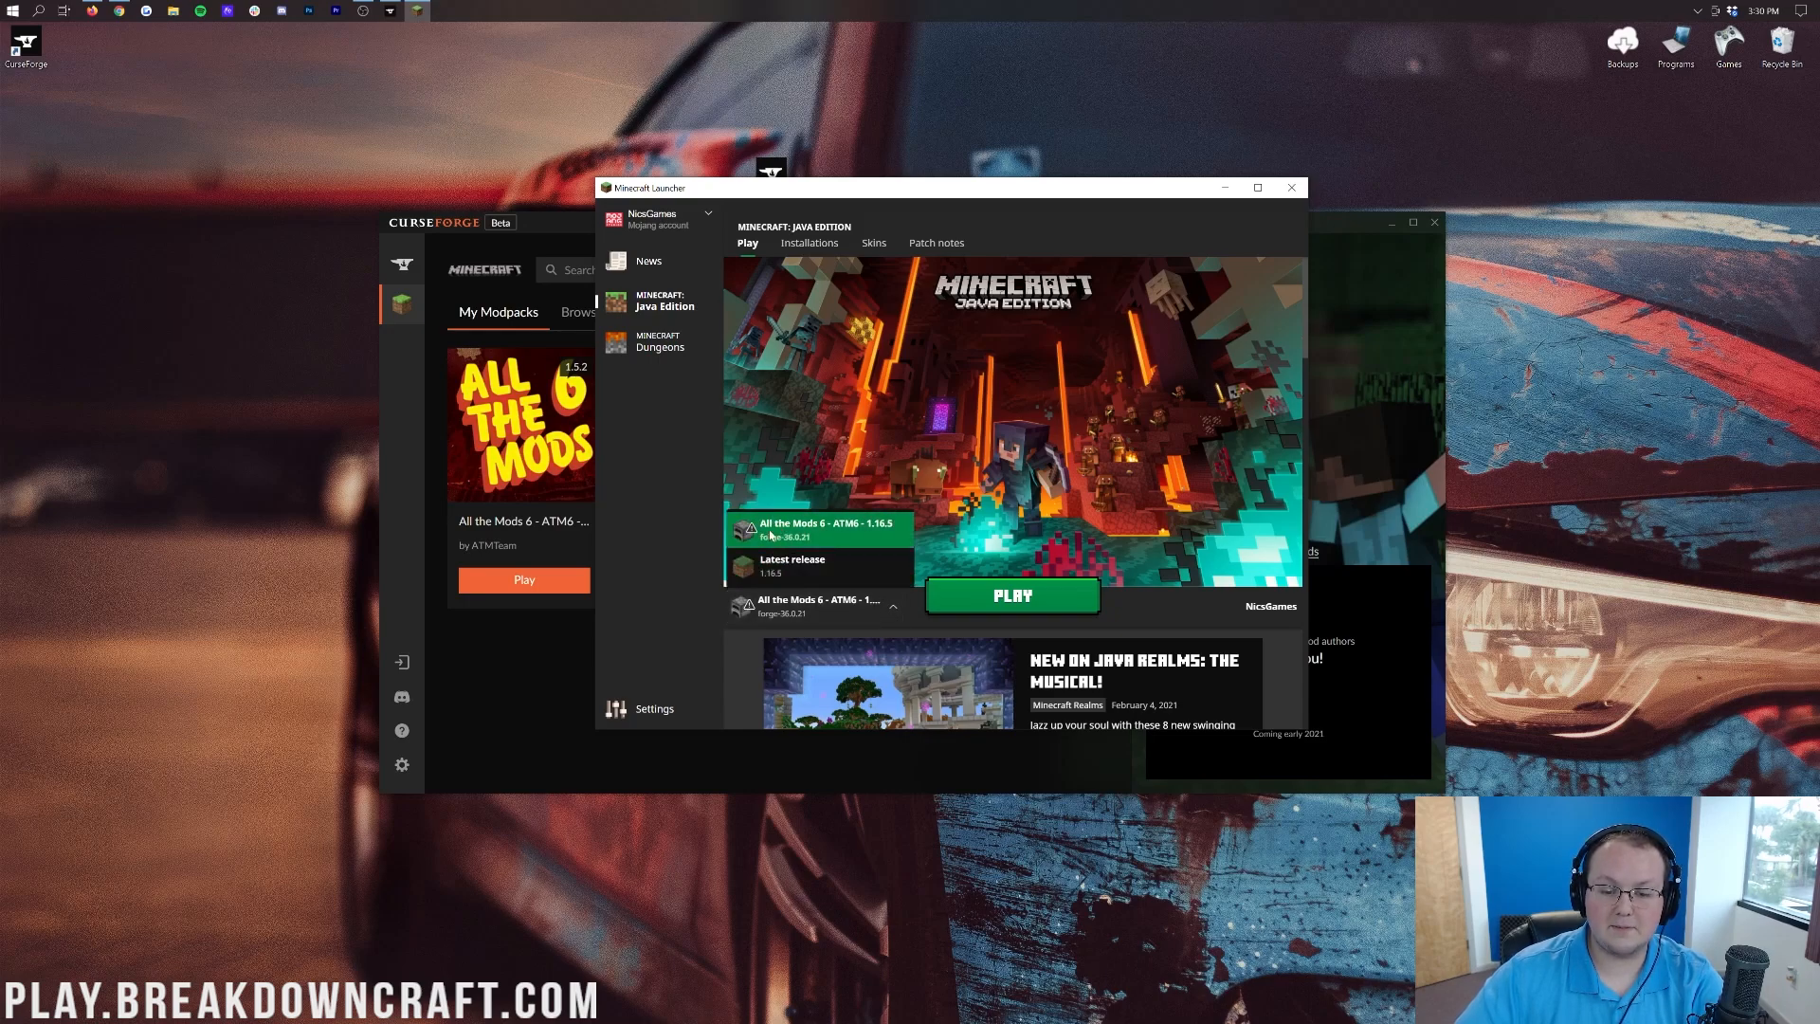
{"action": "left_click", "coordinate": [819, 421]}
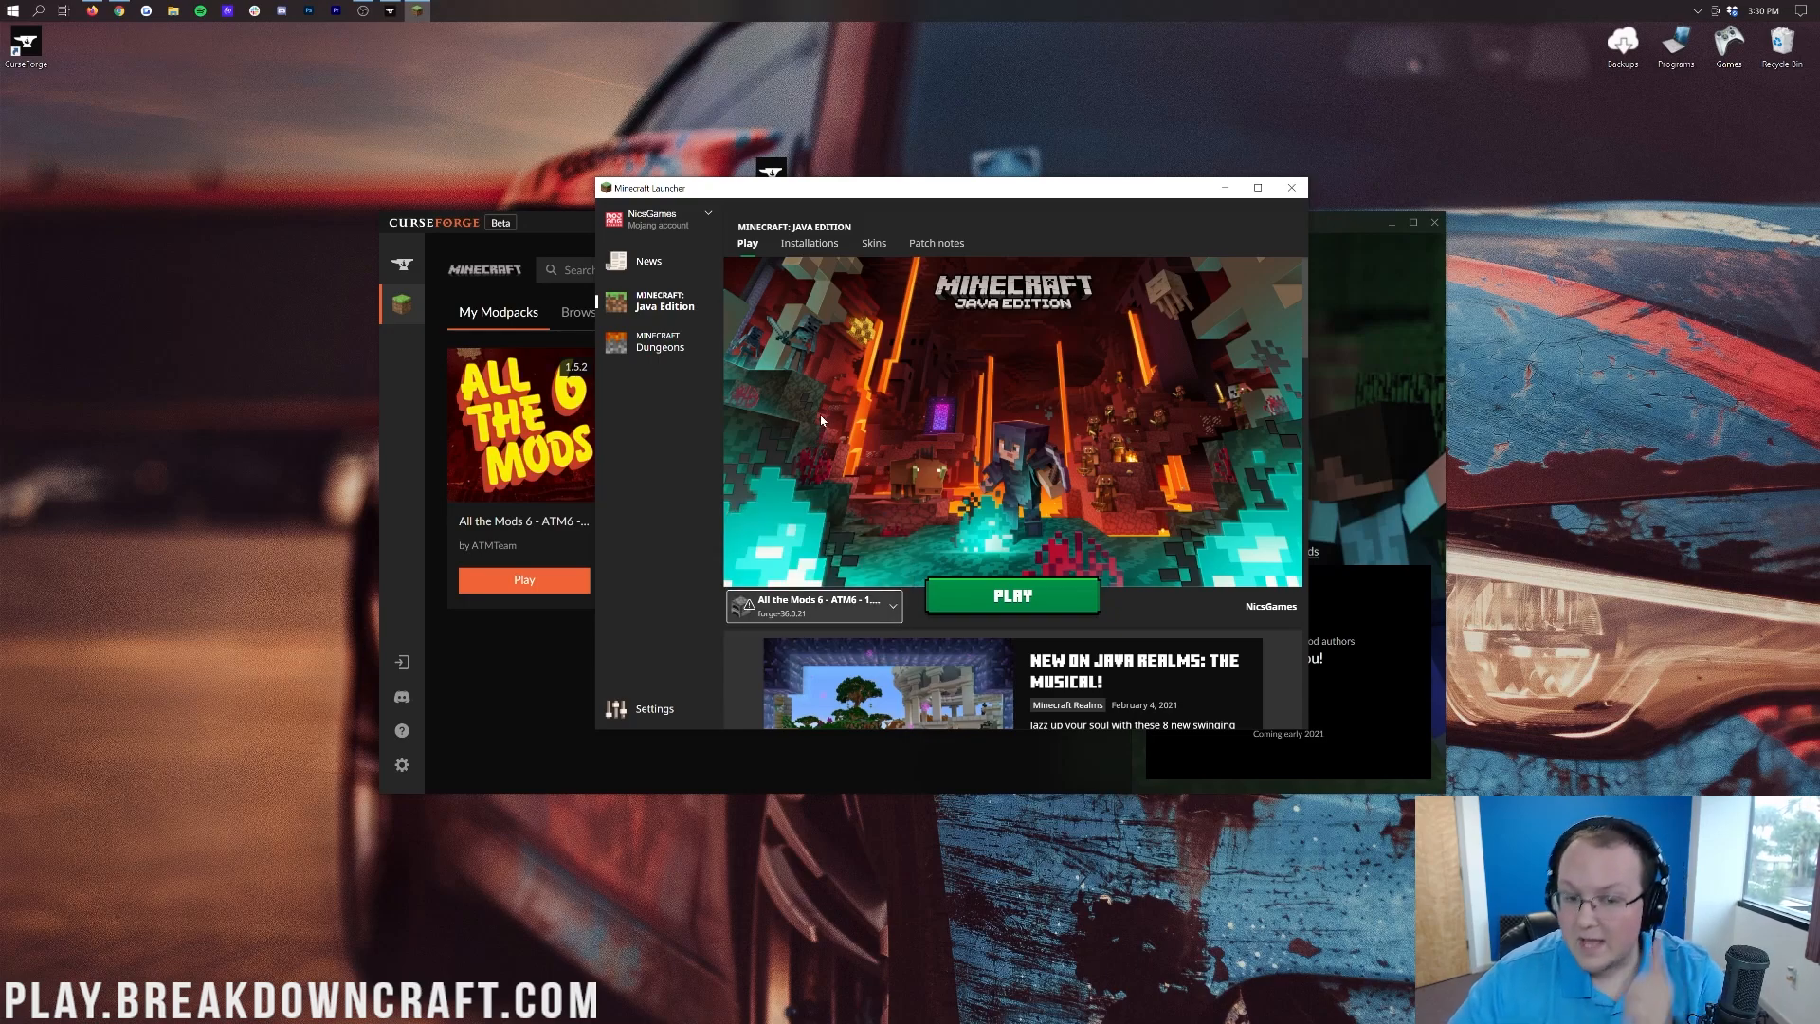
{"action": "left_click", "coordinate": [809, 242]}
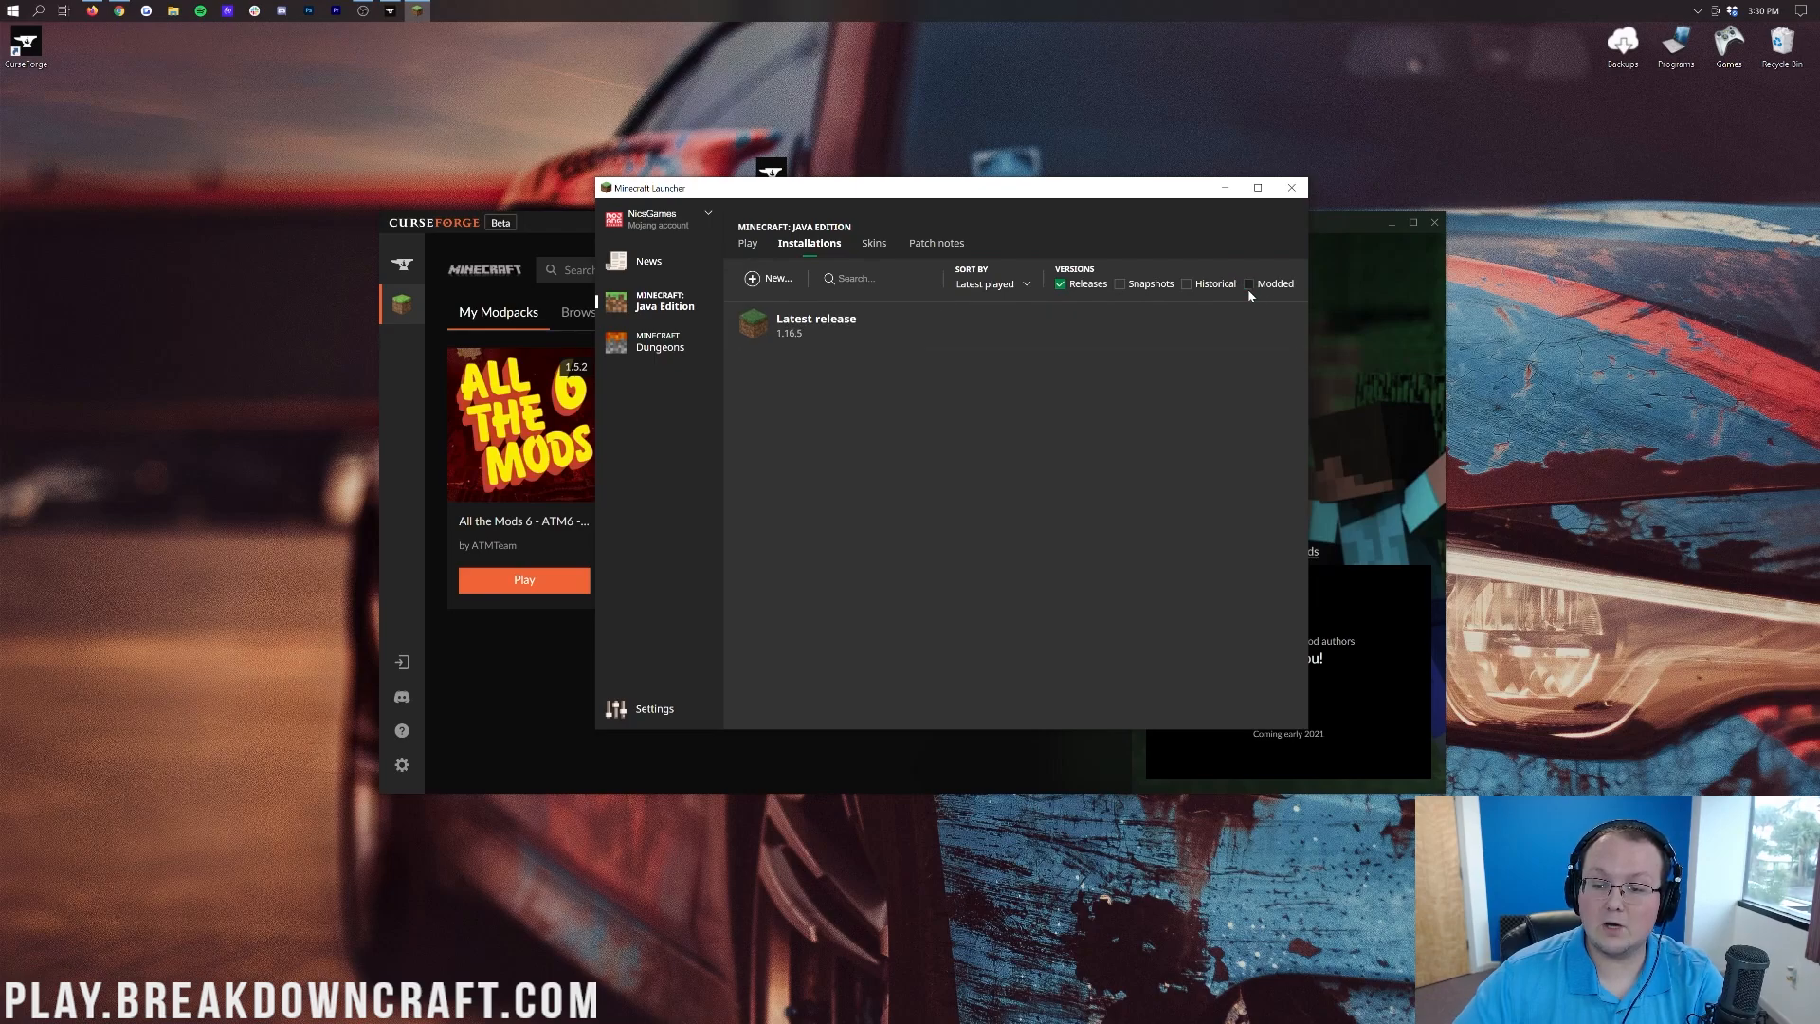
{"action": "left_click", "coordinate": [1249, 282]}
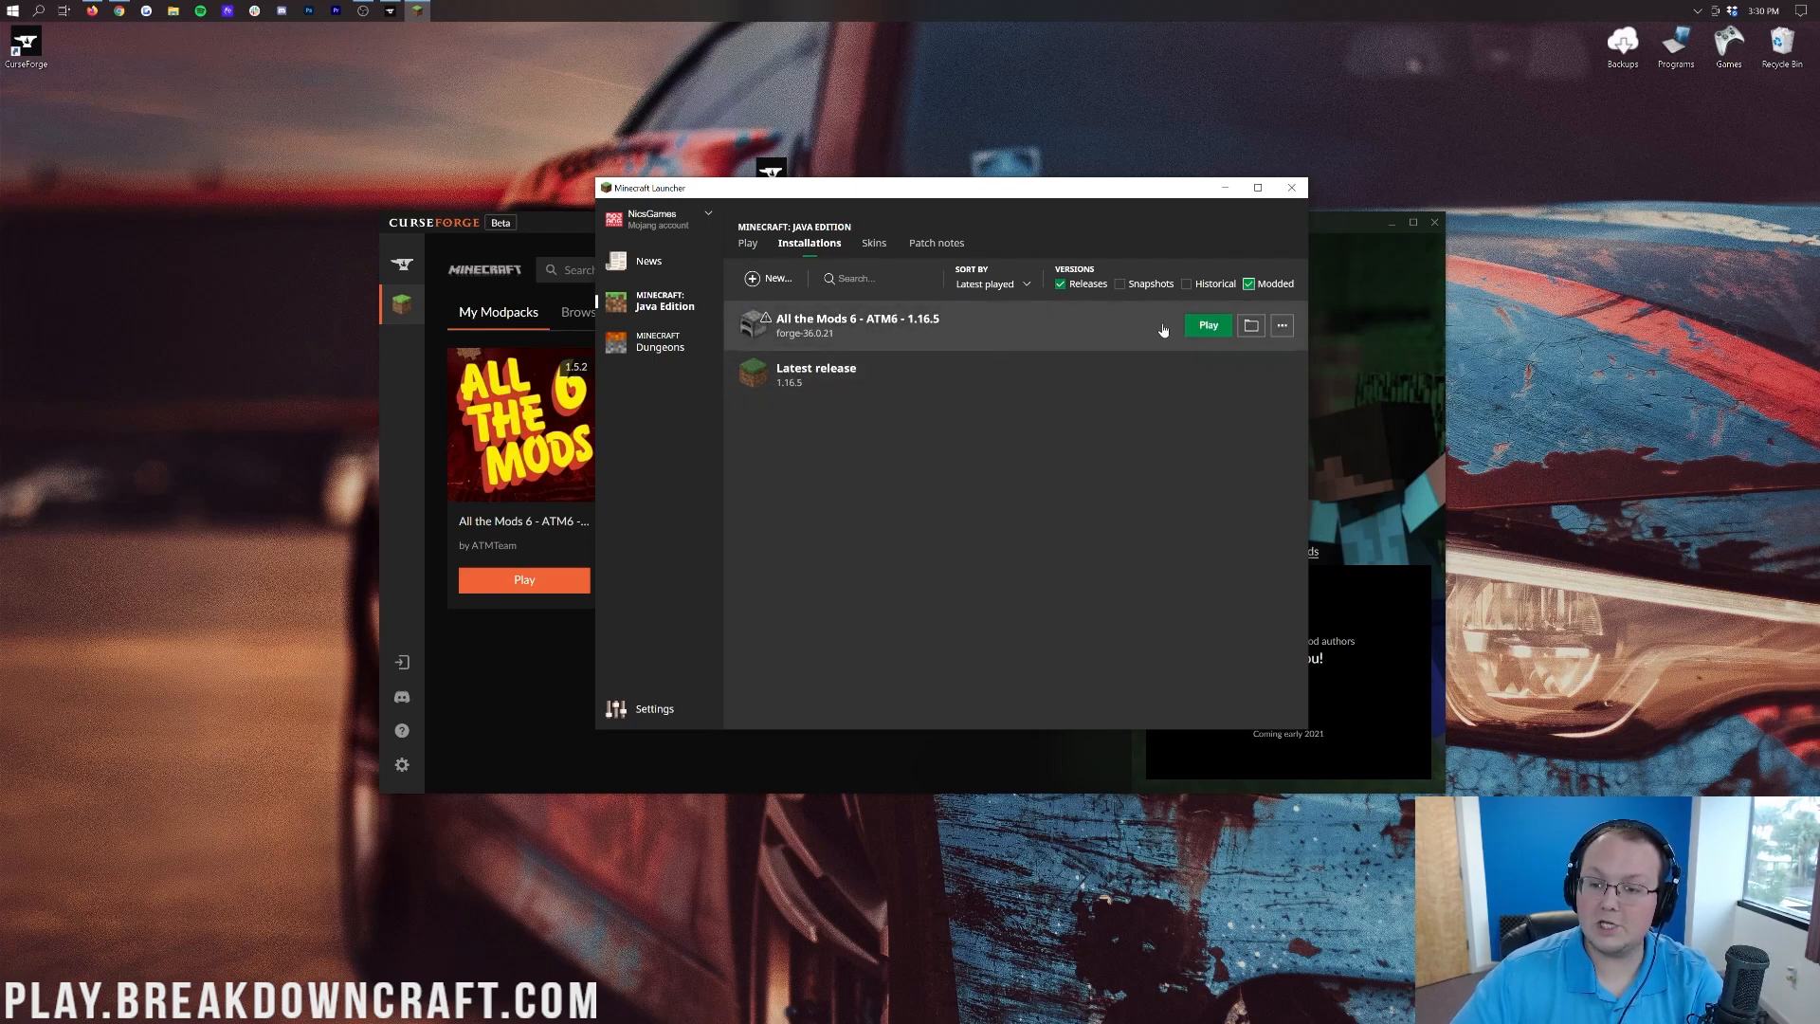
{"action": "left_click", "coordinate": [747, 243]}
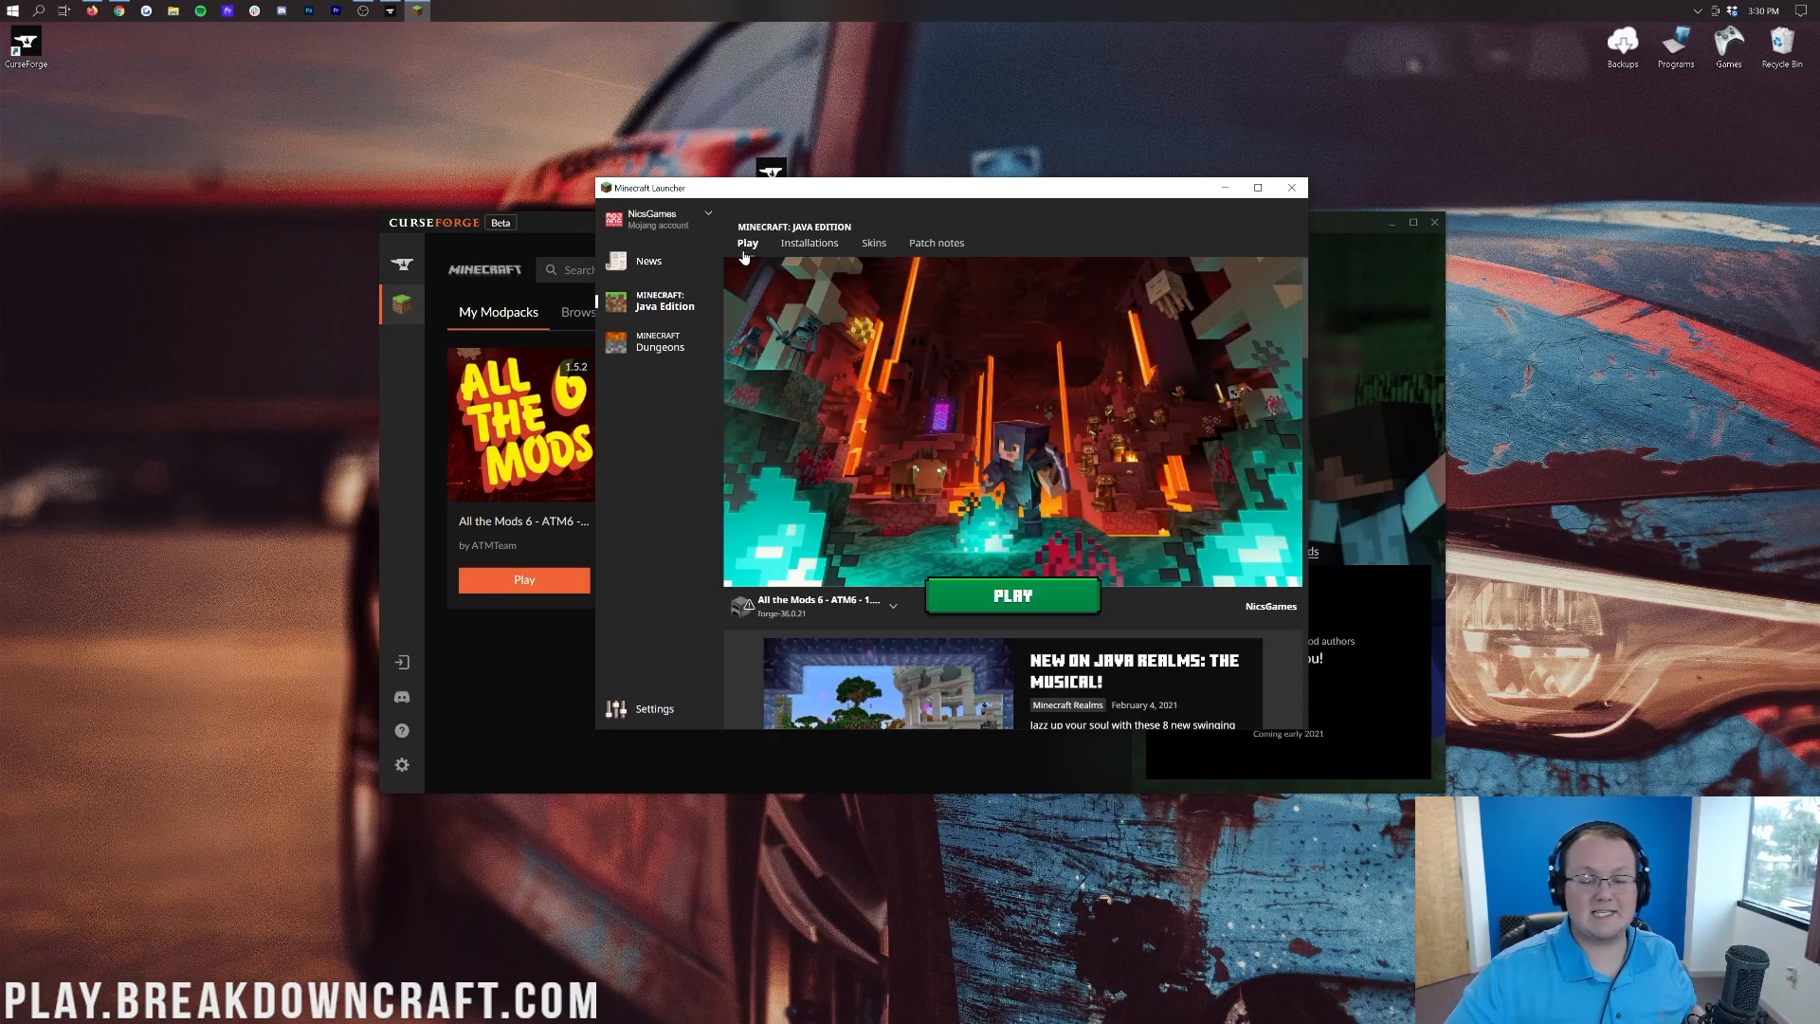
{"action": "mouse_move", "coordinate": [1289, 187]}
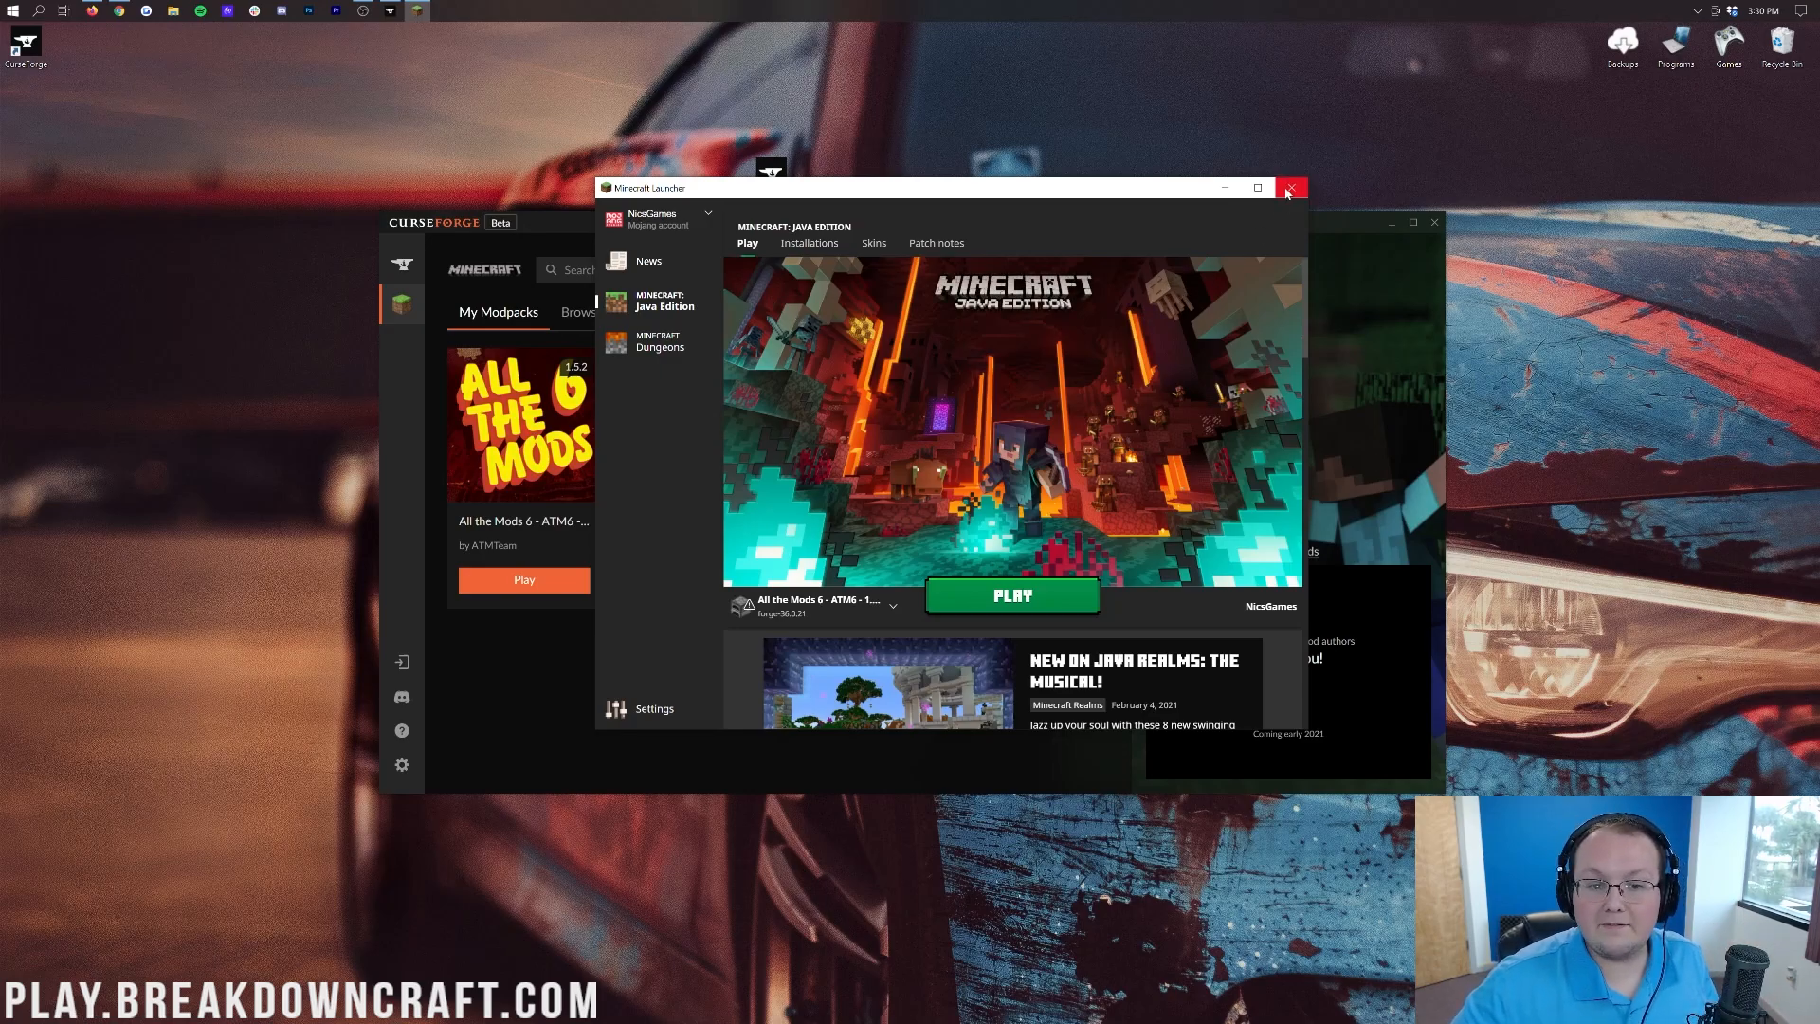
Step: Restart the Minecraft Launcher via CurseForge's Play and go to the Java Edition play page
{"action": "left_click", "coordinate": [1289, 188]}
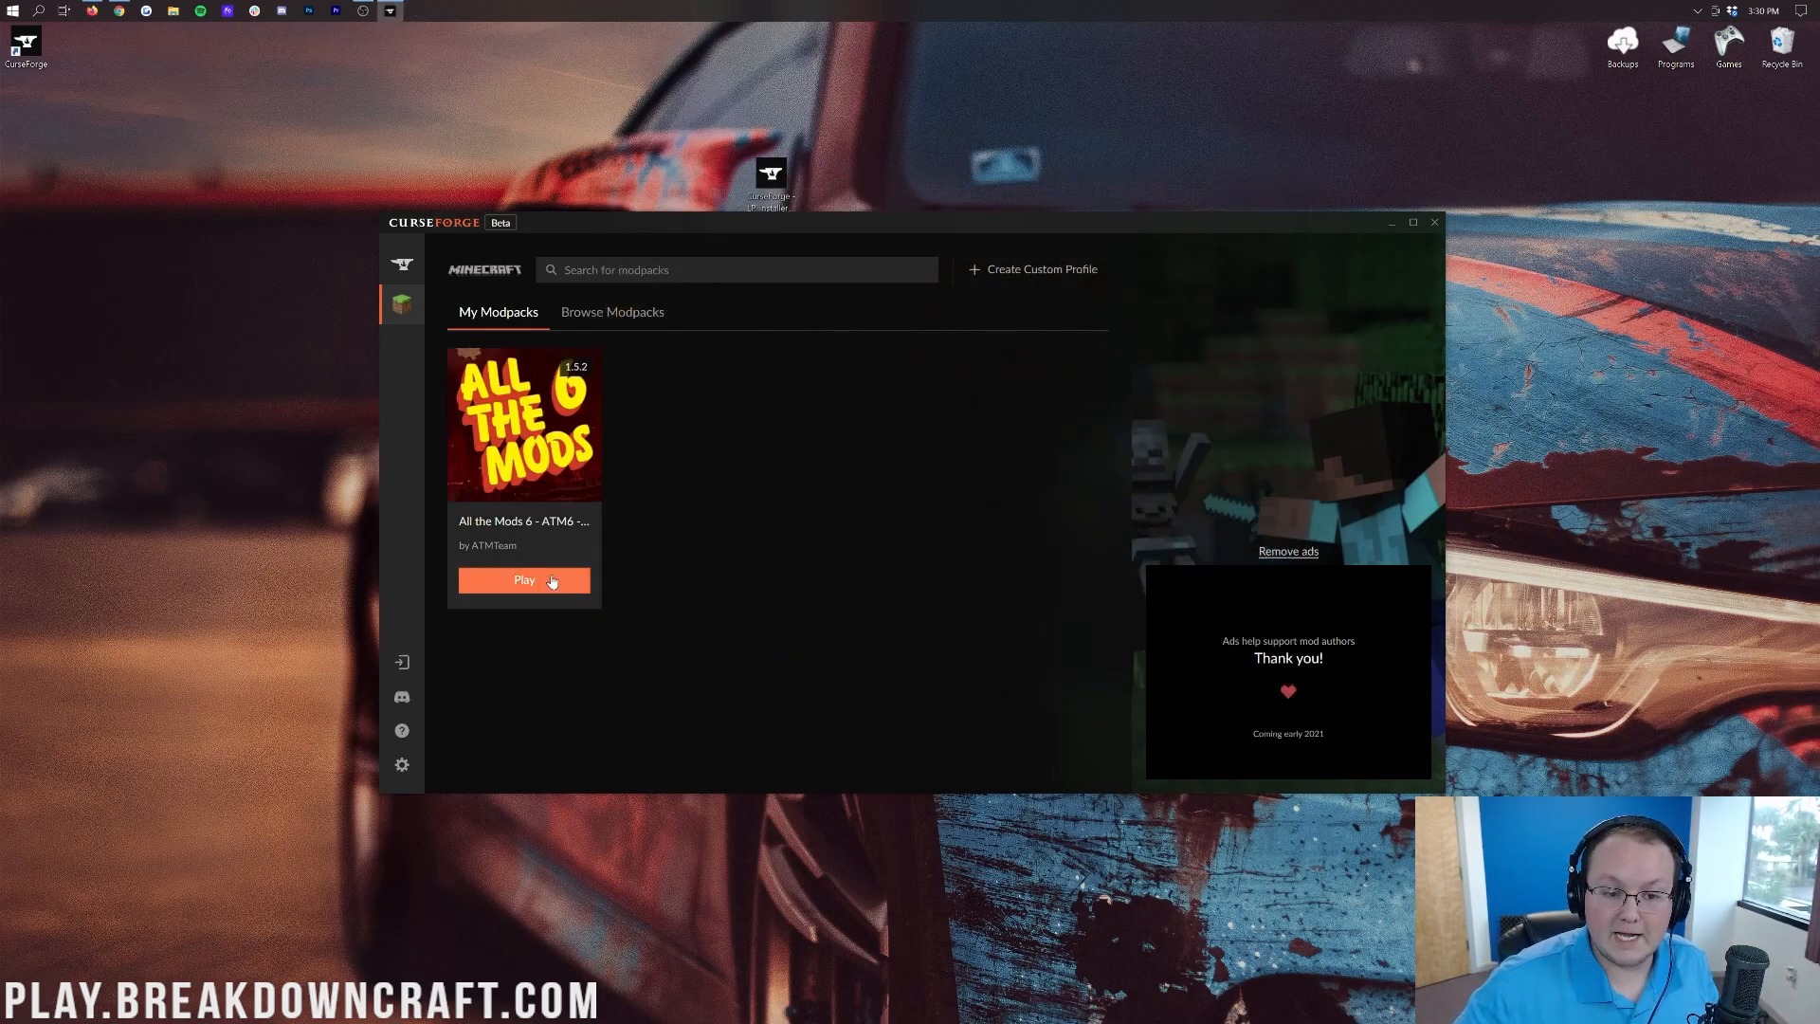
{"action": "left_click", "coordinate": [524, 580]}
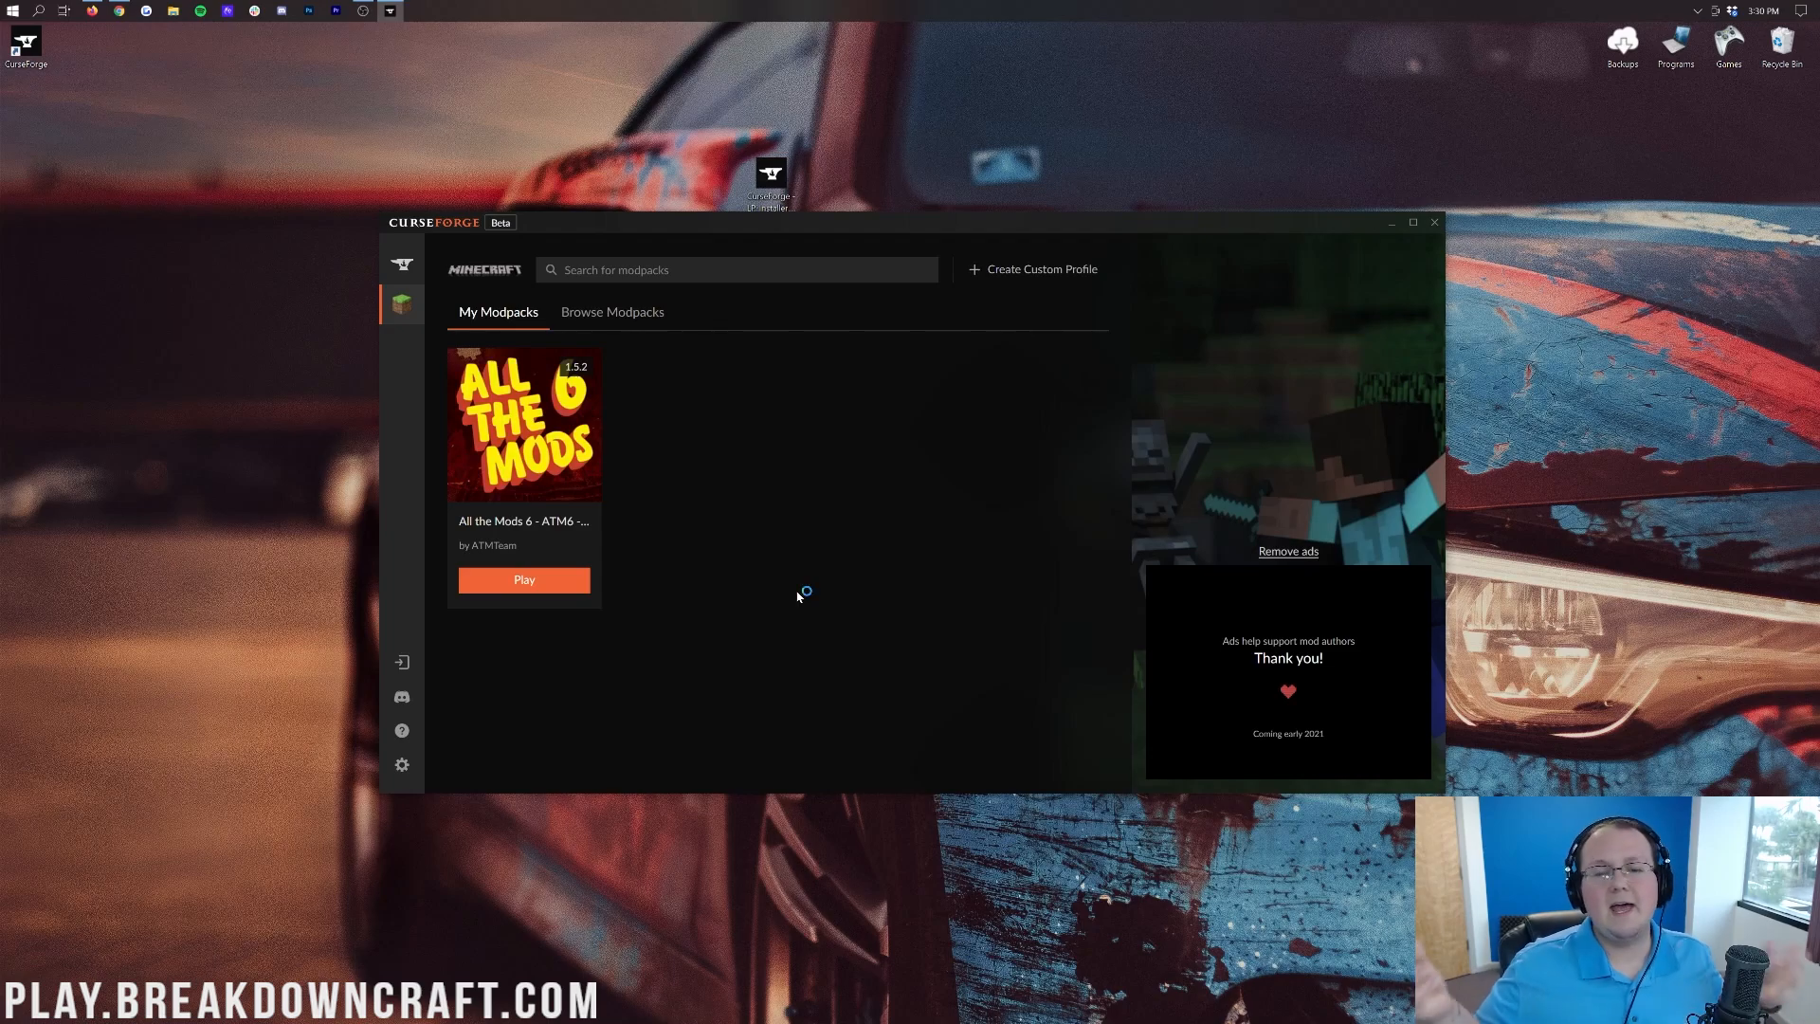
{"action": "mouse_move", "coordinate": [798, 511]}
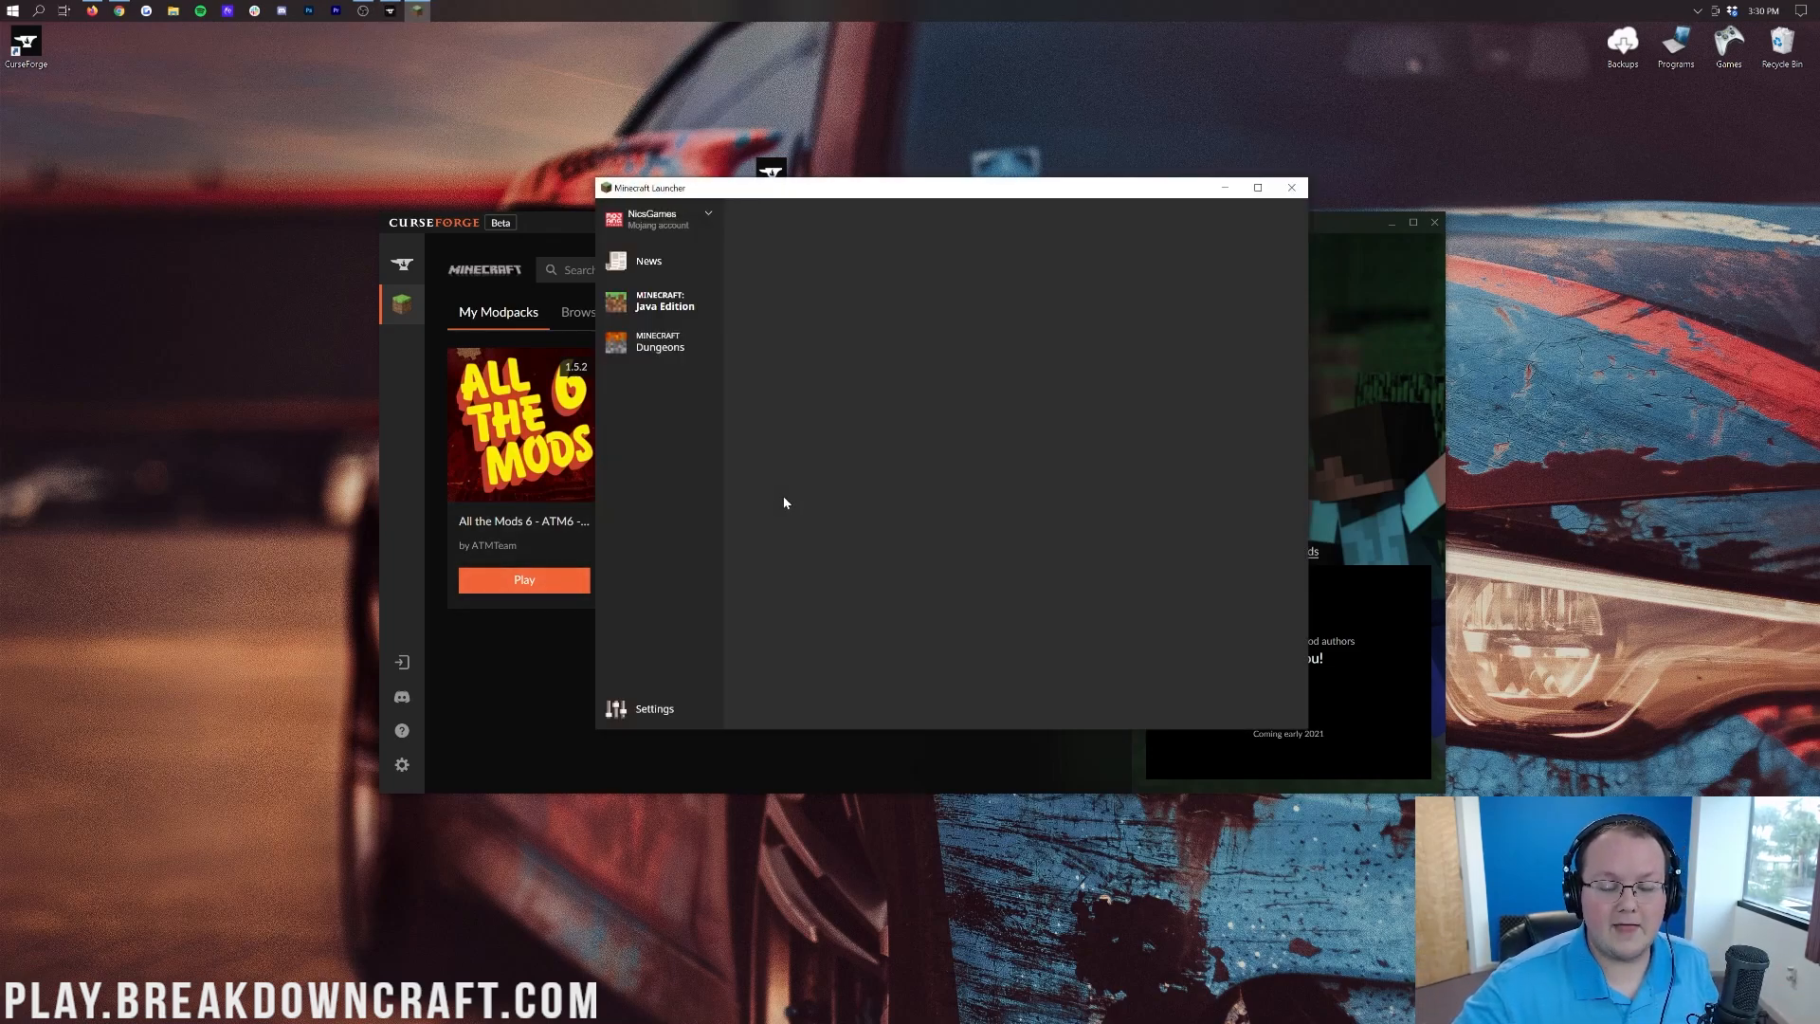
{"action": "left_click", "coordinate": [664, 299]}
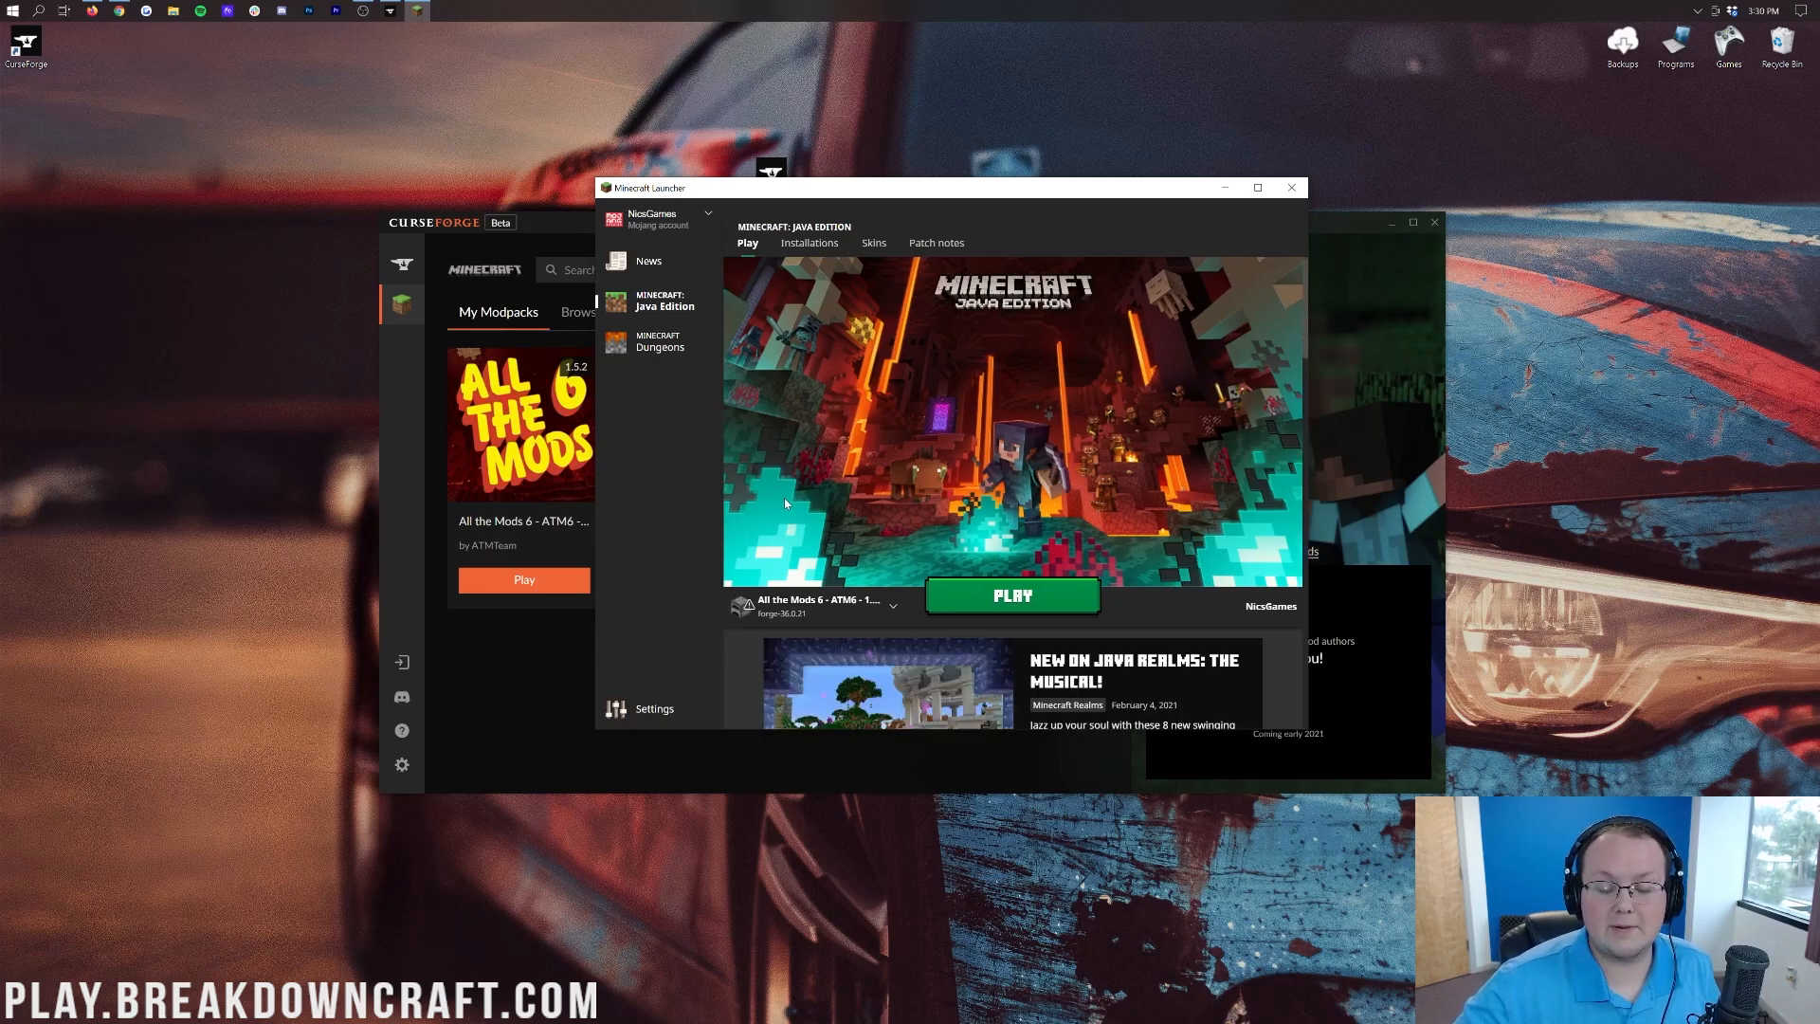
{"action": "mouse_move", "coordinate": [766, 523]}
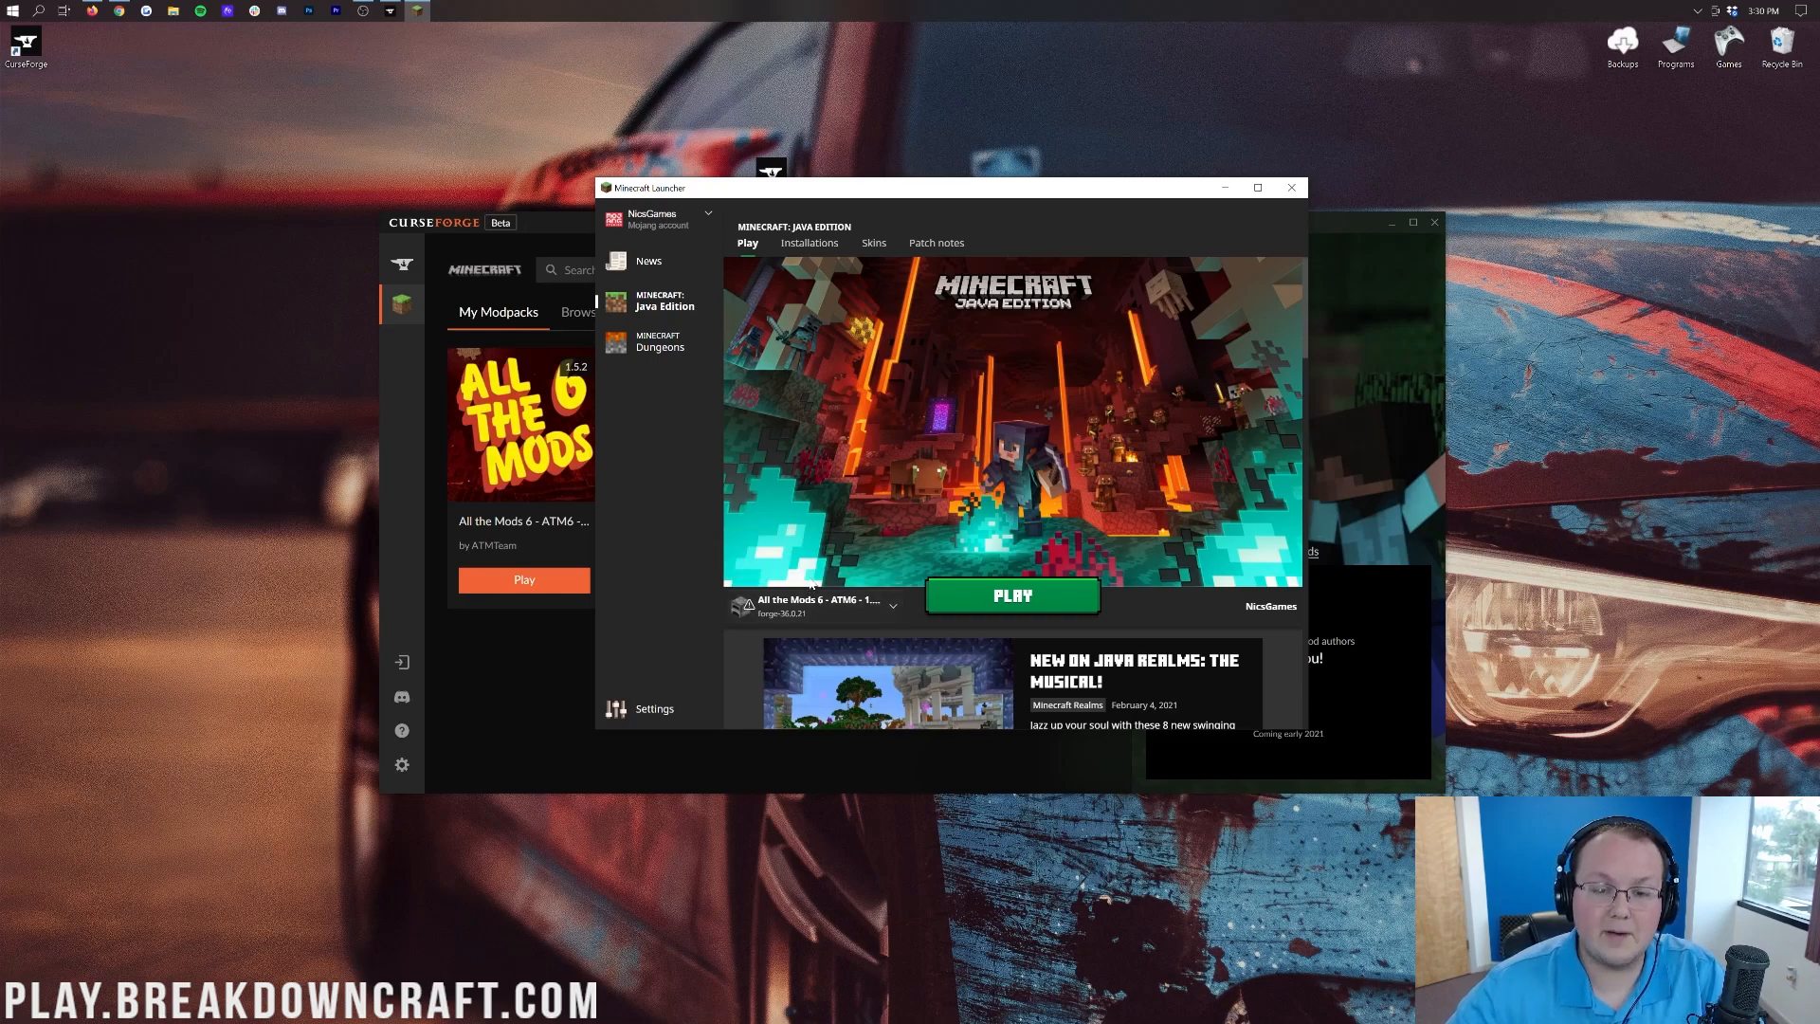
{"action": "mouse_move", "coordinate": [789, 269]}
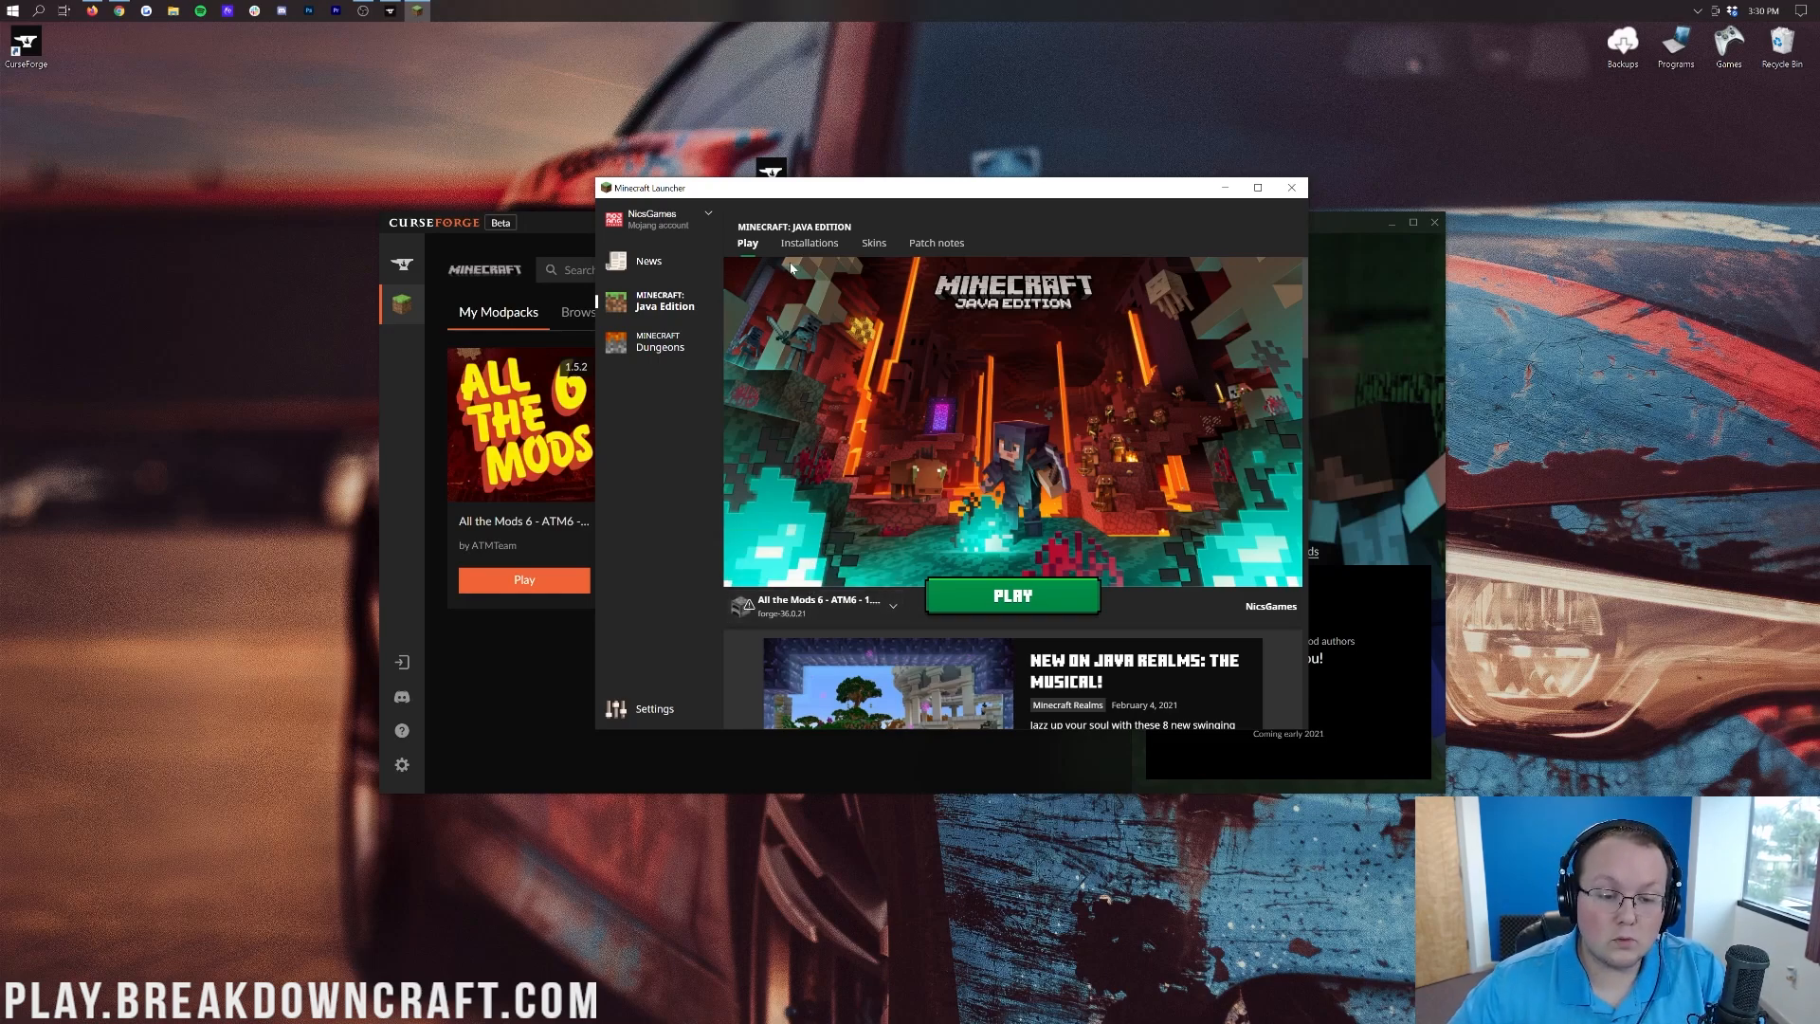
Step: Review the All the Mods 6 installation settings with 4096 MB allocated and return to the play page
{"action": "left_click", "coordinate": [807, 242]}
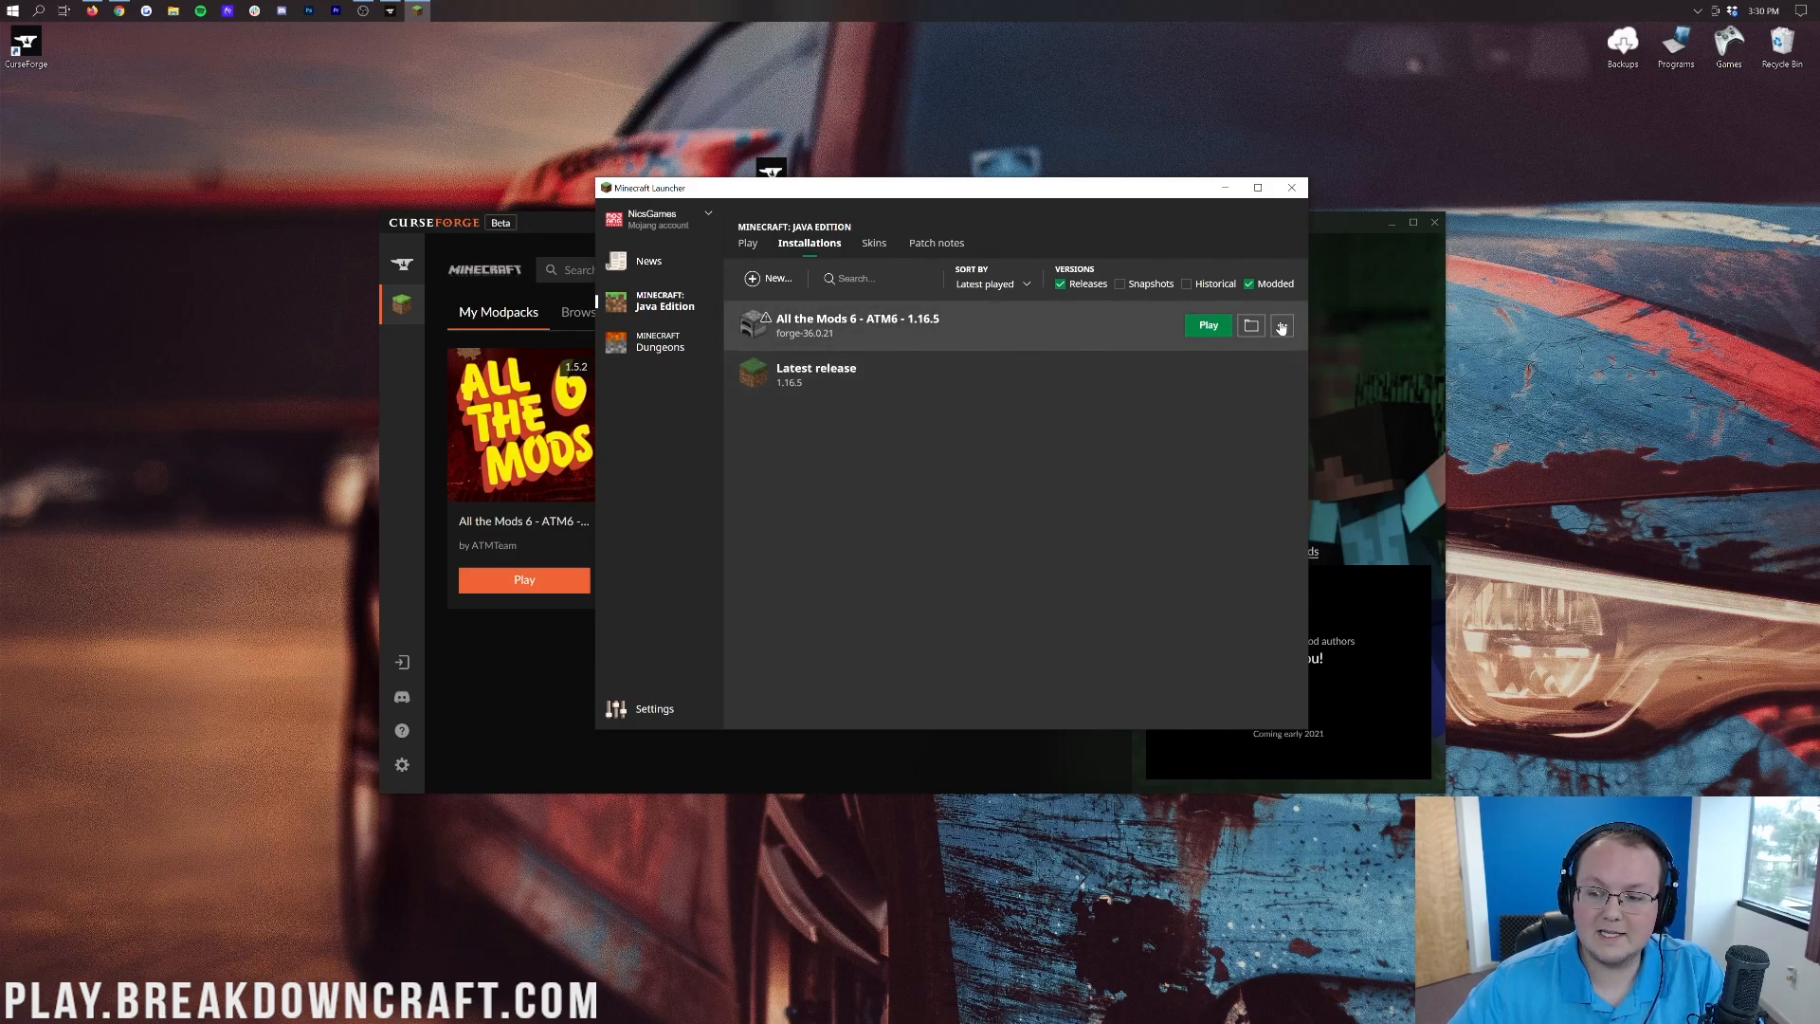
{"action": "left_click", "coordinate": [1279, 324]}
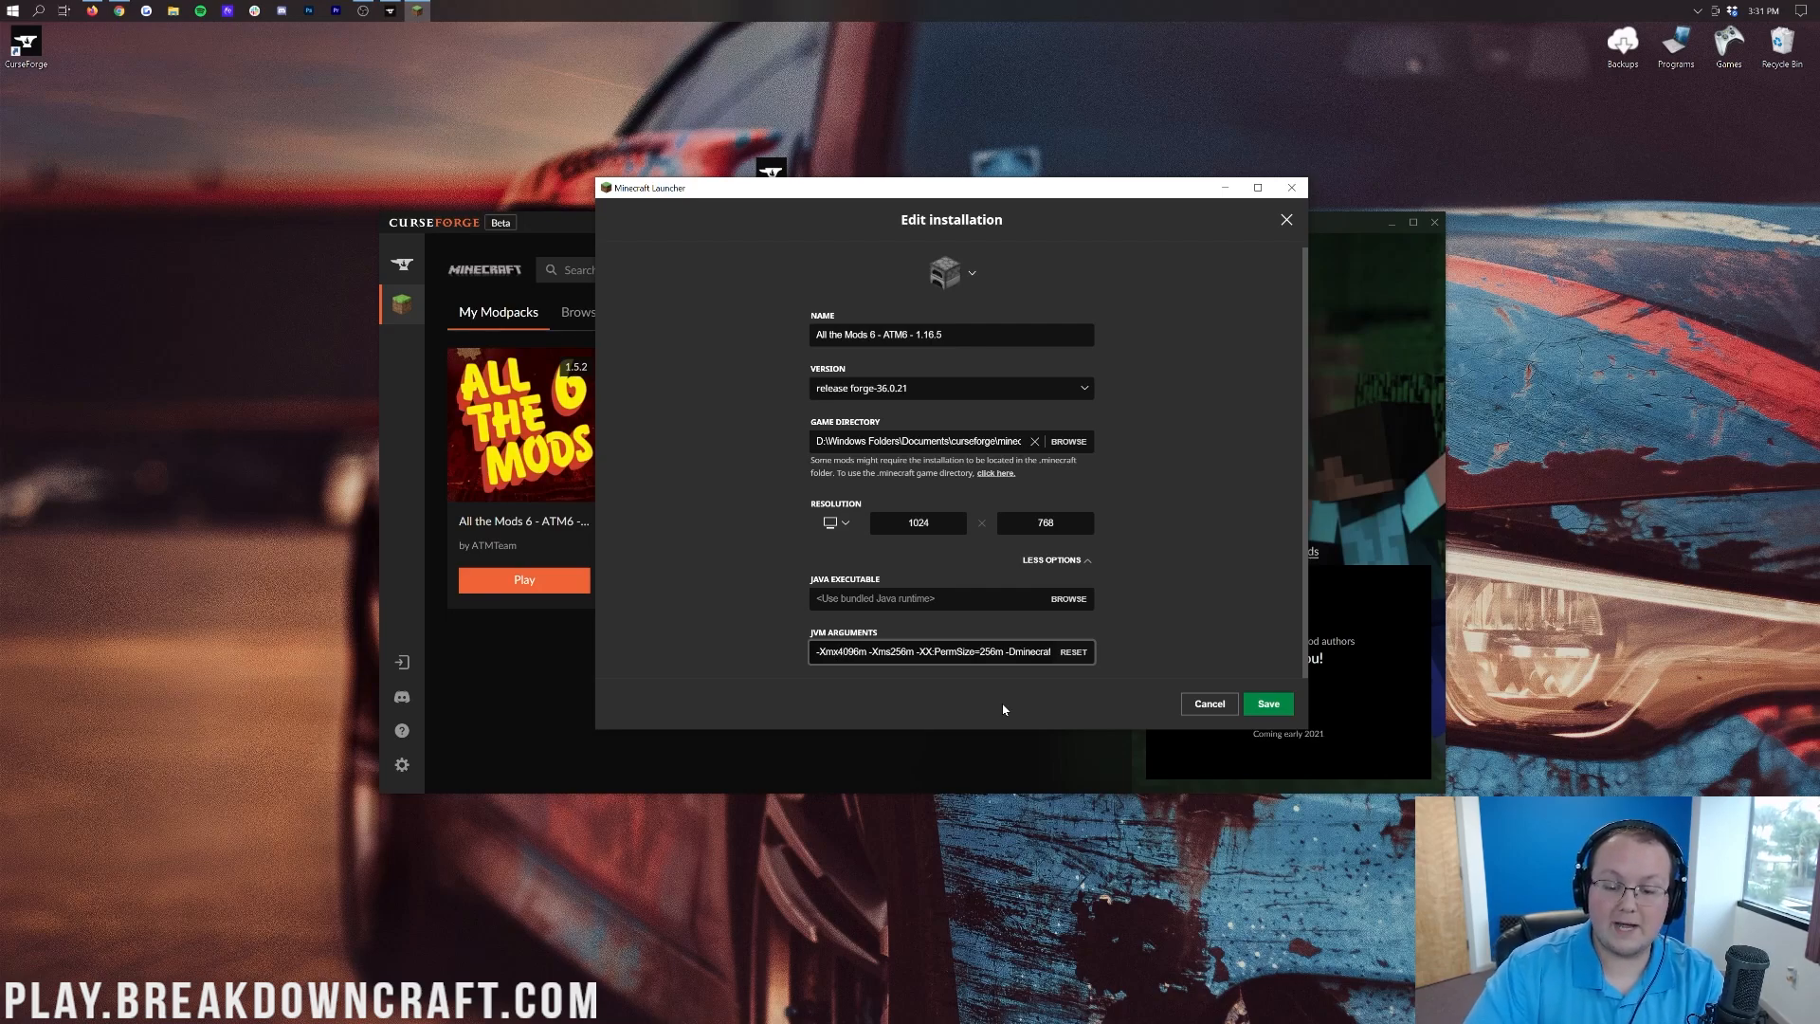
{"action": "left_click", "coordinate": [1267, 704]}
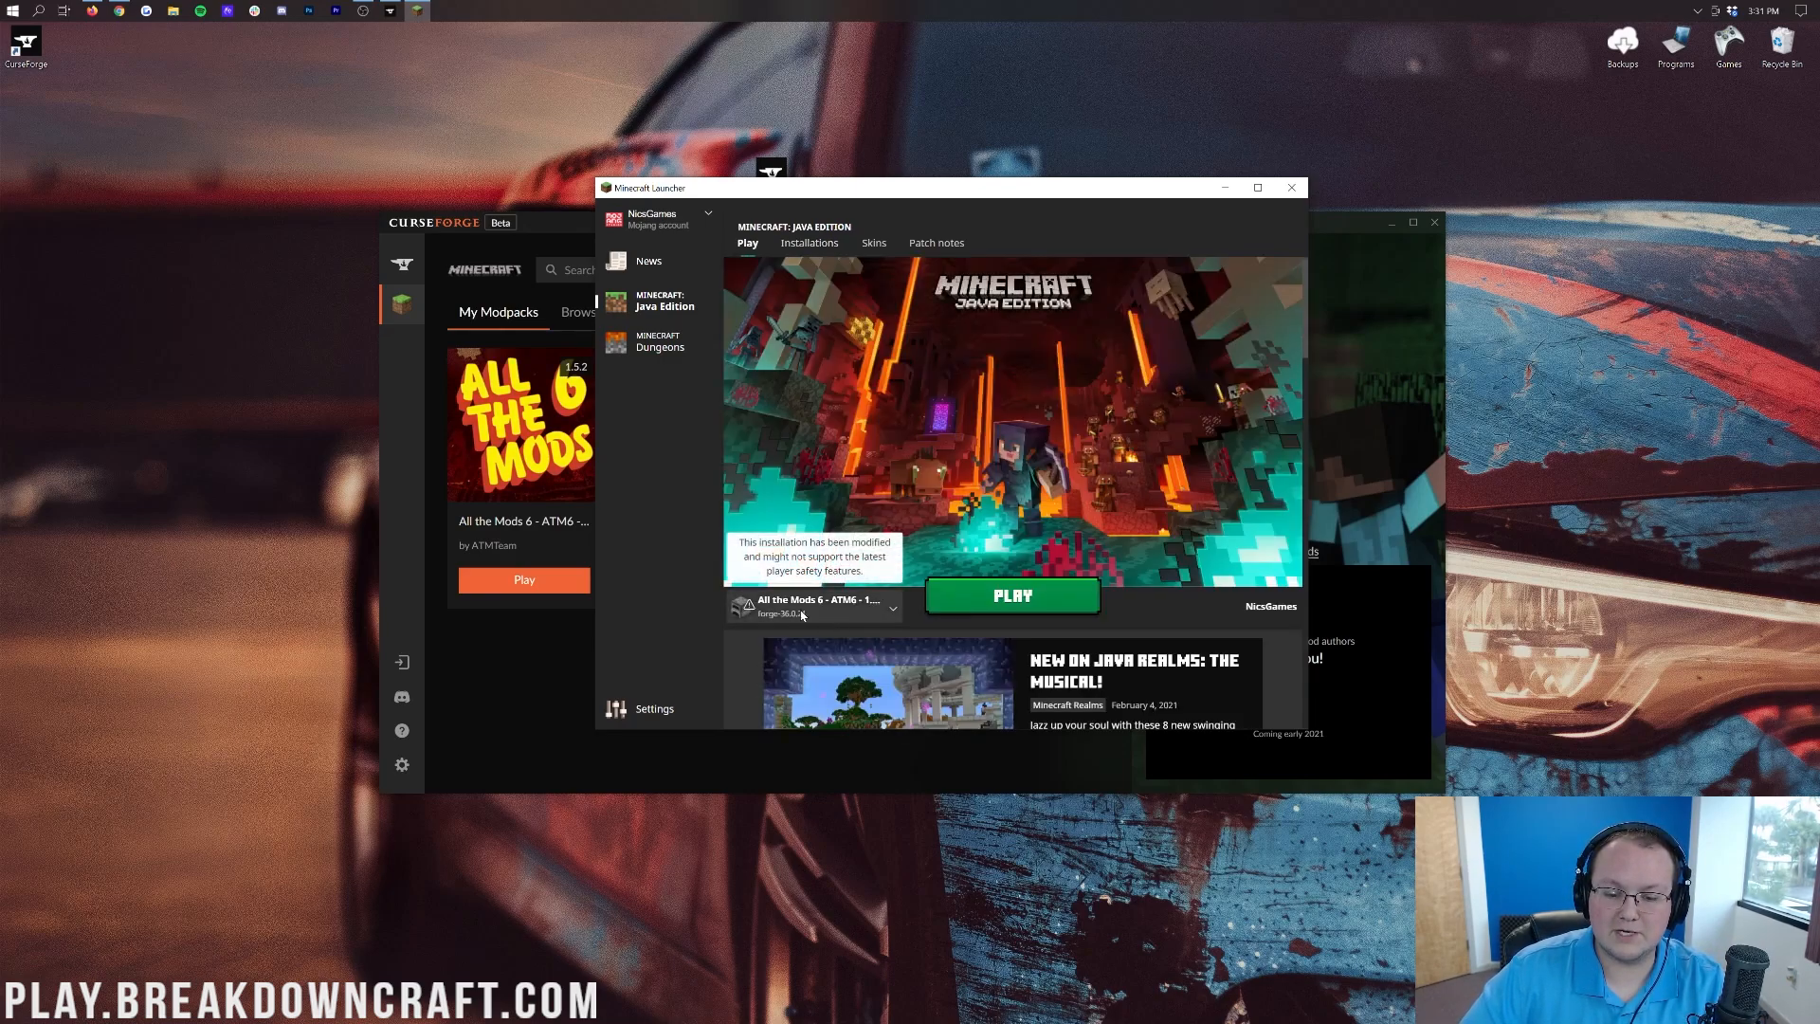
Step: Play All the Mods 6, accepting the modified-installation warning and silencing it for the future
{"action": "left_click", "coordinate": [1010, 594]}
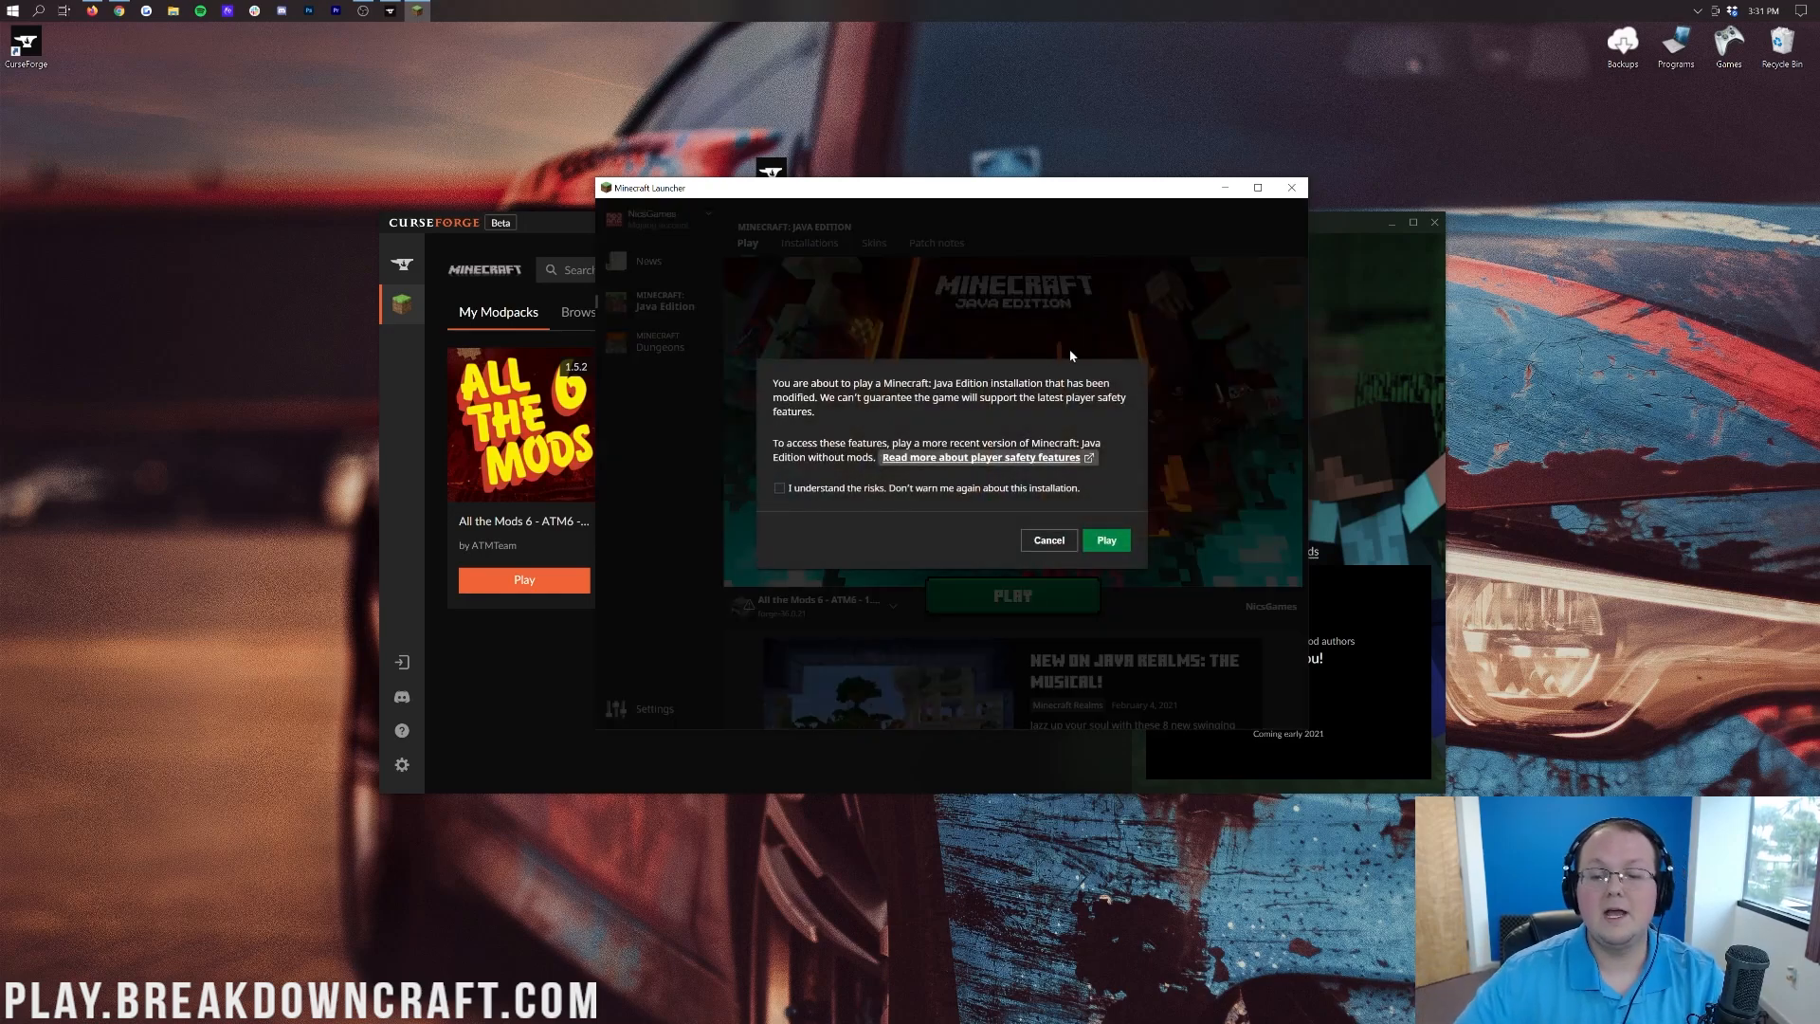
{"action": "left_click", "coordinate": [779, 488]}
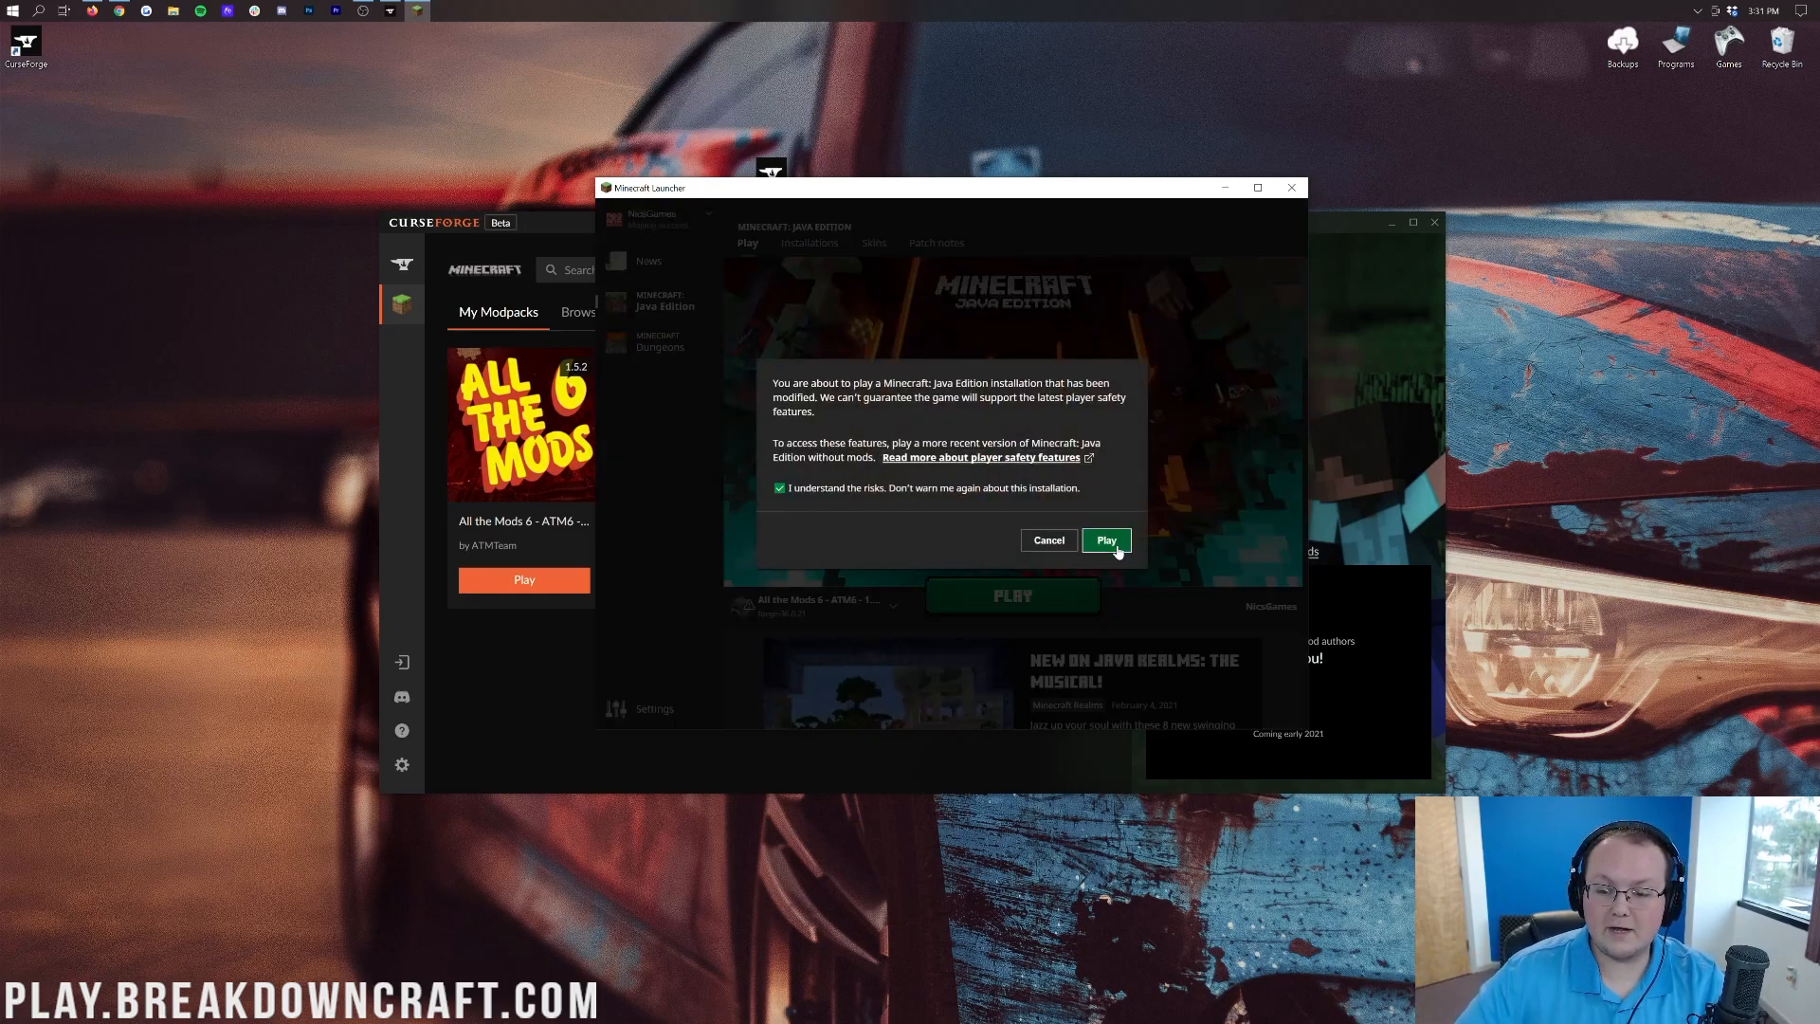
{"action": "left_click", "coordinate": [1103, 540]}
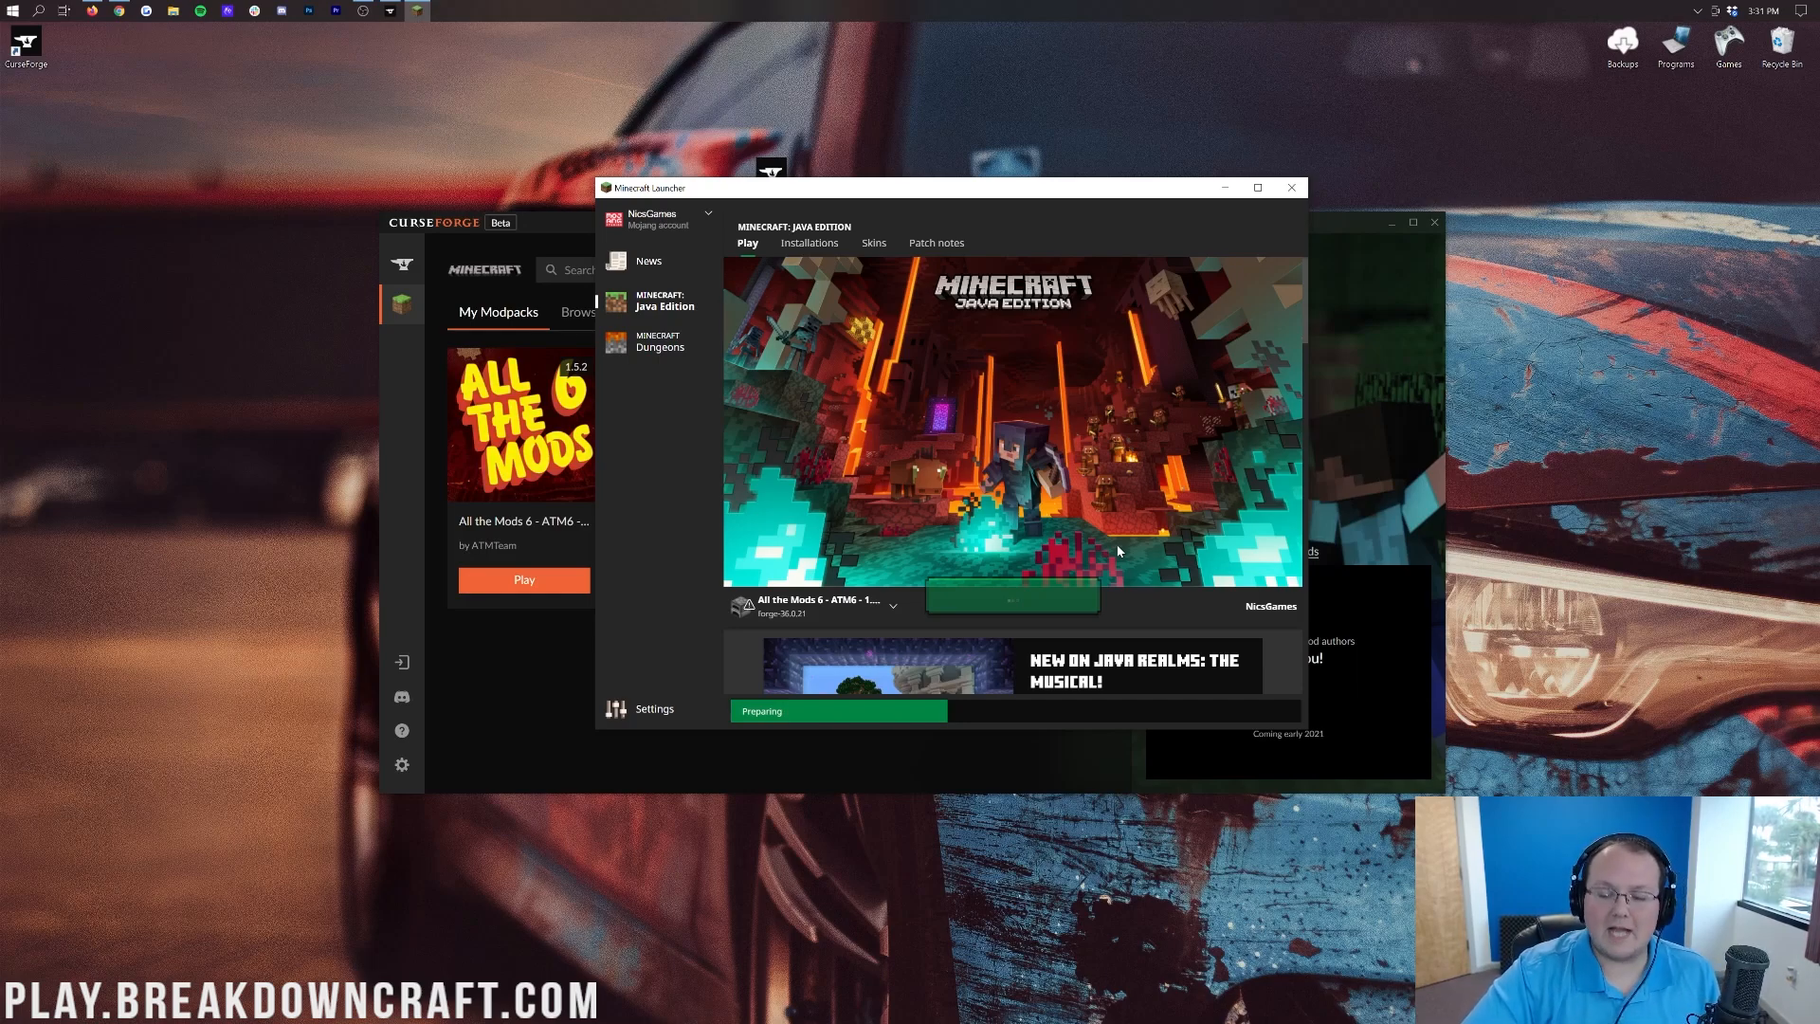
{"action": "mouse_move", "coordinate": [258, 839]}
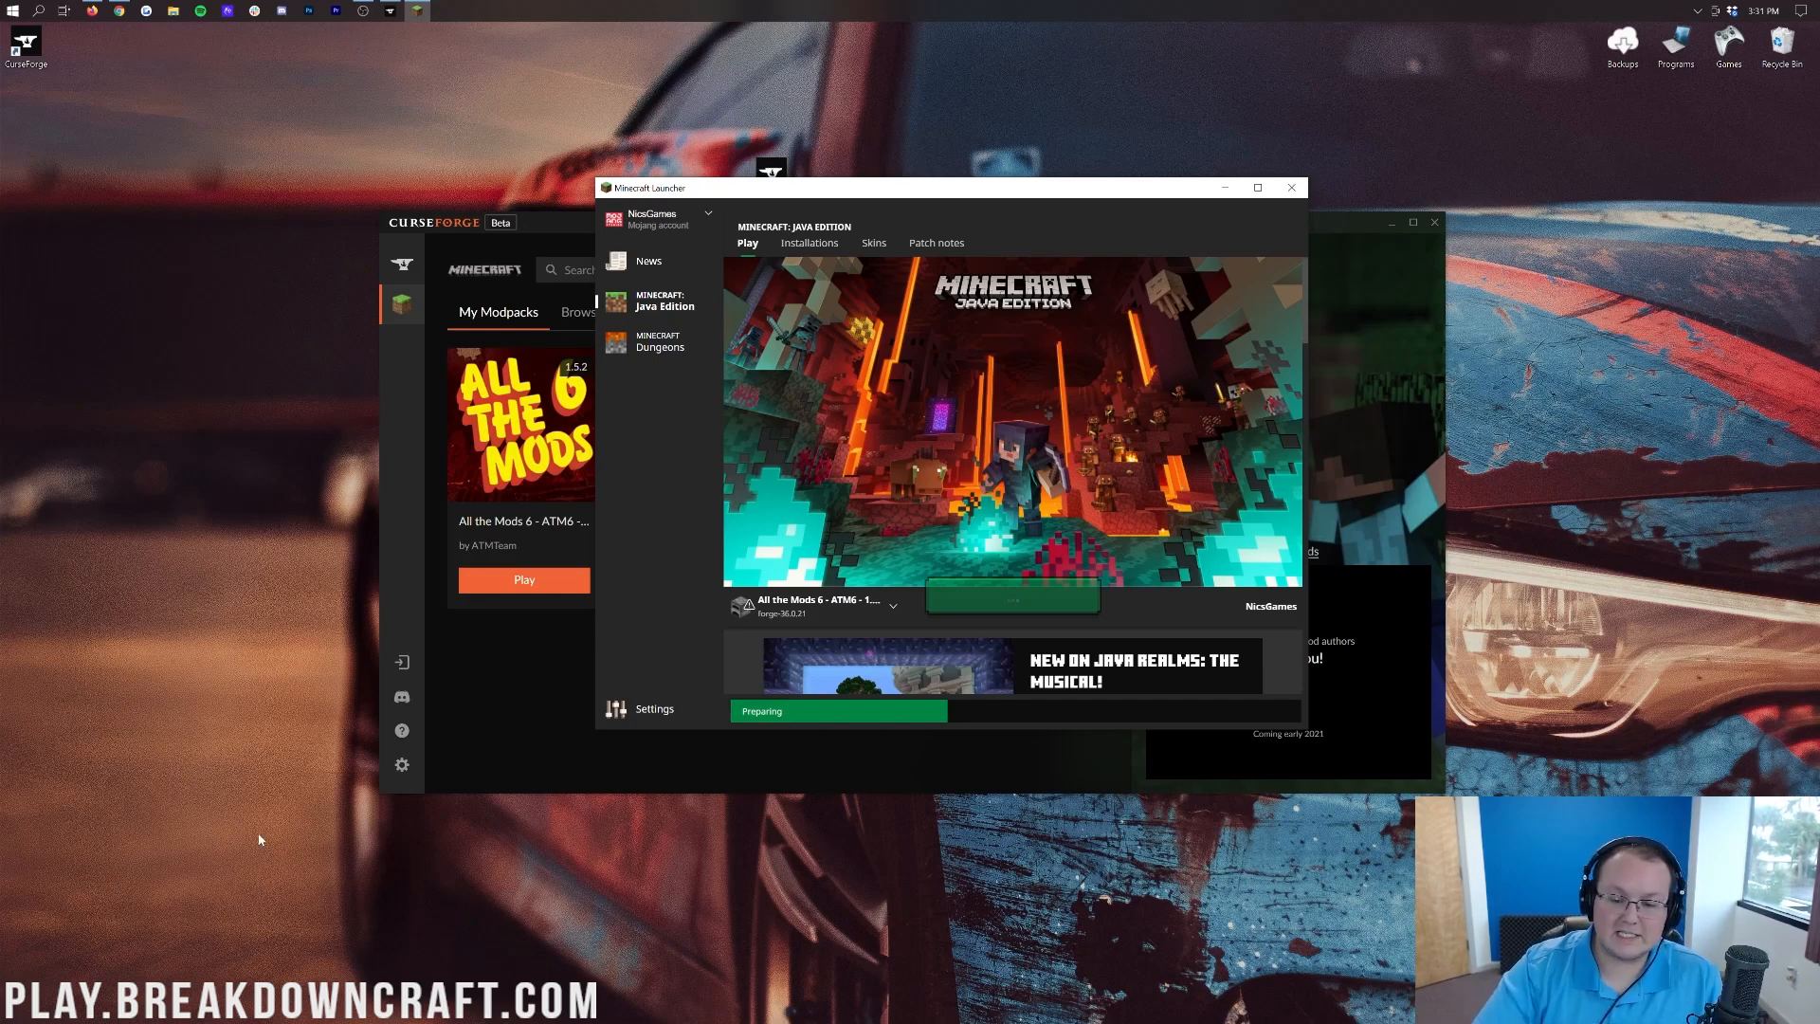
{"action": "mouse_move", "coordinate": [717, 480]}
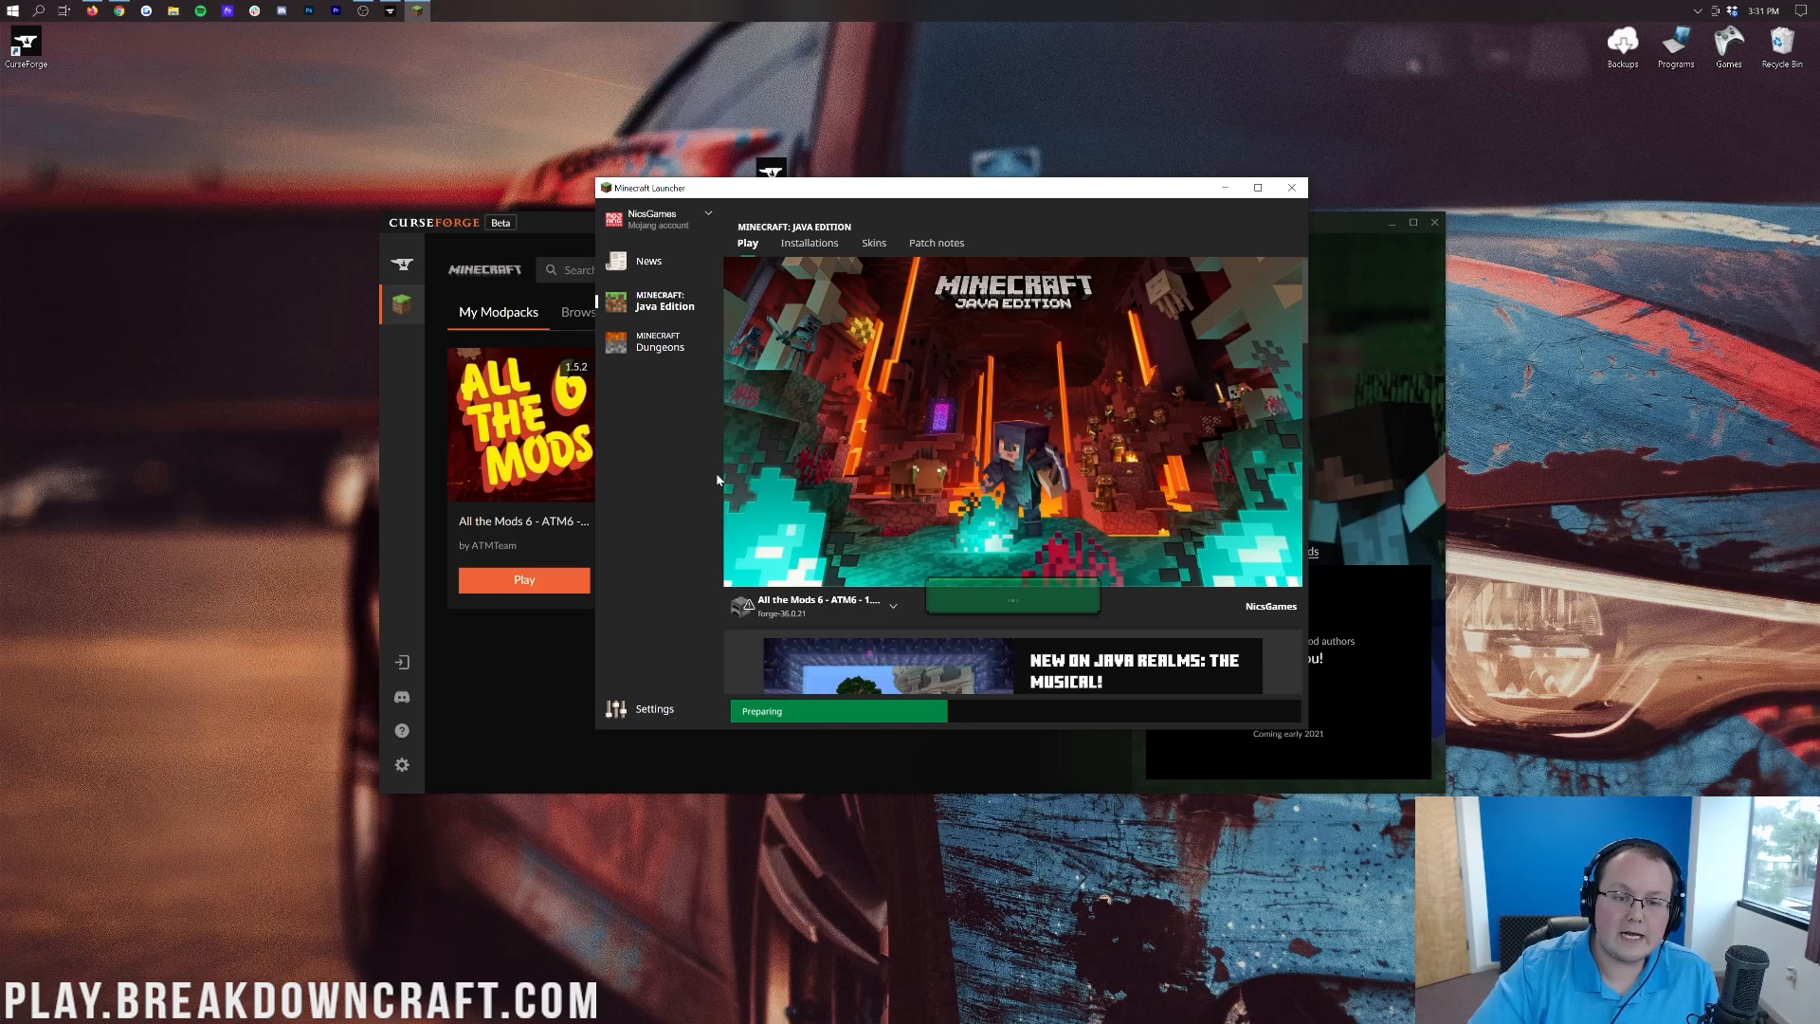
{"action": "mouse_move", "coordinate": [834, 500]}
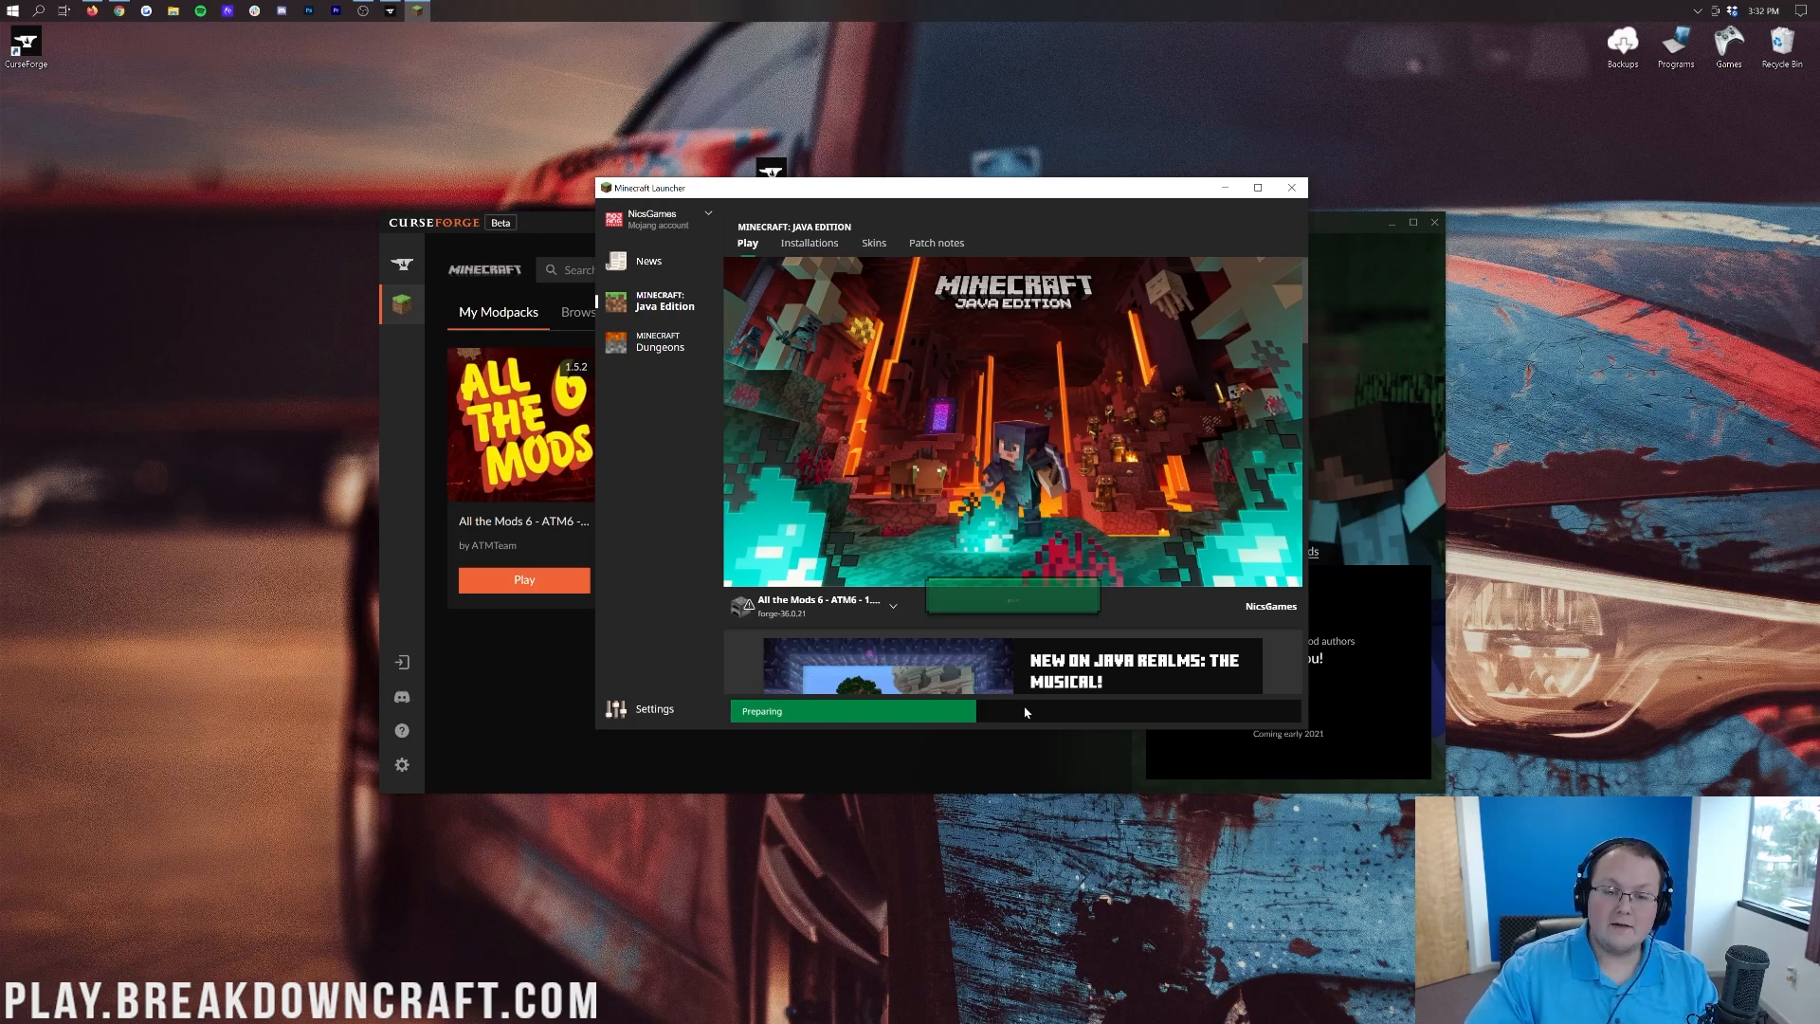
{"action": "mouse_move", "coordinate": [923, 453]}
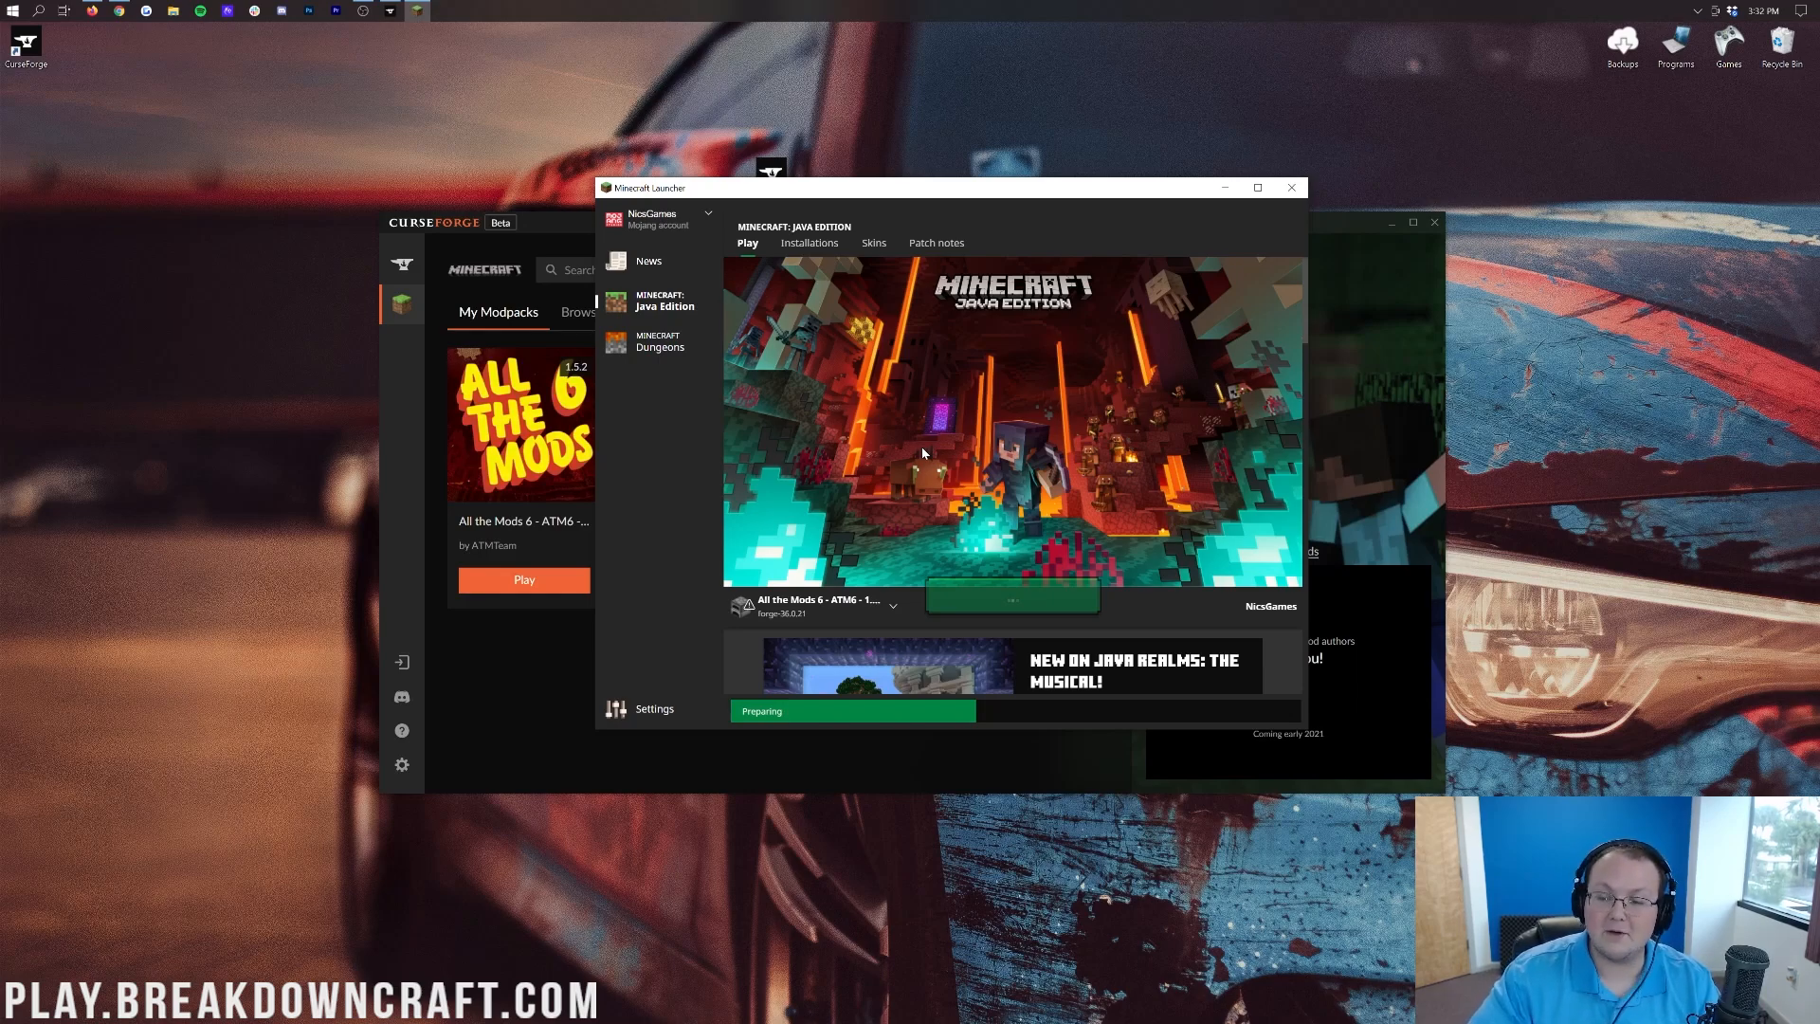
{"action": "mouse_move", "coordinate": [1563, 317]}
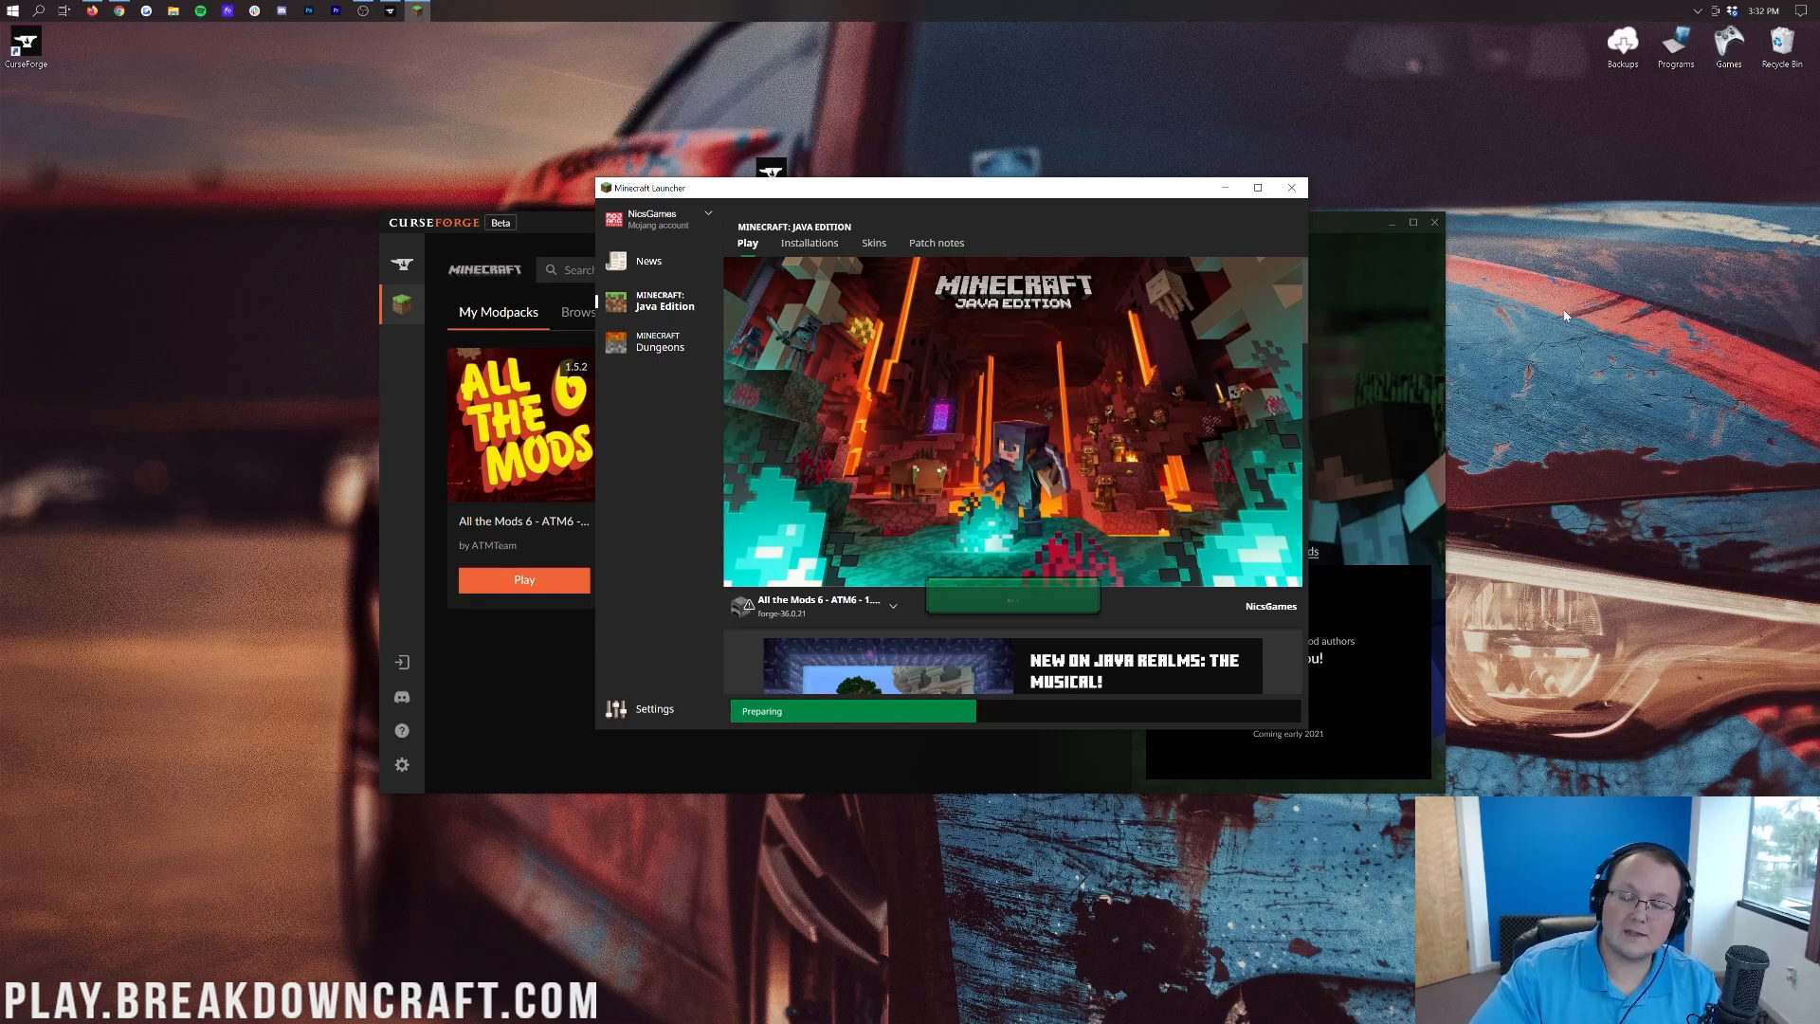
{"action": "mouse_move", "coordinate": [1104, 385]}
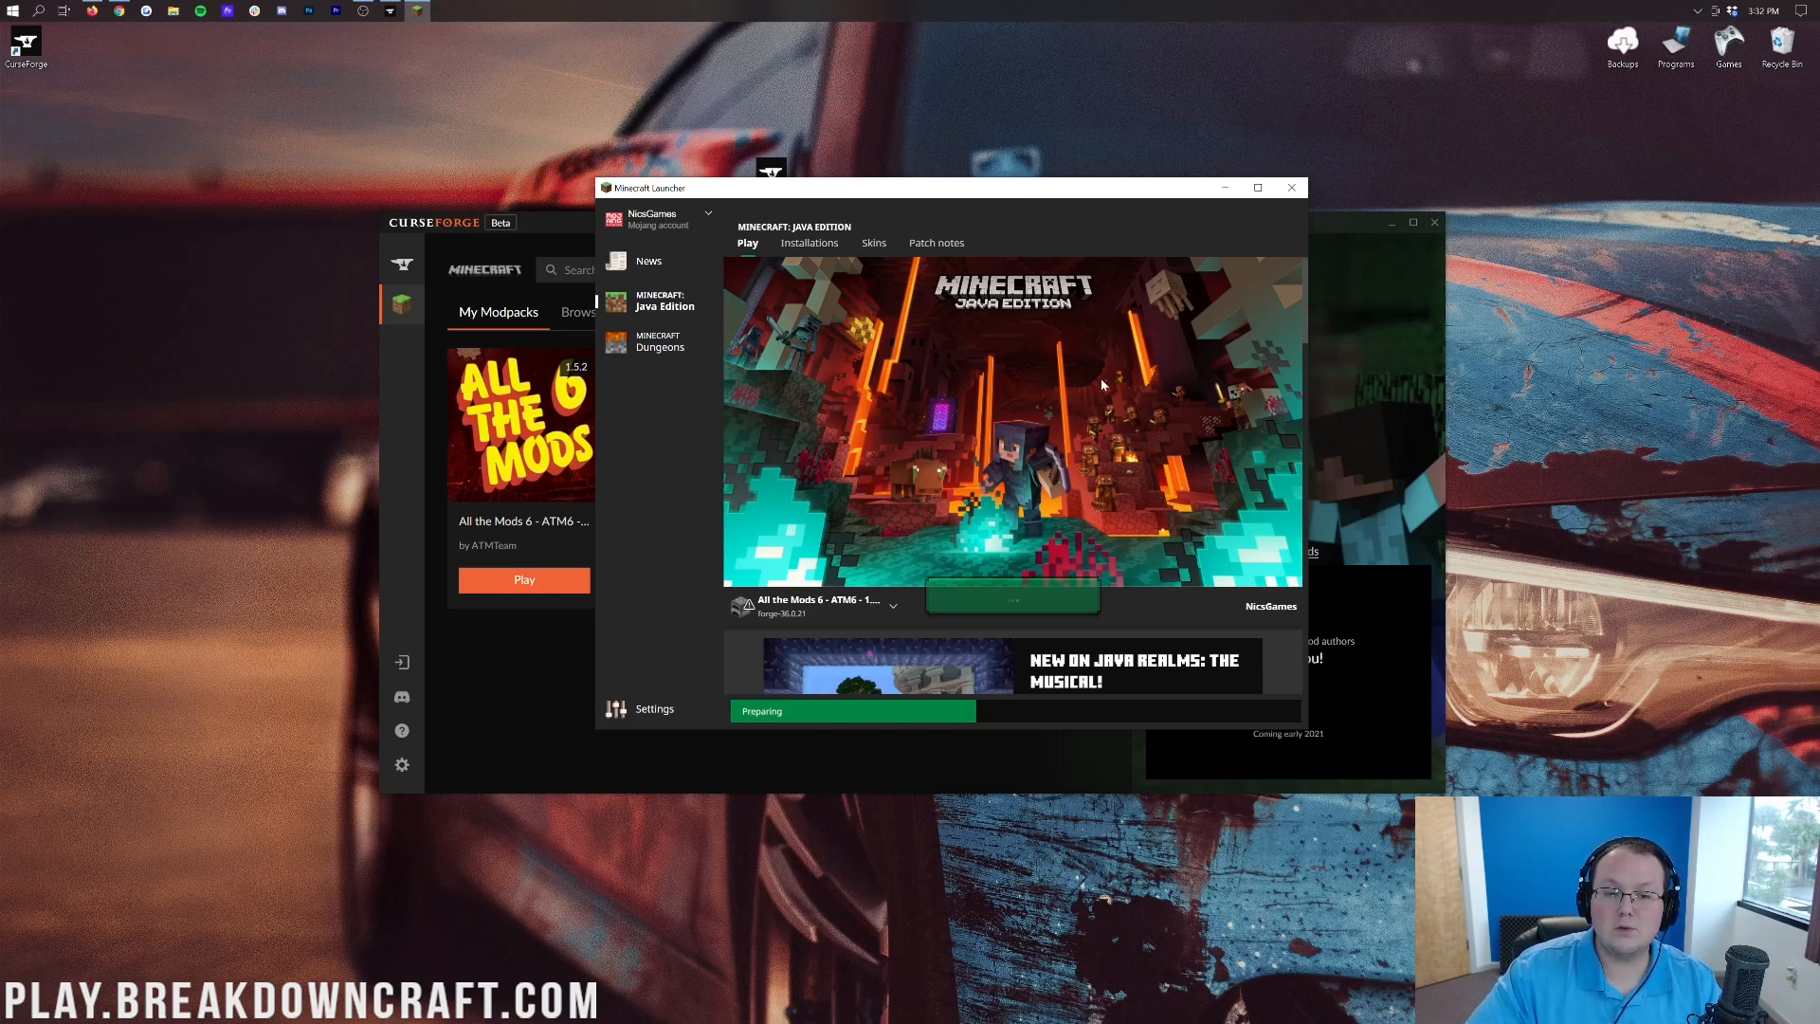
{"action": "mouse_move", "coordinate": [973, 508]}
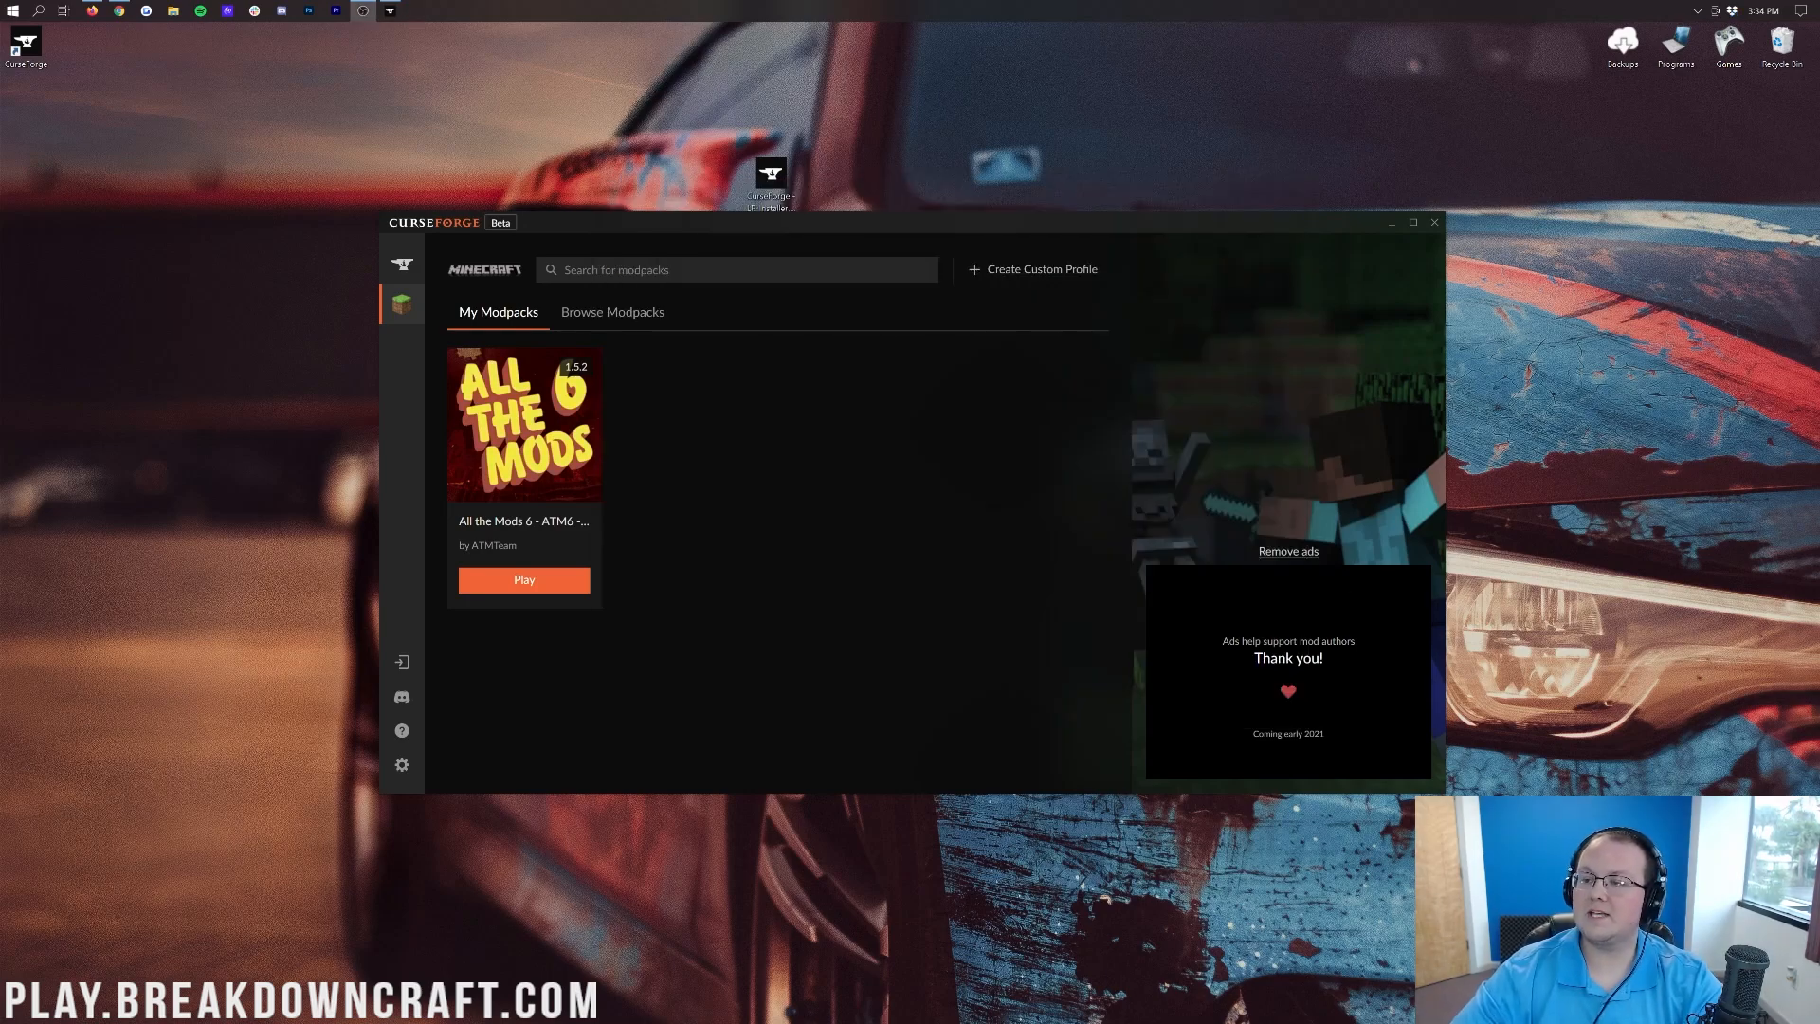
{"action": "mouse_move", "coordinate": [1759, 11]}
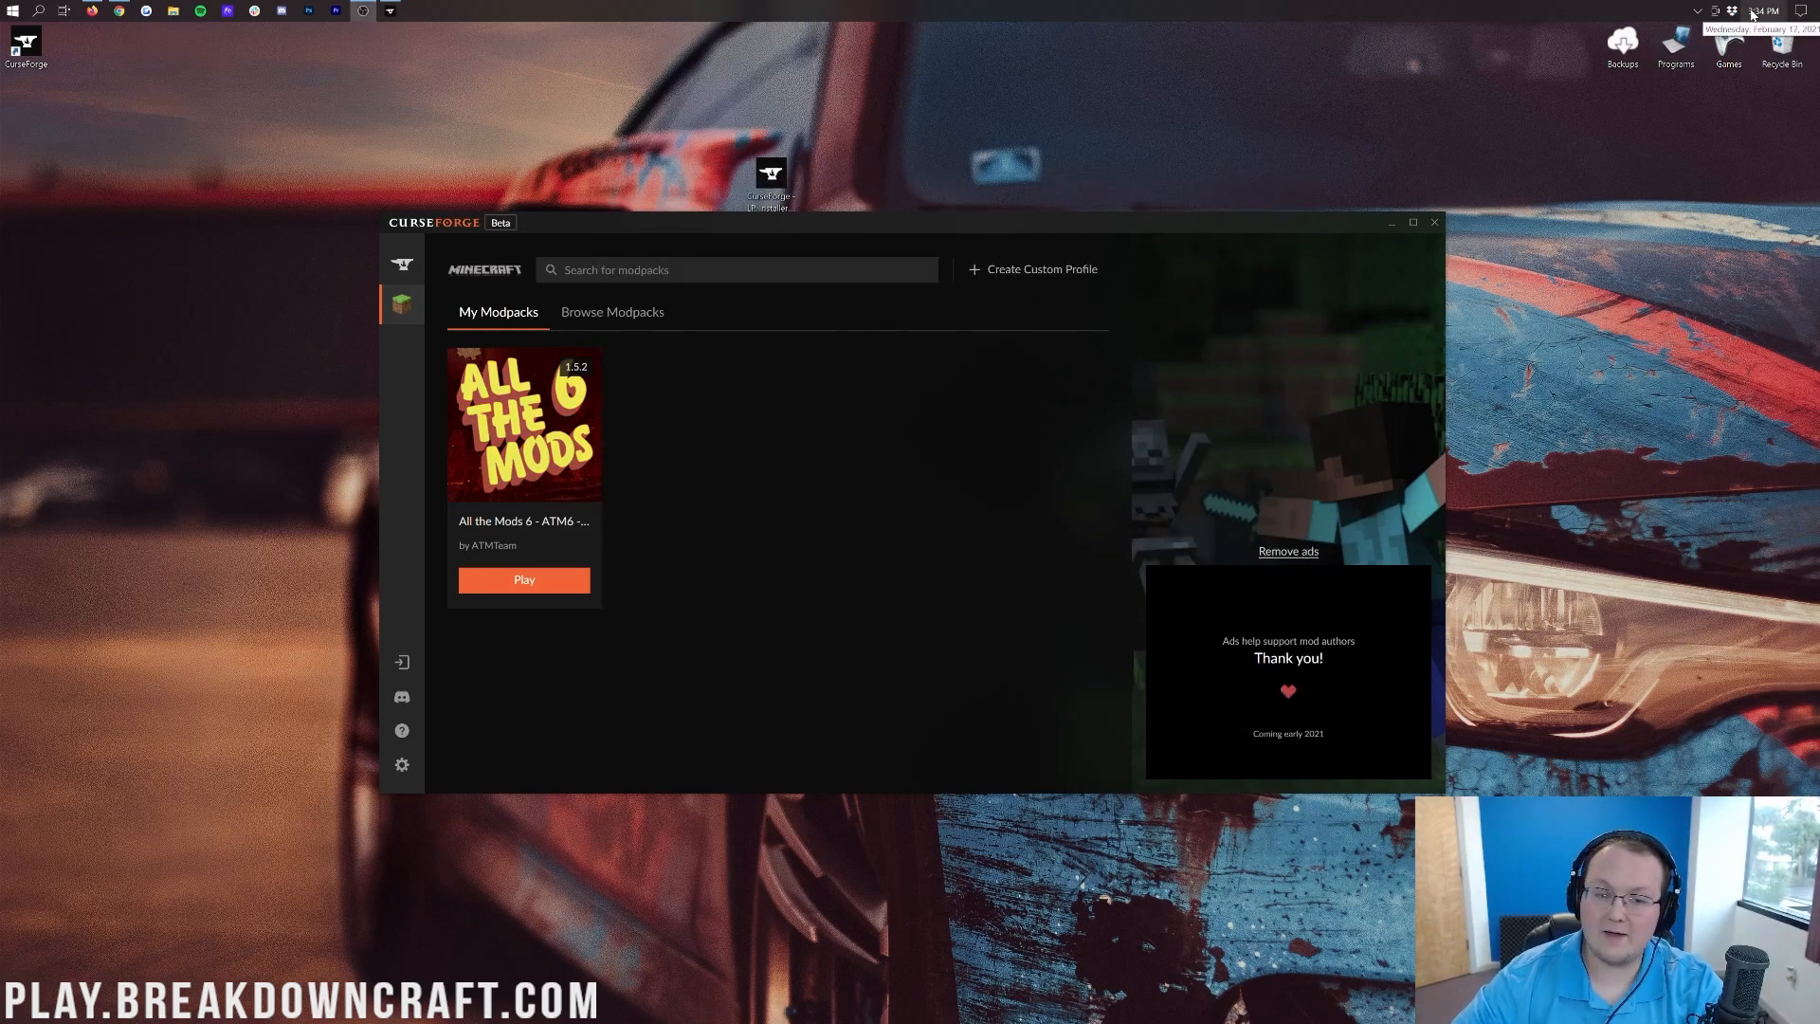
Step: Wait for All the Mods 6 to load to its title screen with 258 mods
{"action": "left_click", "coordinate": [523, 580]}
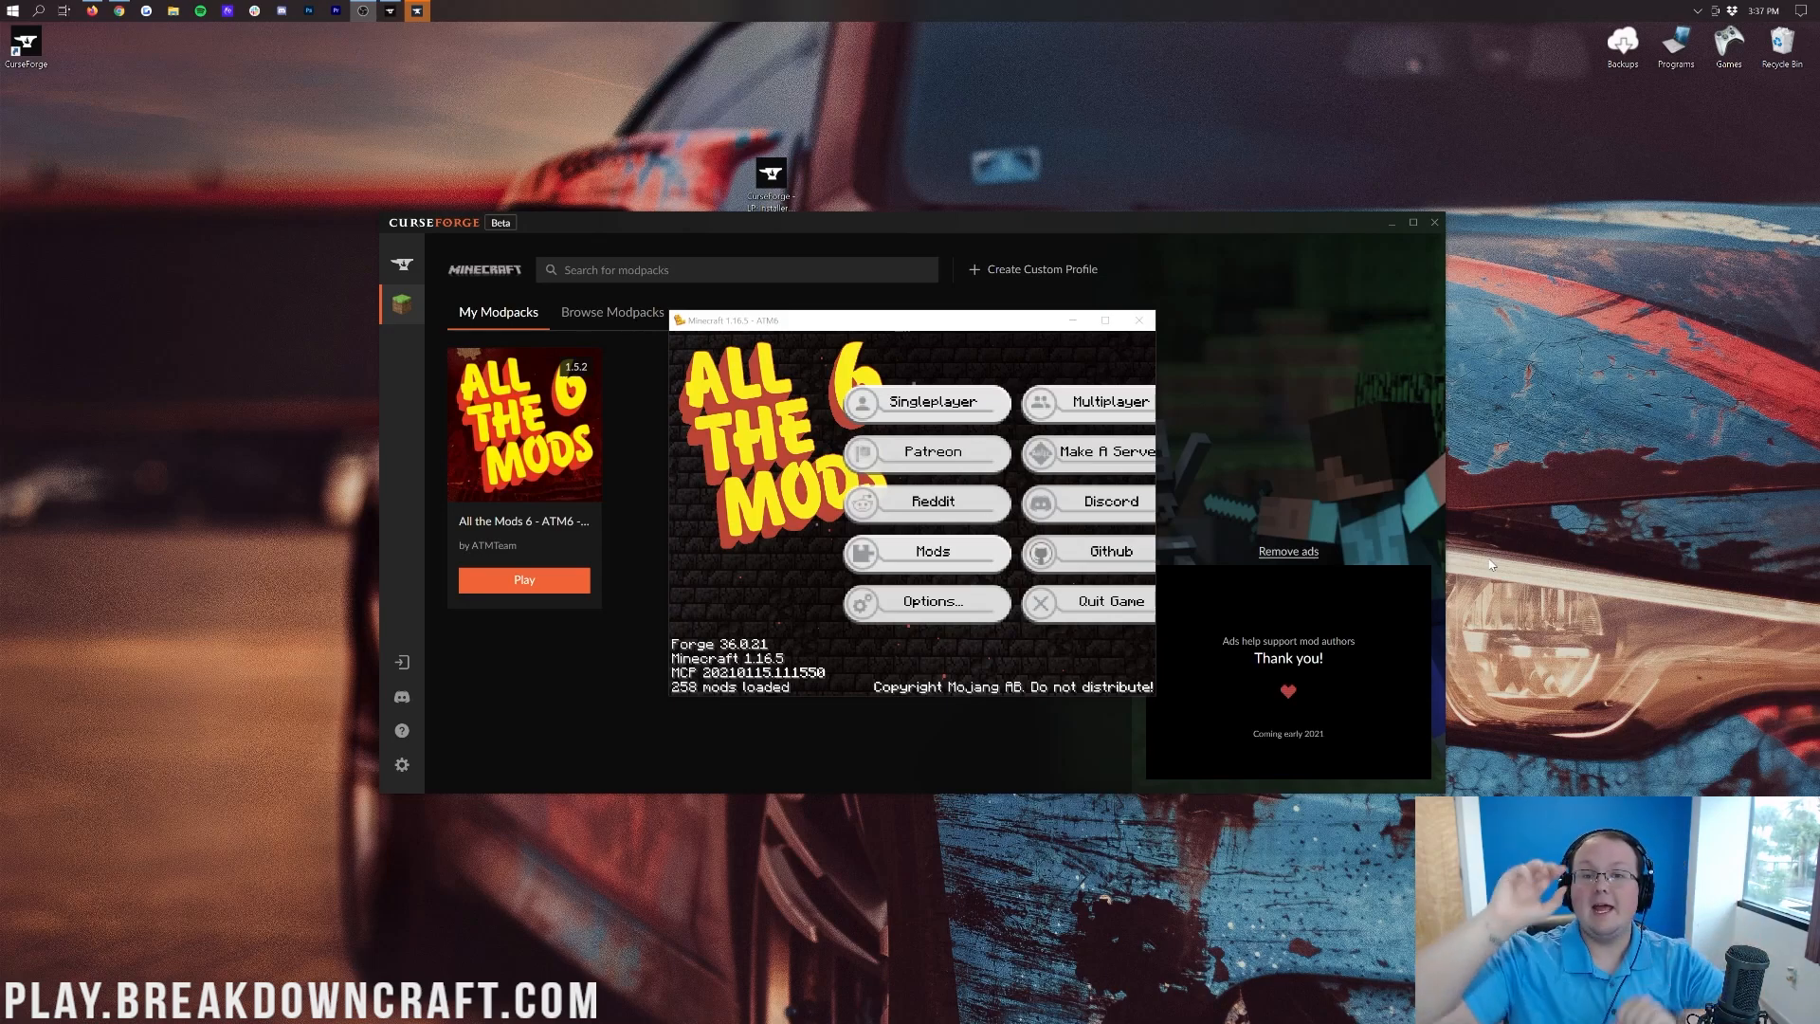
{"action": "mouse_move", "coordinate": [904, 339]}
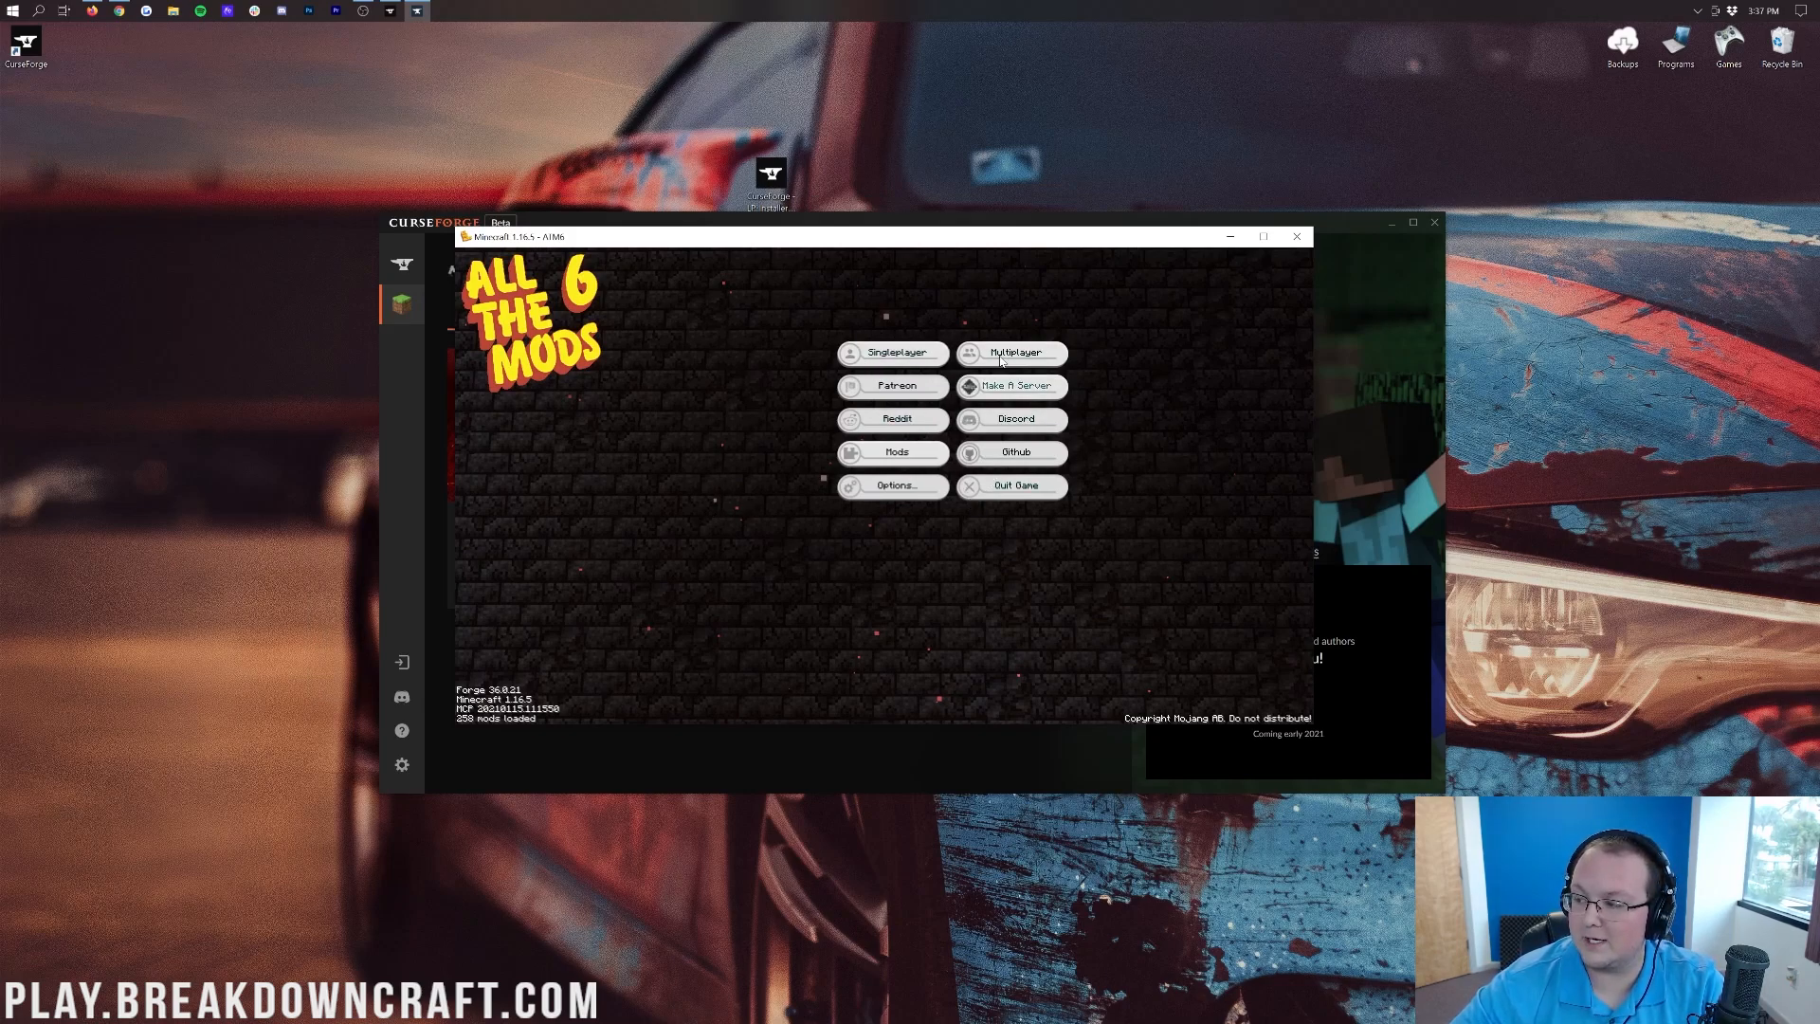
{"action": "mouse_move", "coordinate": [749, 520]}
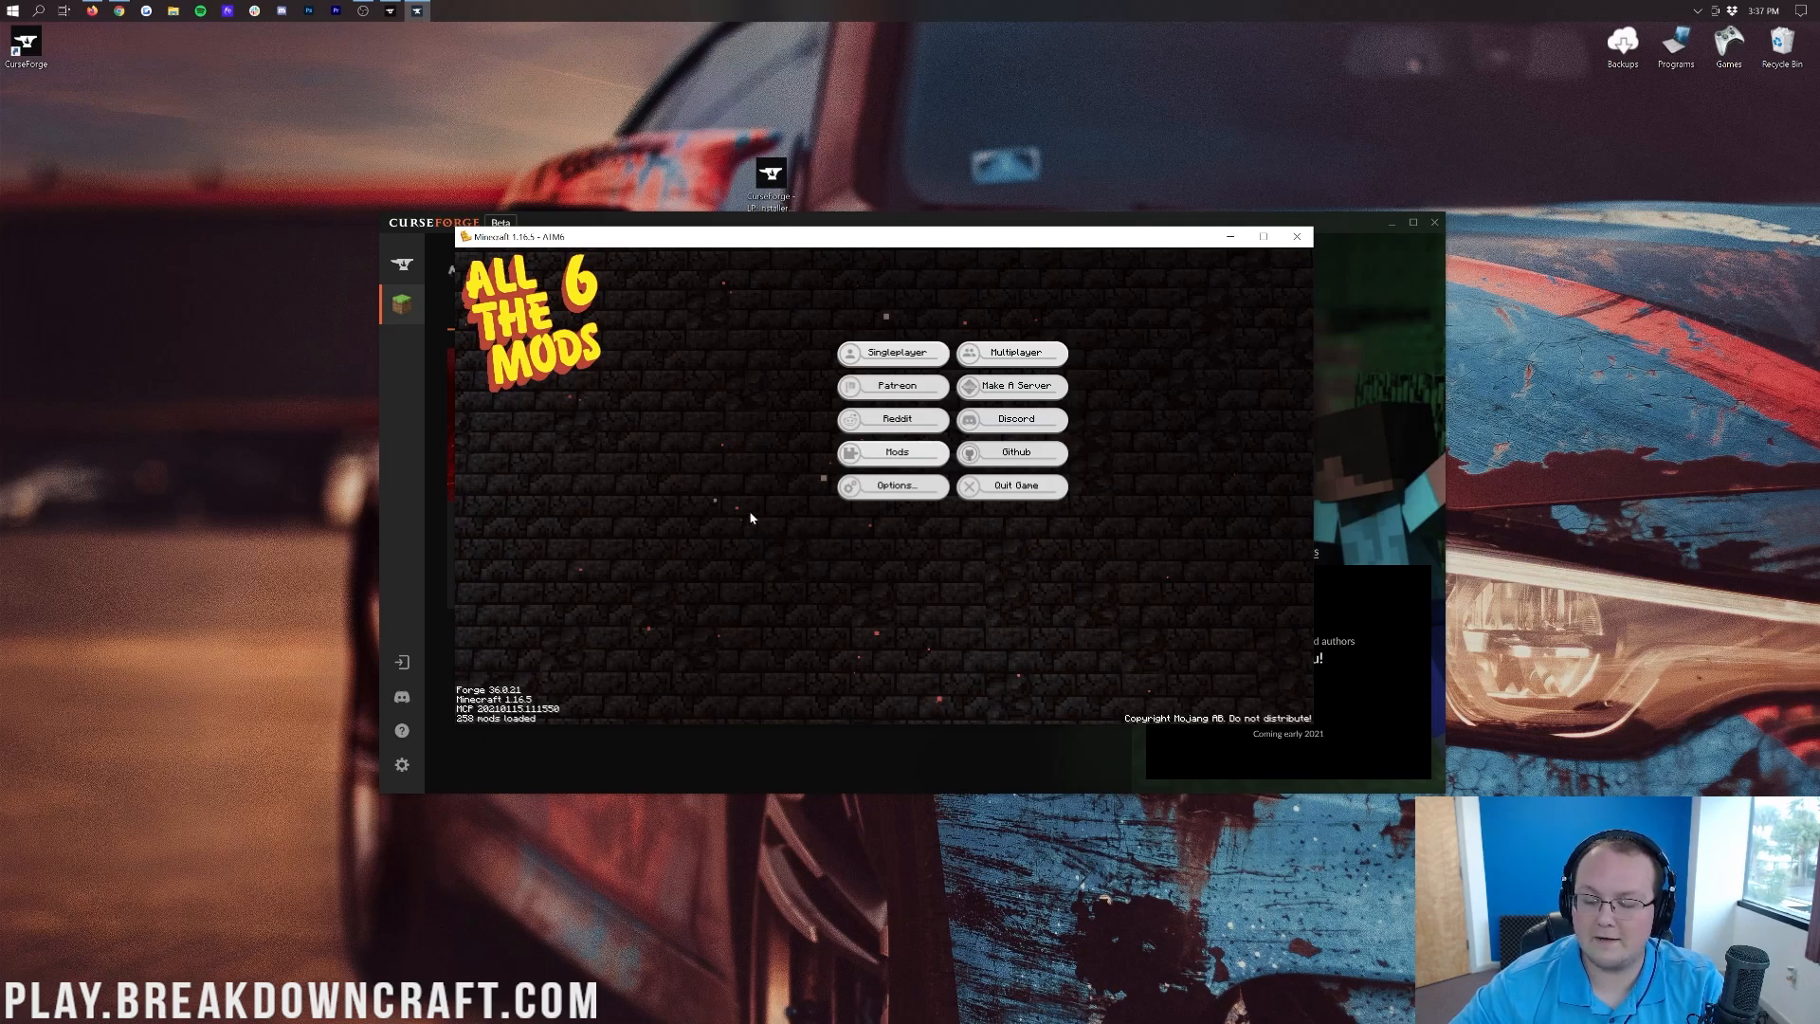
{"action": "mouse_move", "coordinate": [891, 353]}
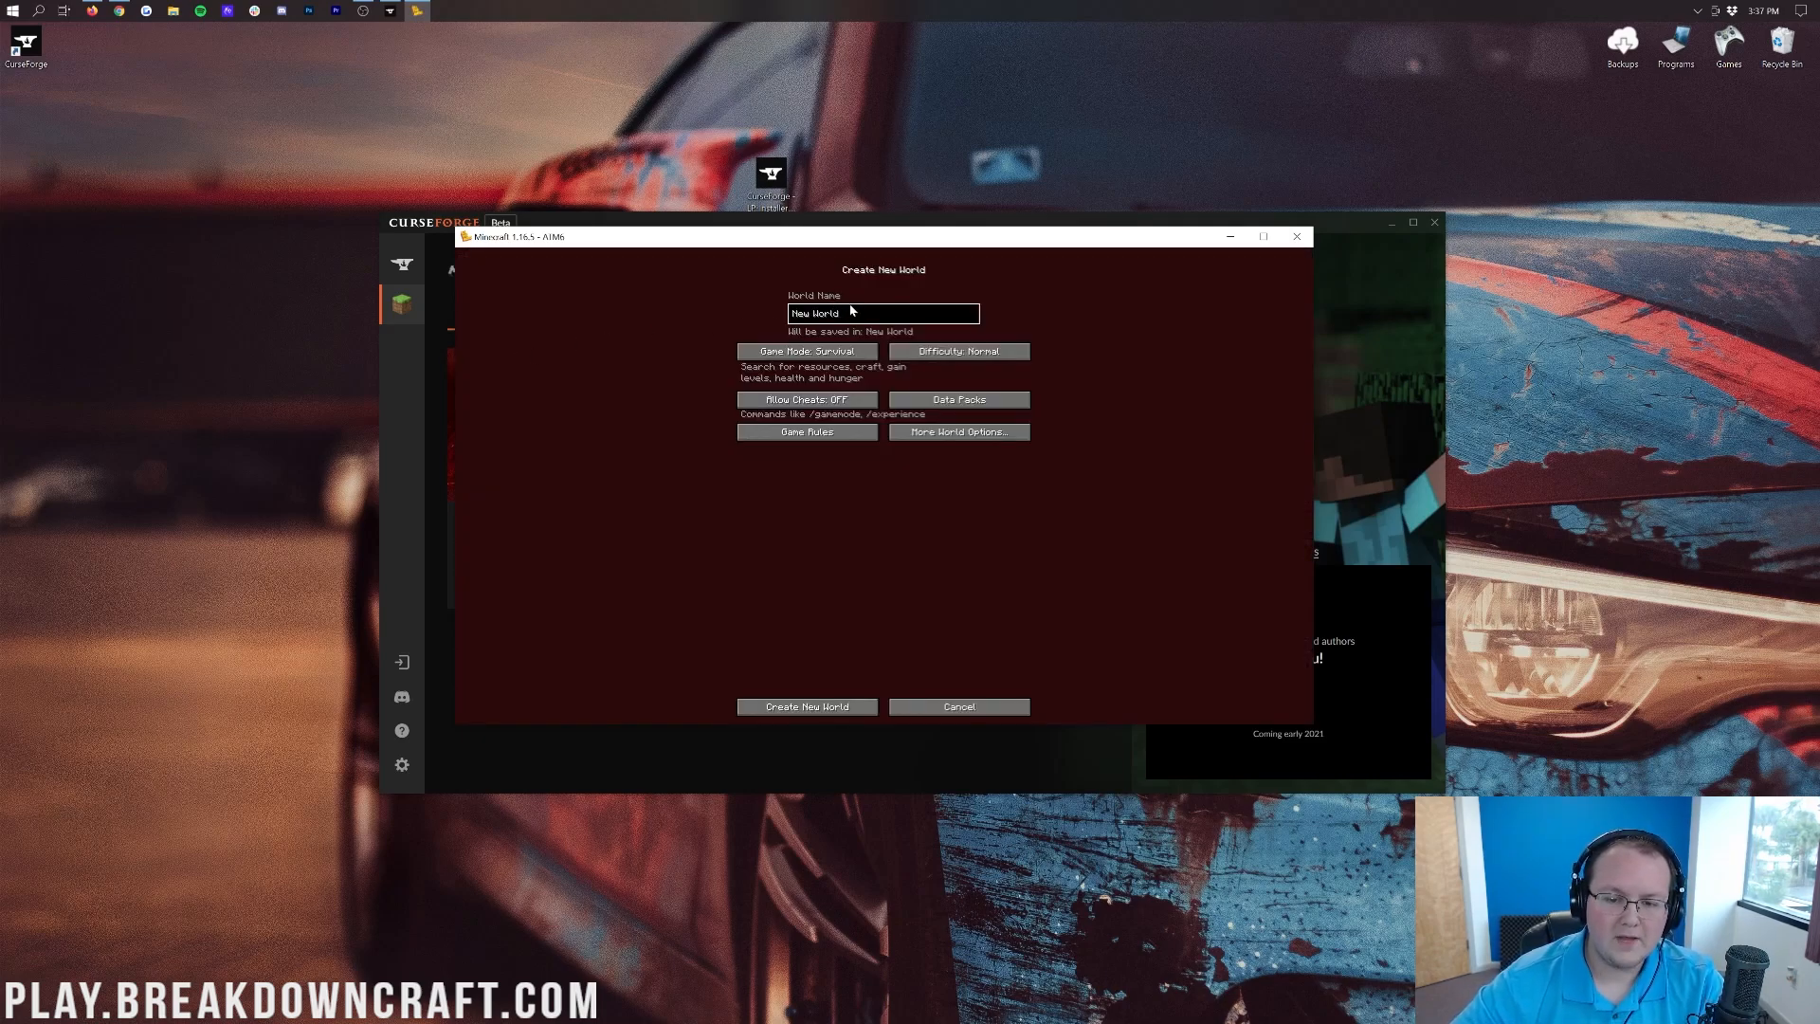
Step: Create the new world in Creative mode and spawn into the forest
{"action": "left_click", "coordinate": [804, 351]}
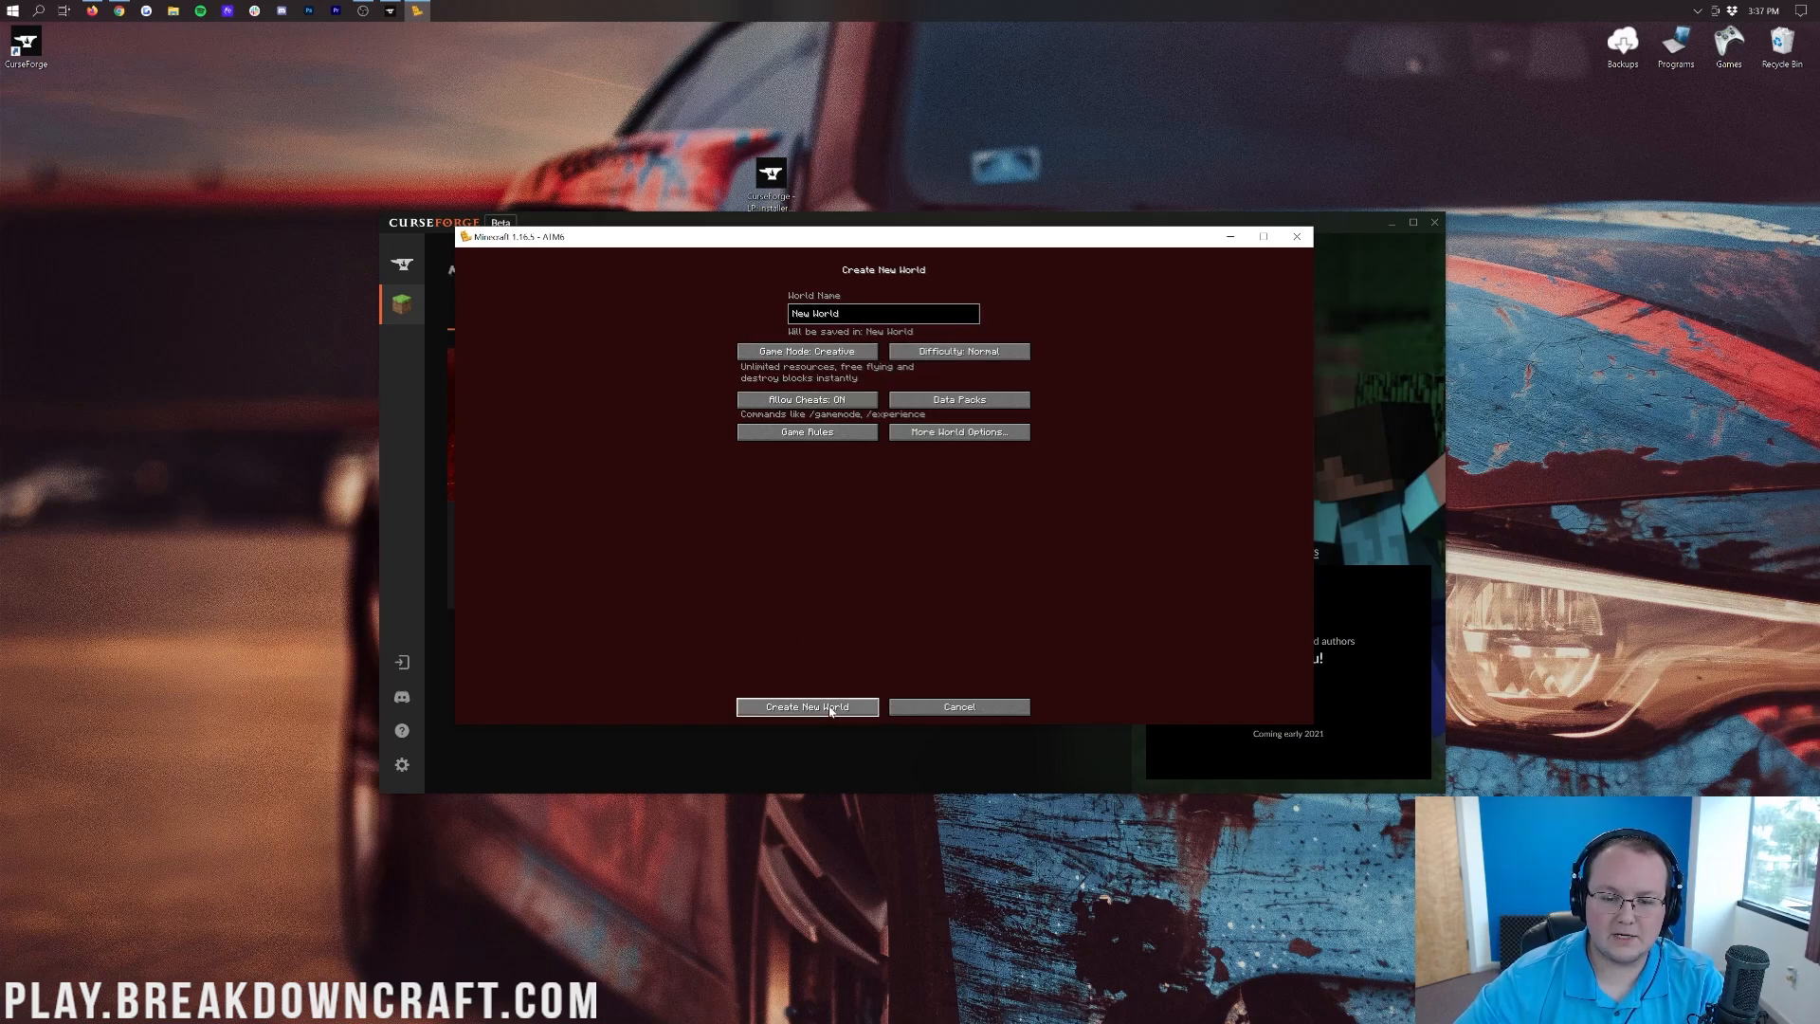
{"action": "left_click", "coordinate": [806, 707]}
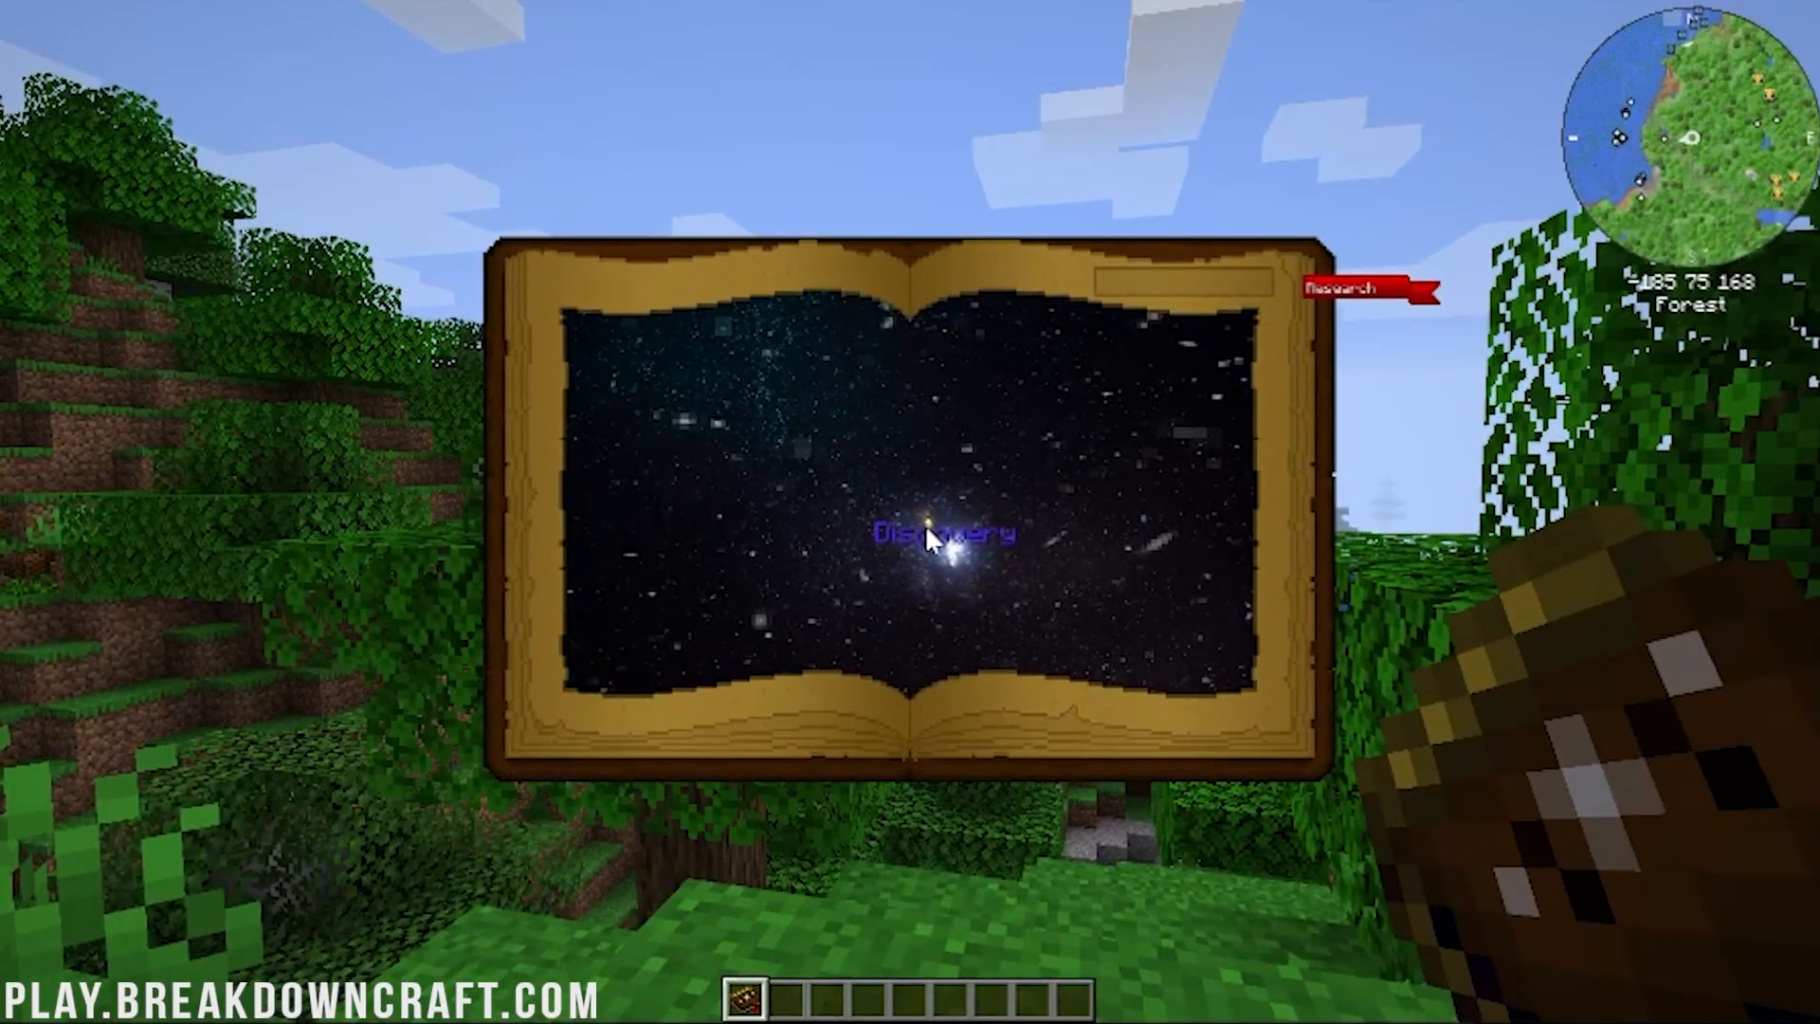
Step: Dismiss the research book, browse creative tabs (The One Probe, Solar Flux, Industrial Foregoing), then return to the forest
{"action": "key", "text": "Escape"}
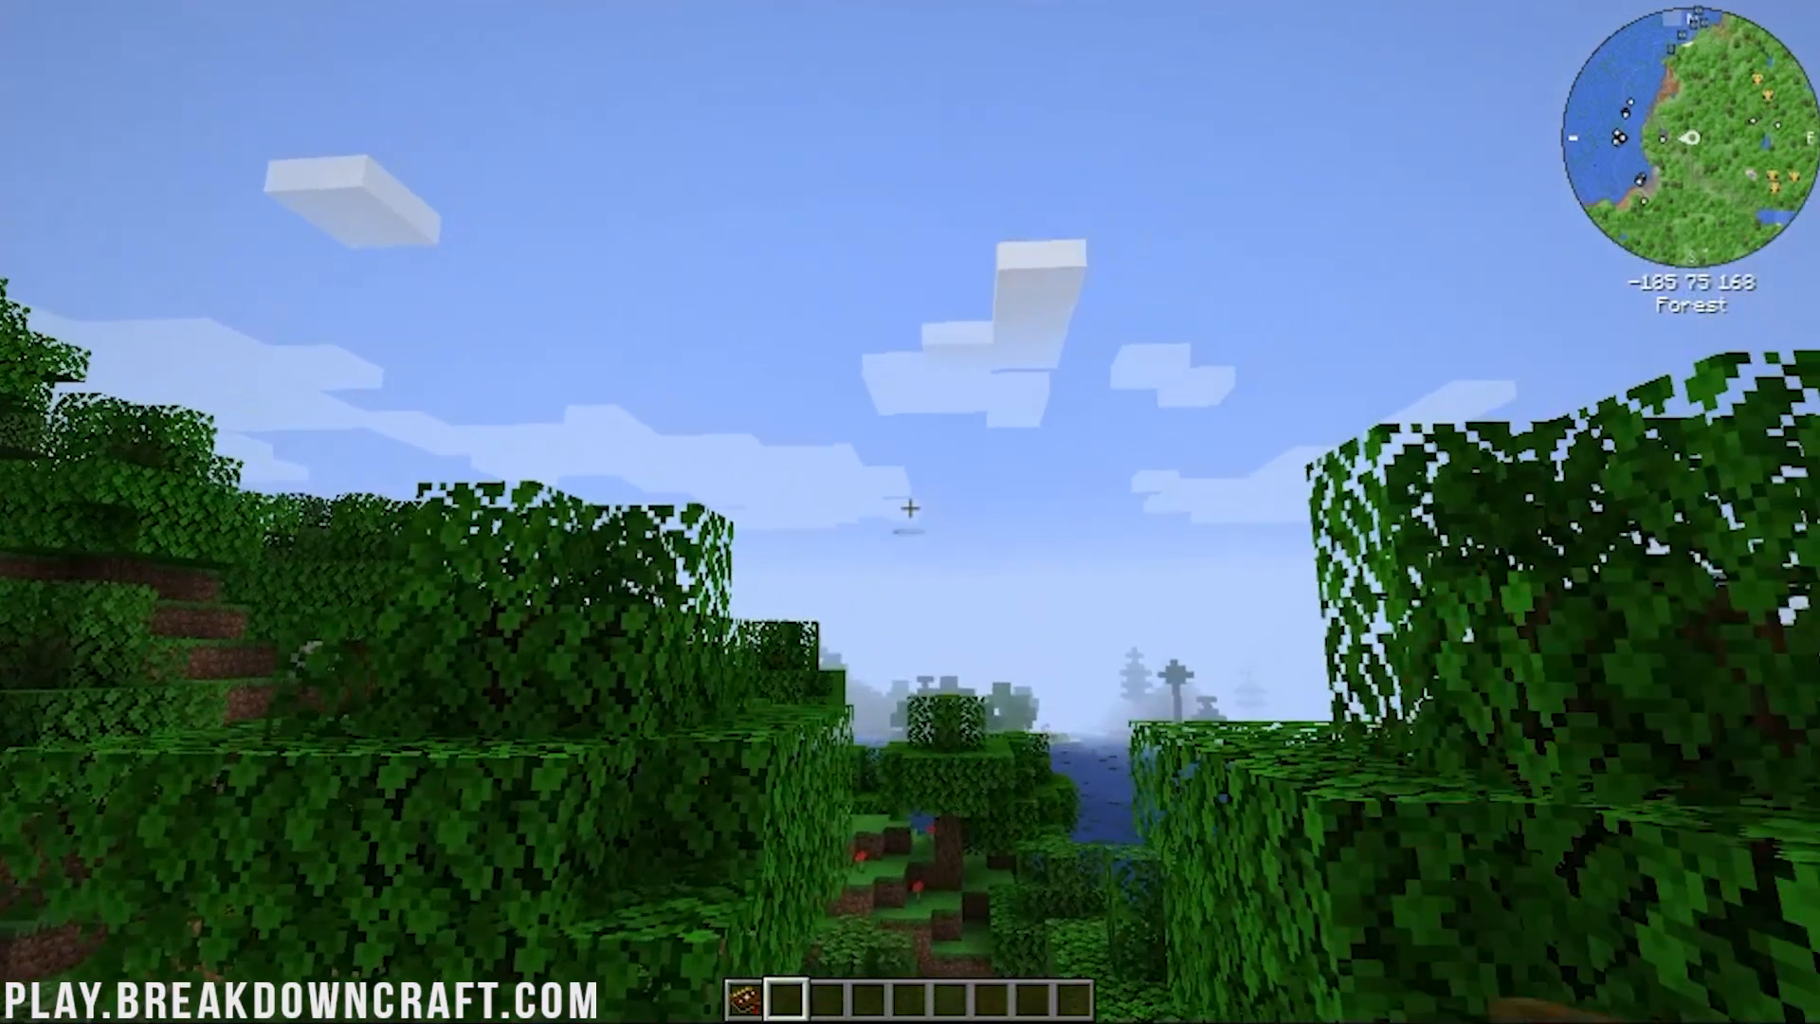
{"action": "key", "text": "e"}
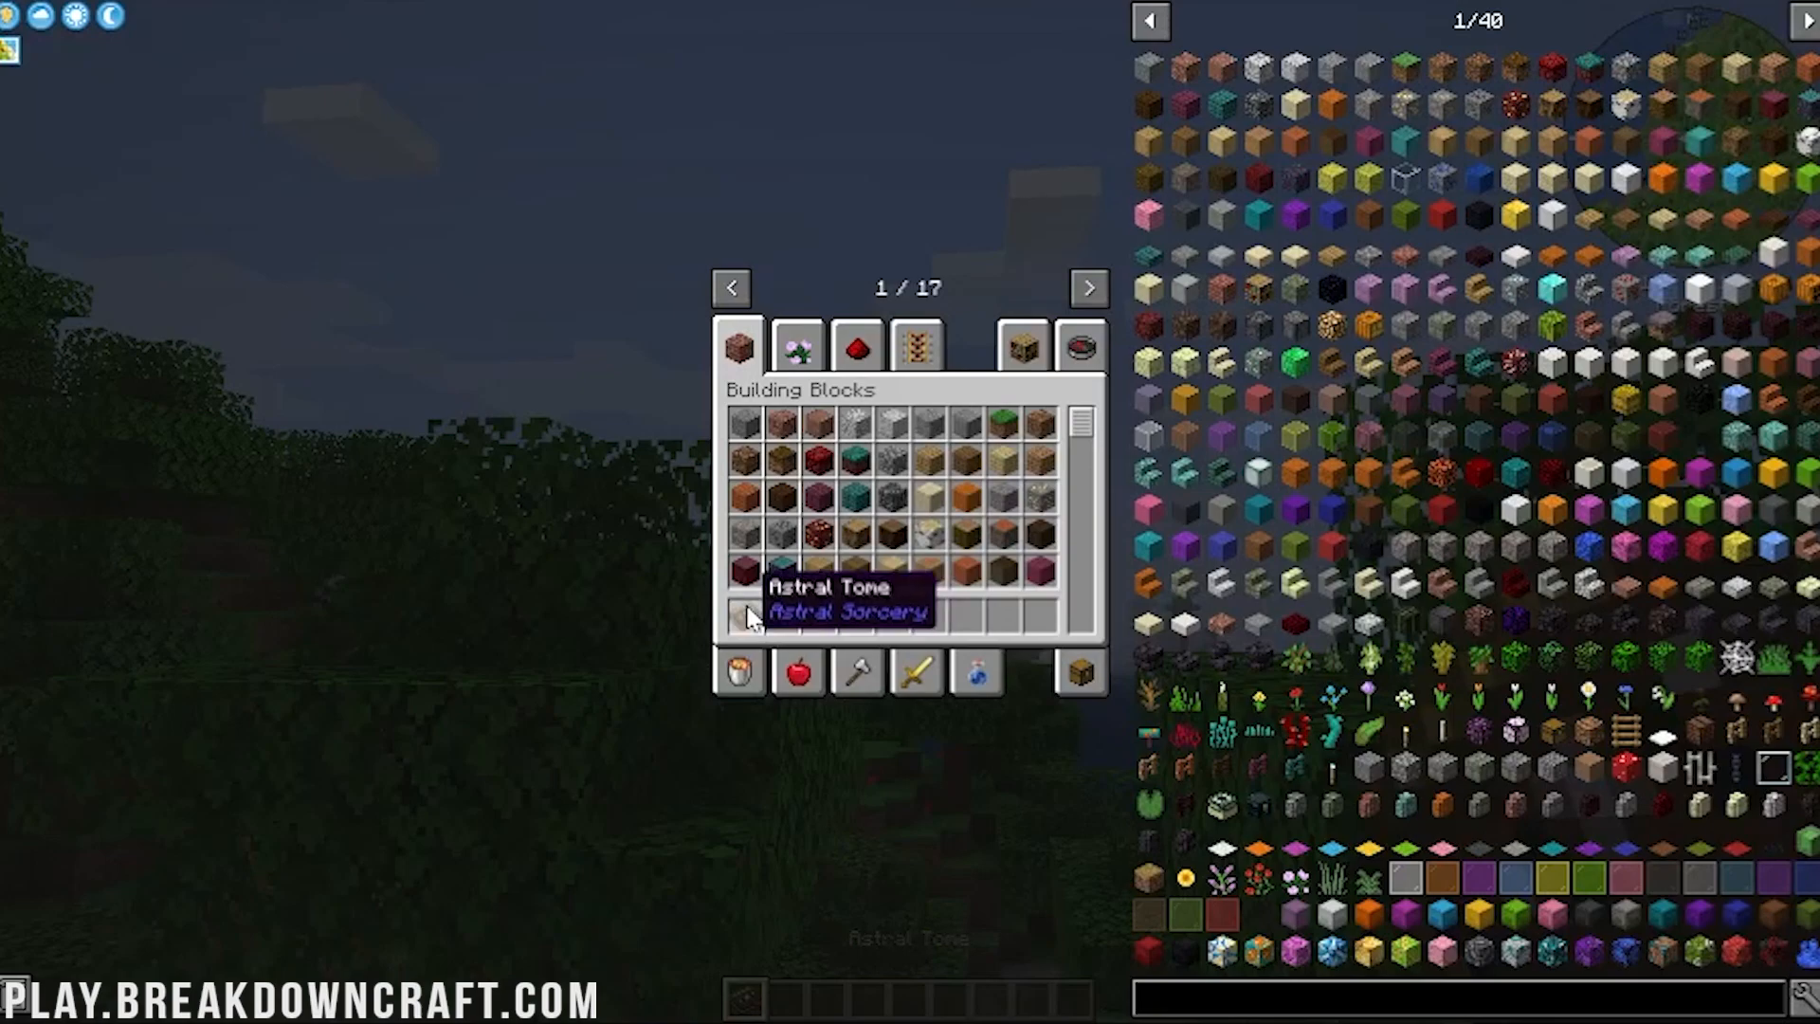
{"action": "mouse_move", "coordinate": [1667, 144]}
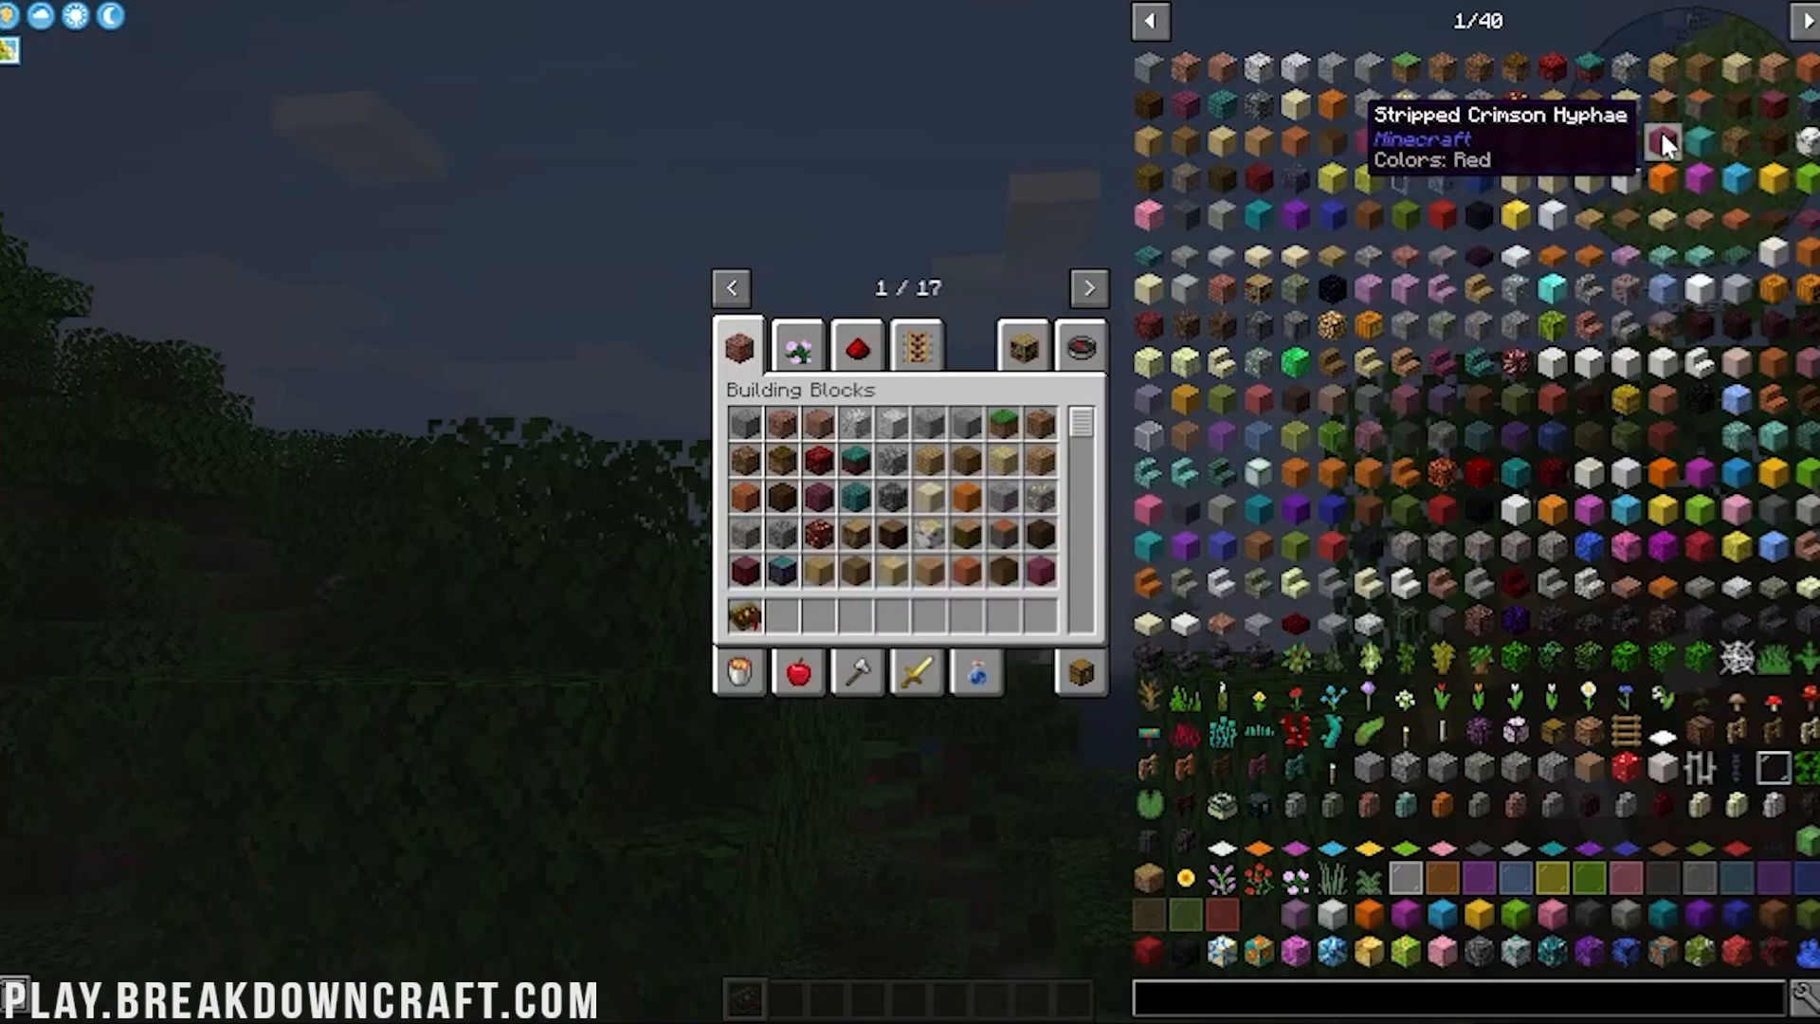
{"action": "mouse_move", "coordinate": [1807, 21]}
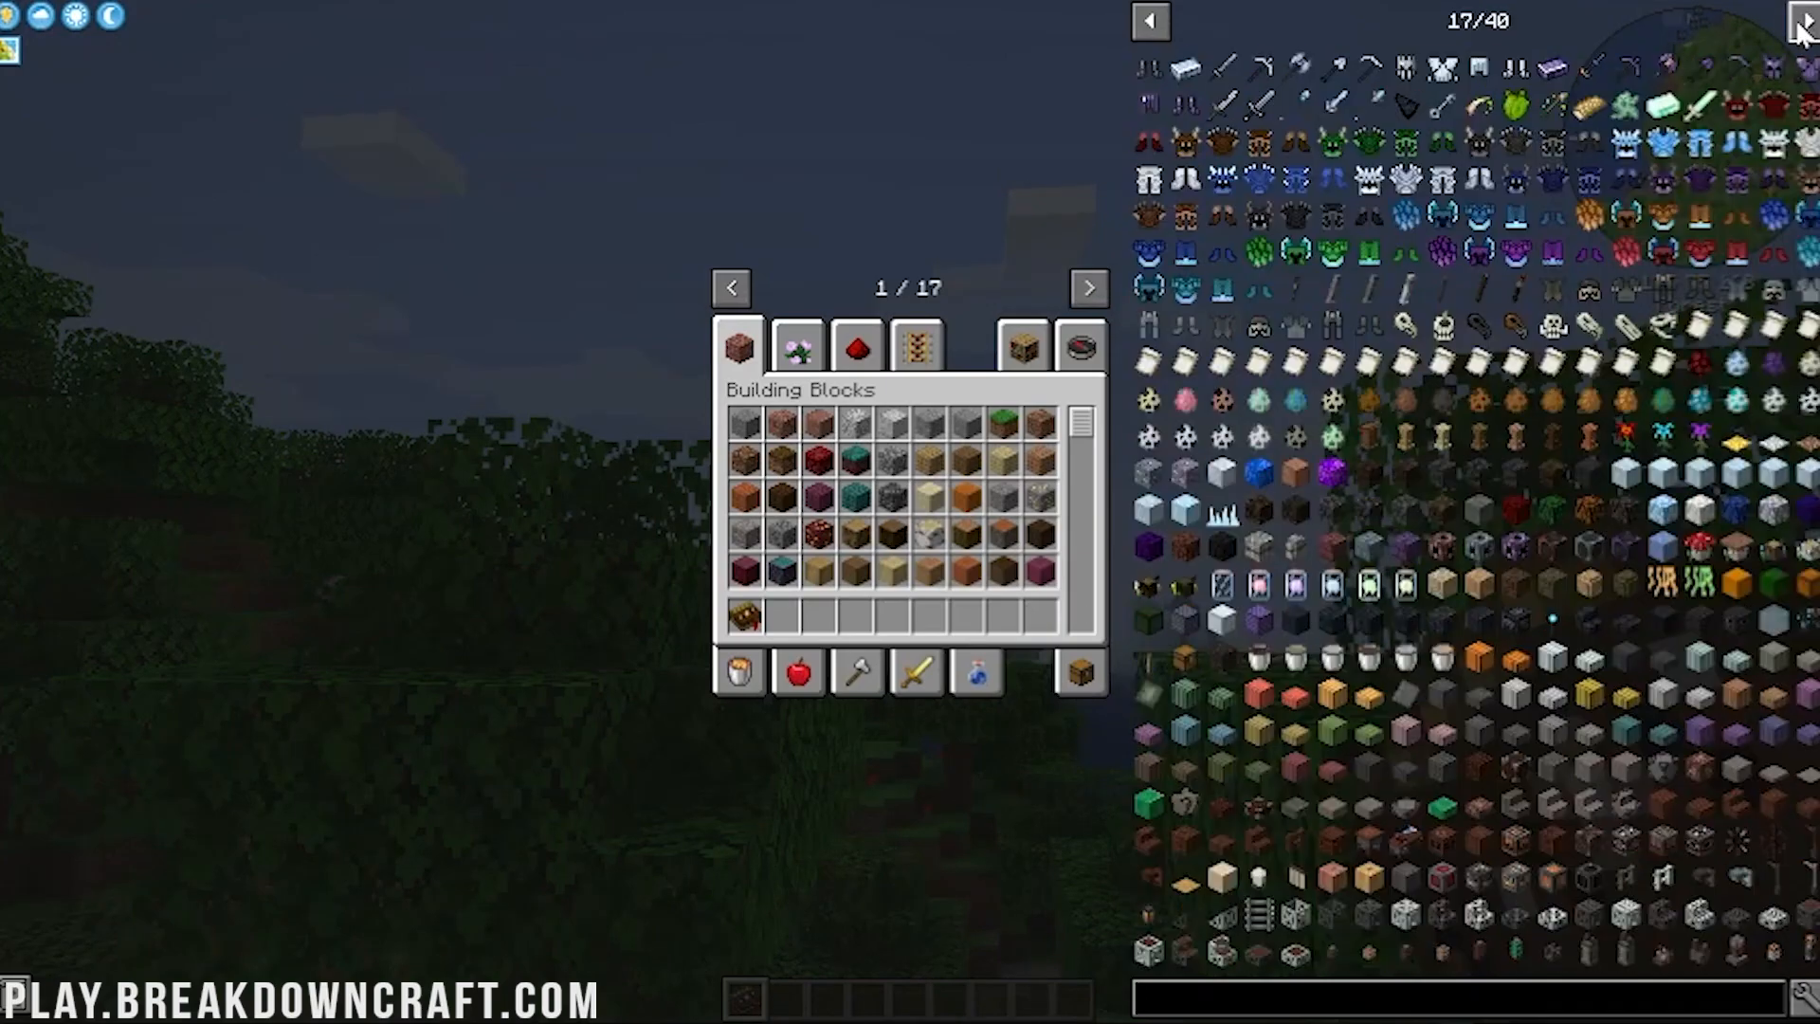
{"action": "left_click", "coordinate": [1088, 286]}
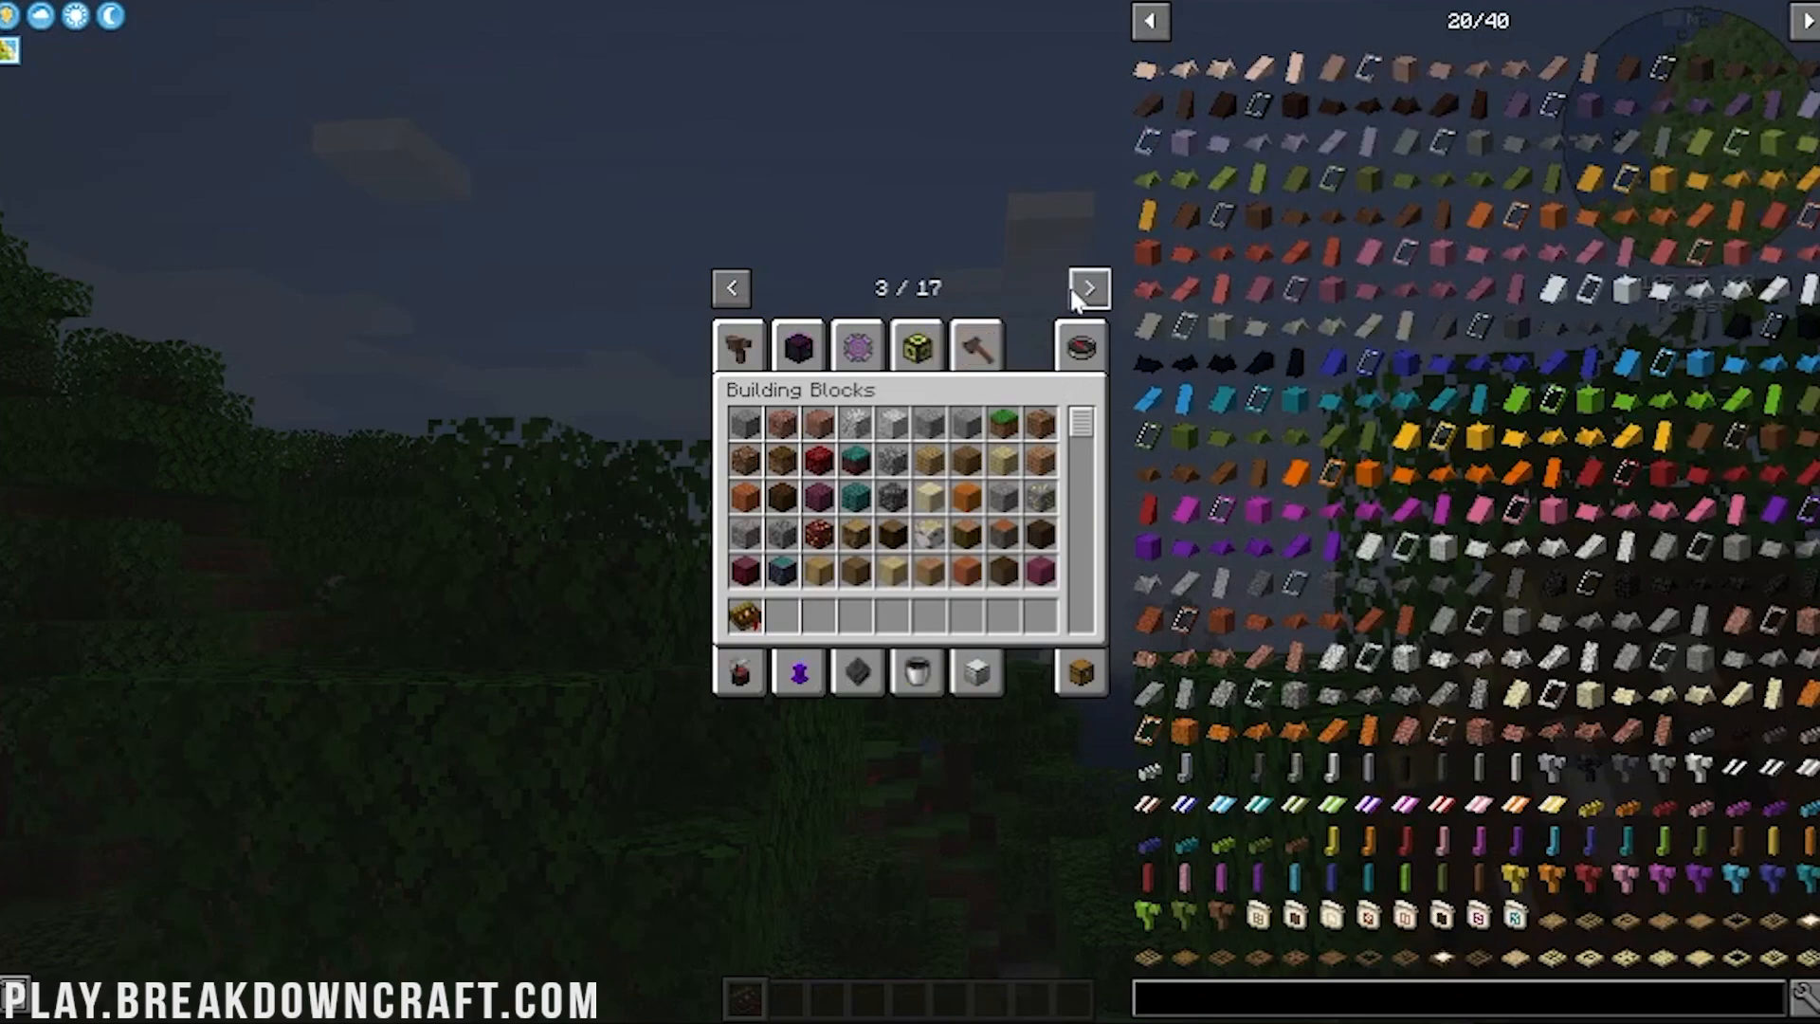
{"action": "left_click", "coordinate": [1088, 287]}
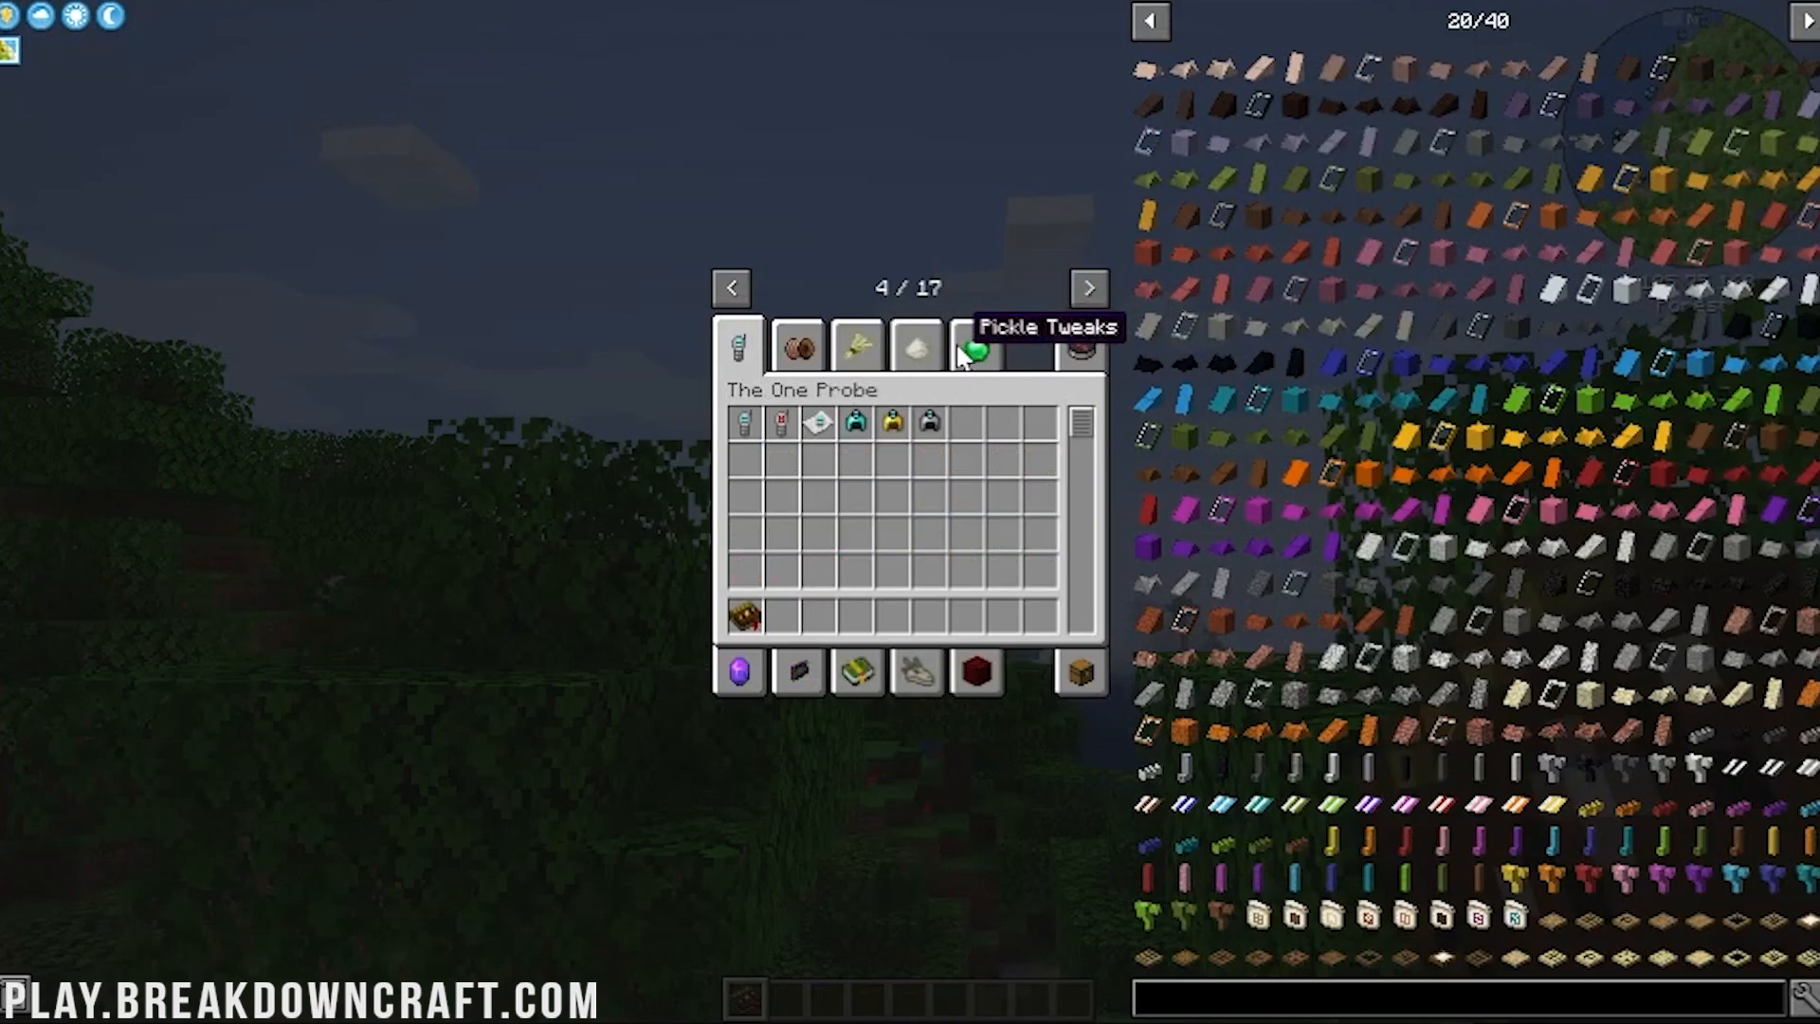
{"action": "left_click", "coordinate": [1088, 286]}
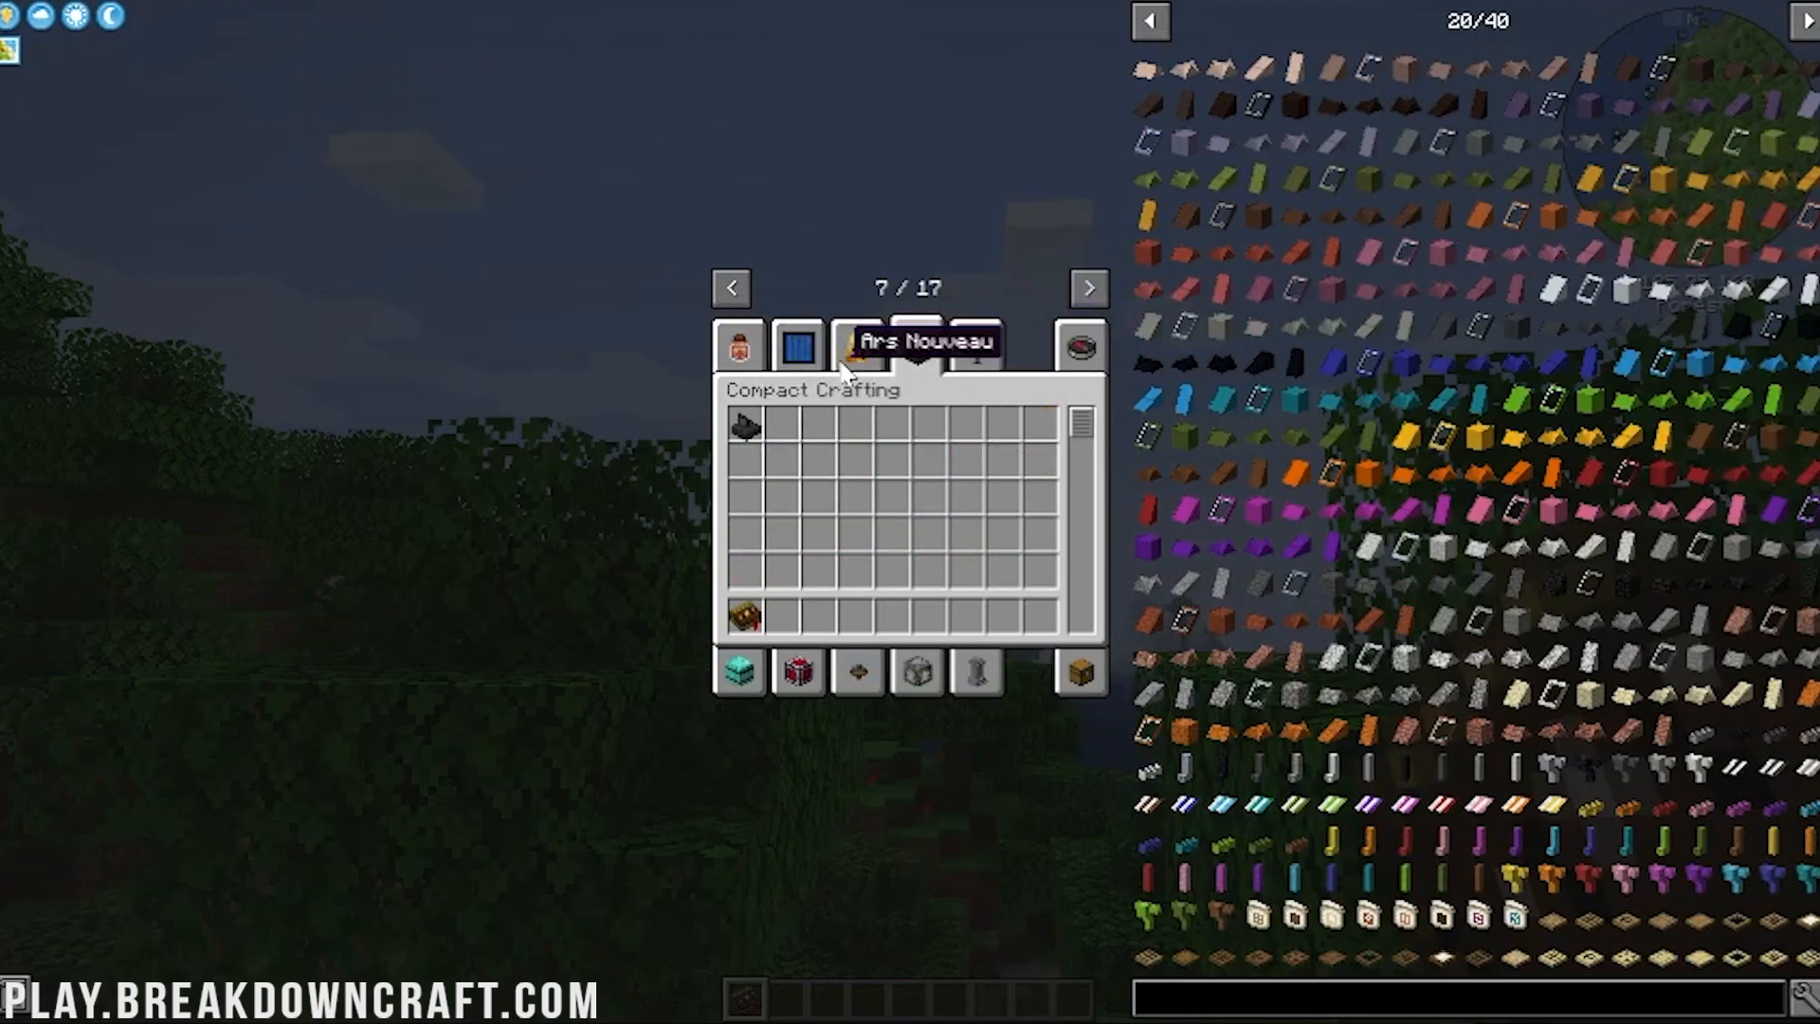
{"action": "left_click", "coordinate": [1088, 288]}
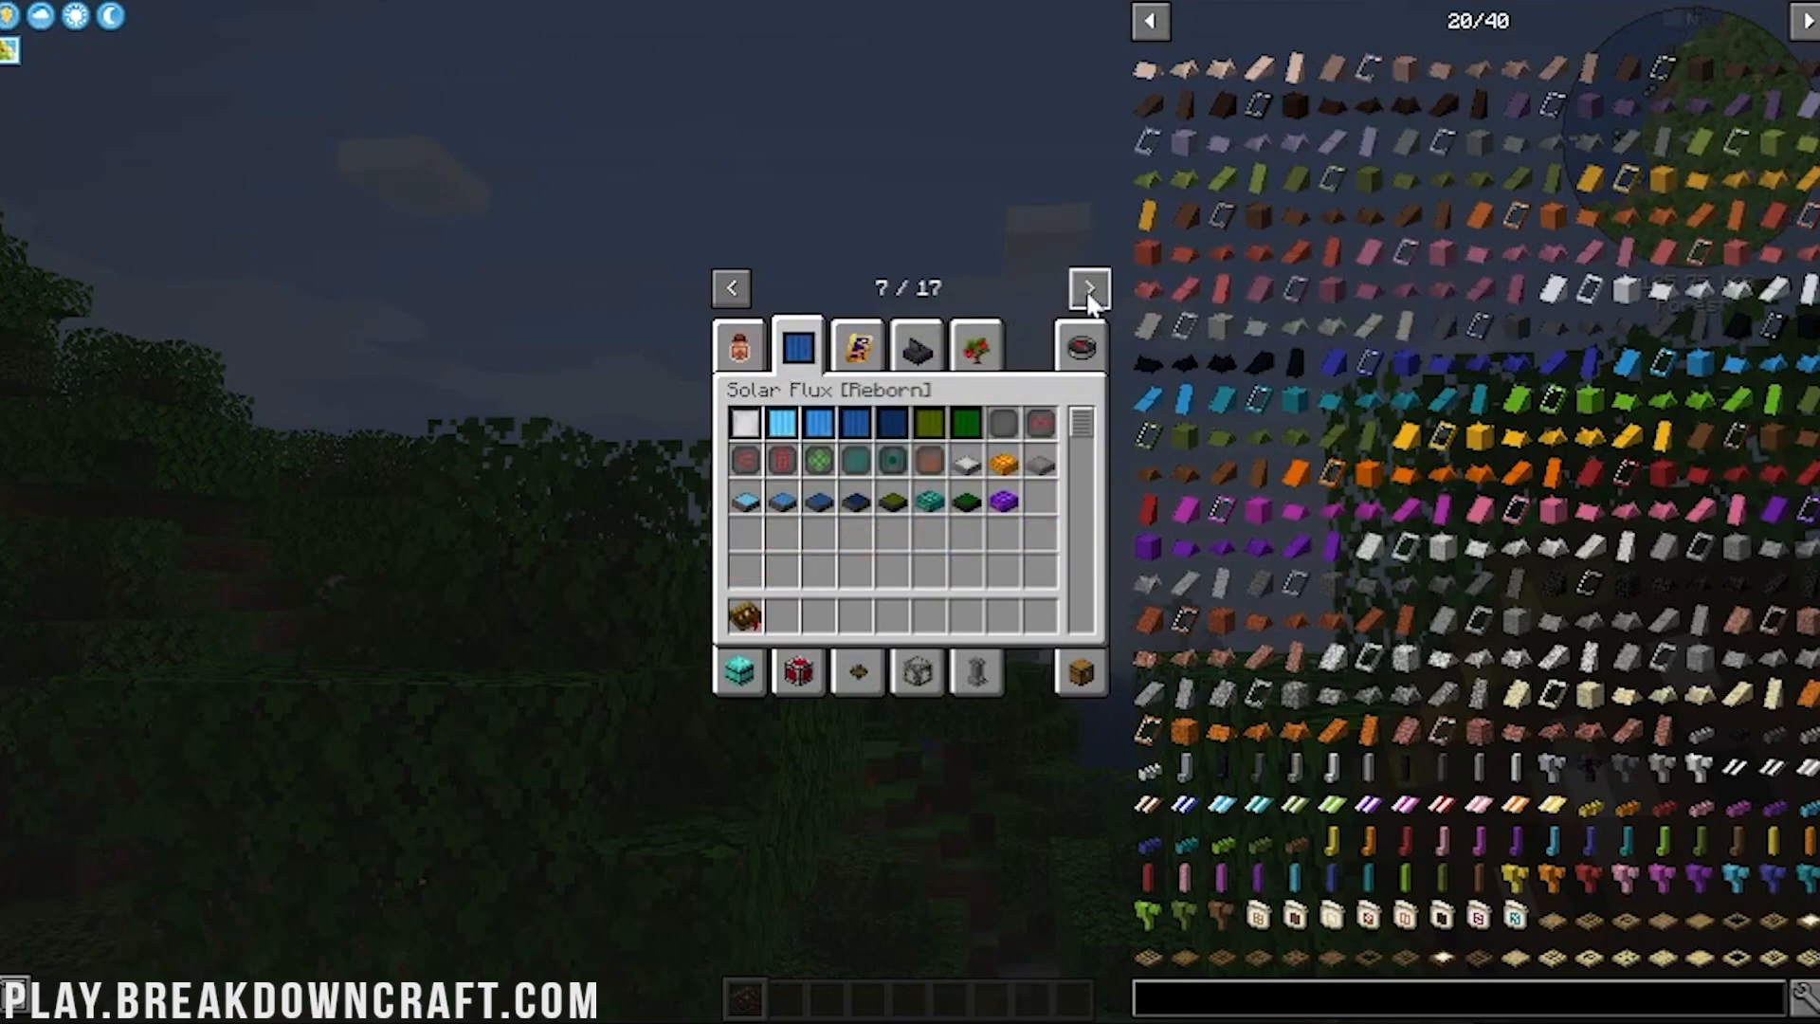
{"action": "left_click", "coordinate": [1088, 286]}
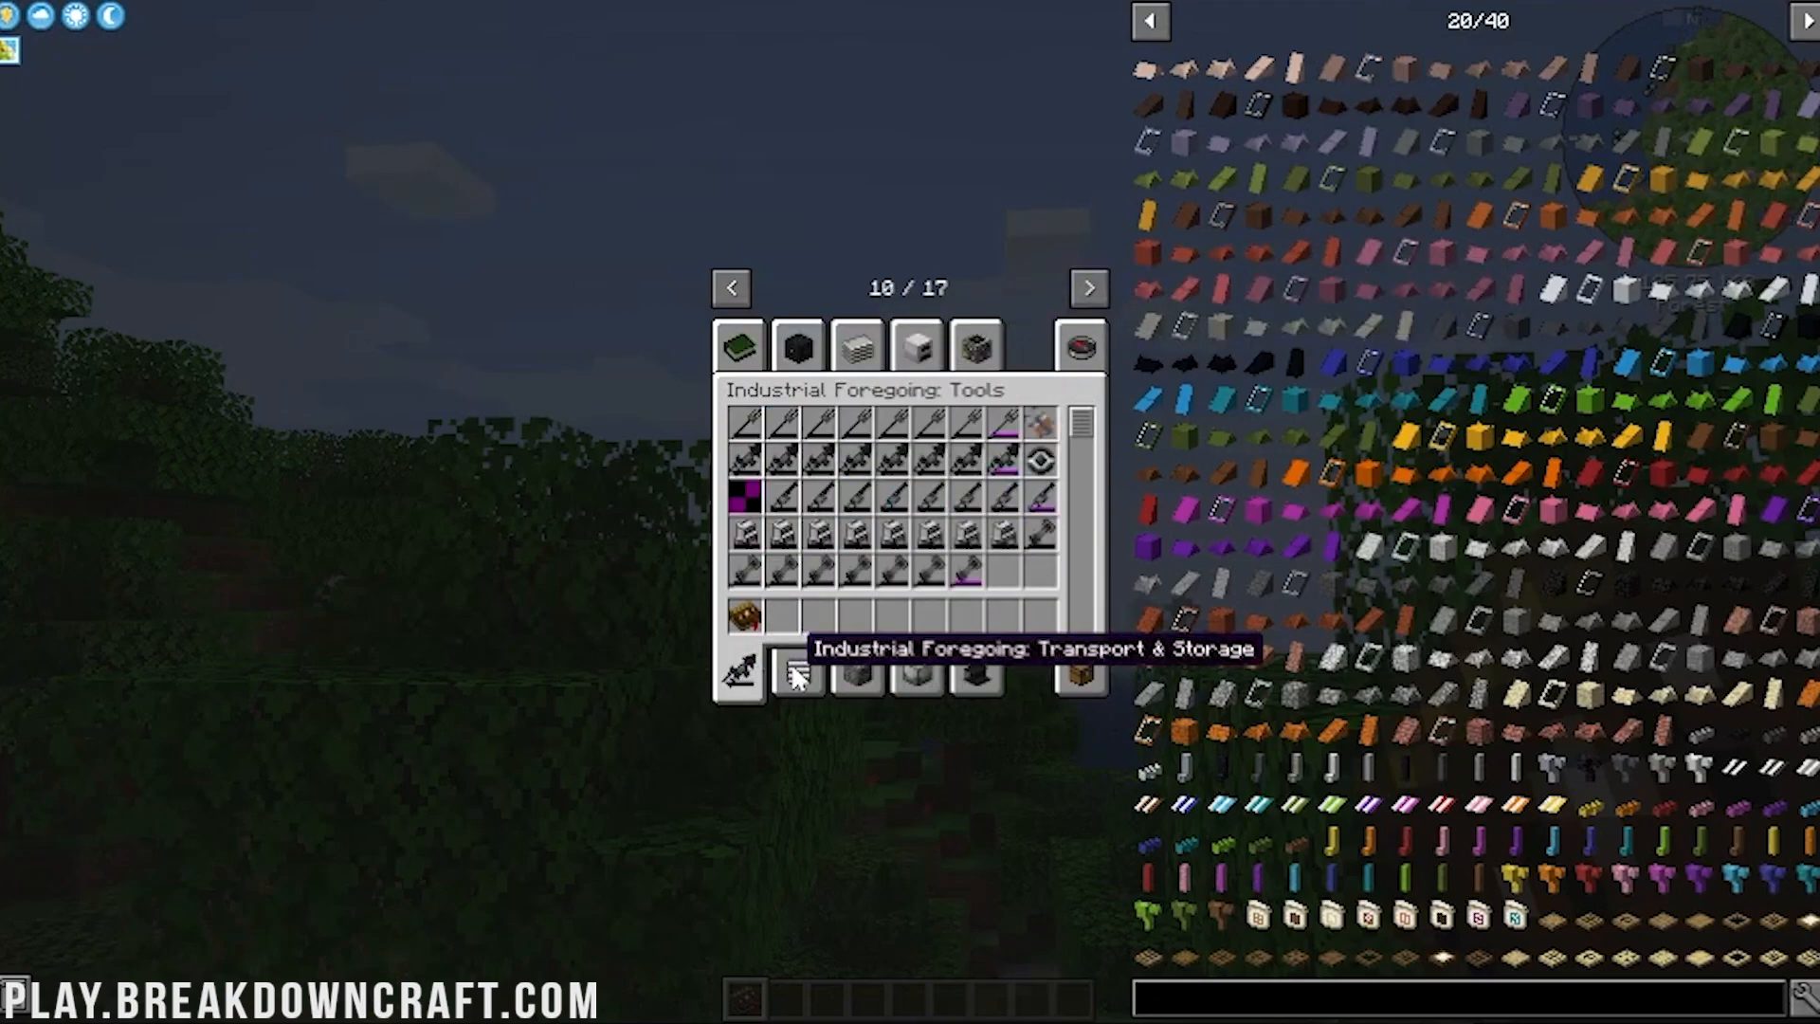
{"action": "key", "text": "Escape"}
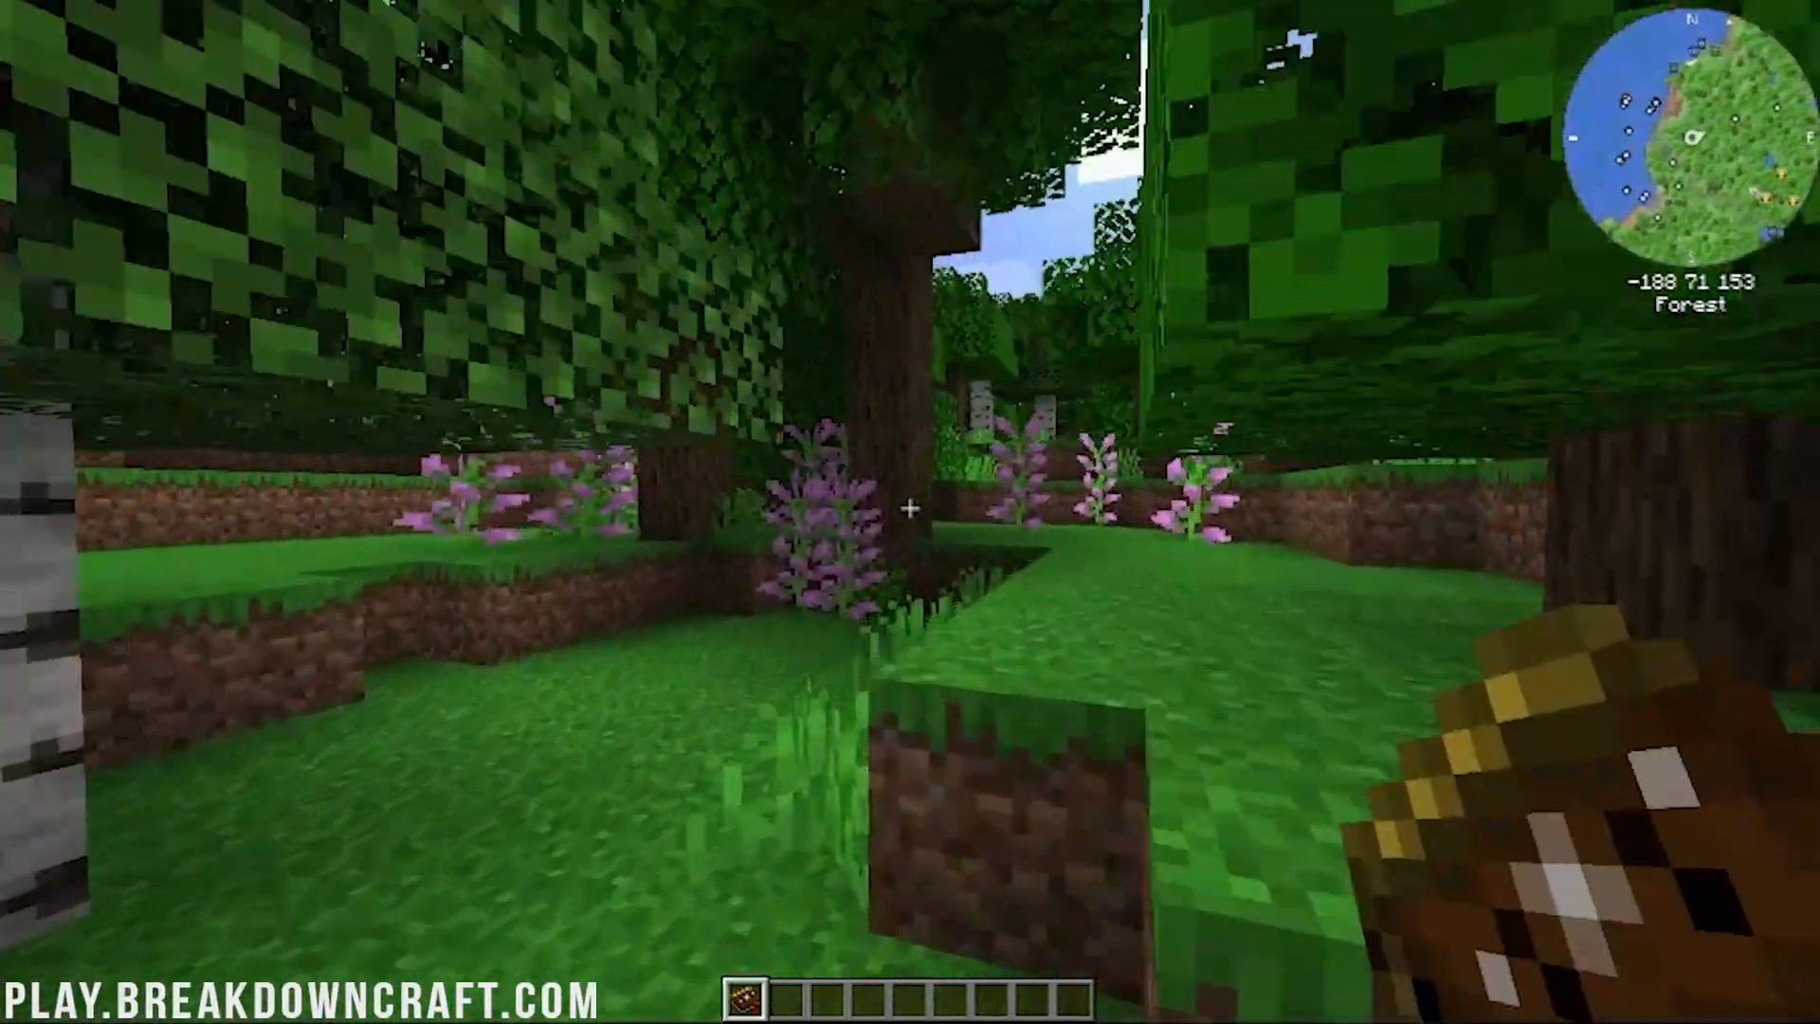
{"action": "mouse_move", "coordinate": [910, 512]}
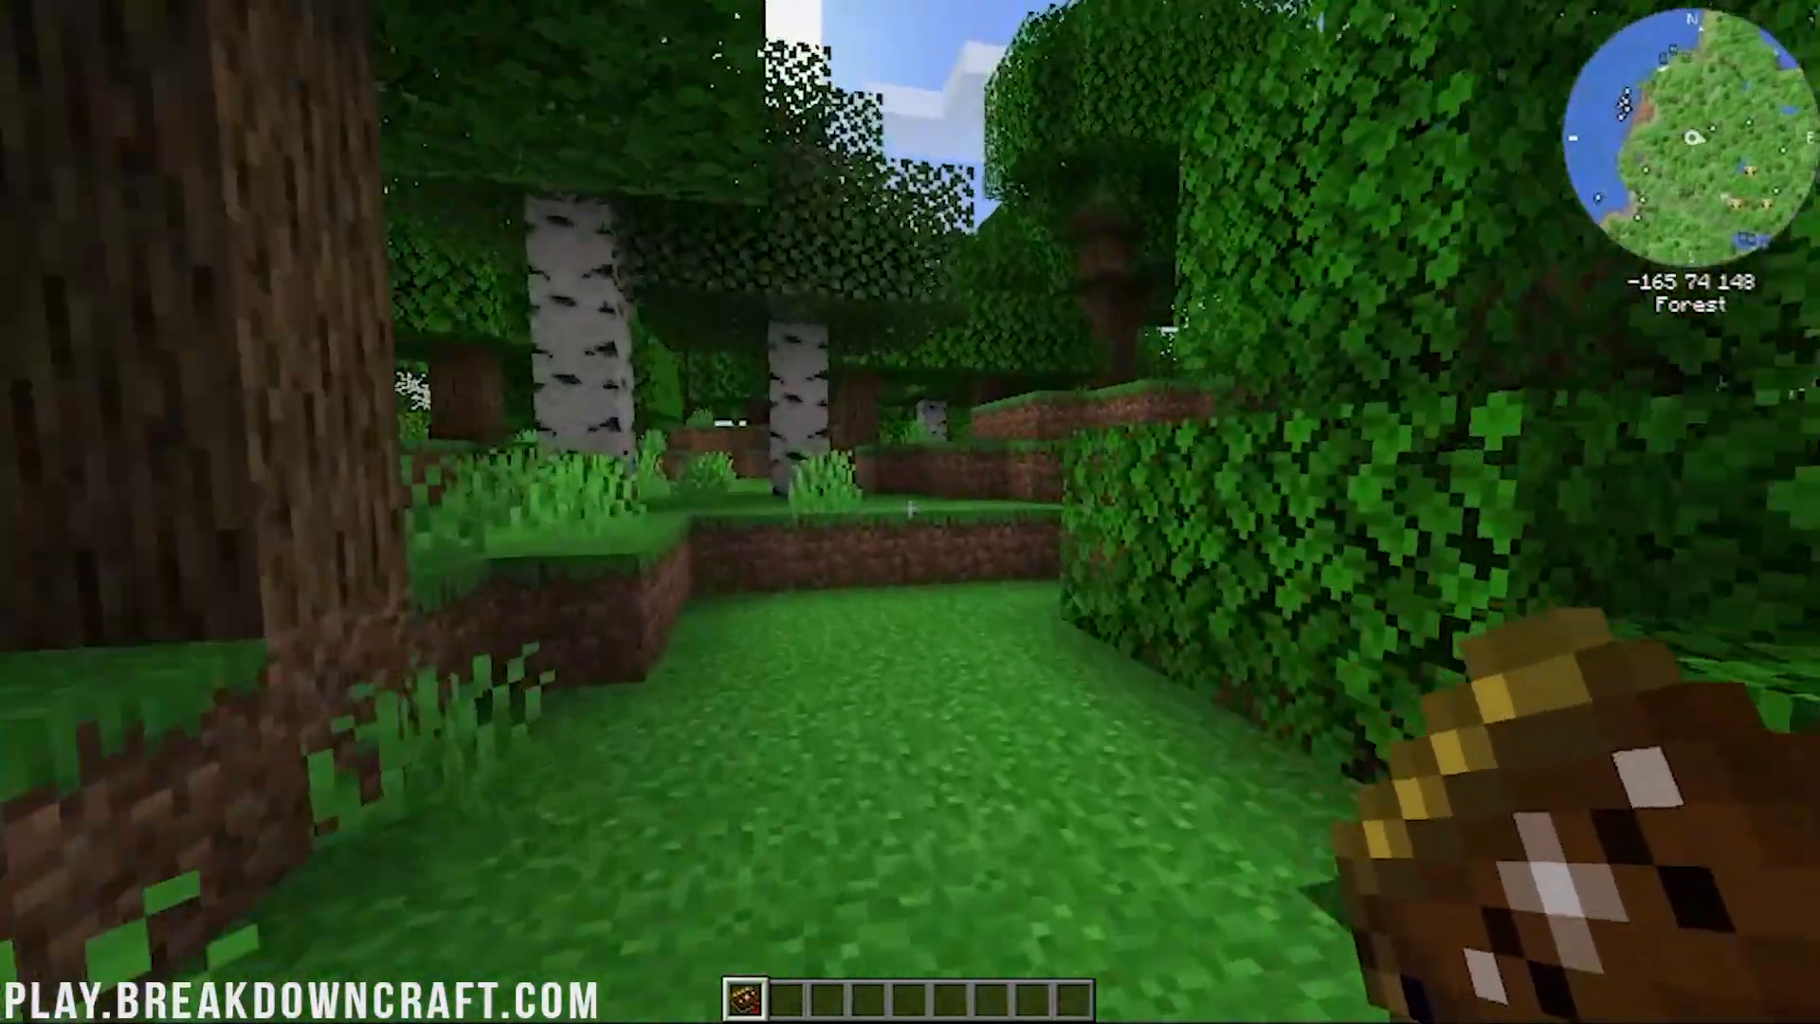
{"action": "mouse_move", "coordinate": [910, 512]}
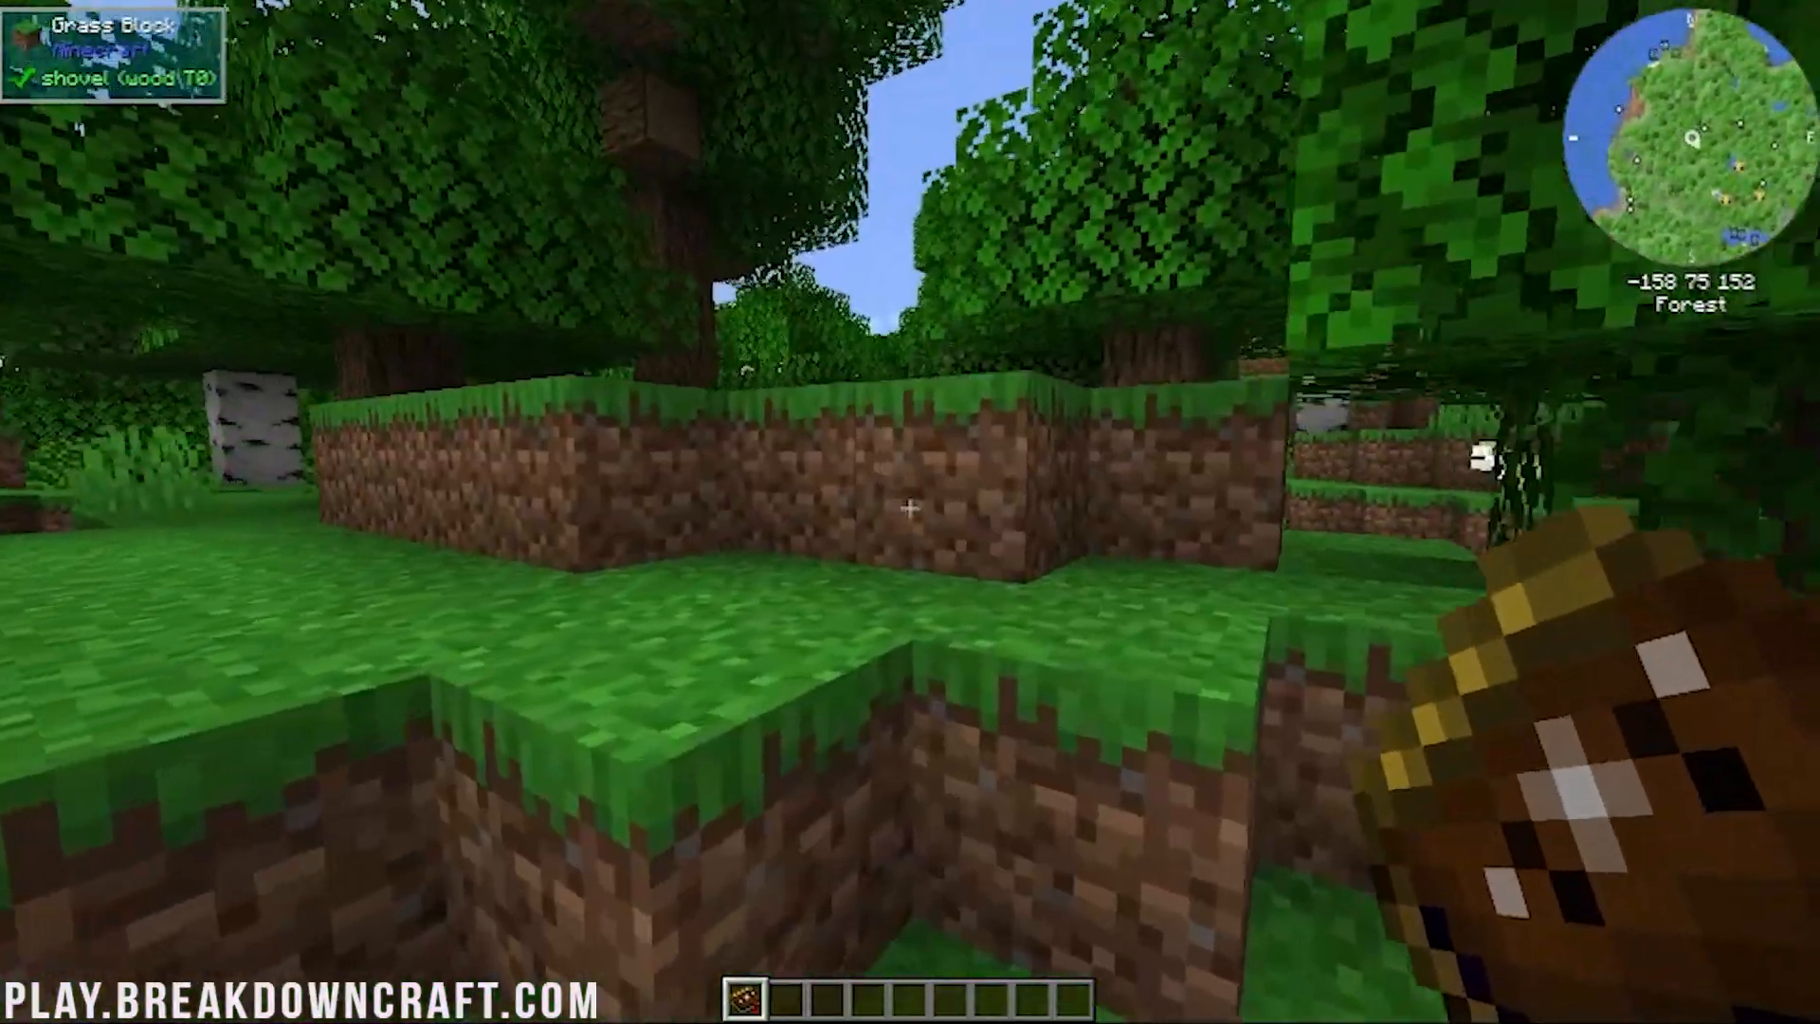